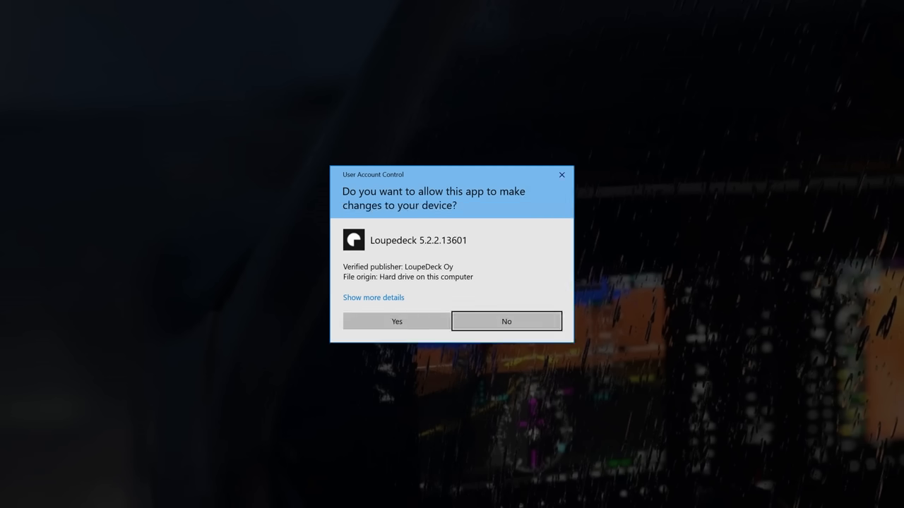
Step: Allow Loupedeck 5.2.2 to make changes in the User Account Control prompt
{"action": "left_click", "coordinate": [395, 322]}
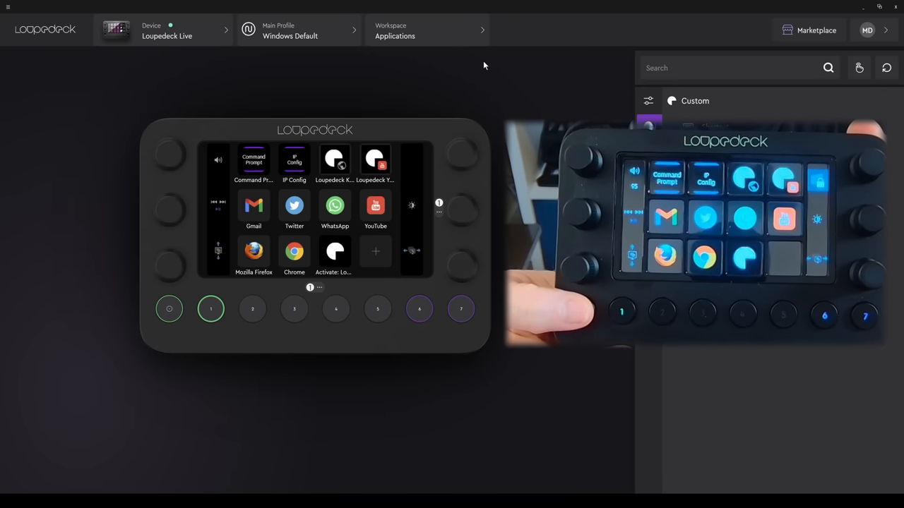
Step: Switch between the Applications and Daily Use workspaces, ending on Daily Use
{"action": "left_click", "coordinate": [424, 31]}
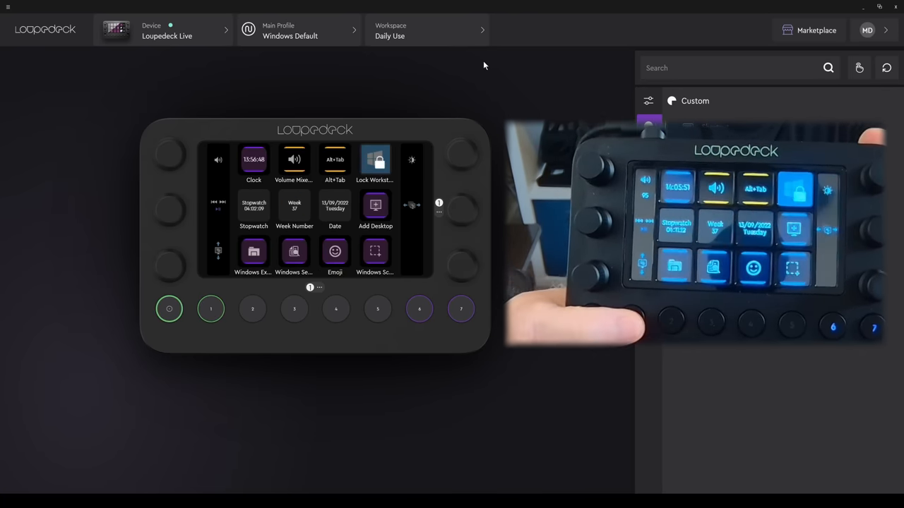
{"action": "left_click", "coordinate": [426, 31]}
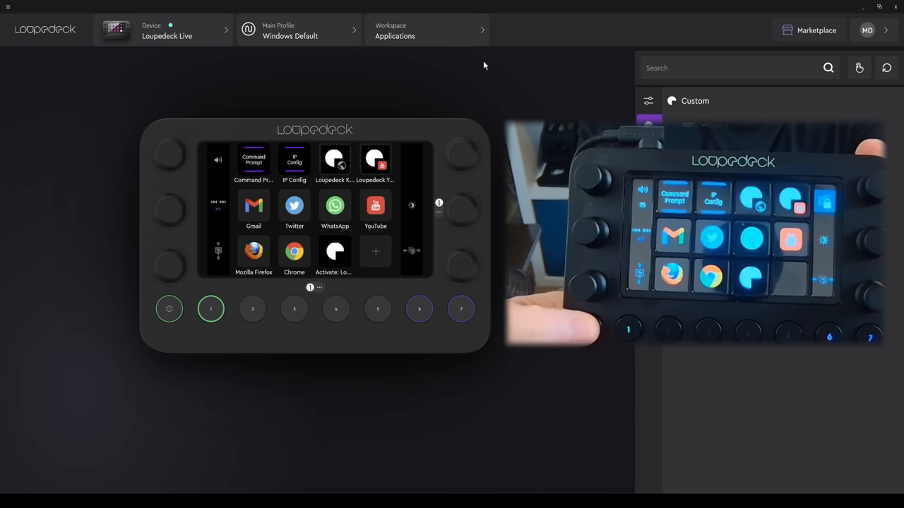
{"action": "left_click", "coordinate": [427, 31]}
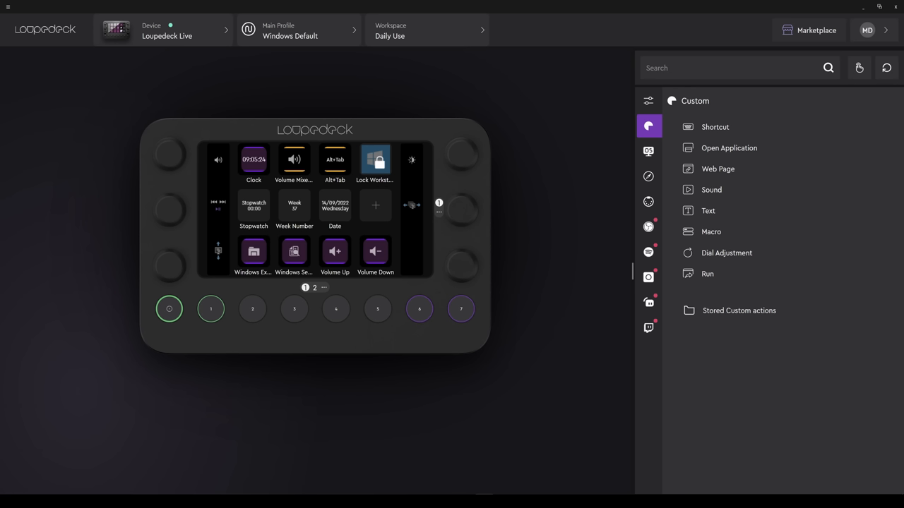
{"action": "mouse_move", "coordinate": [858, 67]}
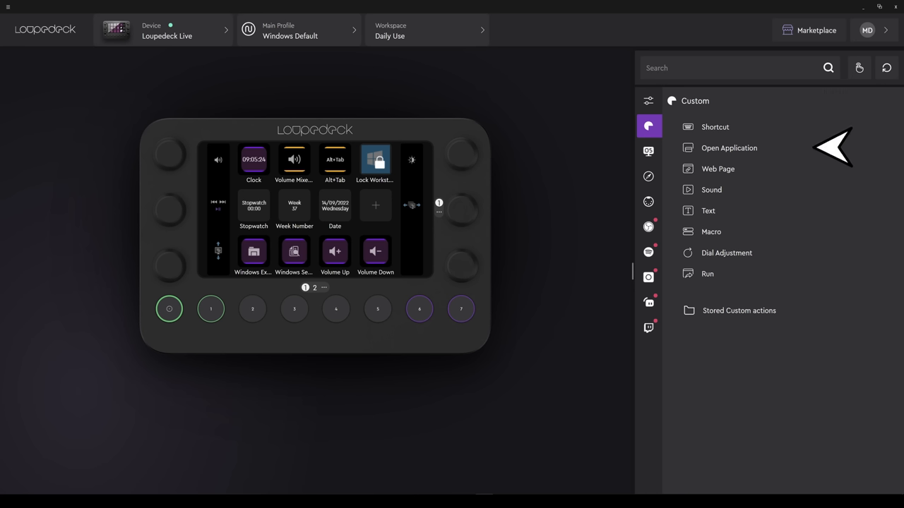
{"action": "mouse_move", "coordinate": [833, 240]}
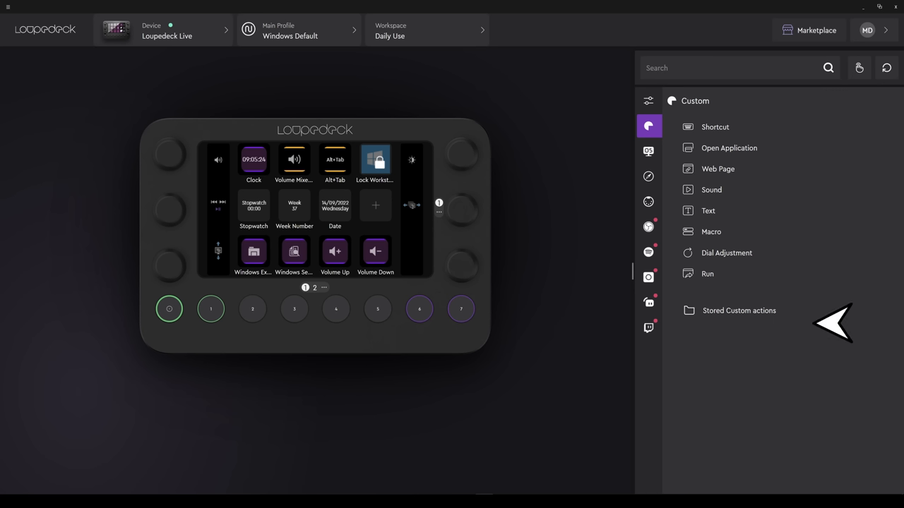
{"action": "mouse_move", "coordinate": [604, 313]}
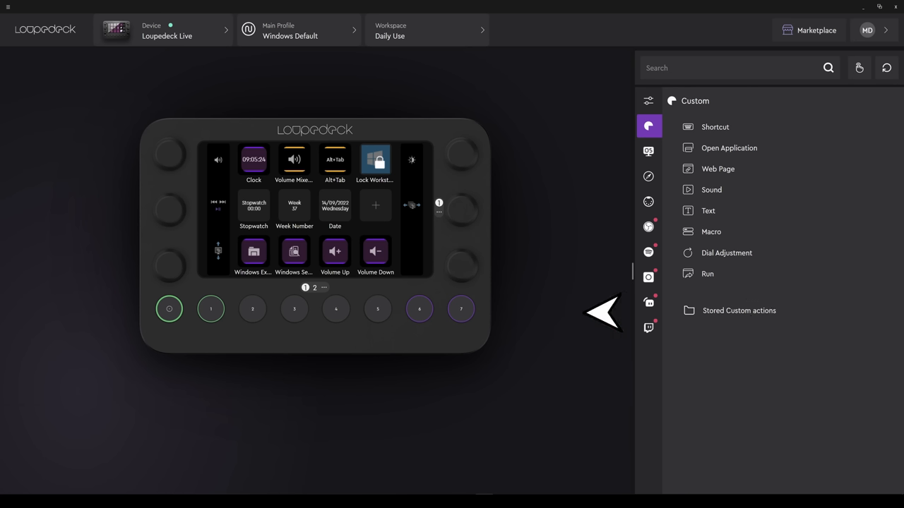
{"action": "mouse_move", "coordinate": [502, 309]}
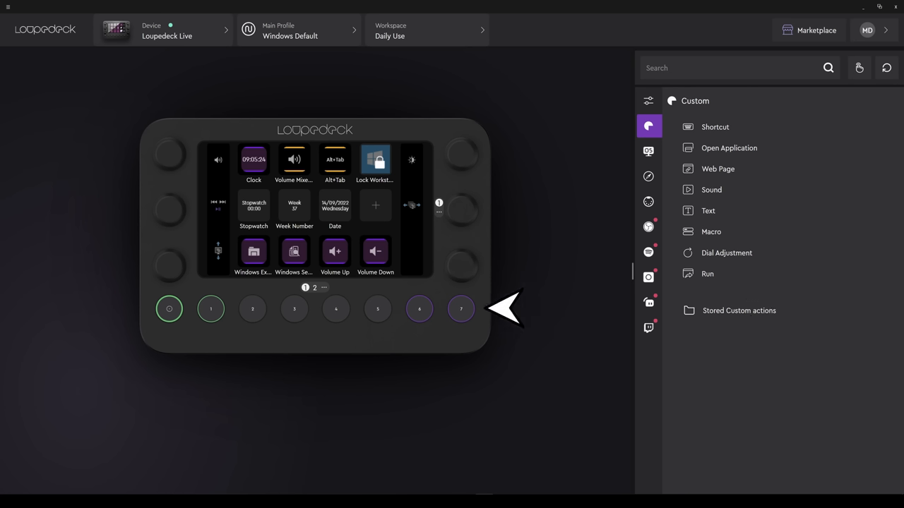
{"action": "mouse_move", "coordinate": [505, 263]}
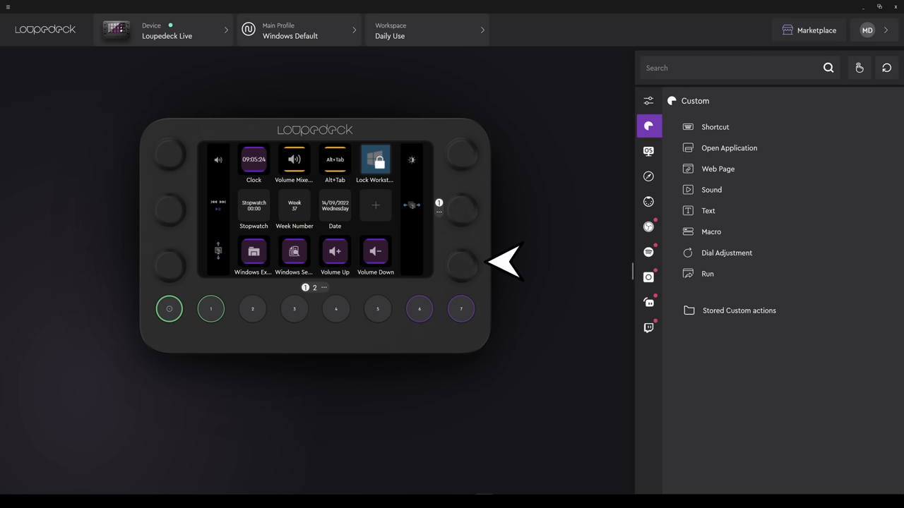
{"action": "mouse_move", "coordinate": [302, 65]}
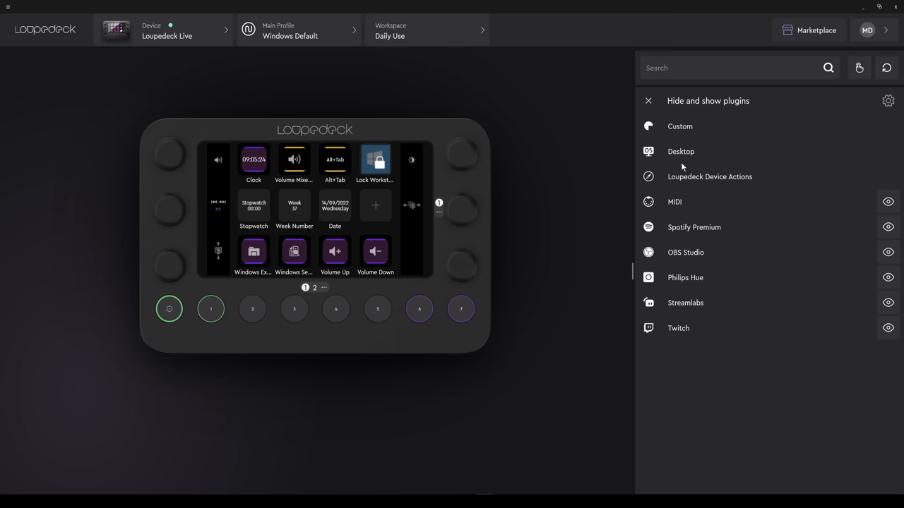
{"action": "mouse_move", "coordinate": [859, 333]}
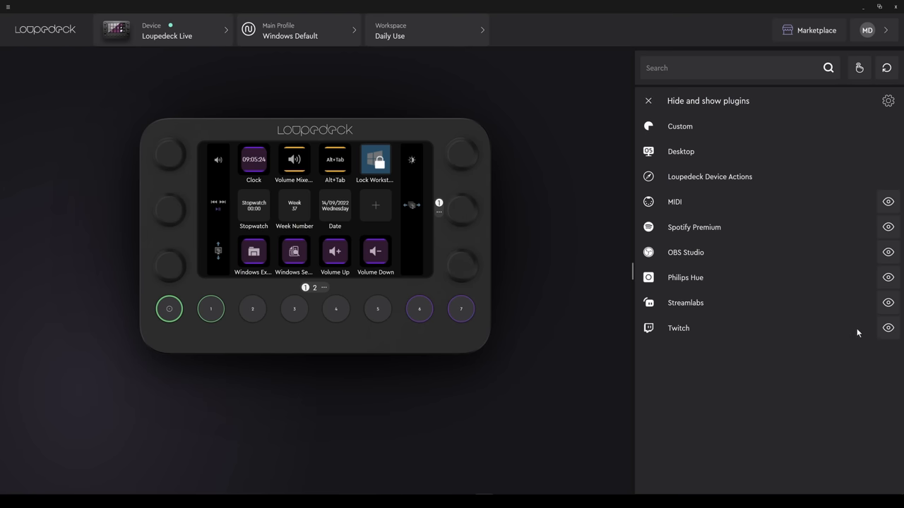
Step: Hide the Twitch and Streamlabs plugins and close the plugin visibility panel
{"action": "left_click", "coordinate": [889, 327]}
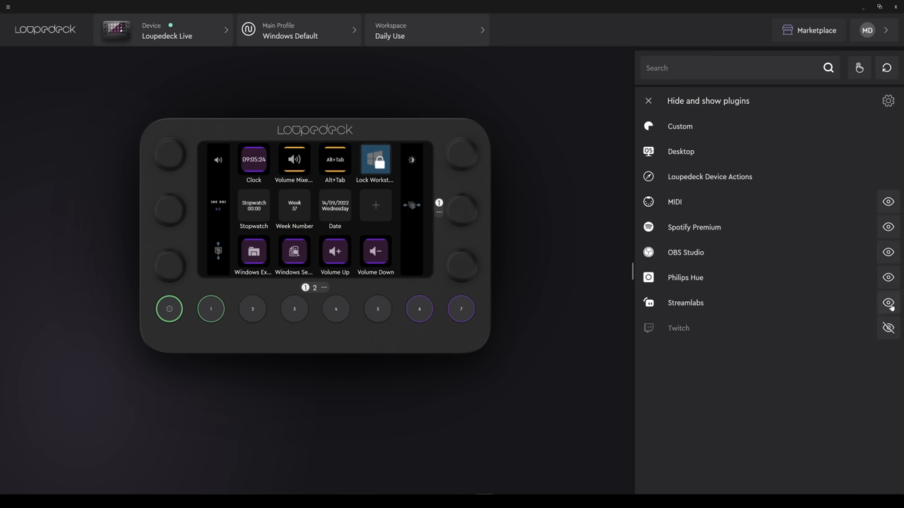
{"action": "left_click", "coordinate": [888, 302]}
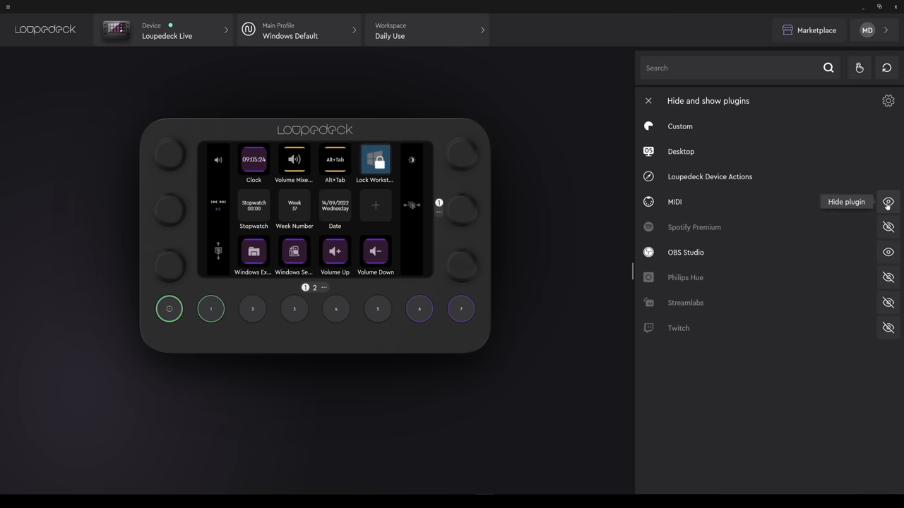
{"action": "left_click", "coordinate": [649, 125]}
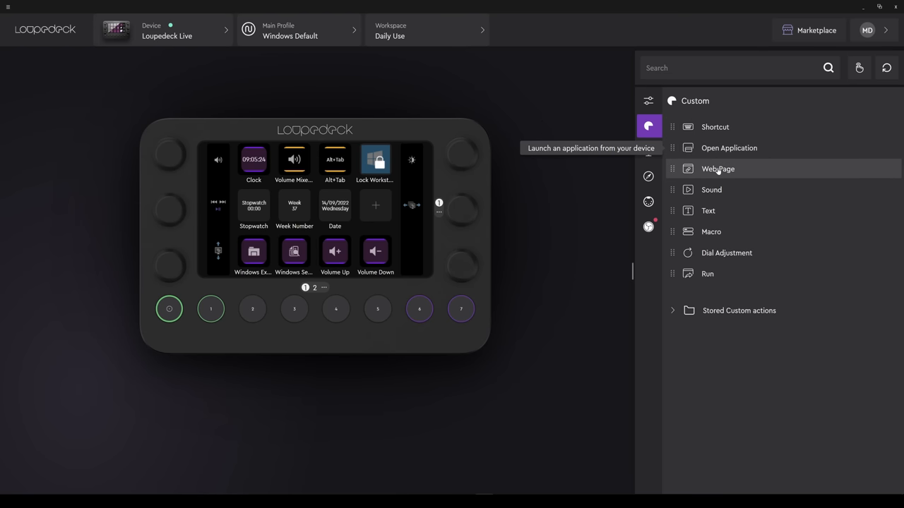
{"action": "mouse_move", "coordinate": [711, 189]}
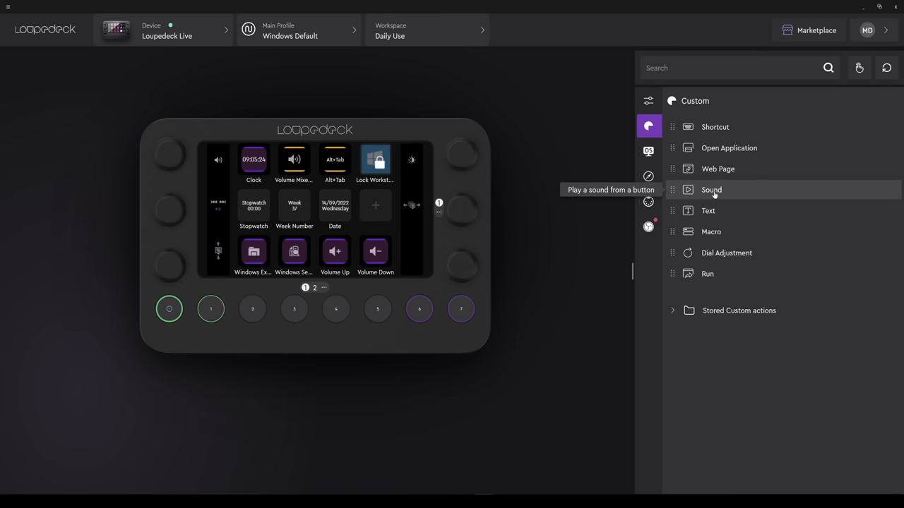
{"action": "mouse_move", "coordinate": [715, 151]}
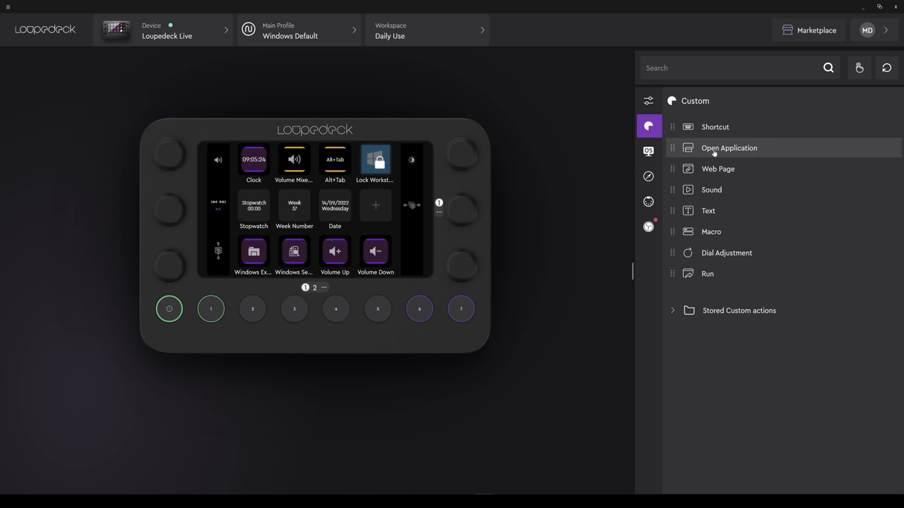
{"action": "mouse_move", "coordinate": [729, 148]}
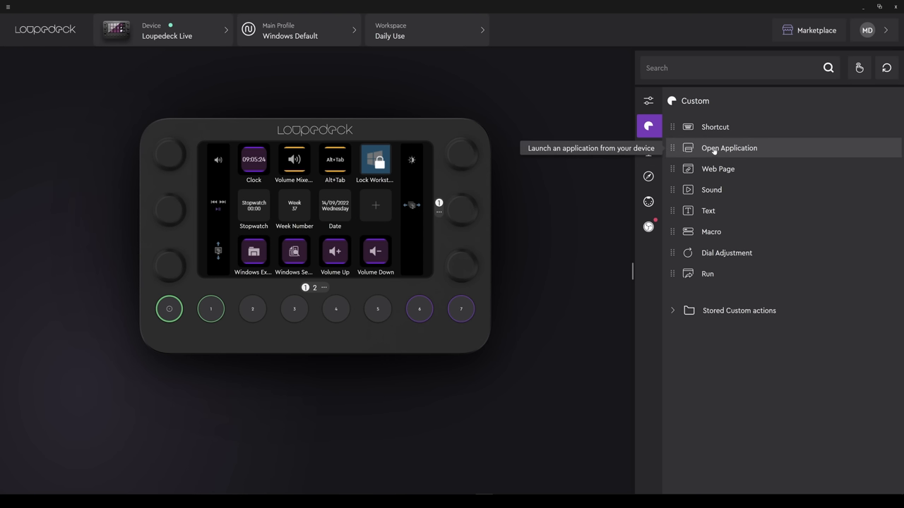
{"action": "mouse_move", "coordinate": [658, 140]}
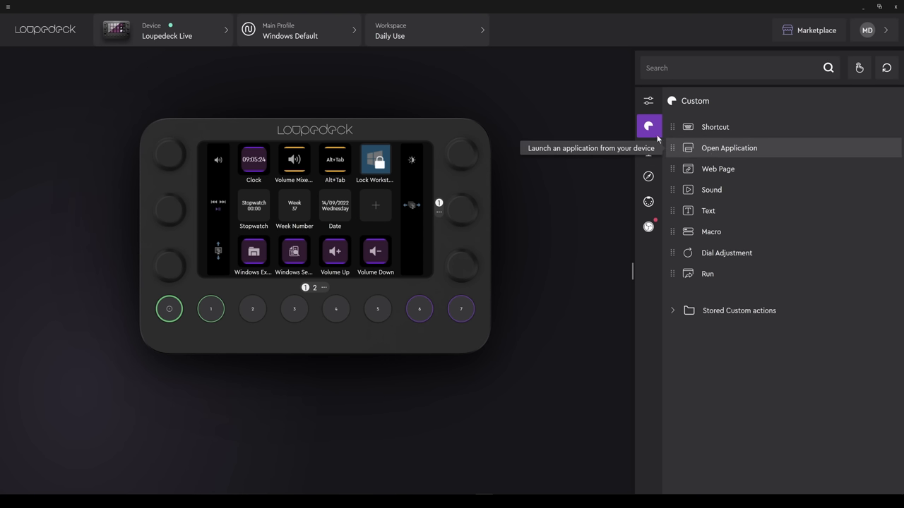
{"action": "left_click", "coordinate": [648, 151]}
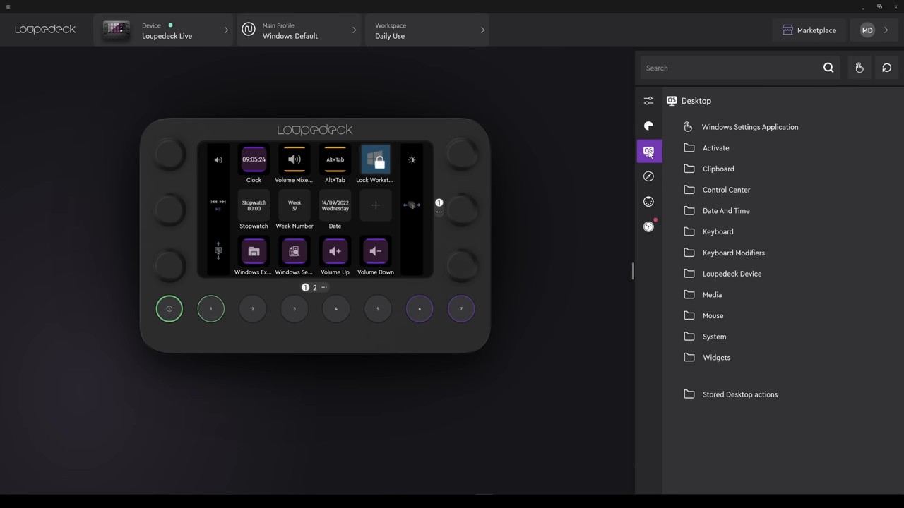
{"action": "mouse_move", "coordinate": [648, 177]}
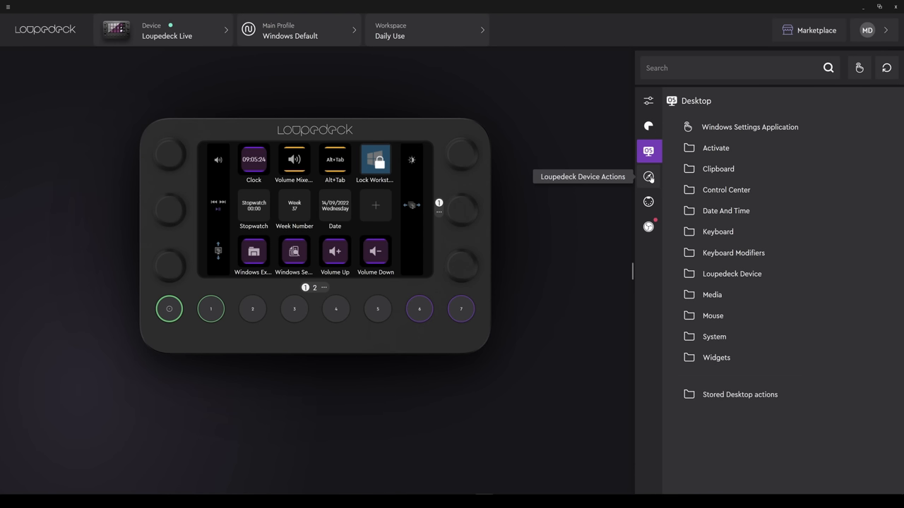
{"action": "left_click", "coordinate": [648, 176]}
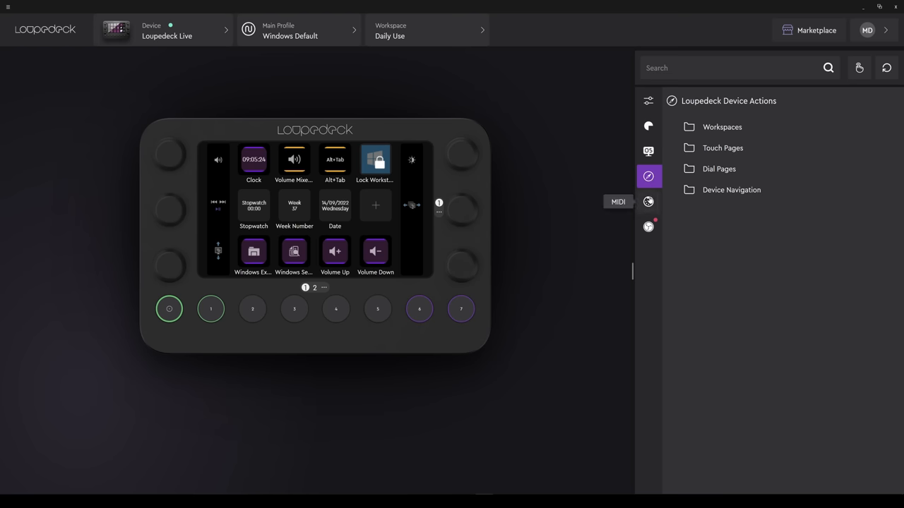
{"action": "left_click", "coordinate": [648, 202]}
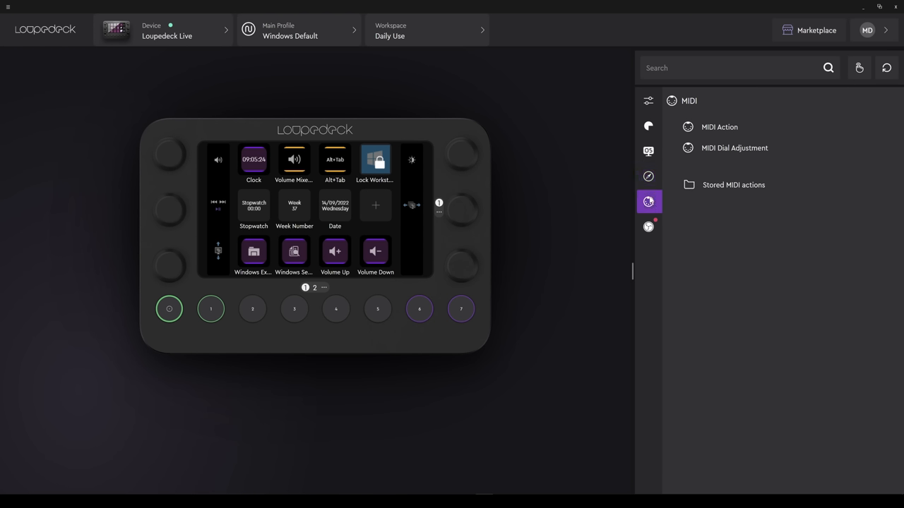
{"action": "left_click", "coordinate": [648, 226]}
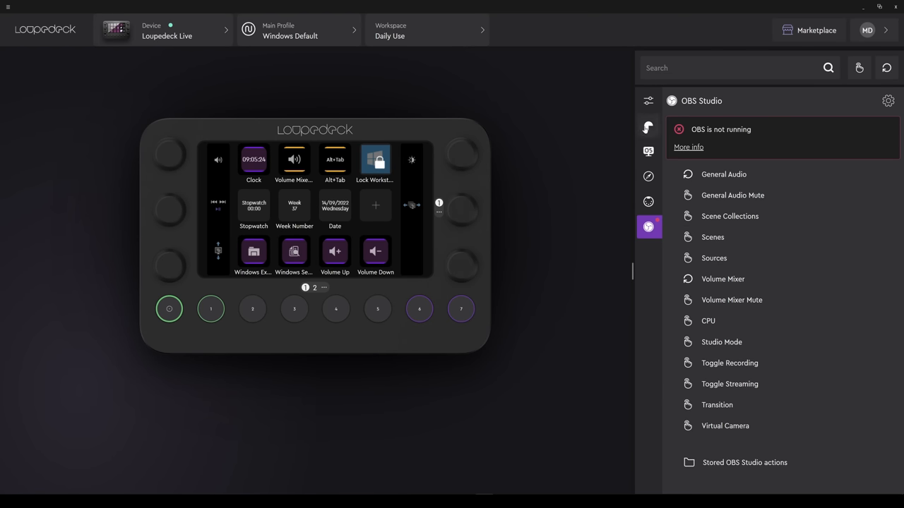
{"action": "left_click", "coordinate": [648, 127]}
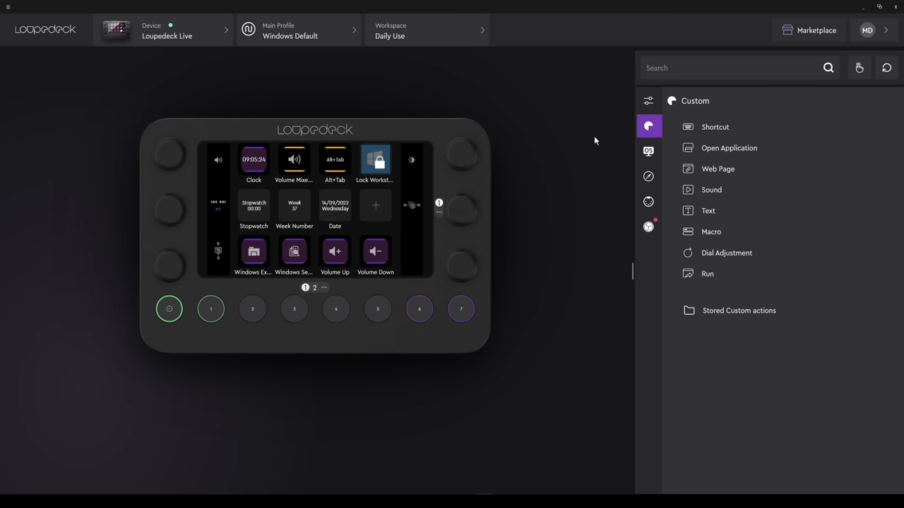
{"action": "left_click", "coordinate": [424, 31]}
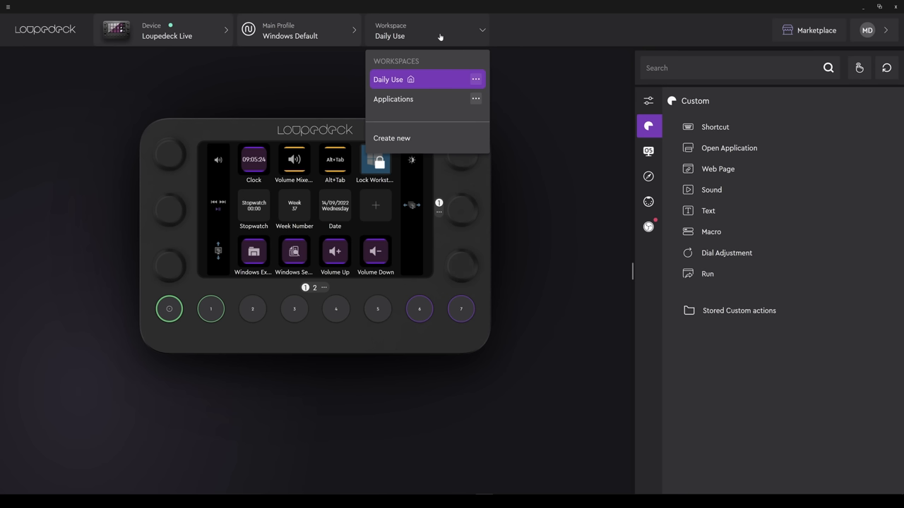
{"action": "left_click", "coordinate": [393, 98]}
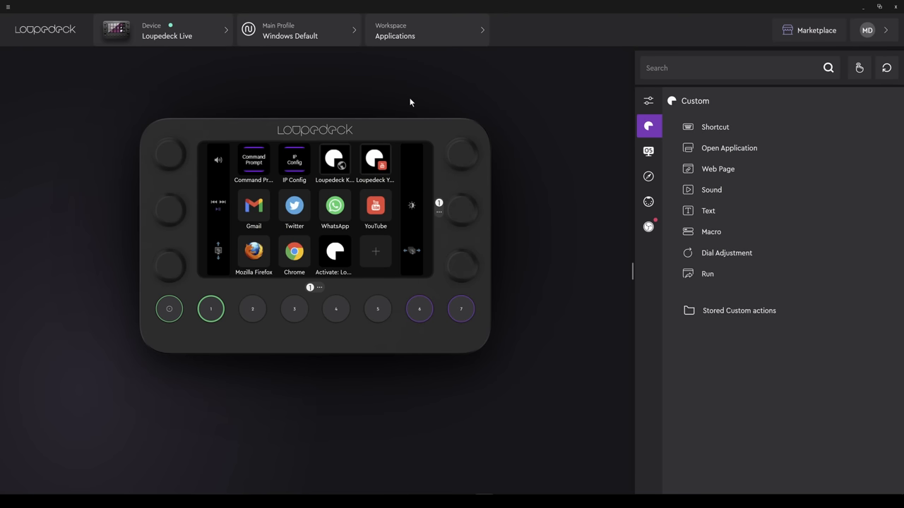
{"action": "mouse_move", "coordinate": [469, 48]}
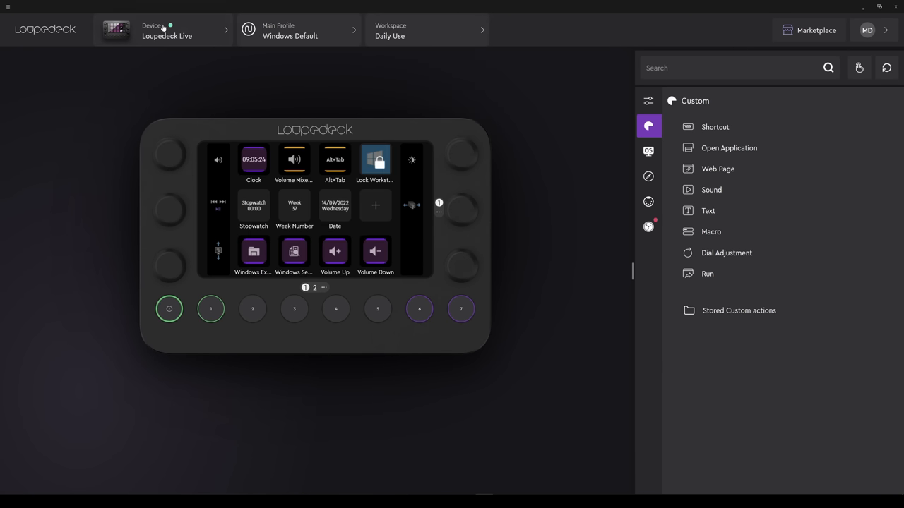
{"action": "mouse_move", "coordinate": [175, 29]}
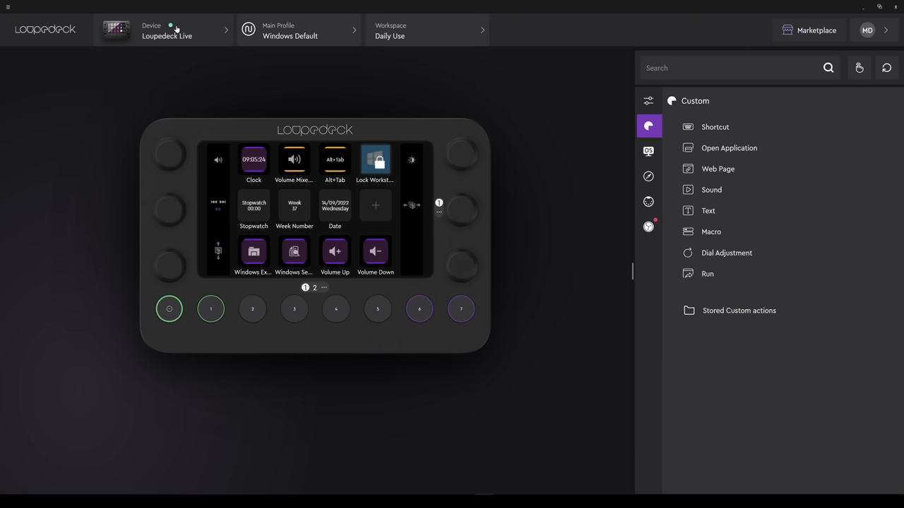
{"action": "mouse_move", "coordinate": [188, 34]}
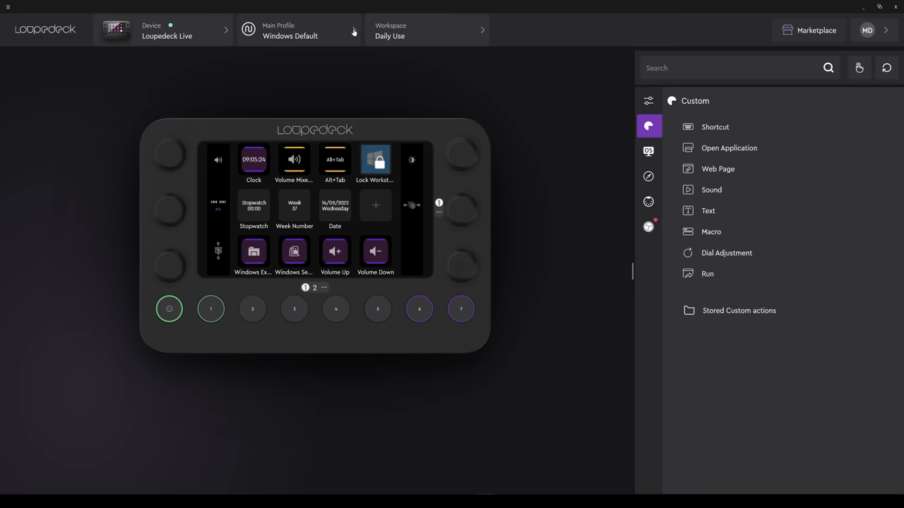
Step: Show the Main Profile list and toggle Dynamic mode on, then back off
{"action": "left_click", "coordinate": [300, 31]}
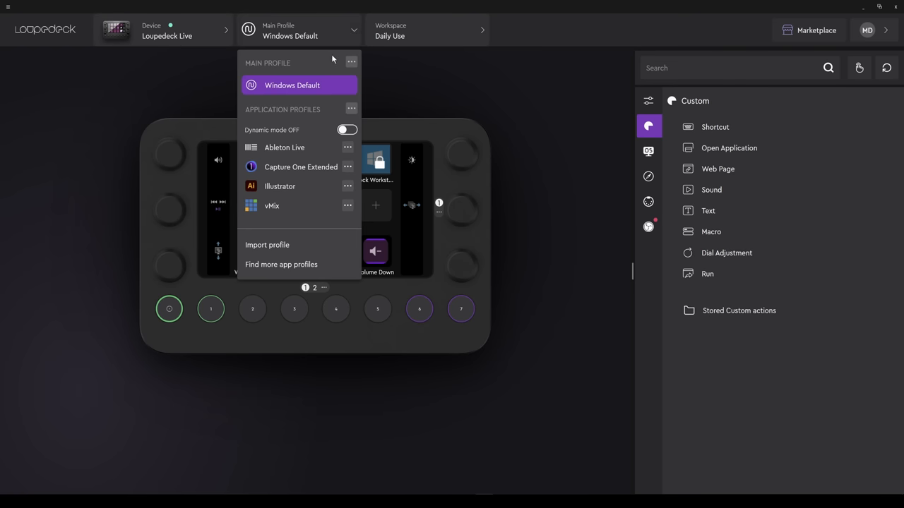
{"action": "mouse_move", "coordinate": [328, 133]}
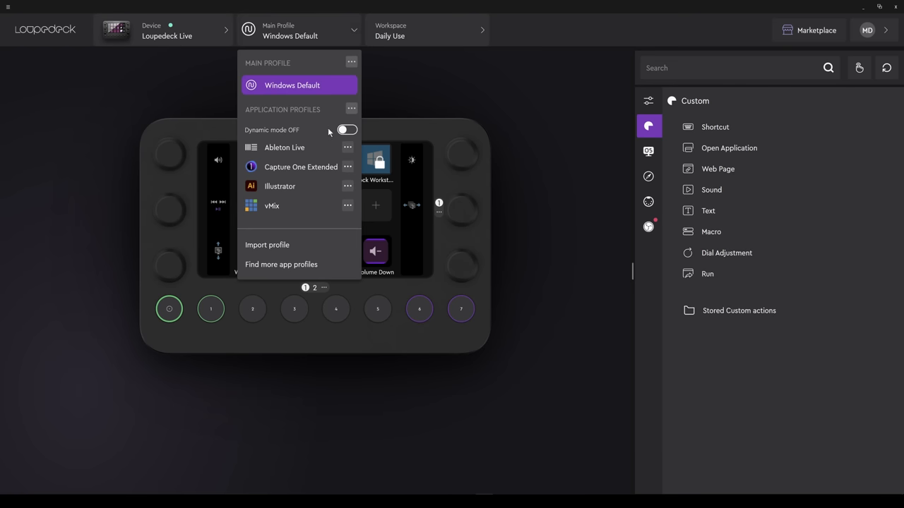
{"action": "left_click", "coordinate": [347, 130]}
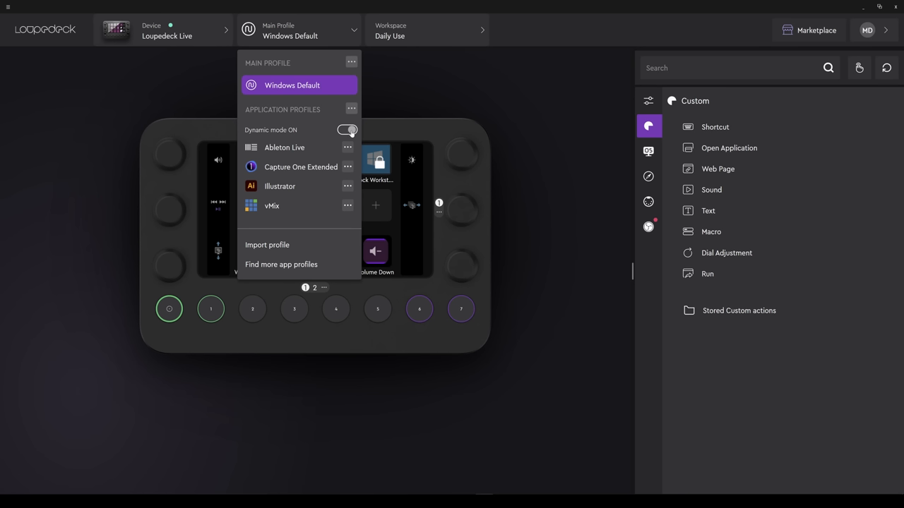
{"action": "left_click", "coordinate": [348, 130]}
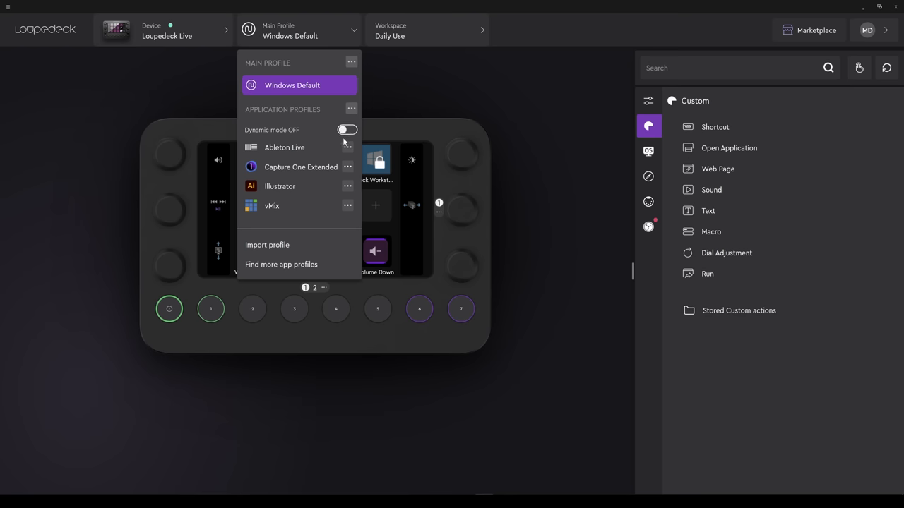
{"action": "mouse_move", "coordinate": [342, 145]}
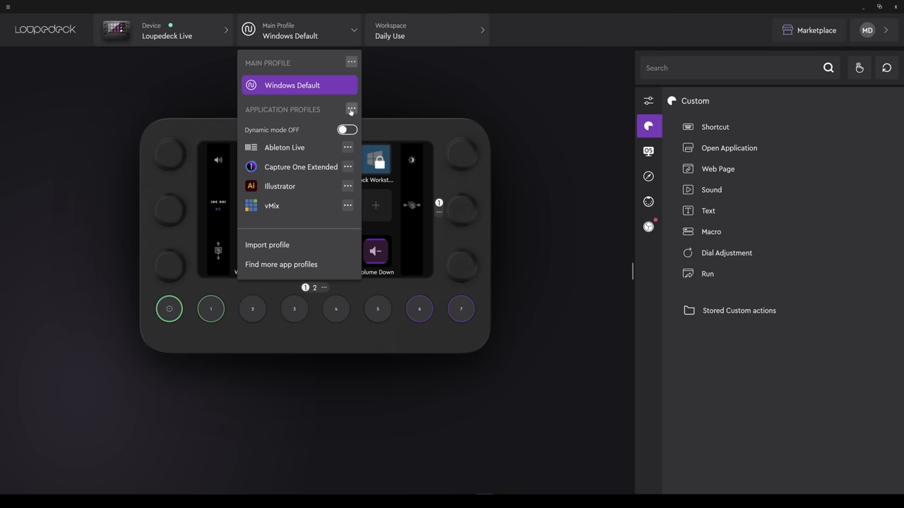
Step: Deselect every application in the Applications dialog and confirm with Ok
{"action": "left_click", "coordinate": [351, 110]}
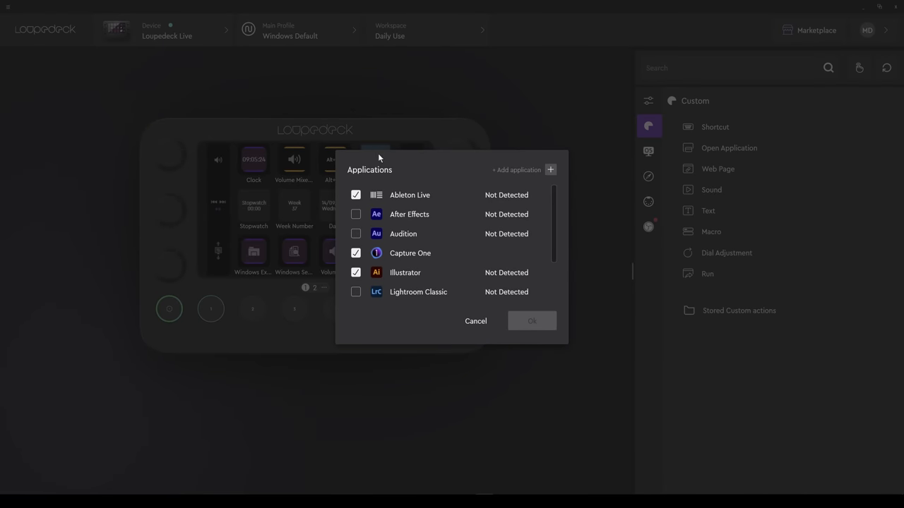
{"action": "left_click", "coordinate": [356, 195]}
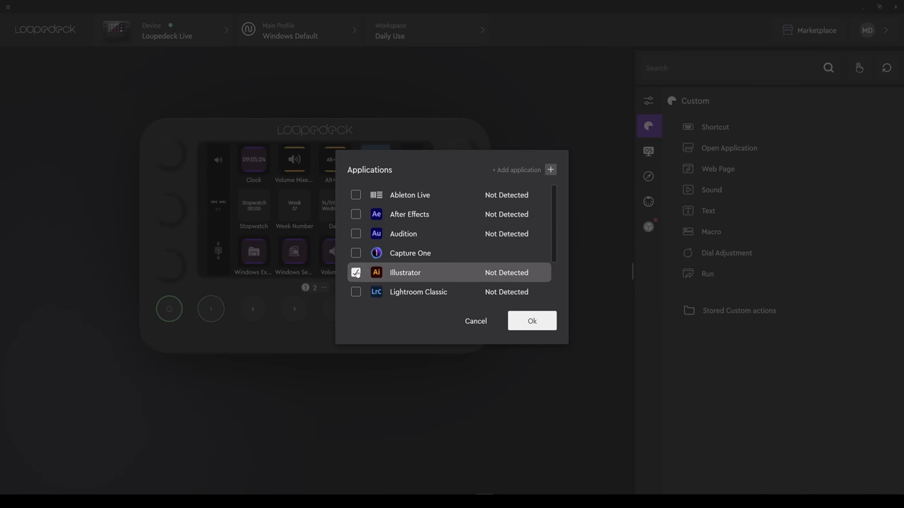
{"action": "scroll", "scroll_direction": "down", "scroll_amount": 3}
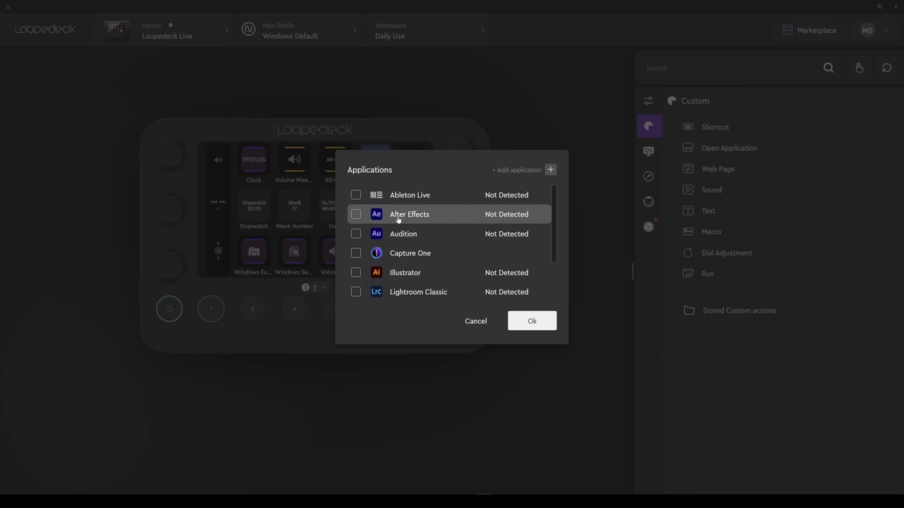
{"action": "left_click", "coordinate": [475, 322]}
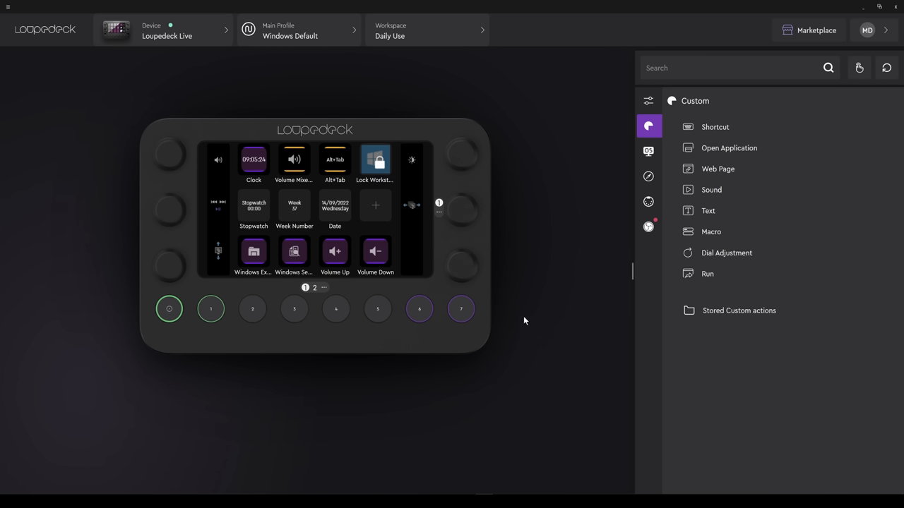
Step: Check the profile menu reports no application profiles selected, then close it
{"action": "left_click", "coordinate": [299, 31]}
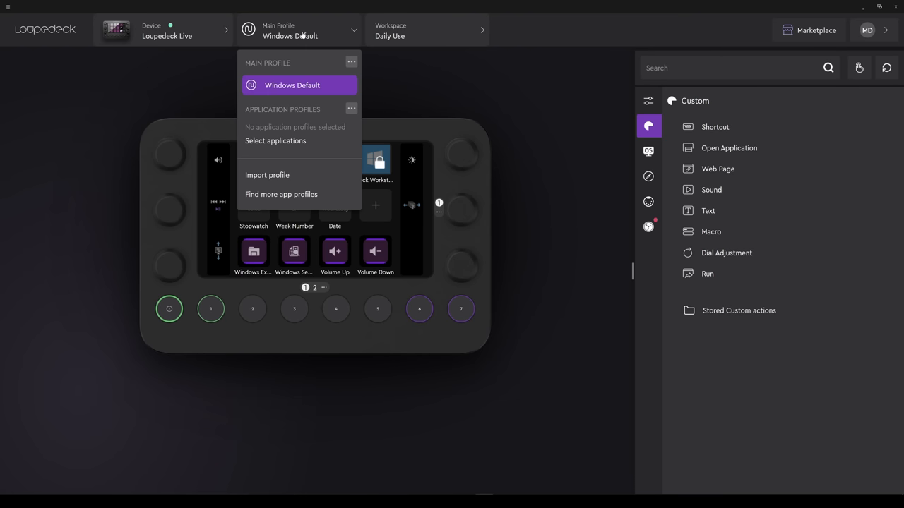
{"action": "mouse_move", "coordinate": [298, 37]}
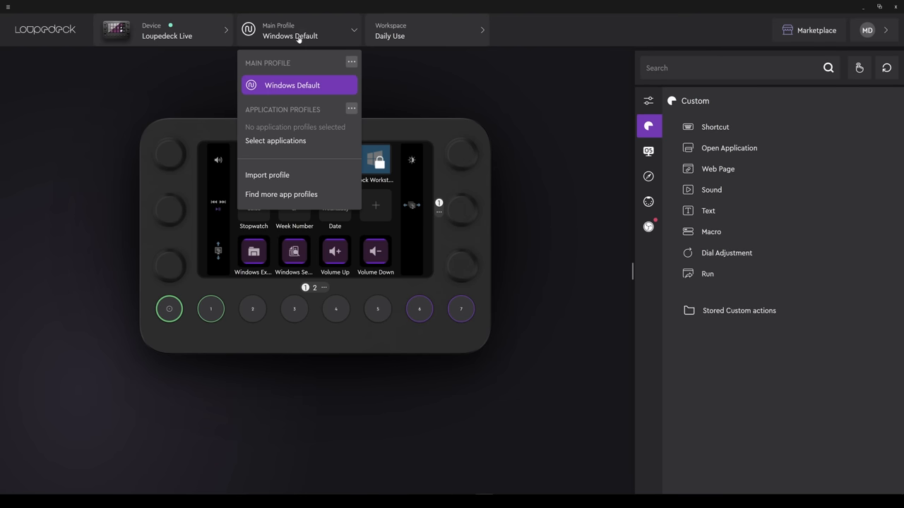
{"action": "mouse_move", "coordinate": [290, 144]}
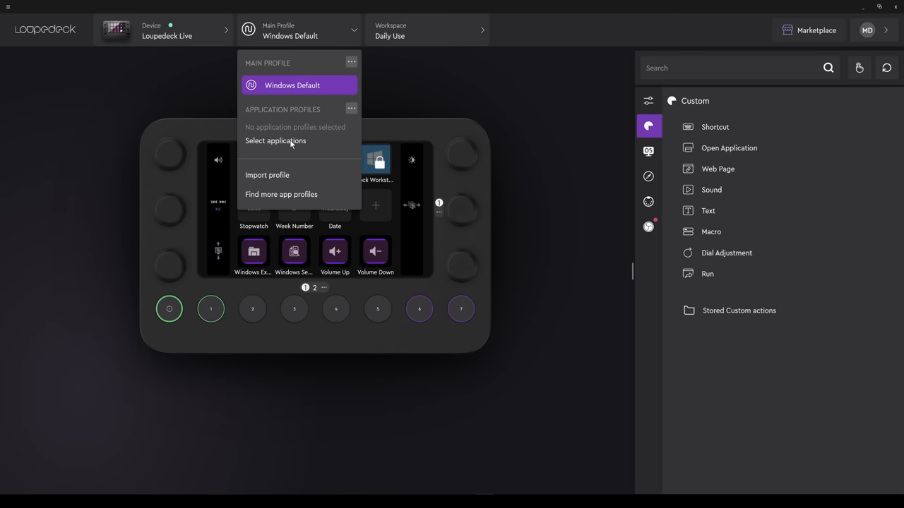
{"action": "left_click", "coordinate": [384, 84]}
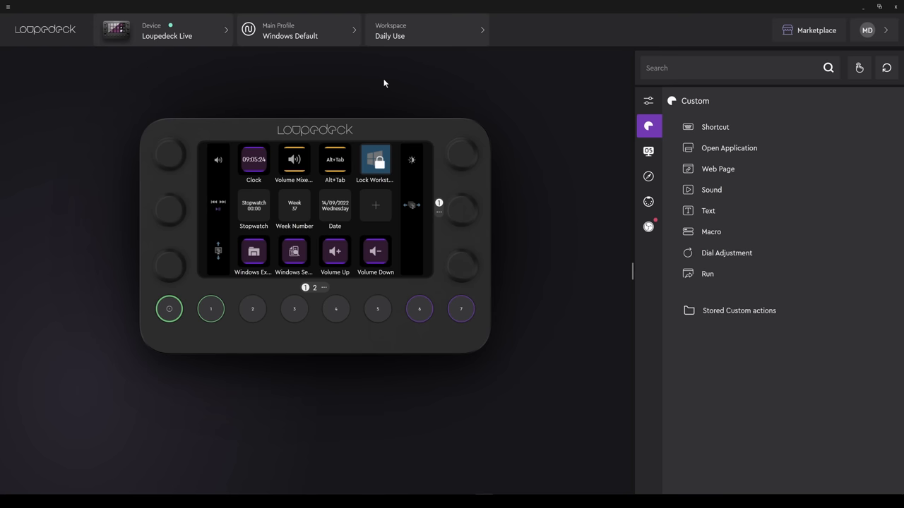
Step: Browse the Marketplace Plugins and Profiles tabs, then return to the Loupedeck actions list
{"action": "left_click", "coordinate": [816, 29]}
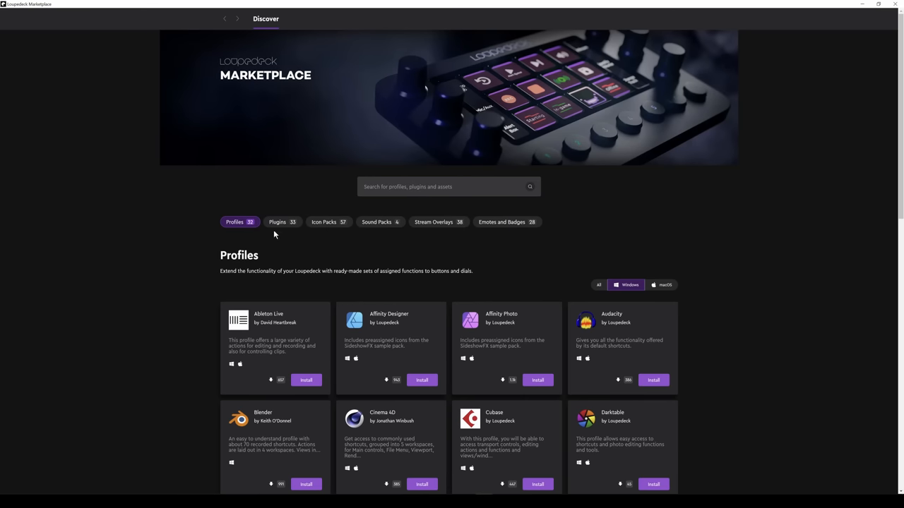
{"action": "left_click", "coordinate": [277, 222]}
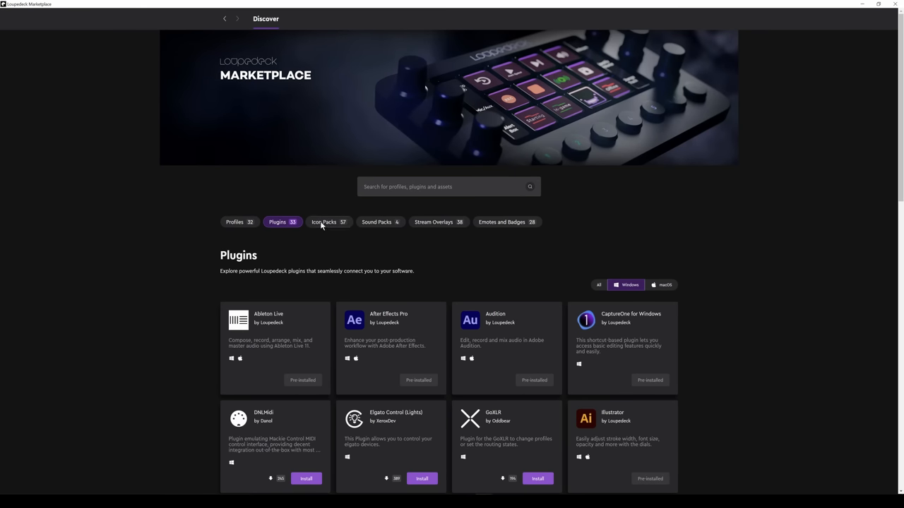
{"action": "left_click", "coordinate": [235, 222]}
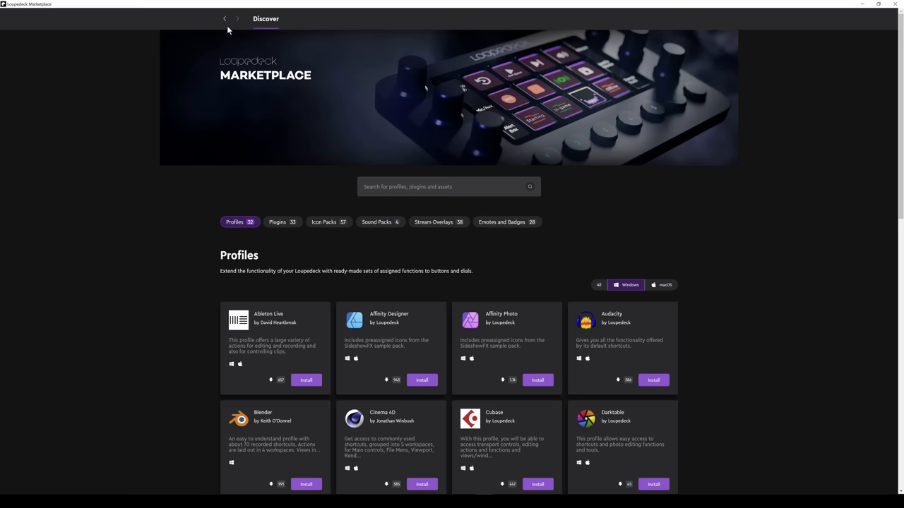
{"action": "left_click", "coordinate": [324, 222]}
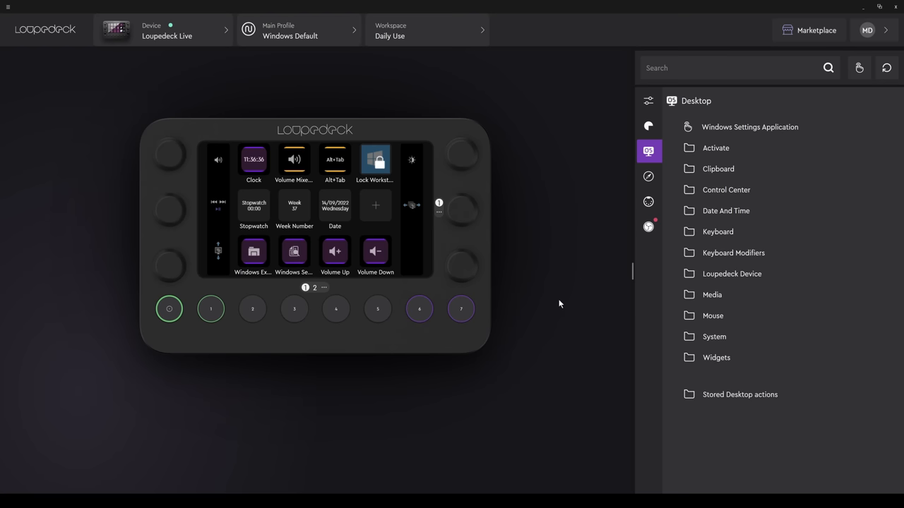
{"action": "mouse_move", "coordinate": [443, 76]}
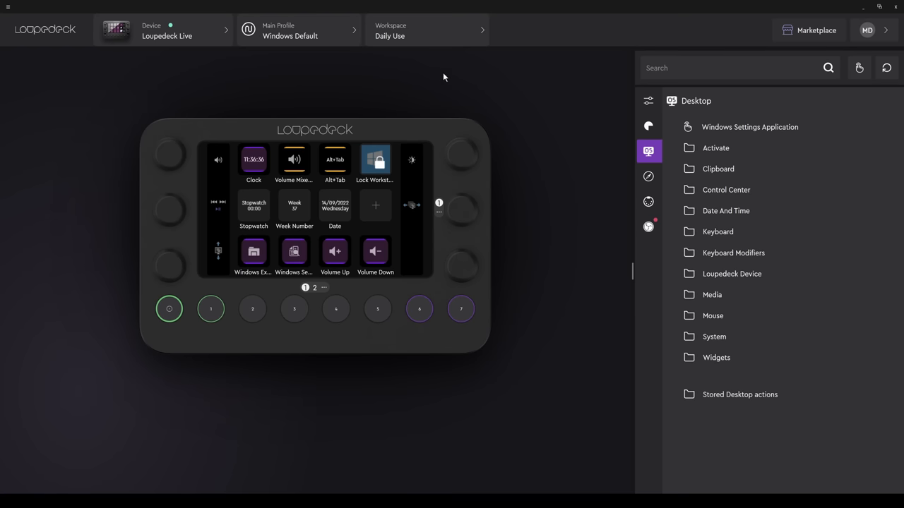
{"action": "left_click", "coordinate": [299, 30]}
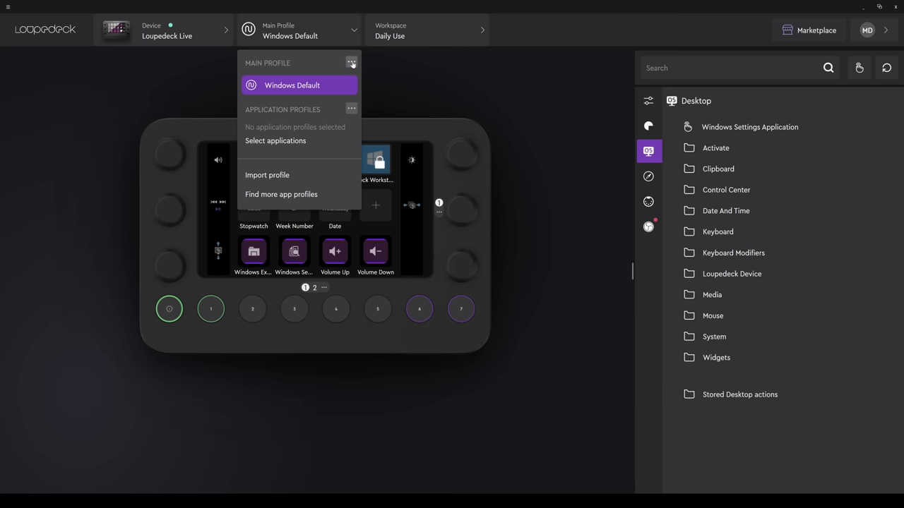
{"action": "left_click", "coordinate": [351, 63]}
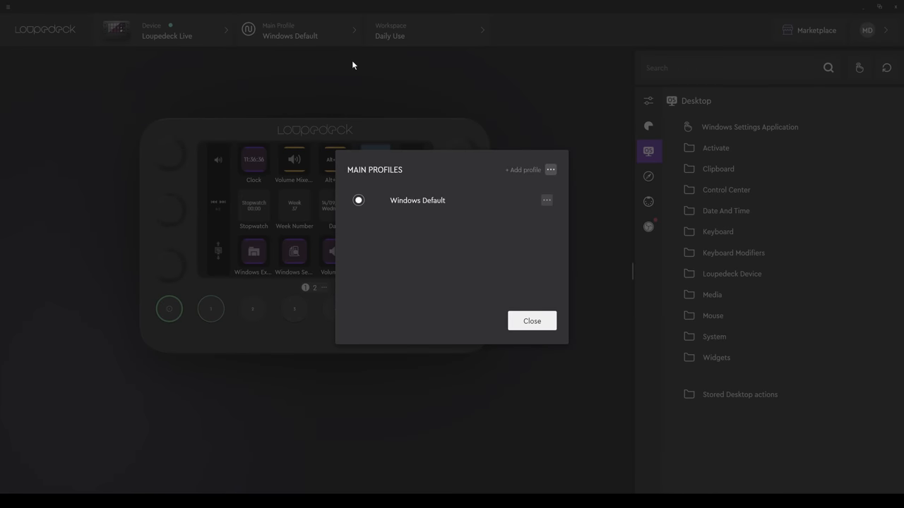
{"action": "mouse_move", "coordinate": [550, 169]}
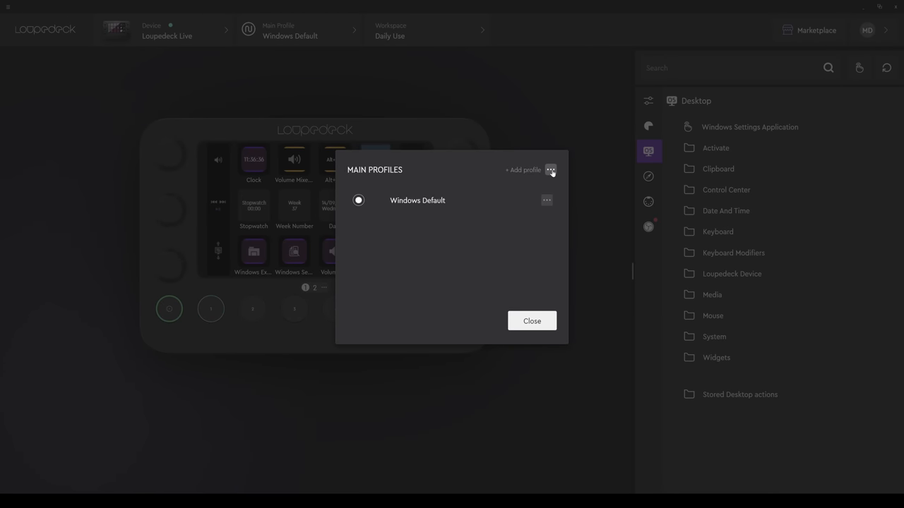
{"action": "left_click", "coordinate": [550, 169]}
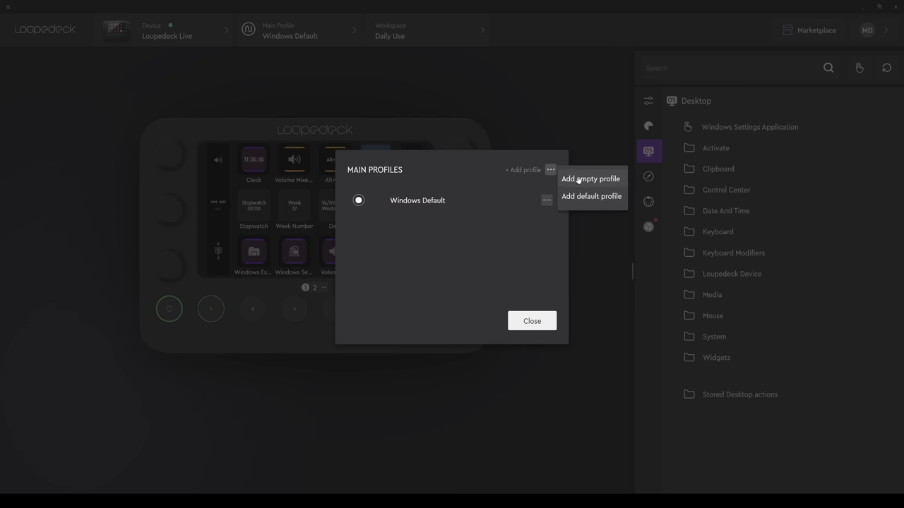
{"action": "left_click", "coordinate": [531, 321]}
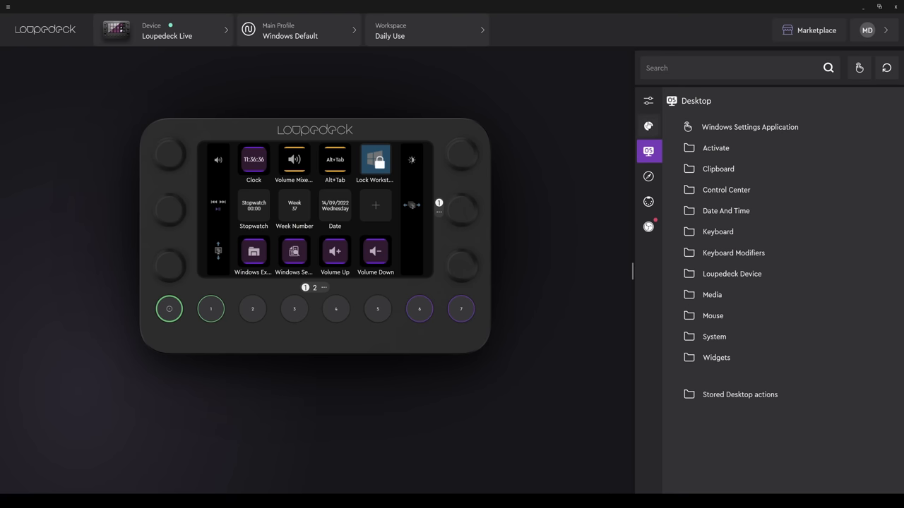
Step: Show the Desktop action category with its Media group expanded
{"action": "left_click", "coordinate": [648, 125]}
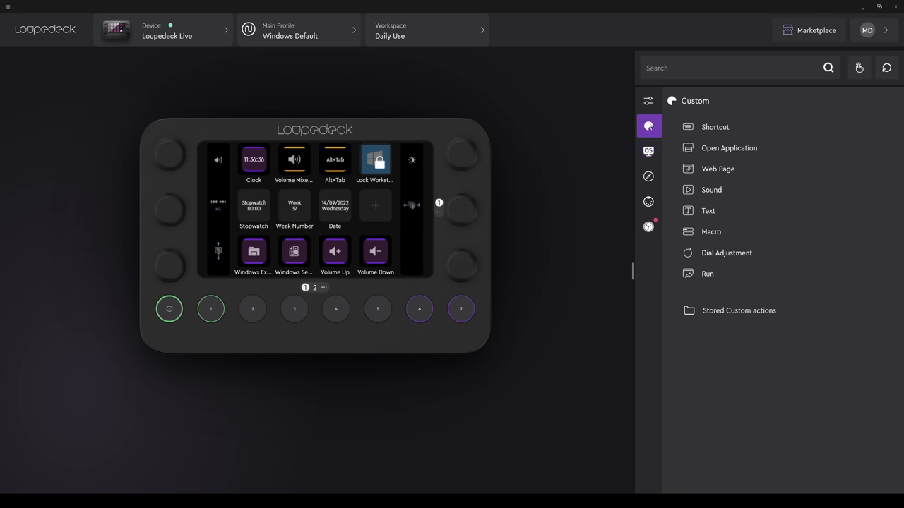
{"action": "left_click", "coordinate": [648, 150]}
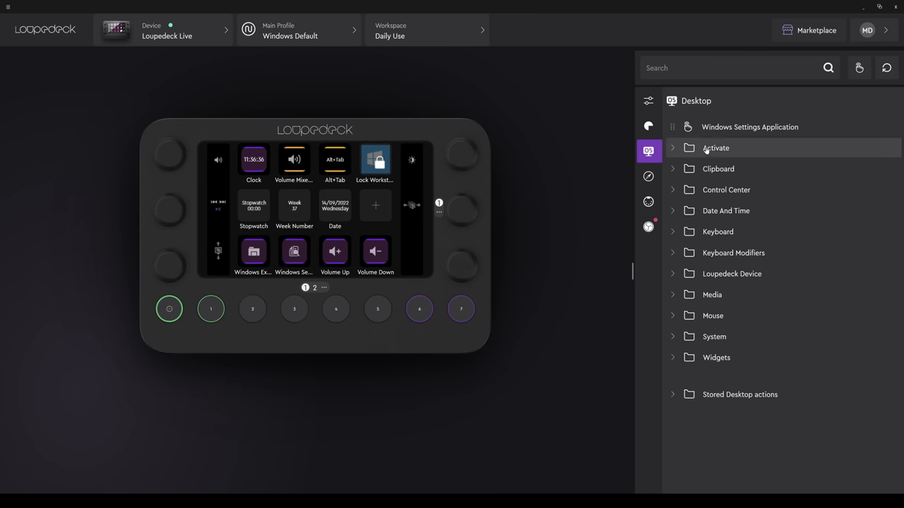
{"action": "left_click", "coordinate": [715, 149]}
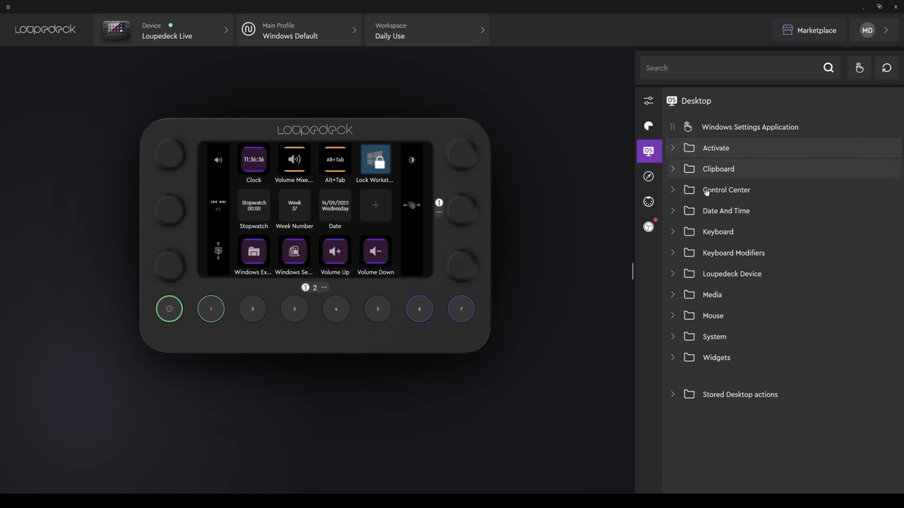
{"action": "left_click", "coordinate": [712, 295]}
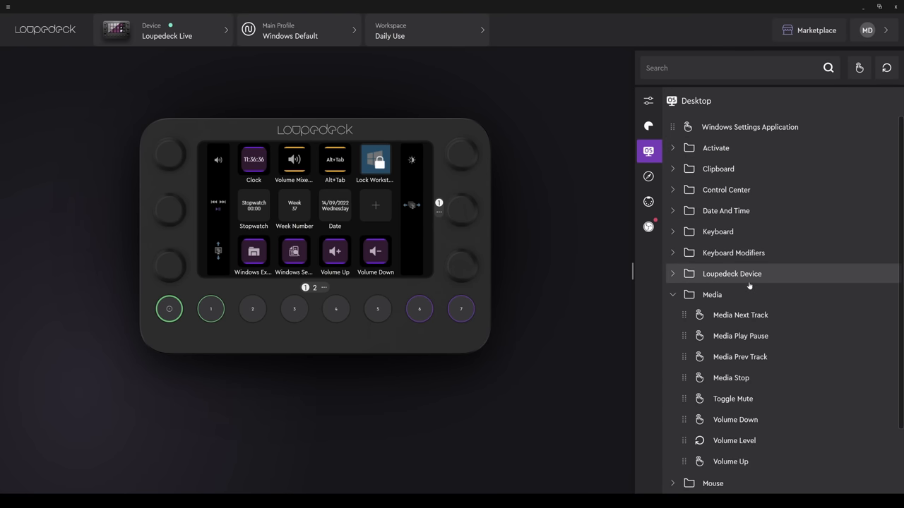
{"action": "scroll", "scroll_direction": "down", "scroll_amount": 3}
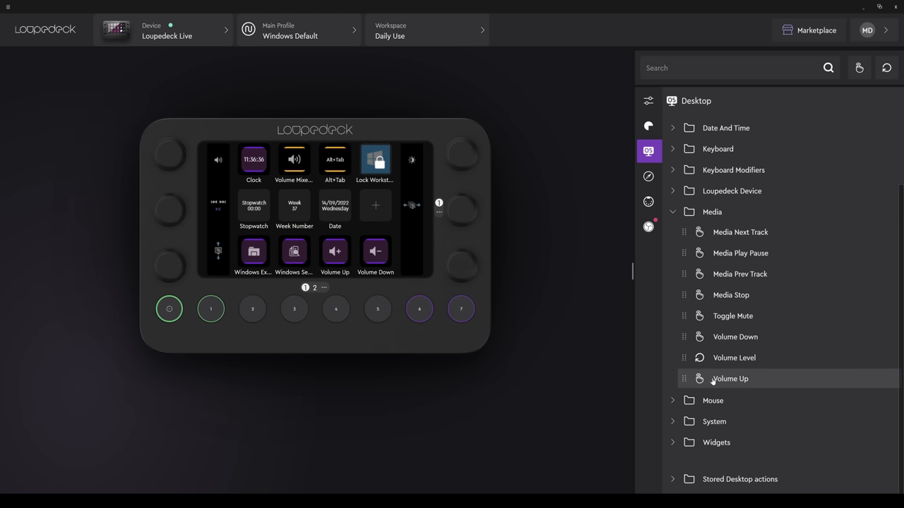
{"action": "mouse_move", "coordinate": [735, 357]}
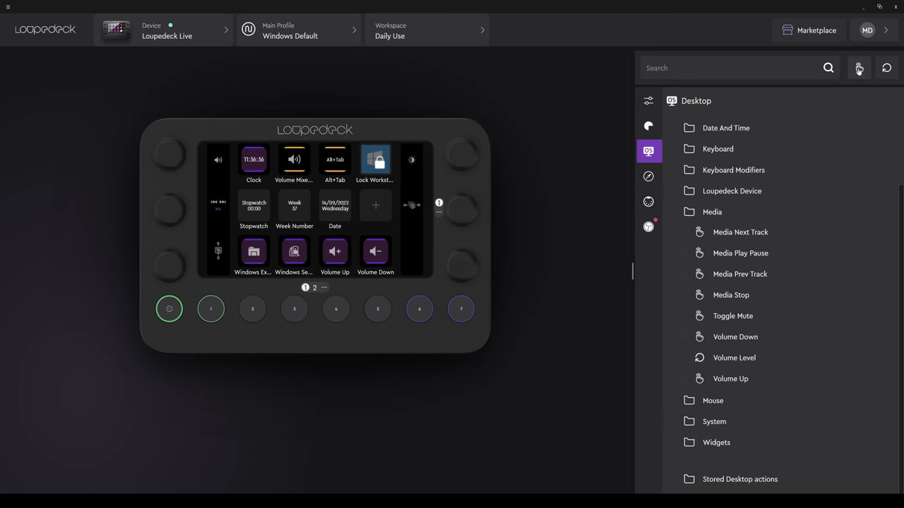
{"action": "mouse_move", "coordinate": [886, 67]}
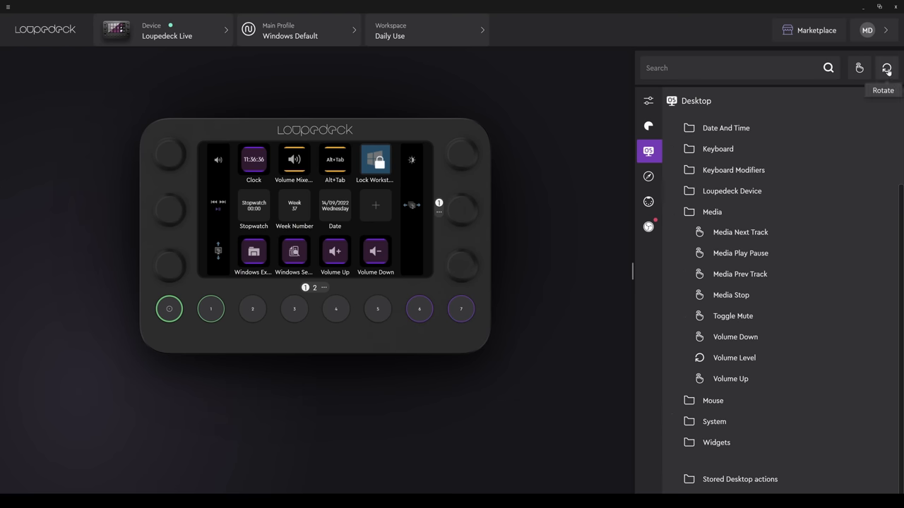
Step: Toggle the dial and button filters so all Media actions are listed again
{"action": "left_click", "coordinate": [886, 68]}
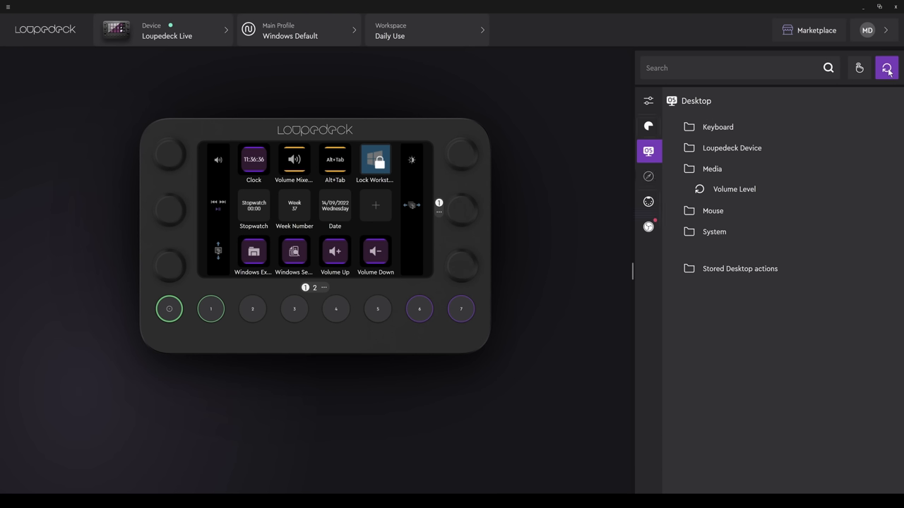
{"action": "mouse_move", "coordinate": [884, 72]}
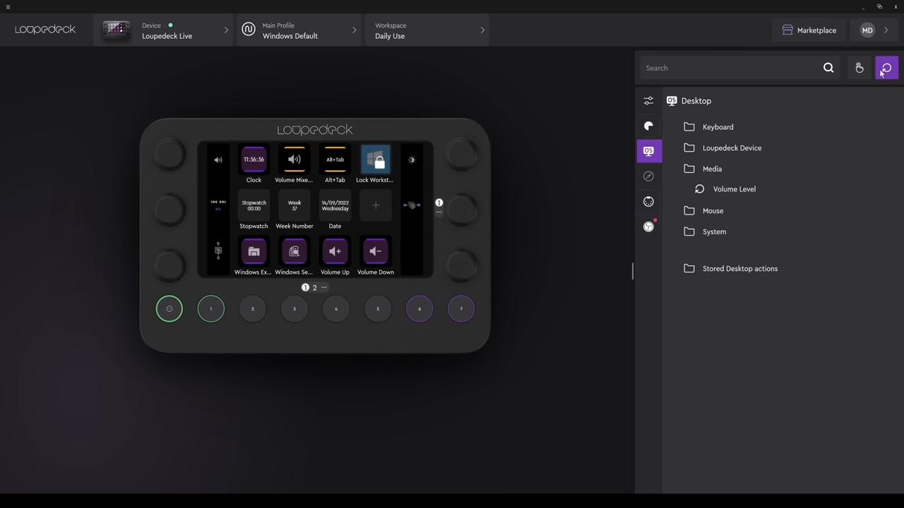
{"action": "left_click", "coordinate": [858, 68]}
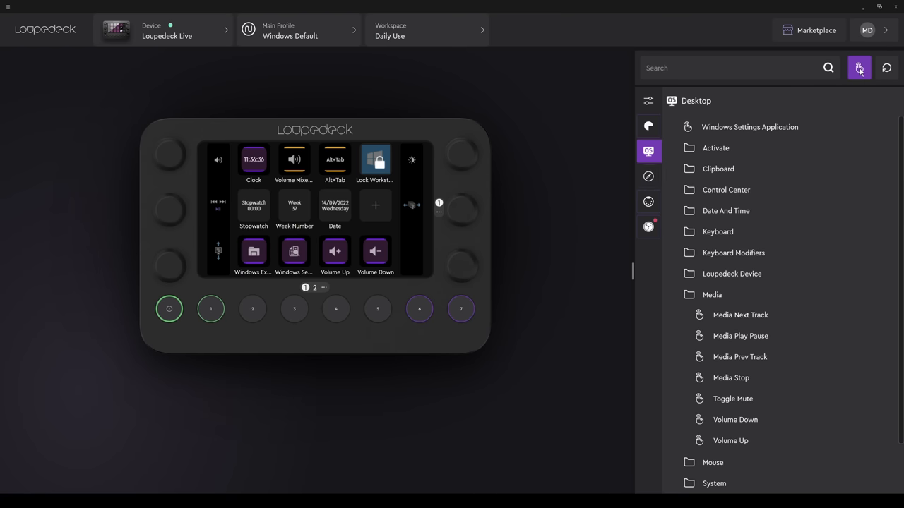
{"action": "left_click", "coordinate": [887, 68]}
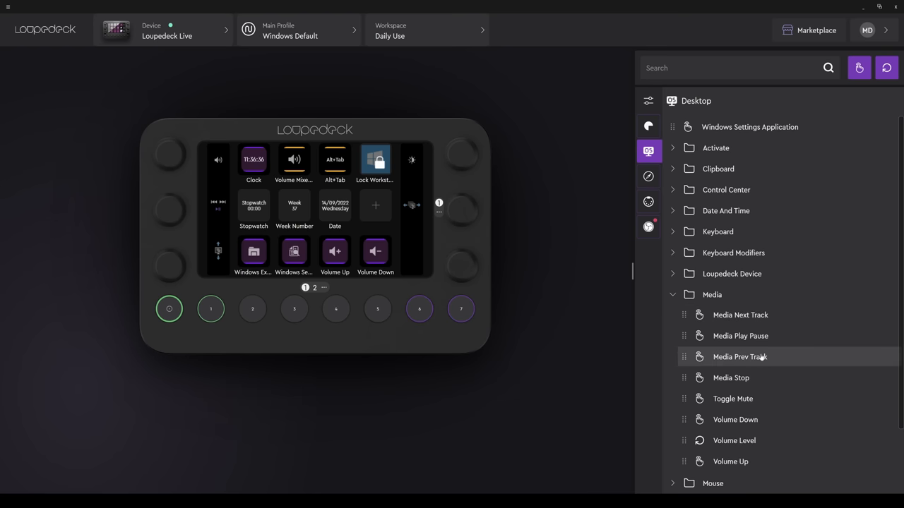
Step: Unassign Lock Workstation from the top-right touch button, leaving it empty
{"action": "scroll", "scroll_direction": "down", "scroll_amount": 3}
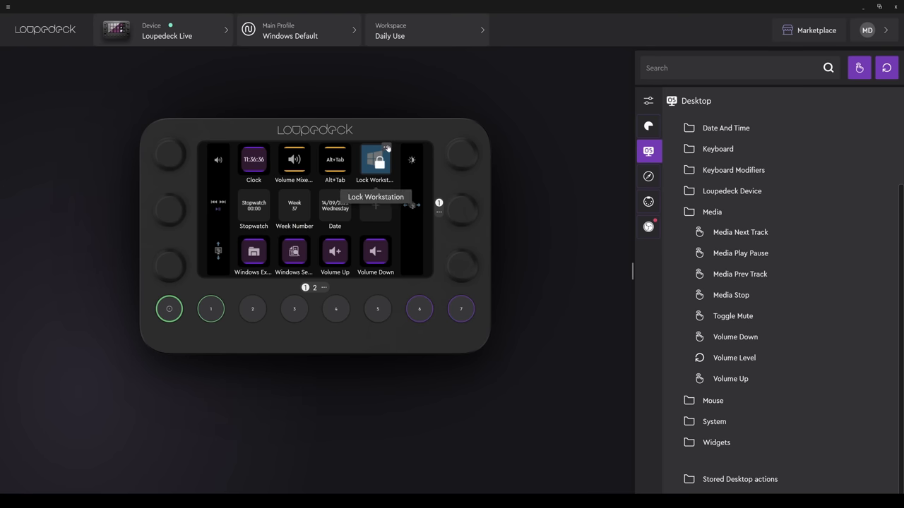
{"action": "right_click", "coordinate": [376, 158]}
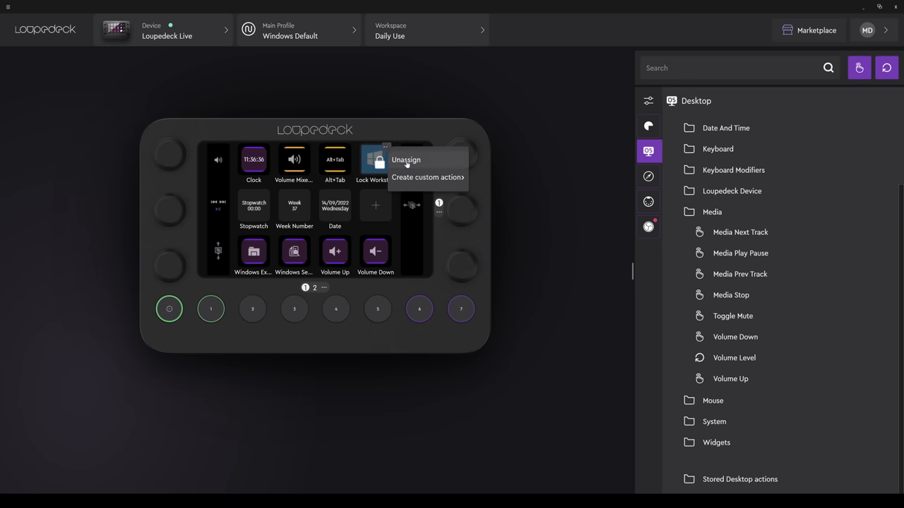
{"action": "left_click", "coordinate": [405, 159]}
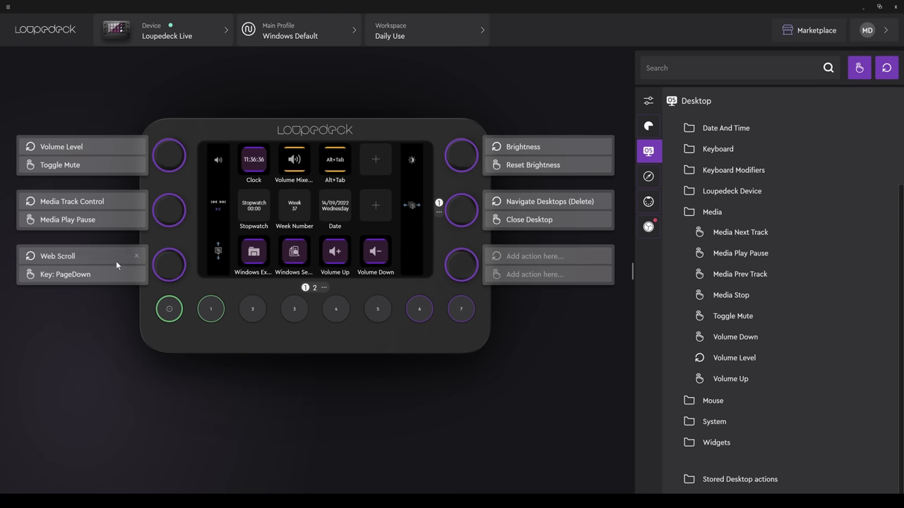
{"action": "mouse_move", "coordinate": [136, 276]}
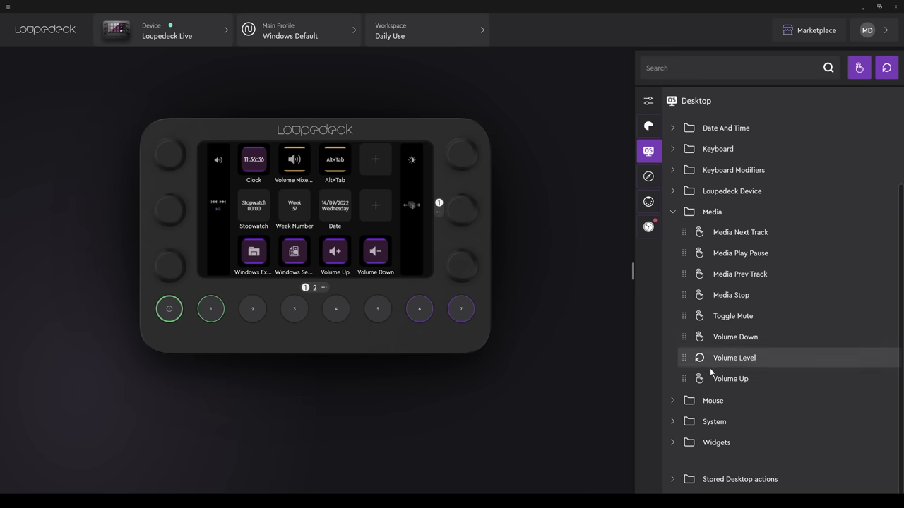
{"action": "mouse_move", "coordinate": [731, 379]}
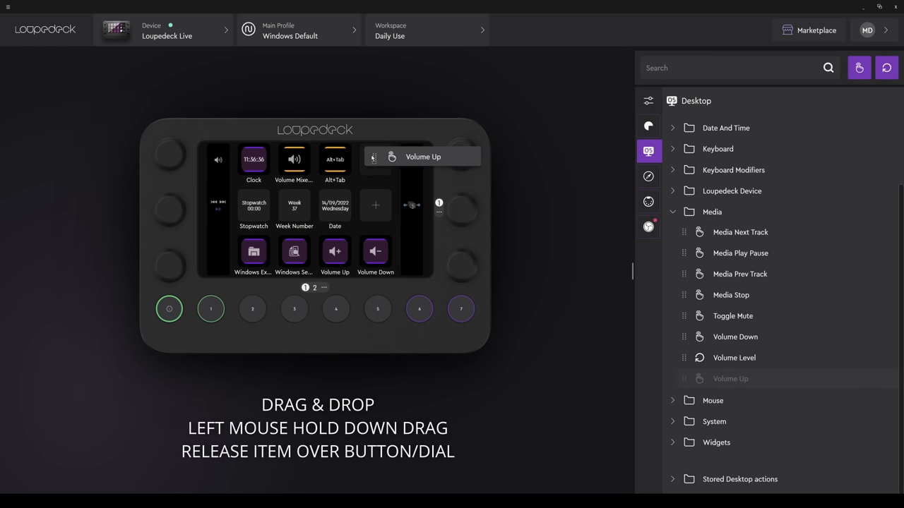
Step: Place Volume Up on the top-right button and clear Toggle Mute and Volume Level from the lower-left dial
{"action": "left_click_drag", "start_coordinate": [730, 379], "coordinate": [375, 158]}
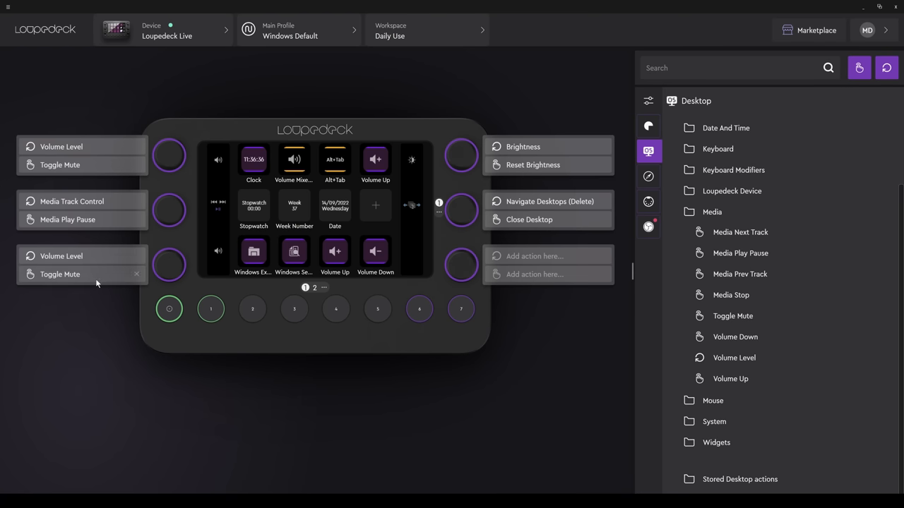
{"action": "left_click", "coordinate": [137, 274]}
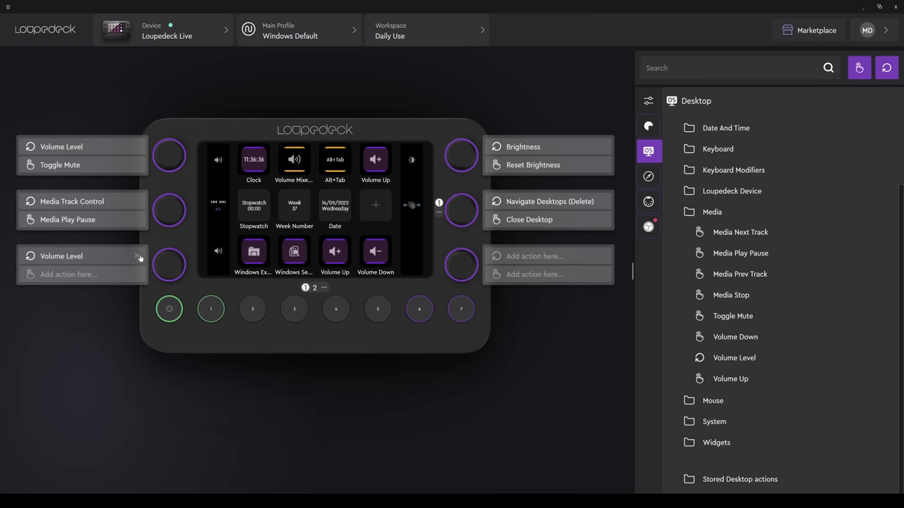
{"action": "left_click", "coordinate": [139, 256]}
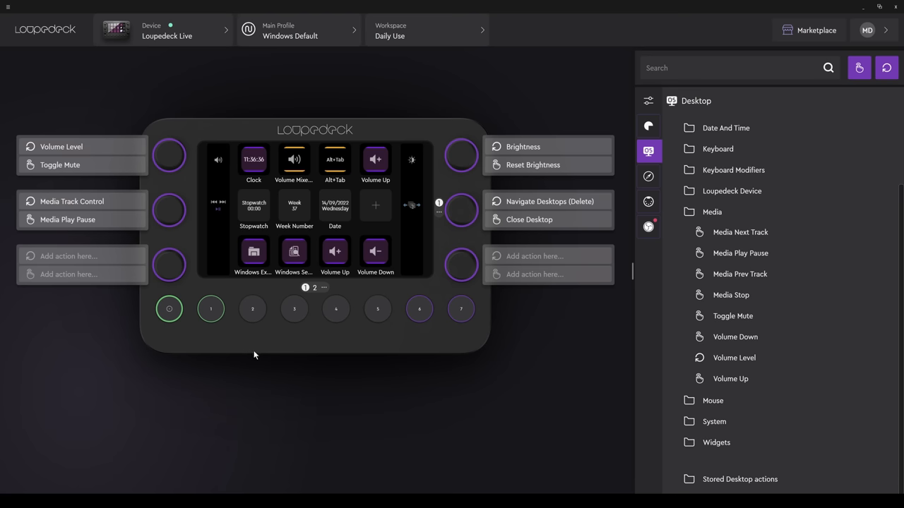
{"action": "mouse_move", "coordinate": [373, 385]}
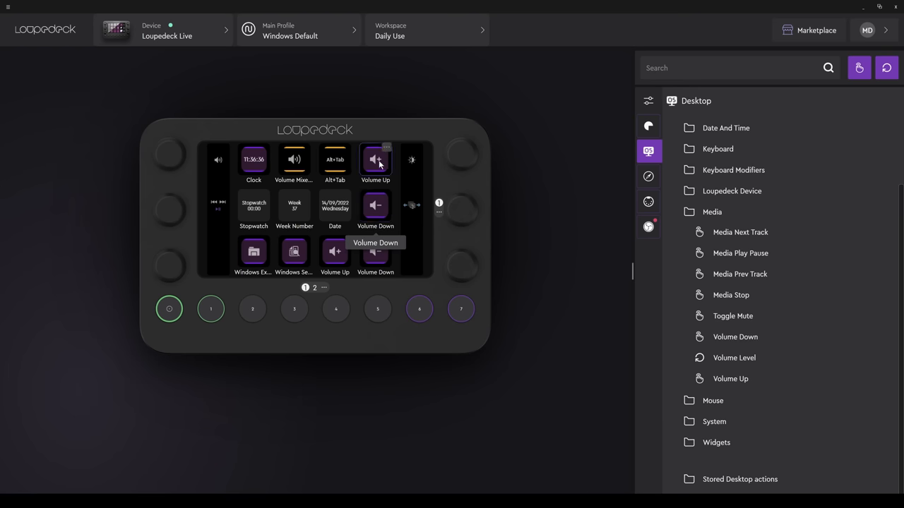
{"action": "mouse_move", "coordinate": [544, 347]}
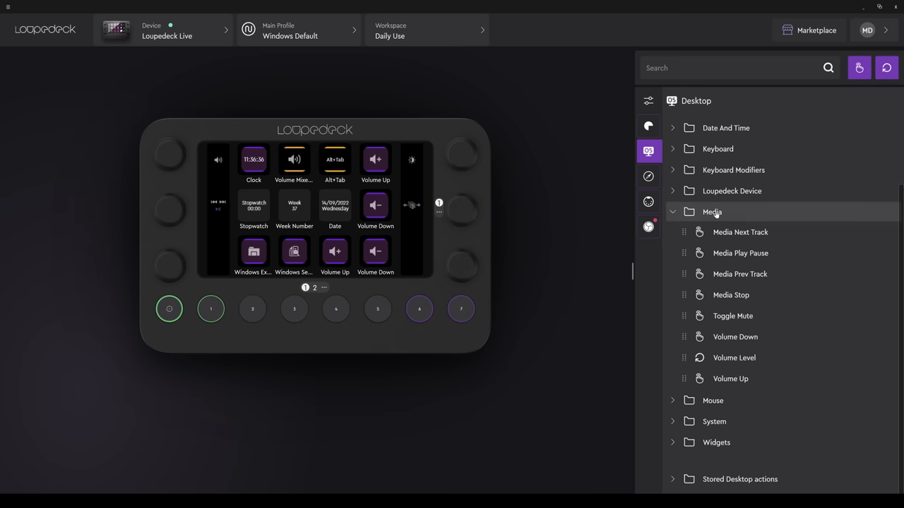
Step: Collapse the Media group and unassign the Date action from its button
{"action": "left_click", "coordinate": [712, 212]}
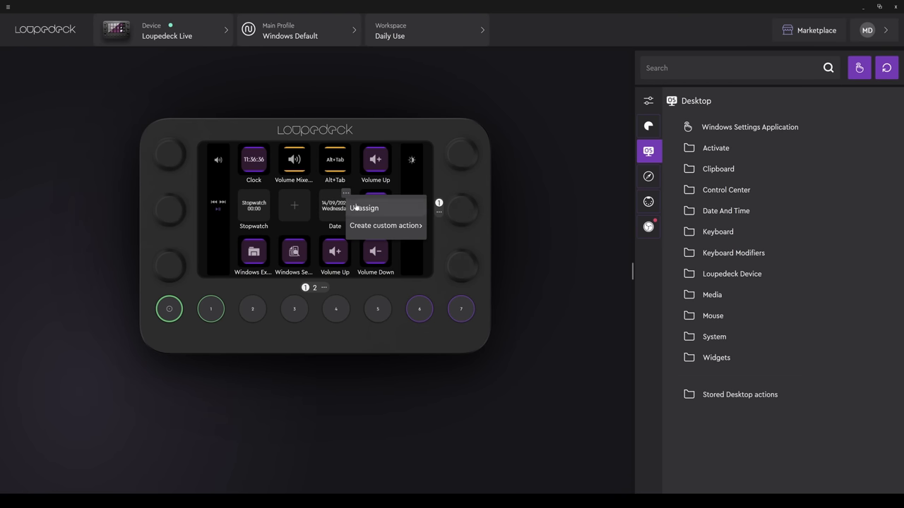
{"action": "left_click", "coordinate": [365, 206]}
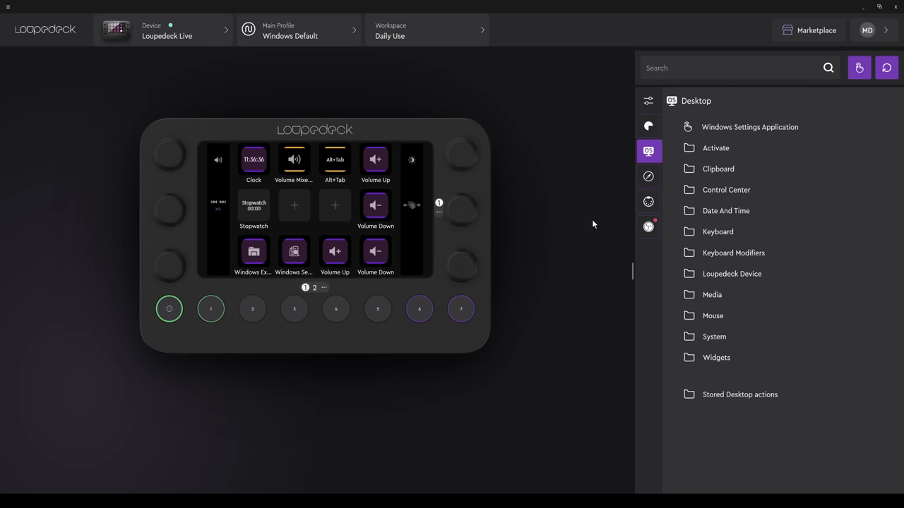
Step: Start a new Open Application custom action launching 3DMark and reach its icon editor
{"action": "left_click", "coordinate": [648, 126]}
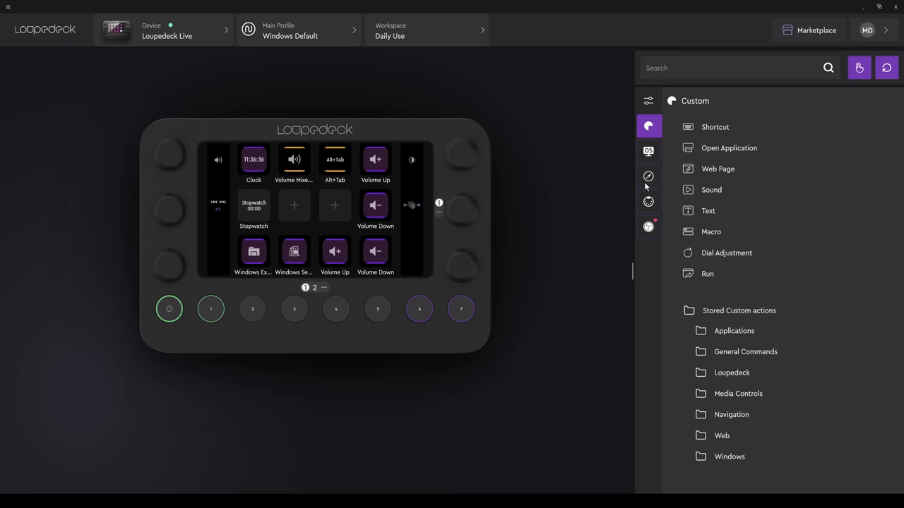
{"action": "left_click", "coordinate": [729, 148]}
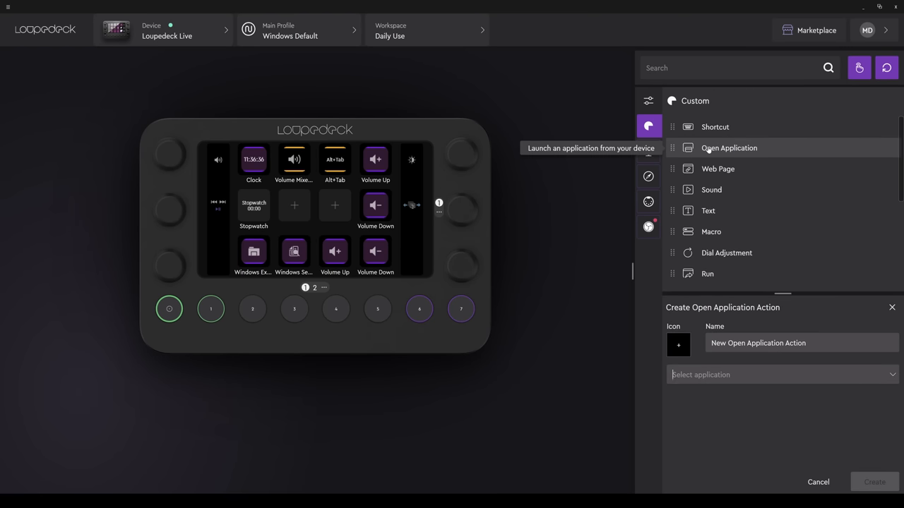
{"action": "mouse_move", "coordinate": [583, 388]}
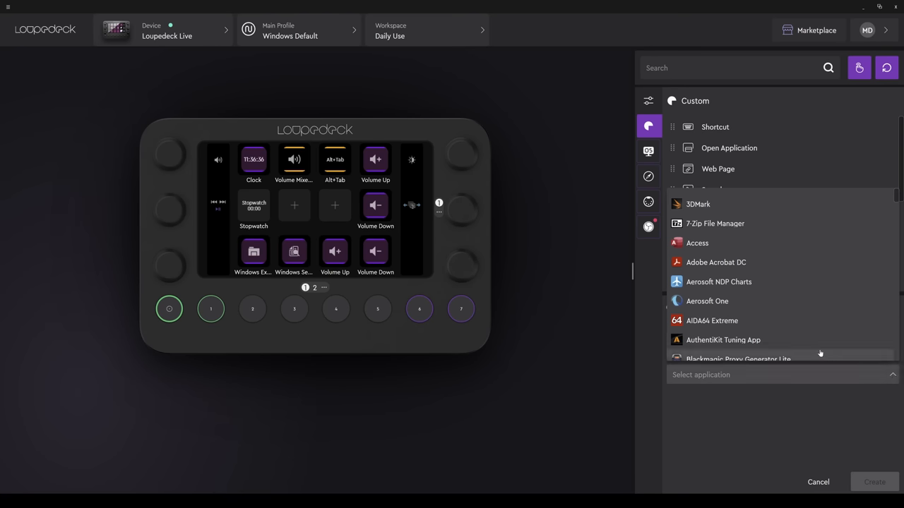
{"action": "left_click", "coordinate": [697, 204]}
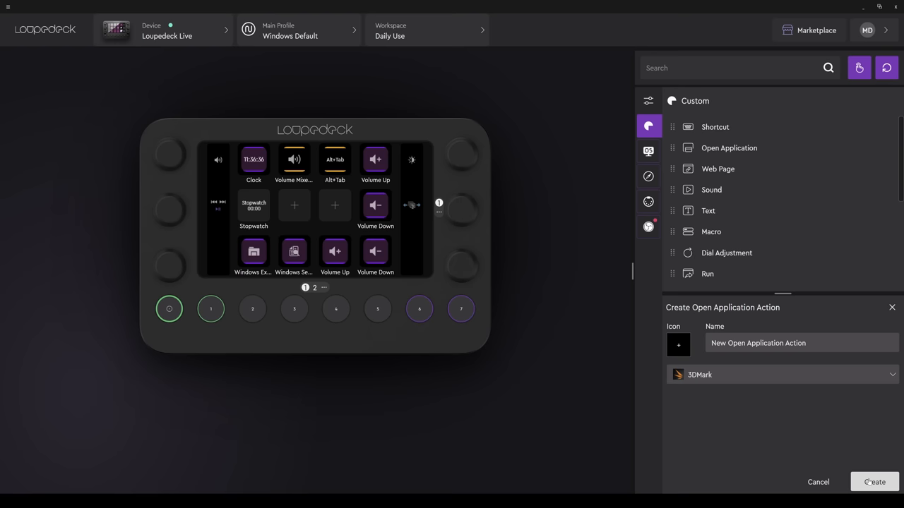
{"action": "mouse_move", "coordinate": [728, 407]}
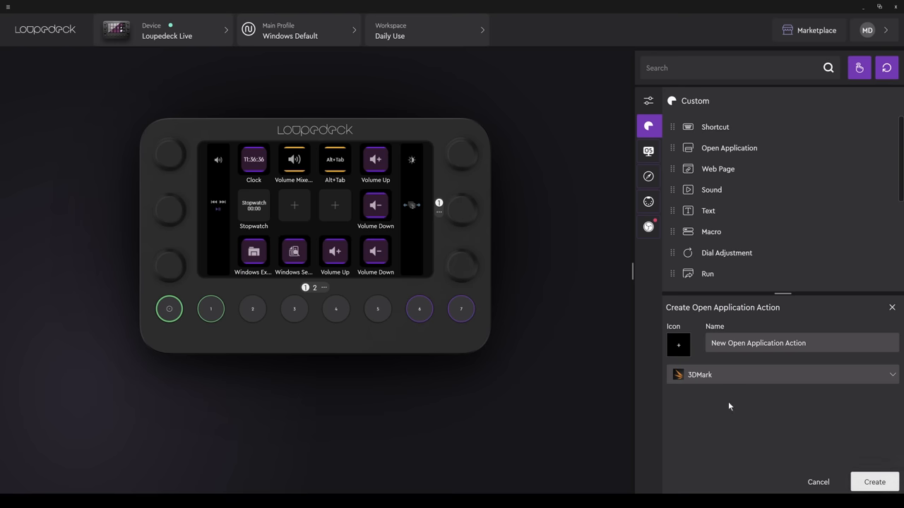
{"action": "left_click", "coordinate": [678, 345]}
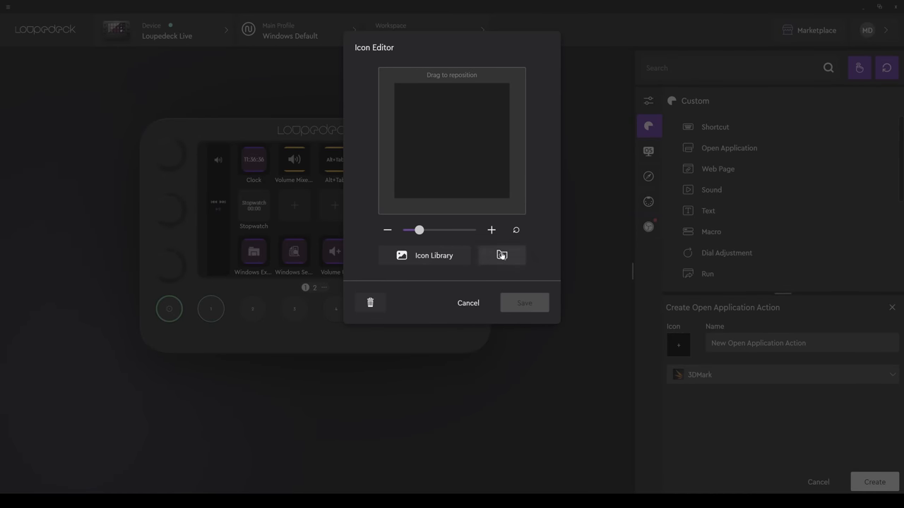
Step: Choose the red Record icon from the Loupedeck Media Icons pack for the launch action
{"action": "left_click", "coordinate": [424, 256]}
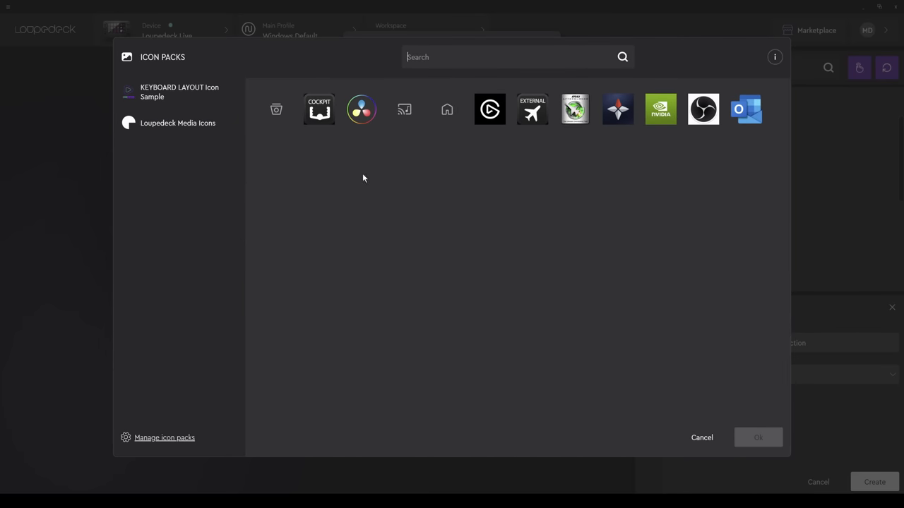
{"action": "left_click", "coordinate": [178, 92]}
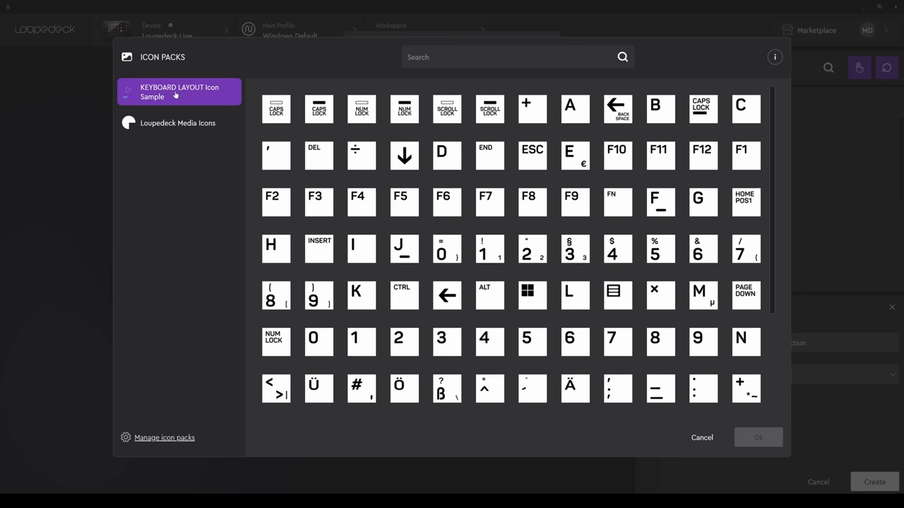
{"action": "left_click", "coordinate": [178, 123]}
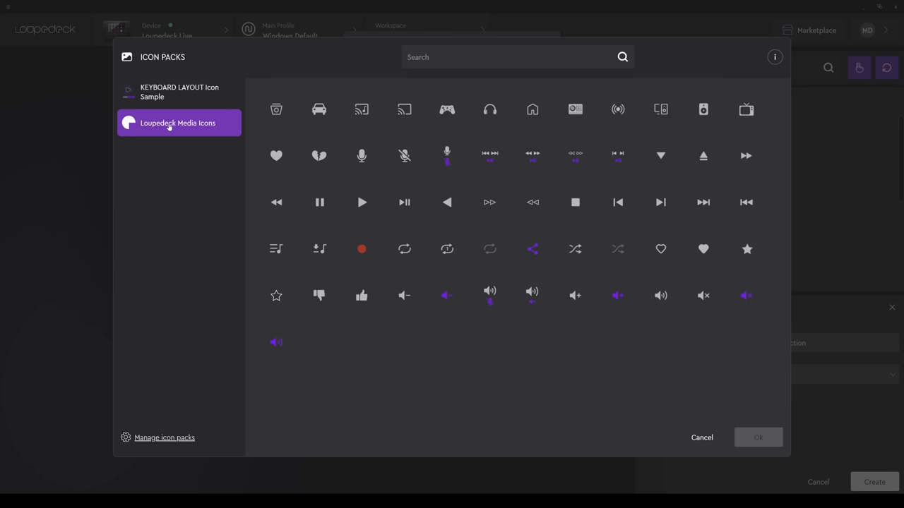
{"action": "left_click", "coordinate": [362, 248]}
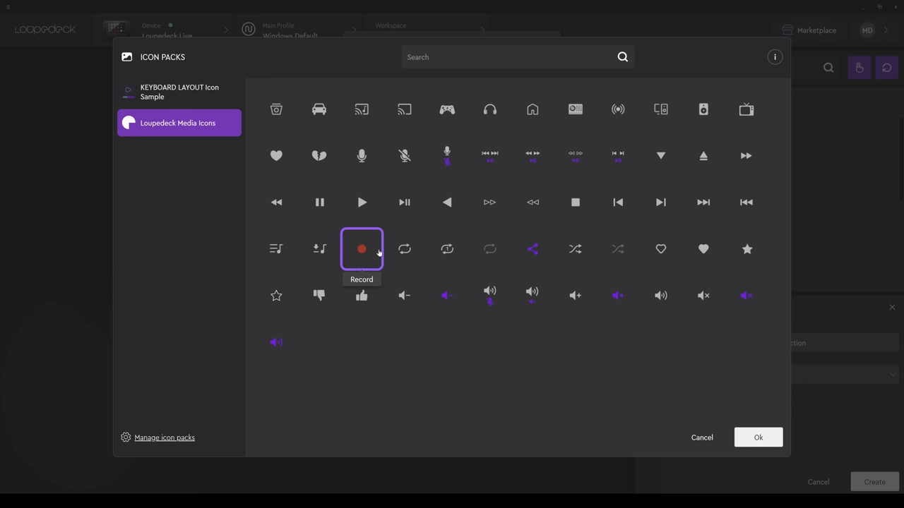
{"action": "left_click", "coordinate": [361, 249]}
{"action": "type", "text": "3D"}
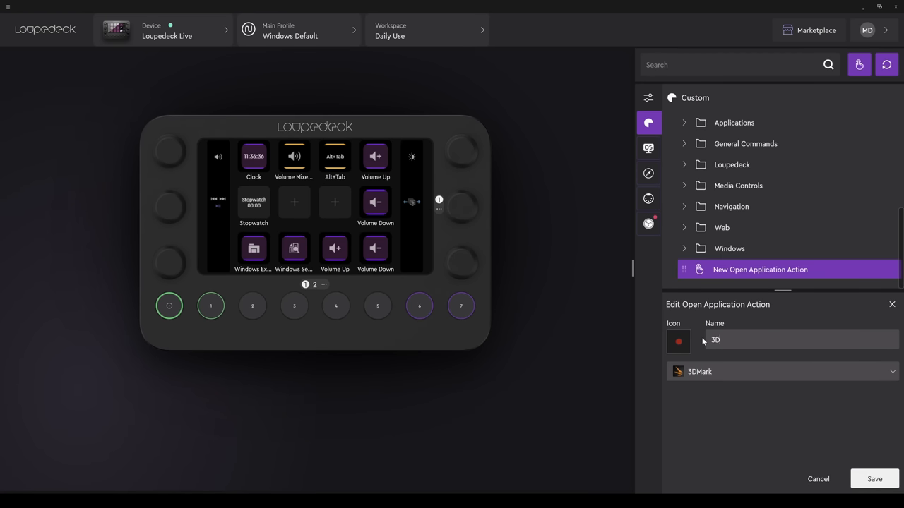
Step: Name the launch action 3D MARK and save it
{"action": "type", "text": "MARK"}
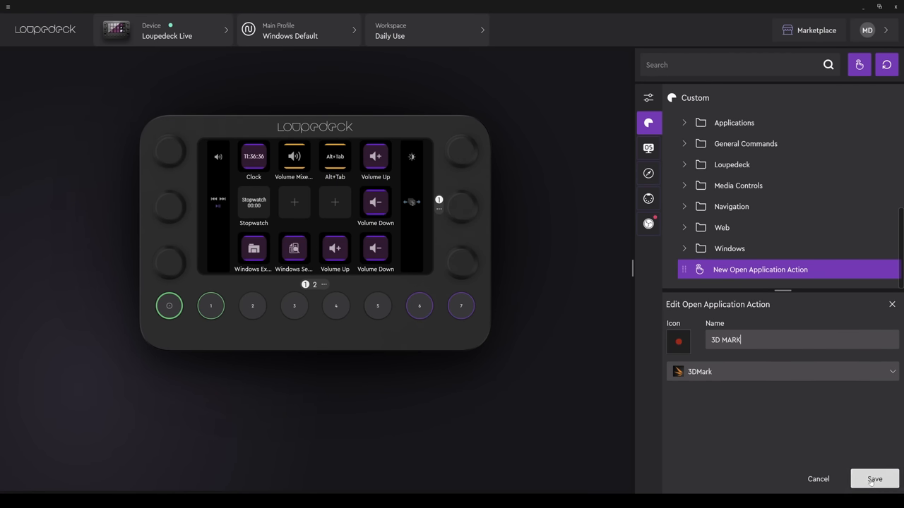
{"action": "left_click", "coordinate": [875, 479]}
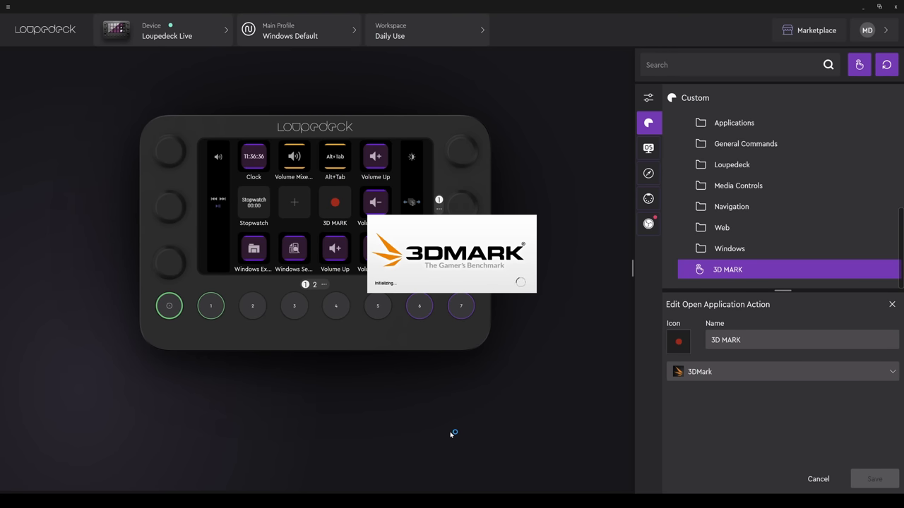
{"action": "mouse_move", "coordinate": [451, 435]}
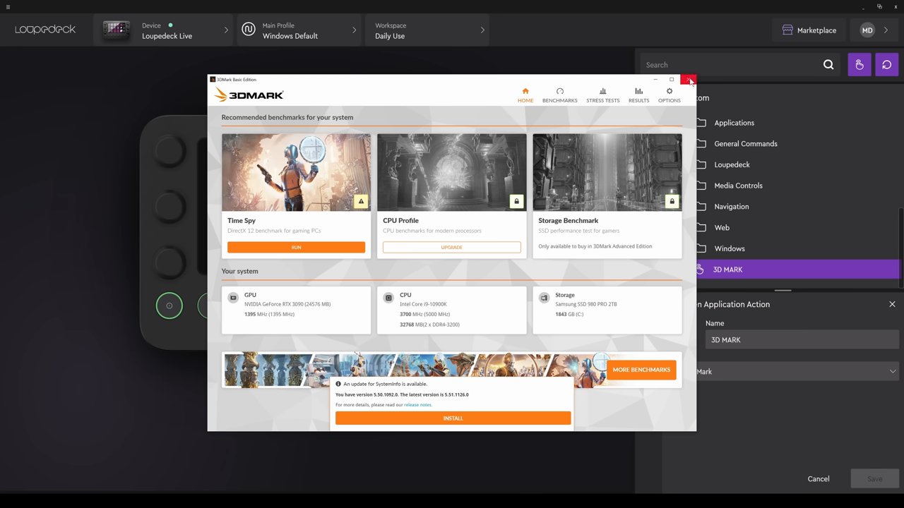
Step: Close 3DMark after it launches to its home screen
{"action": "left_click", "coordinate": [689, 79]}
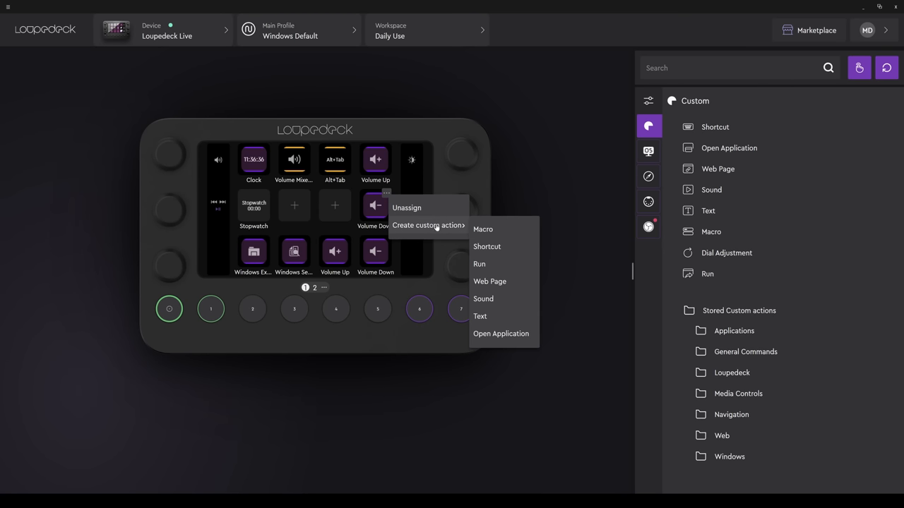
{"action": "mouse_move", "coordinate": [488, 264]}
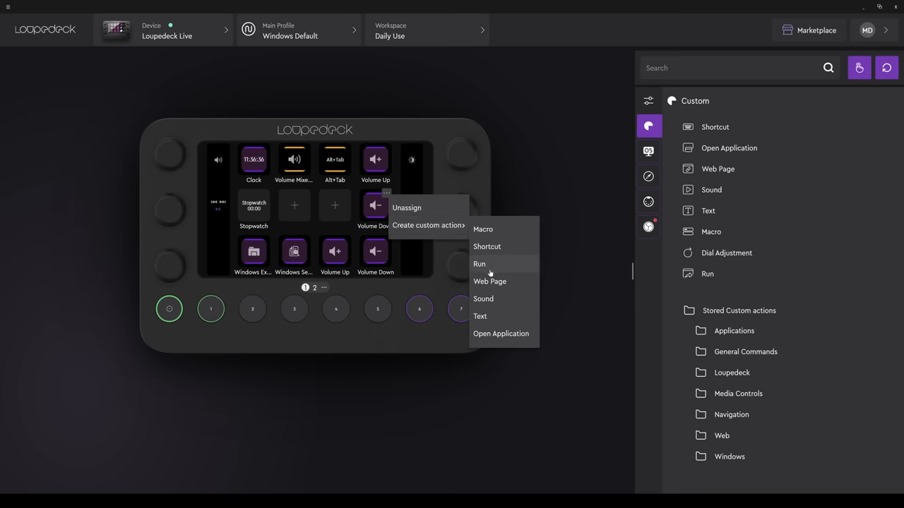
{"action": "mouse_move", "coordinate": [495, 331]}
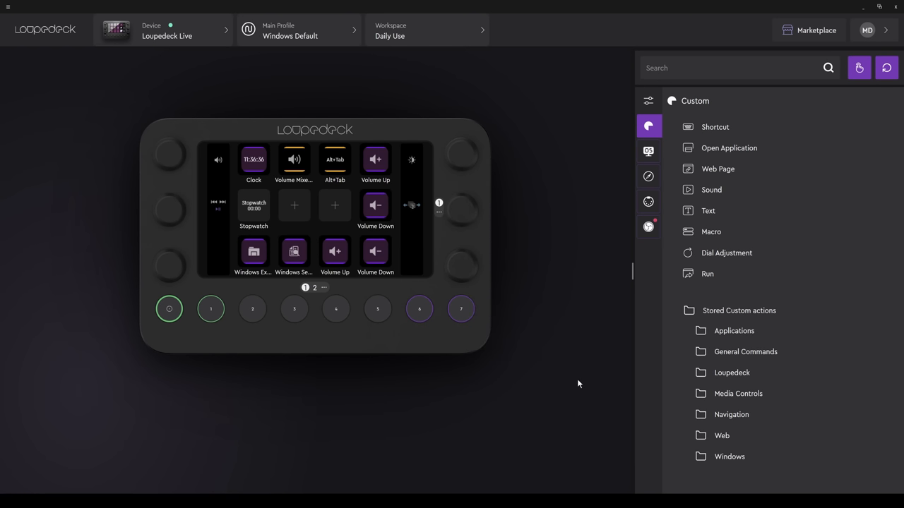
{"action": "mouse_move", "coordinate": [328, 336]}
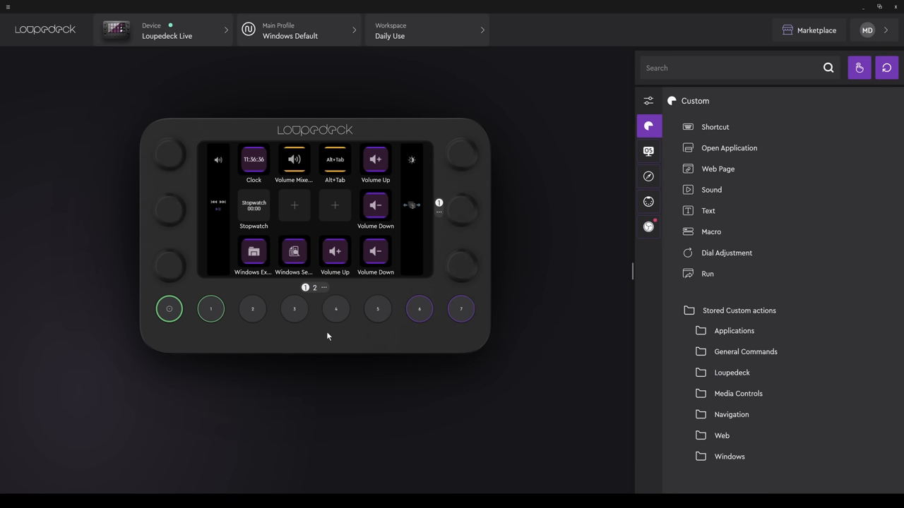
{"action": "mouse_move", "coordinate": [315, 299]}
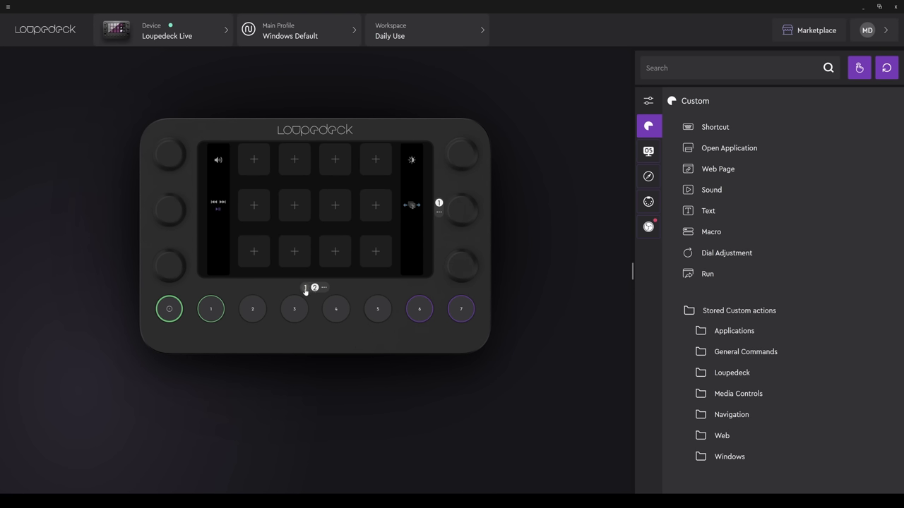
{"action": "left_click", "coordinate": [210, 308]}
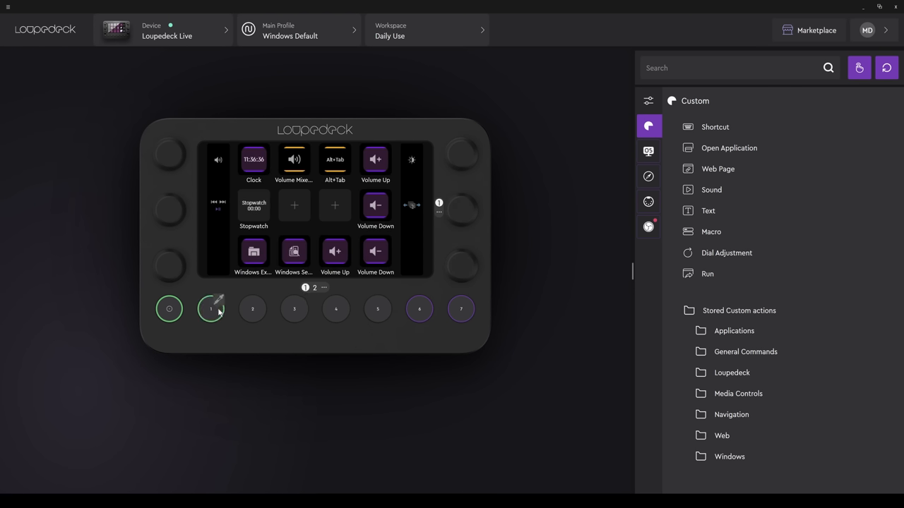
{"action": "left_click", "coordinate": [169, 308]}
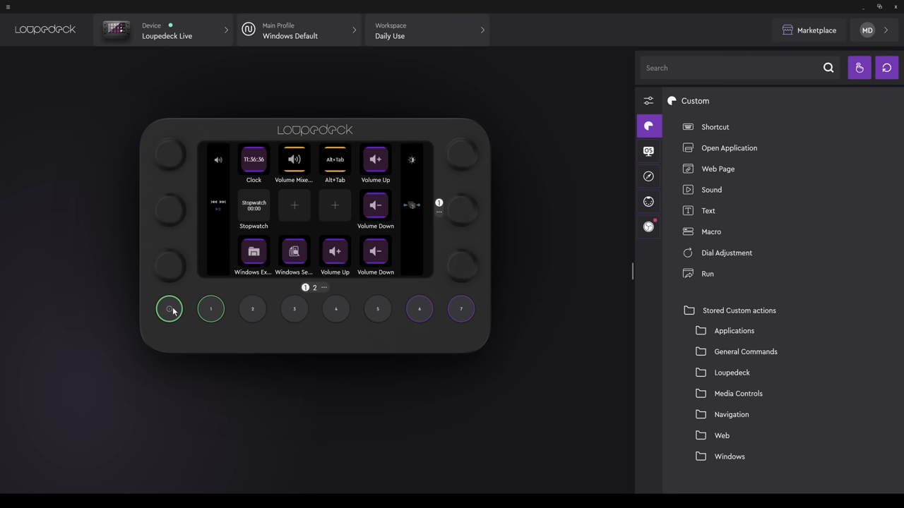
{"action": "left_click", "coordinate": [314, 288]}
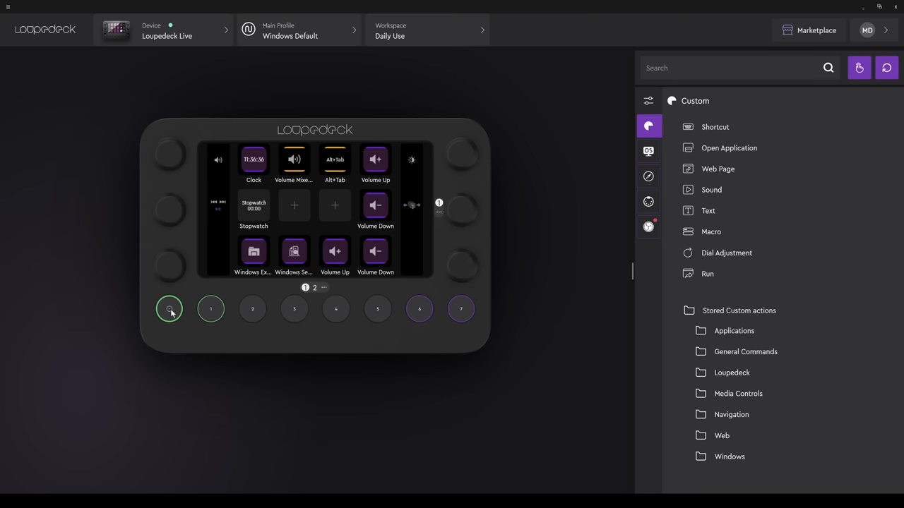
{"action": "left_click", "coordinate": [210, 308]}
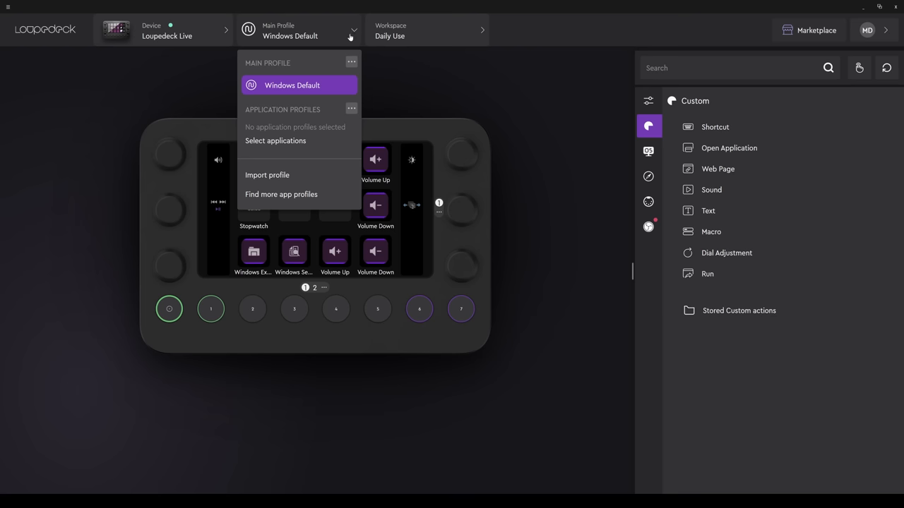
{"action": "mouse_move", "coordinate": [281, 195]}
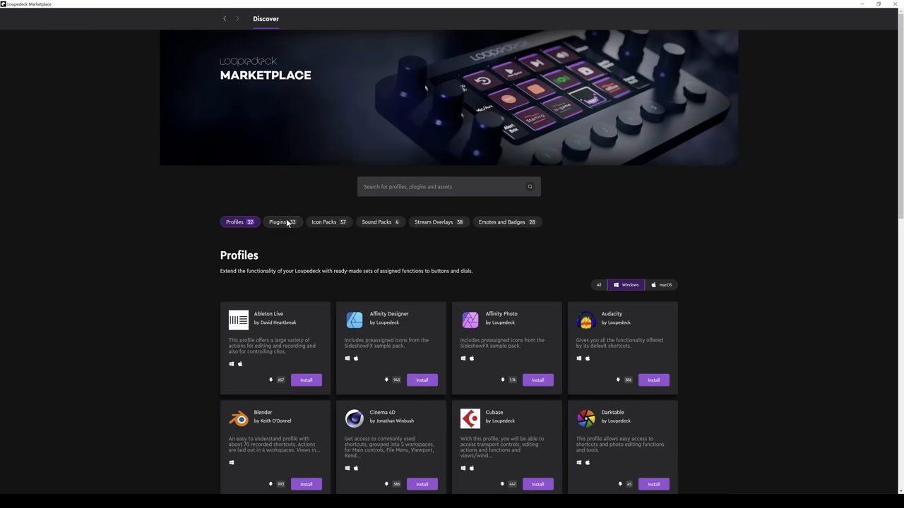
Step: Install the Microsoft Flight Simulator plugin from the Marketplace Plugins catalogue
{"action": "left_click", "coordinate": [276, 221]}
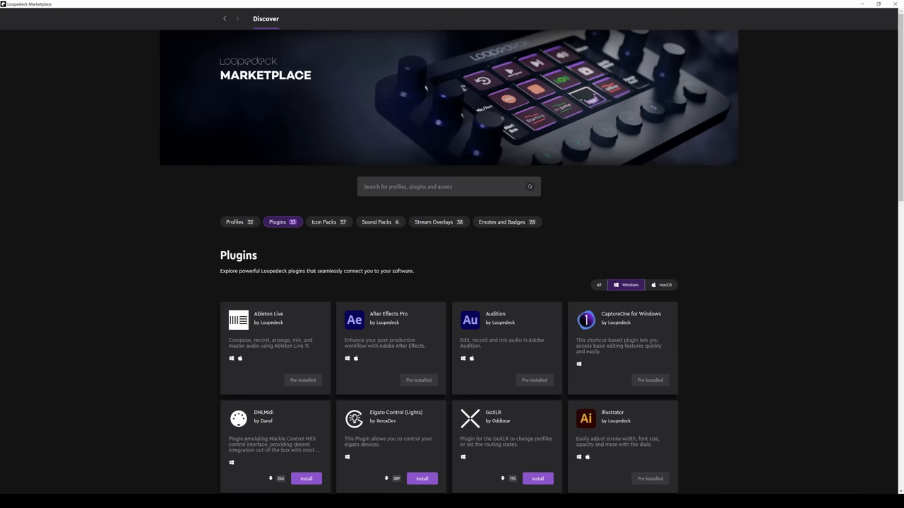
{"action": "scroll", "scroll_direction": "down", "scroll_amount": 3}
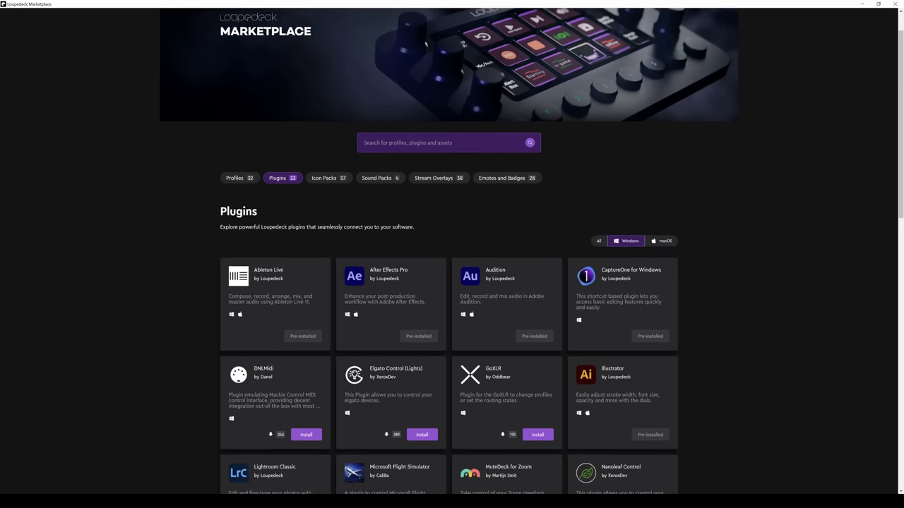
{"action": "scroll", "scroll_direction": "down", "scroll_amount": 3}
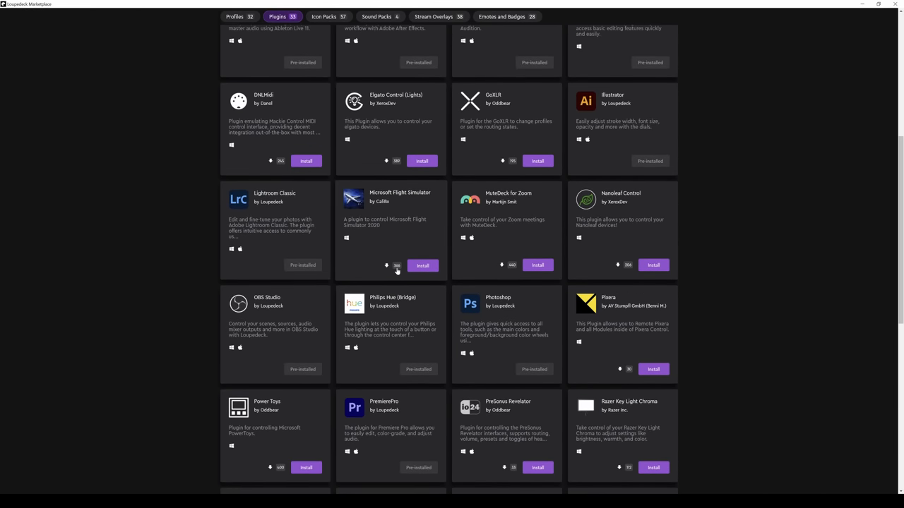
{"action": "mouse_move", "coordinate": [418, 206]}
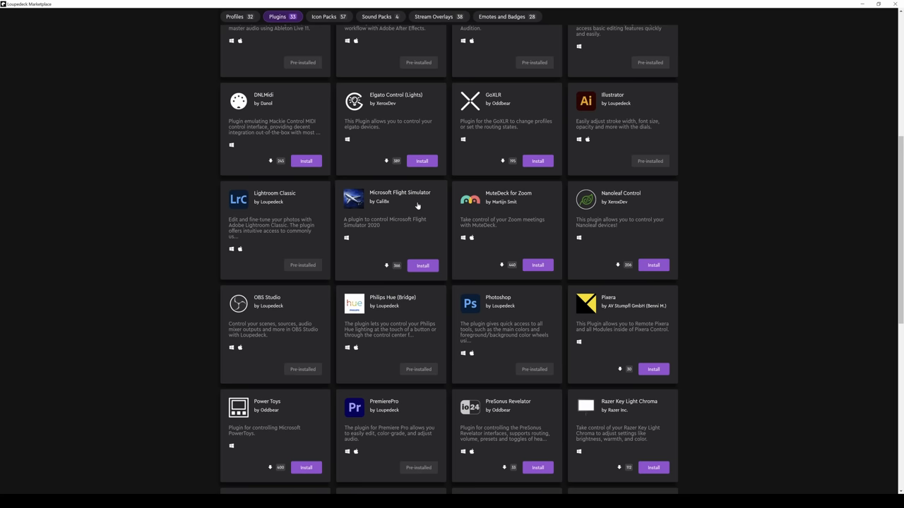
{"action": "left_click", "coordinate": [421, 265]}
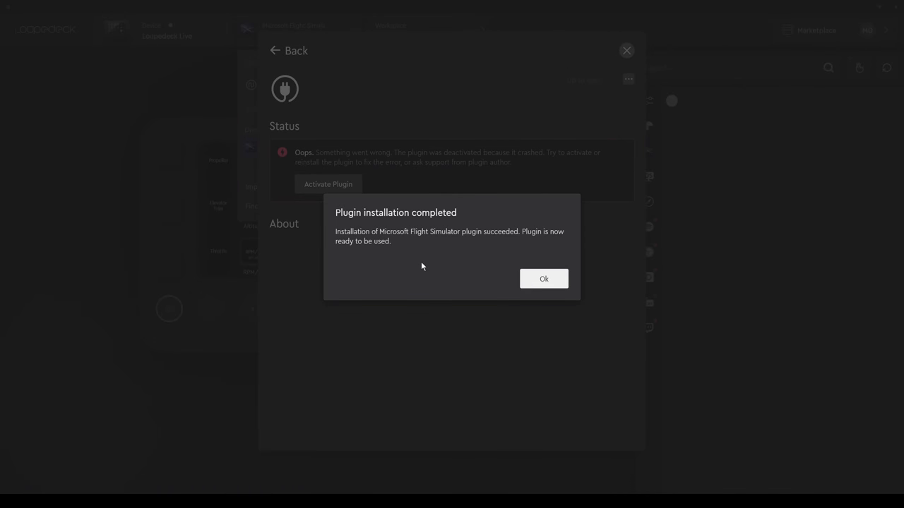
Step: Dismiss the installation notice and activate the Microsoft Flight Simulator plugin
{"action": "left_click", "coordinate": [543, 278]}
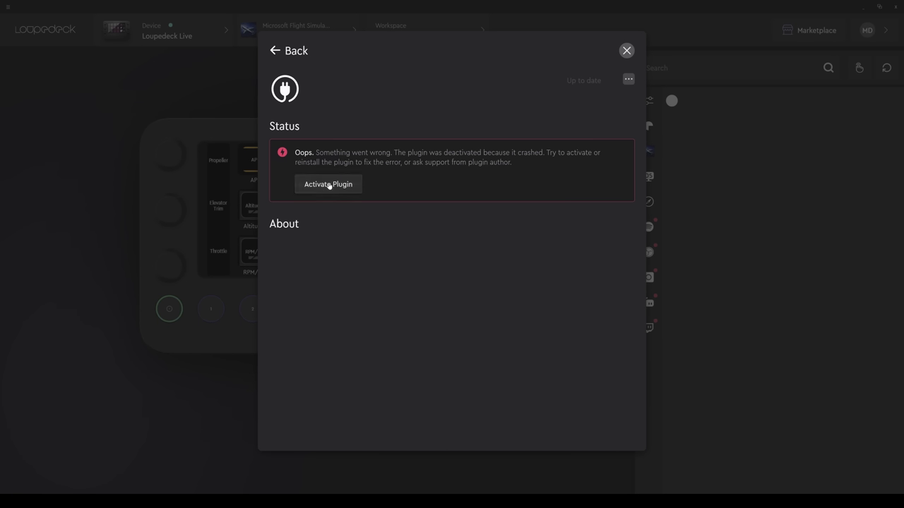
{"action": "left_click", "coordinate": [626, 51]}
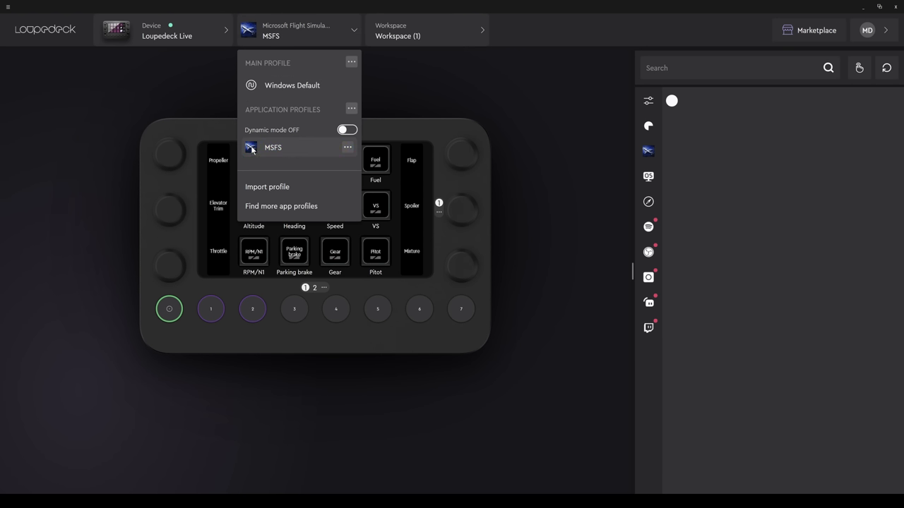
{"action": "left_click", "coordinate": [347, 148]}
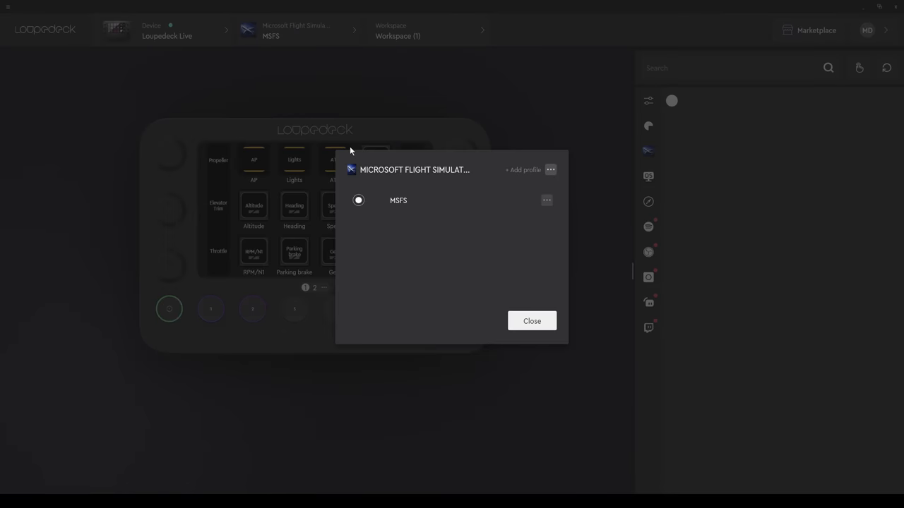
{"action": "left_click", "coordinate": [551, 170]}
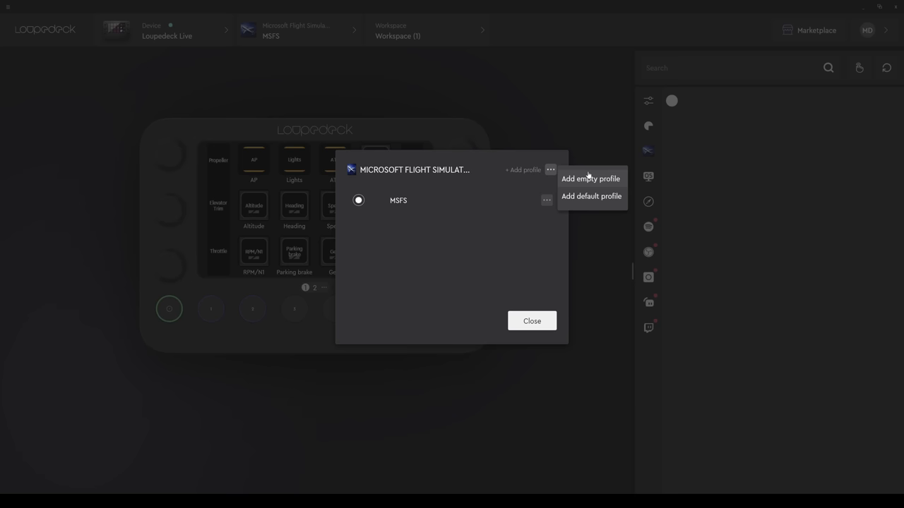
{"action": "left_click", "coordinate": [531, 320]}
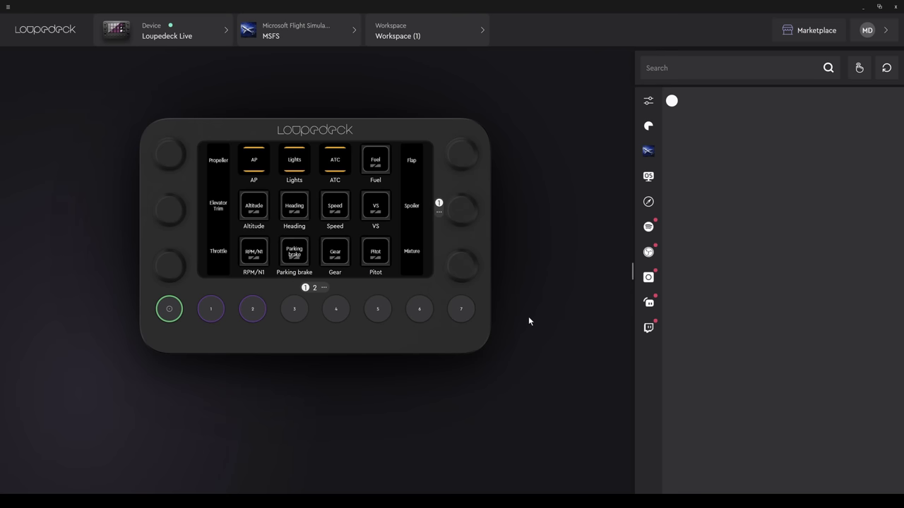
{"action": "mouse_move", "coordinate": [319, 35]}
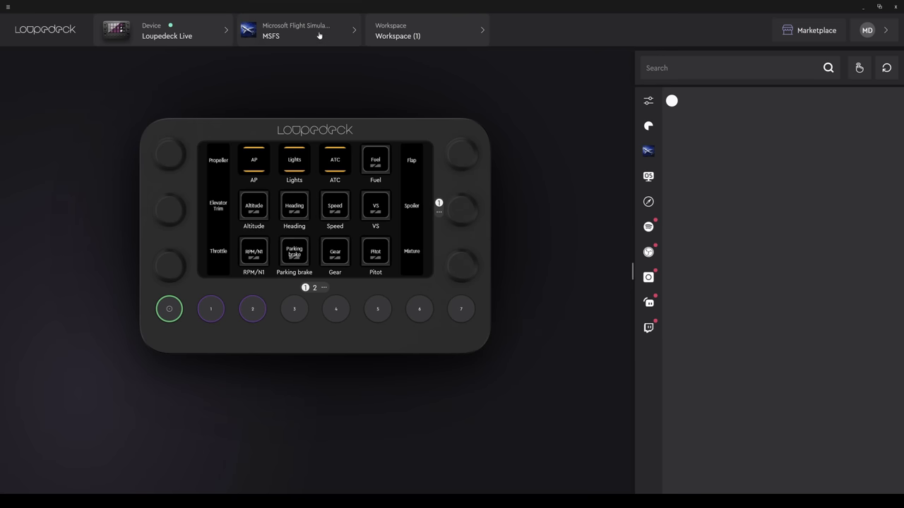
Step: Install the MS Flight Sim 2020 icon pack by IconCity from the Marketplace Icon Packs catalogue
{"action": "left_click", "coordinate": [296, 32]}
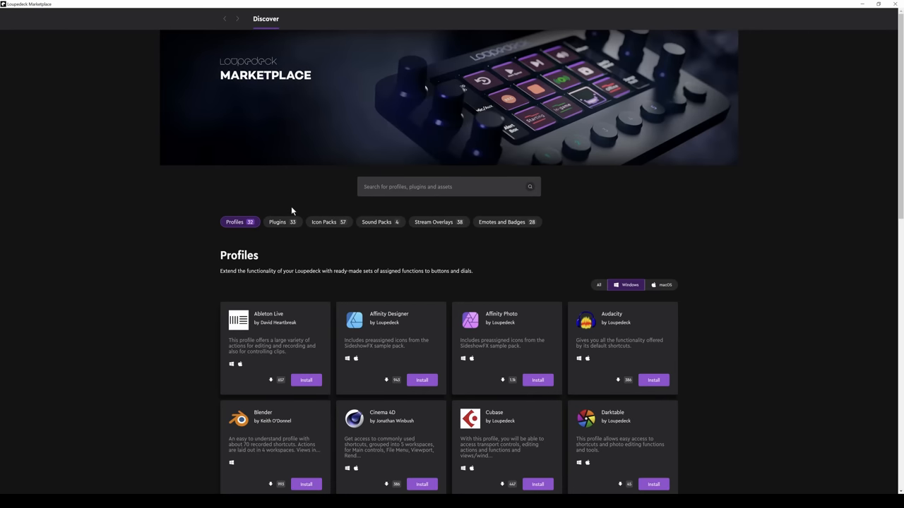
{"action": "left_click", "coordinate": [325, 222]}
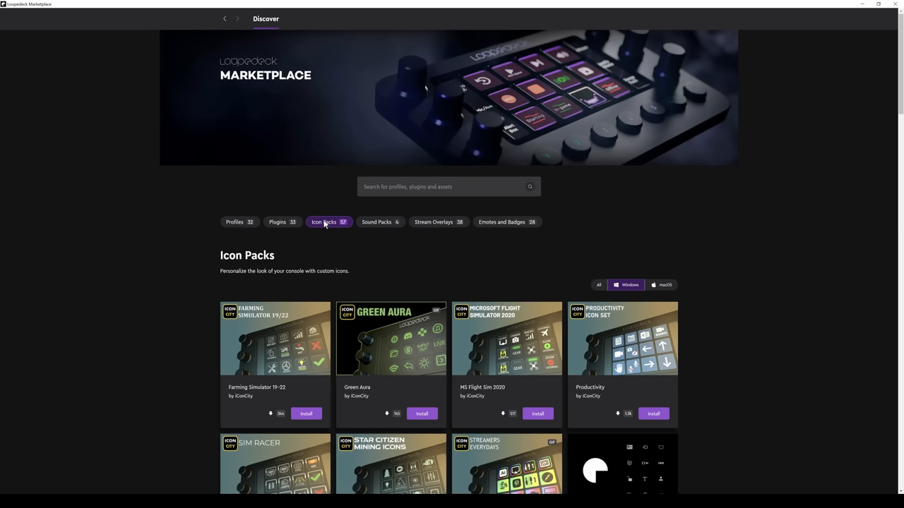
{"action": "mouse_move", "coordinate": [671, 231]}
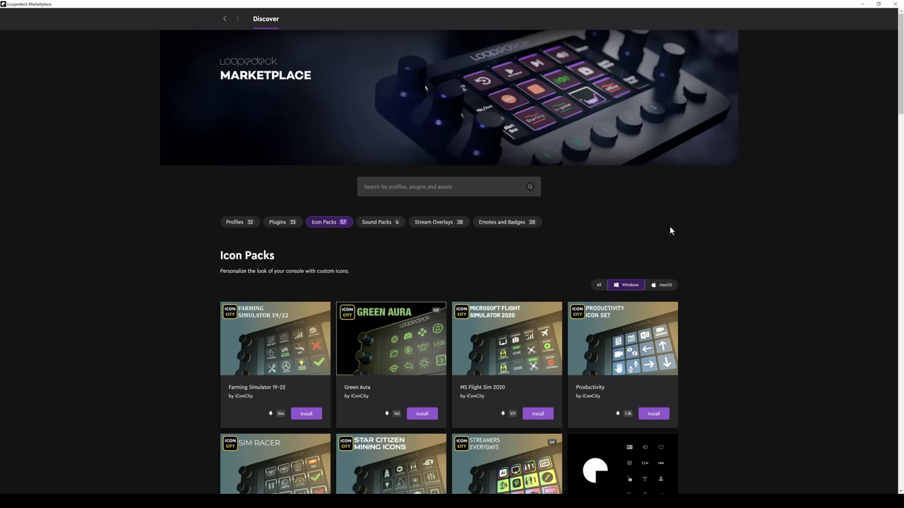
{"action": "scroll", "scroll_direction": "down", "scroll_amount": 3}
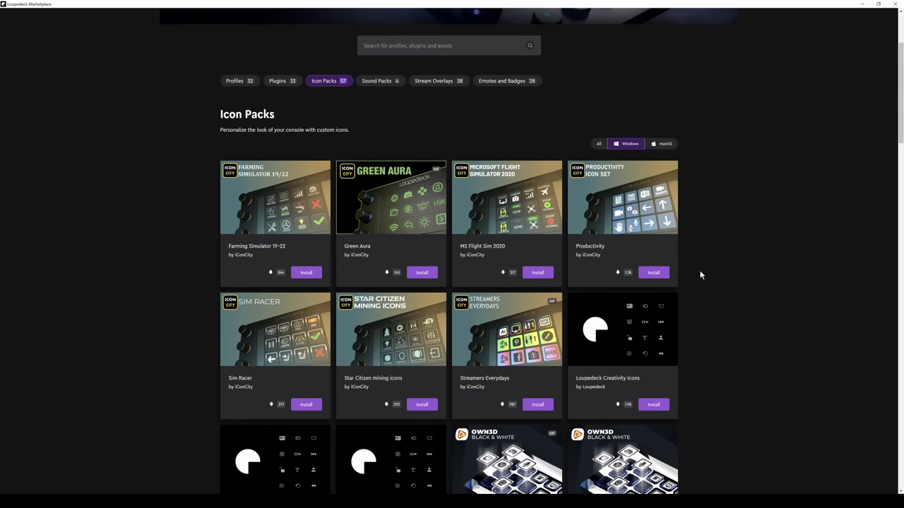
{"action": "left_click", "coordinate": [505, 198]}
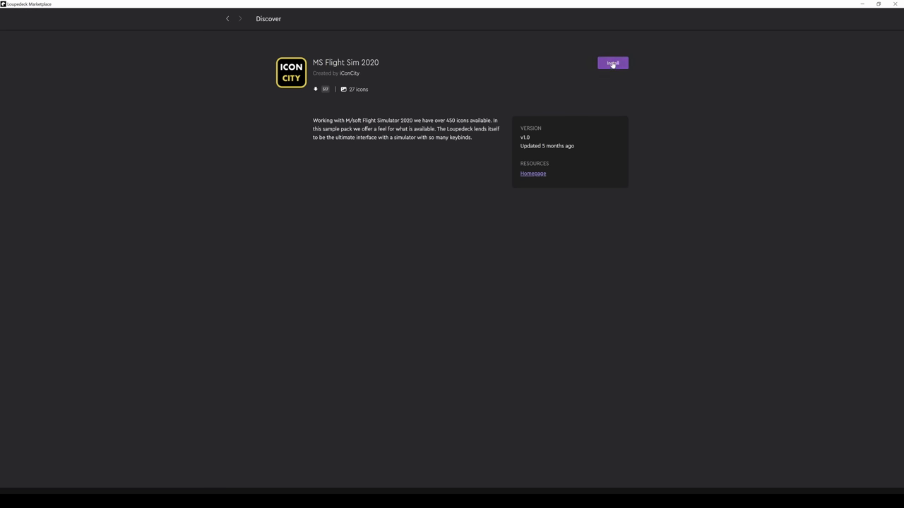
{"action": "left_click", "coordinate": [613, 62]}
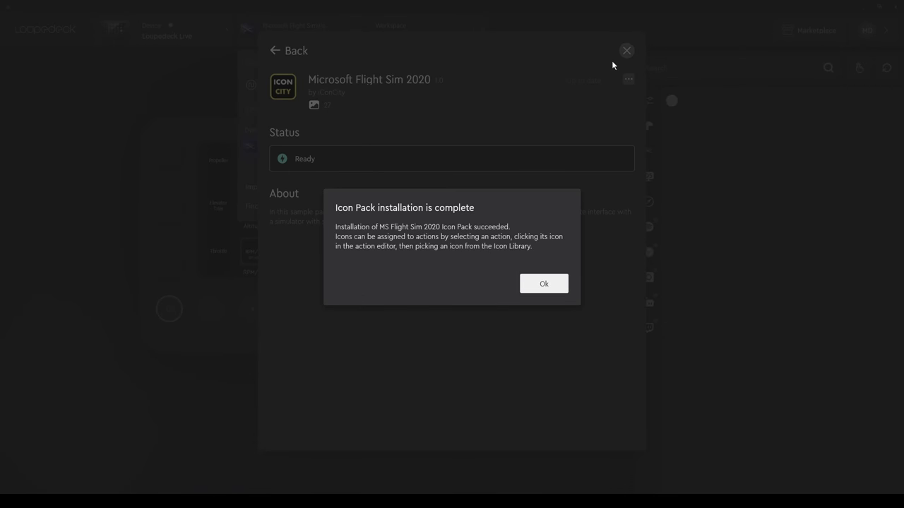
{"action": "left_click", "coordinate": [542, 282]}
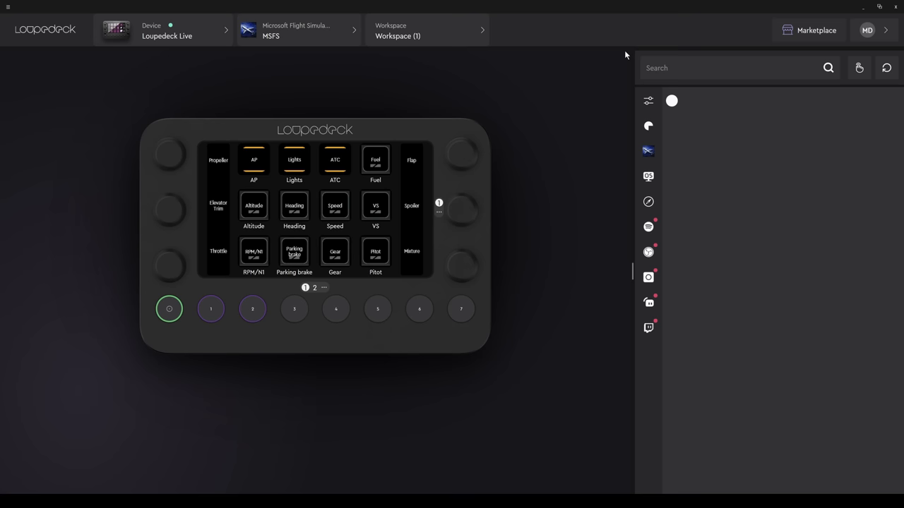
{"action": "mouse_move", "coordinate": [644, 134]}
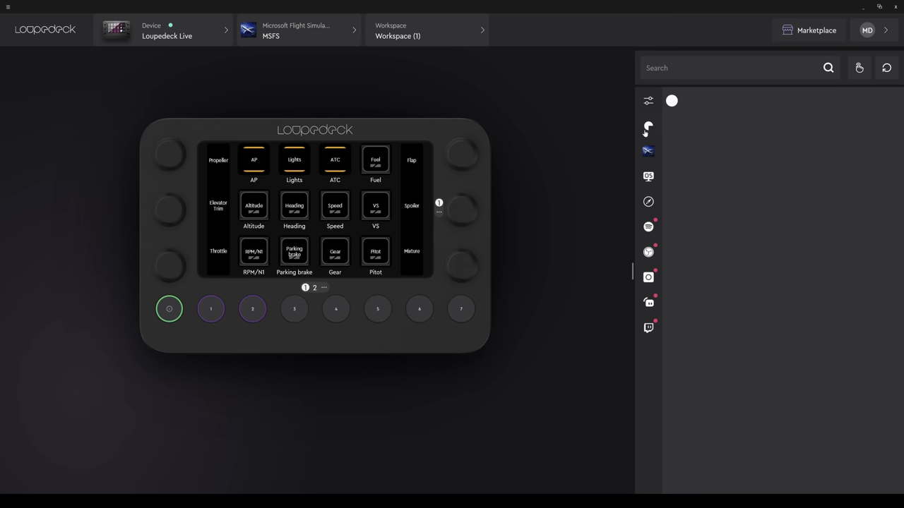
Step: Toggle the button/dial filters, collapse AP and expand Nav to list Aileron Trim, Baro and Flap actions
{"action": "left_click", "coordinate": [648, 151]}
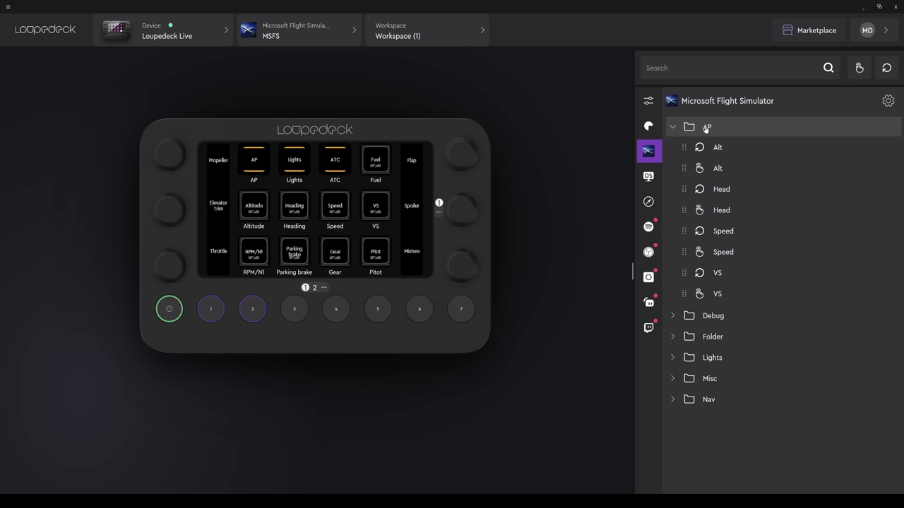
{"action": "mouse_move", "coordinate": [720, 209]}
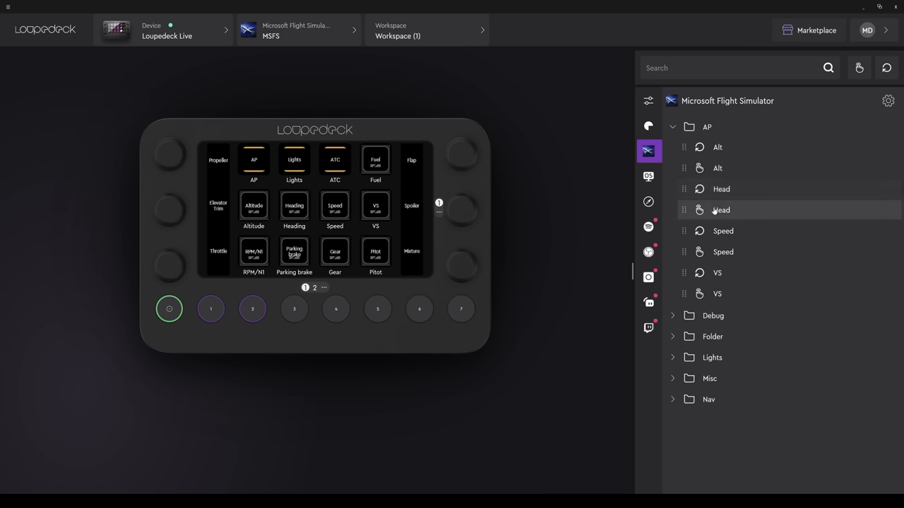
{"action": "mouse_move", "coordinate": [717, 294]}
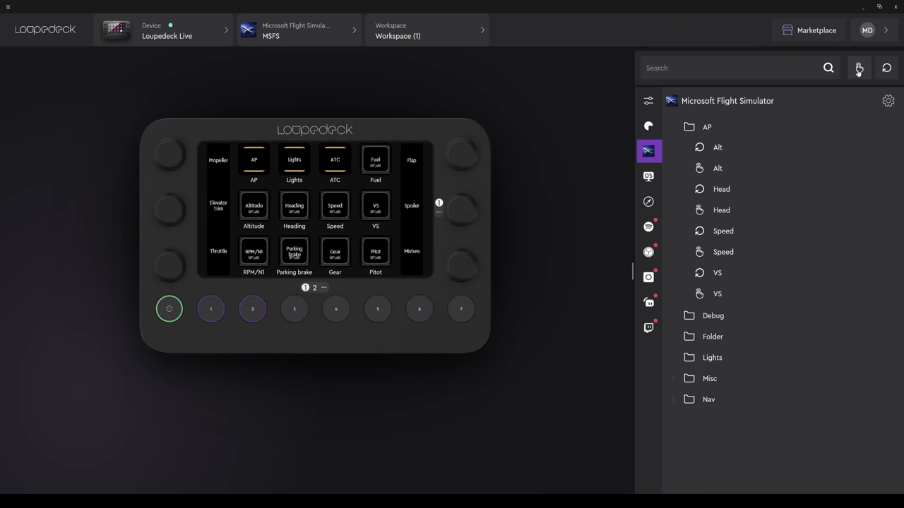
{"action": "left_click", "coordinate": [858, 67]}
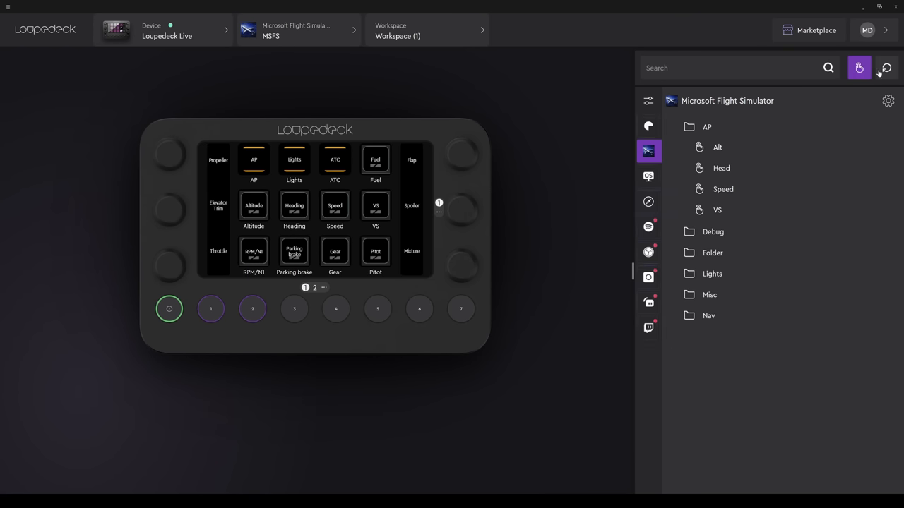
{"action": "left_click", "coordinate": [886, 68]}
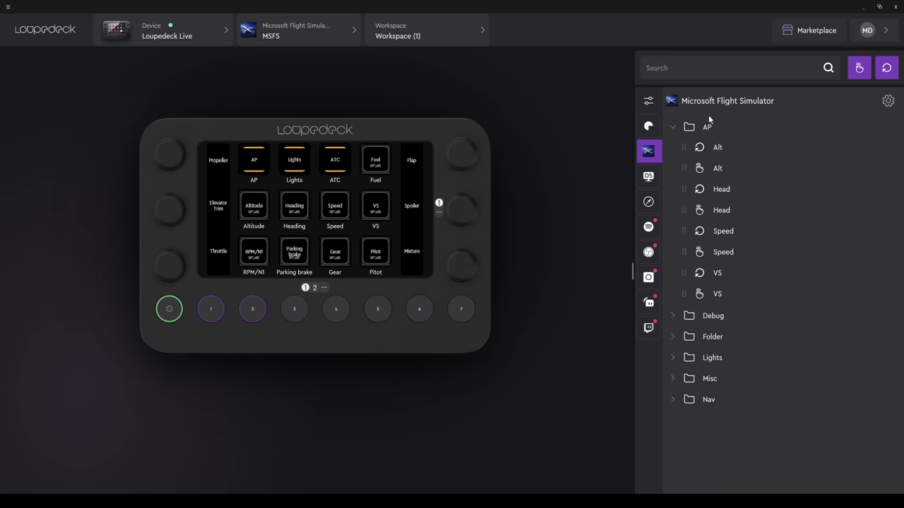
{"action": "left_click", "coordinate": [672, 127]}
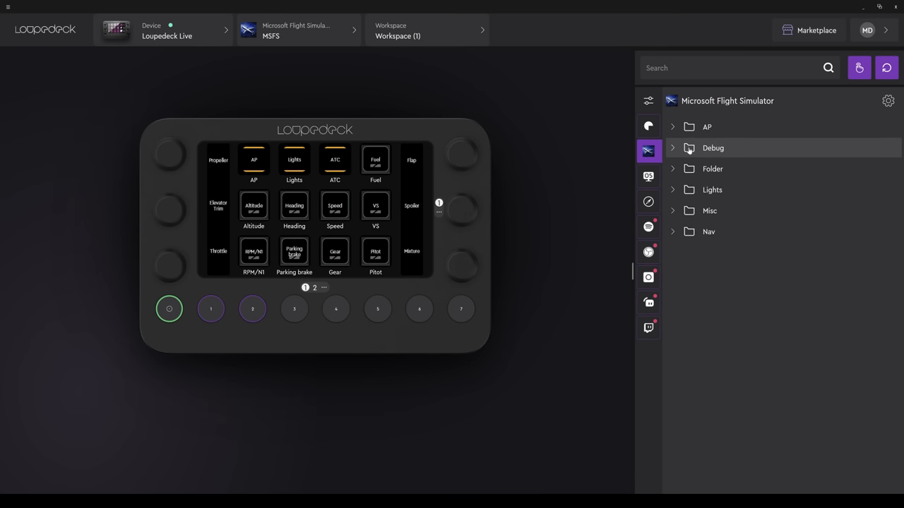
{"action": "left_click", "coordinate": [712, 189]}
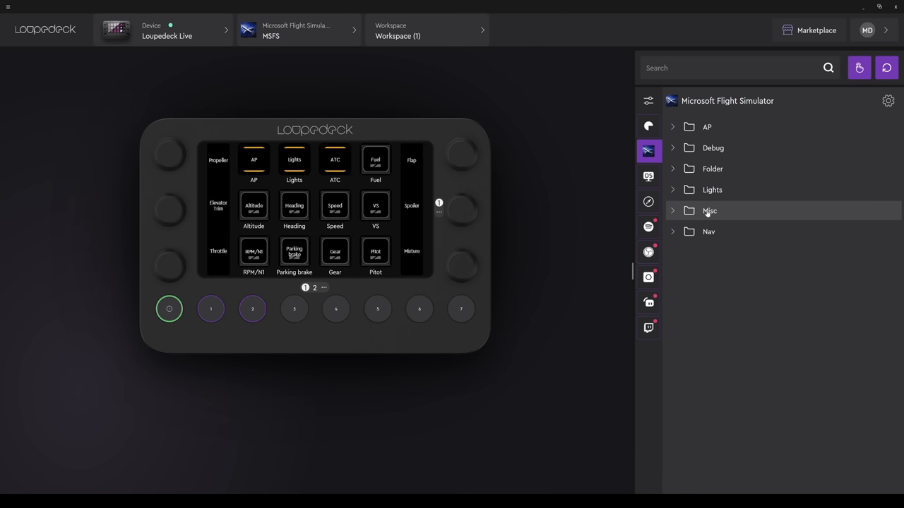
{"action": "left_click", "coordinate": [709, 232]}
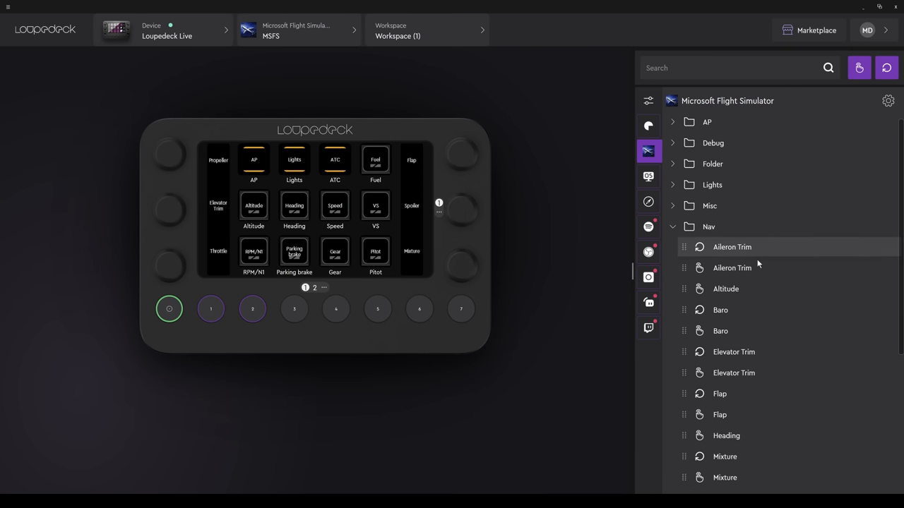
{"action": "scroll", "scroll_direction": "down", "scroll_amount": 3}
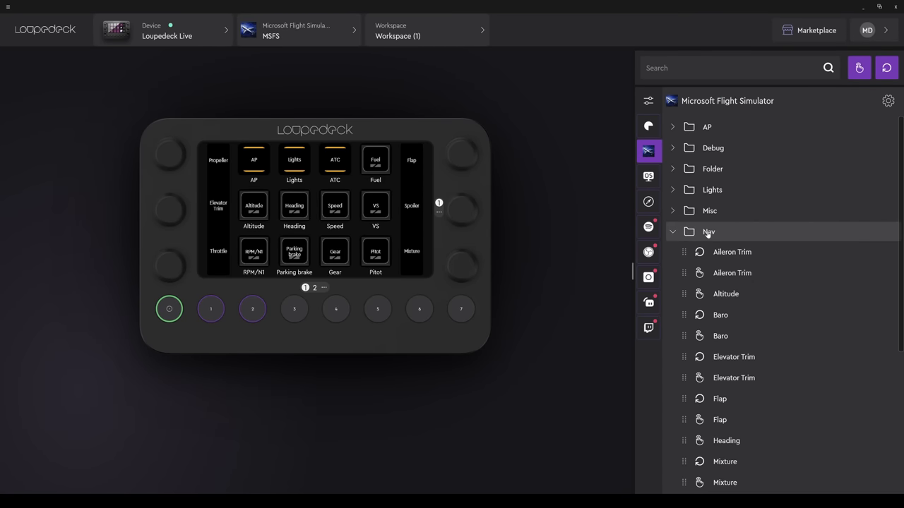
Step: Collapse the Nav group in the Microsoft Flight Simulator action list
{"action": "left_click", "coordinate": [708, 232]}
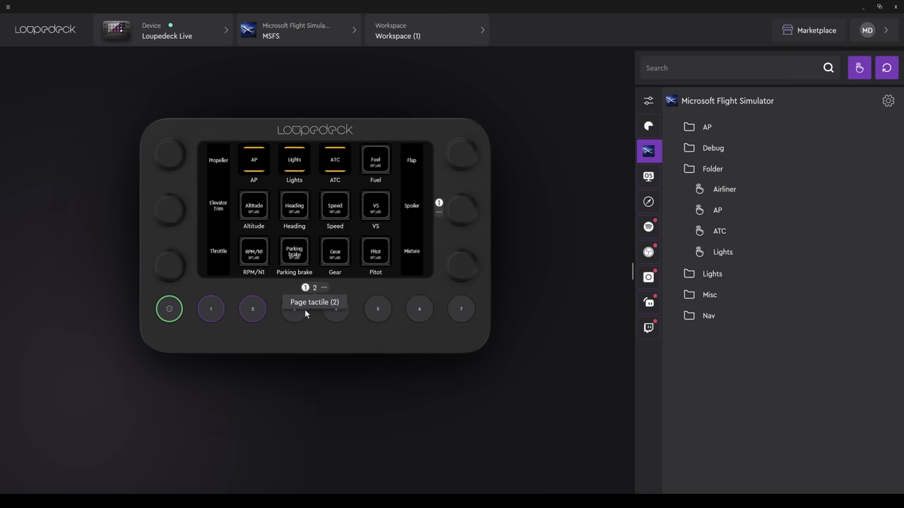
{"action": "mouse_move", "coordinate": [283, 343]}
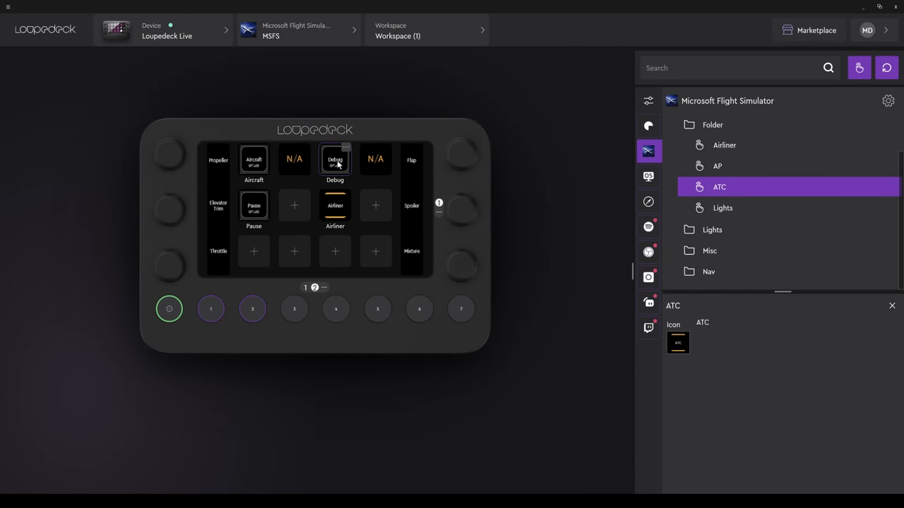
{"action": "mouse_move", "coordinate": [334, 207]}
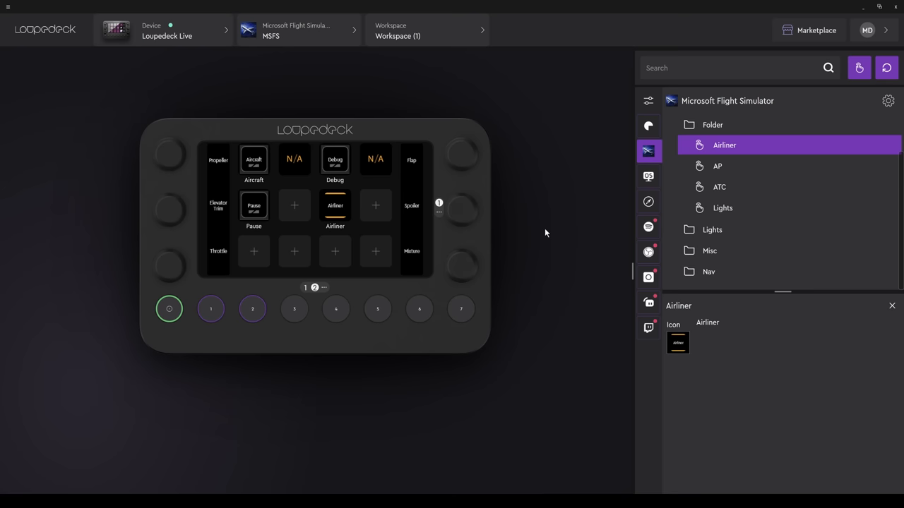
{"action": "mouse_move", "coordinate": [649, 343]}
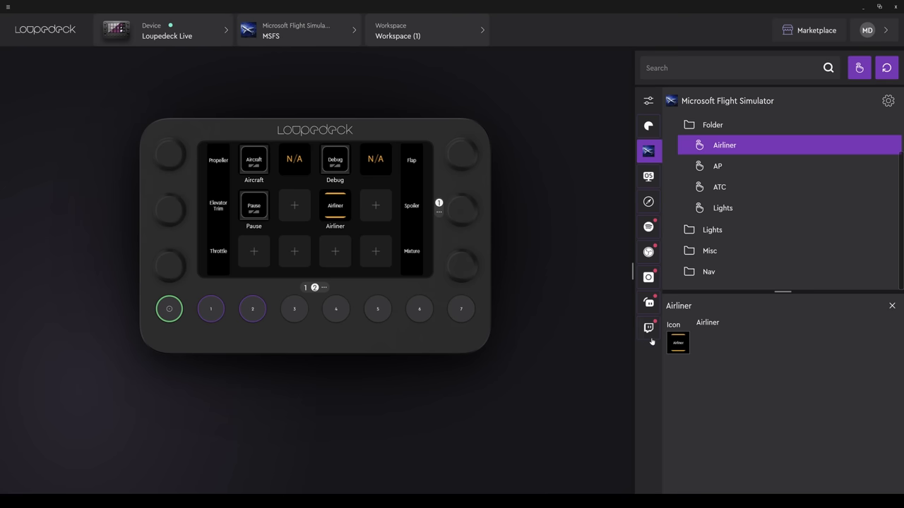
Step: Give the Airliner key the drone-style icon from the Microsoft Flight Sim 2020 pack and save it
{"action": "left_click", "coordinate": [678, 343]}
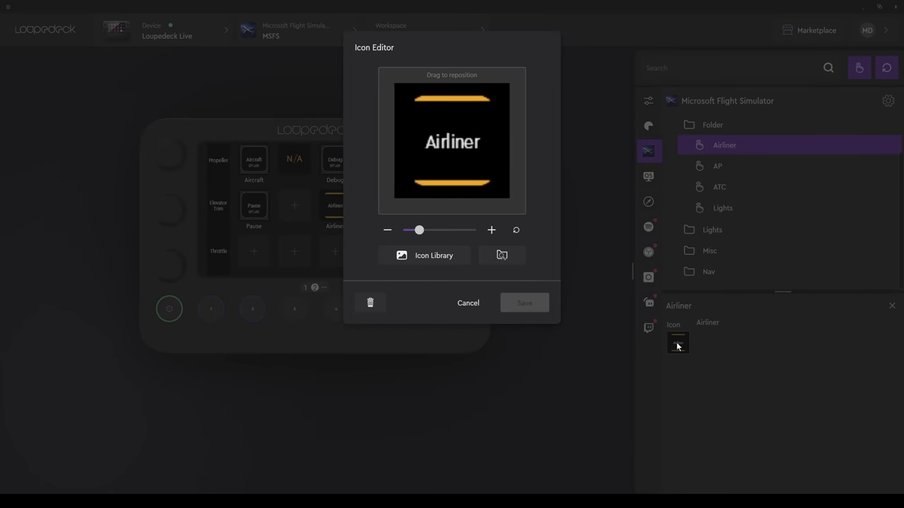
{"action": "mouse_move", "coordinate": [445, 281]}
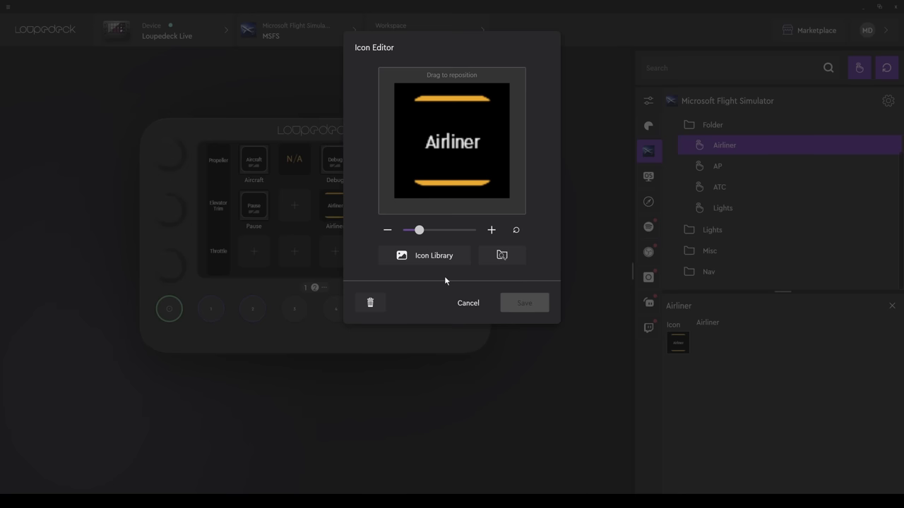
{"action": "left_click", "coordinate": [424, 254]}
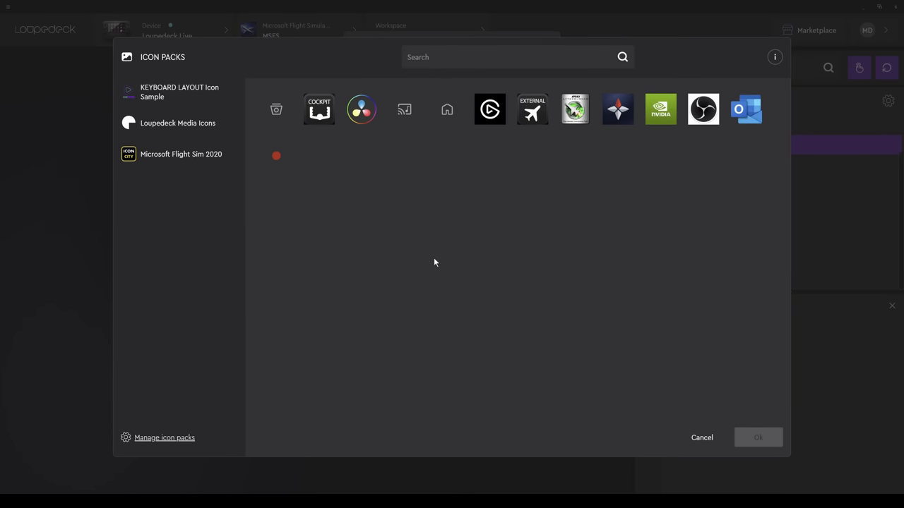
{"action": "left_click", "coordinate": [181, 154]}
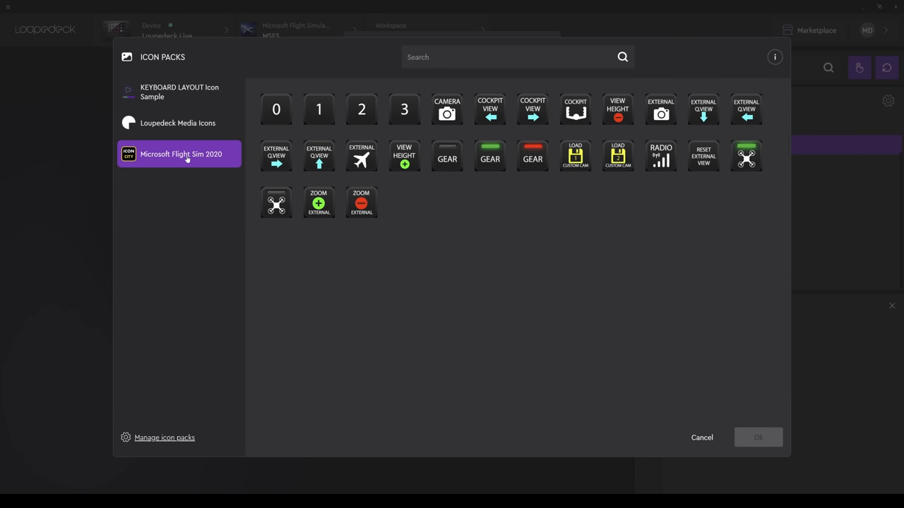
{"action": "mouse_move", "coordinate": [732, 146]}
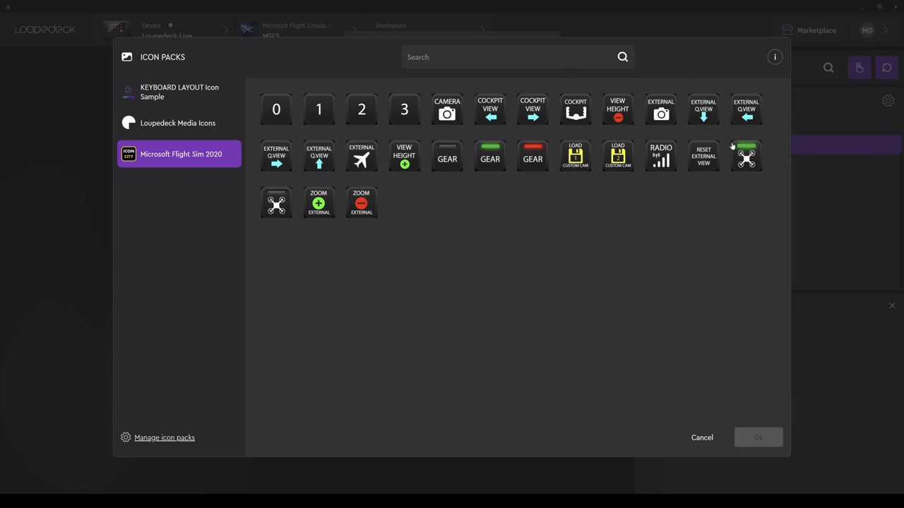
{"action": "mouse_move", "coordinate": [351, 203]}
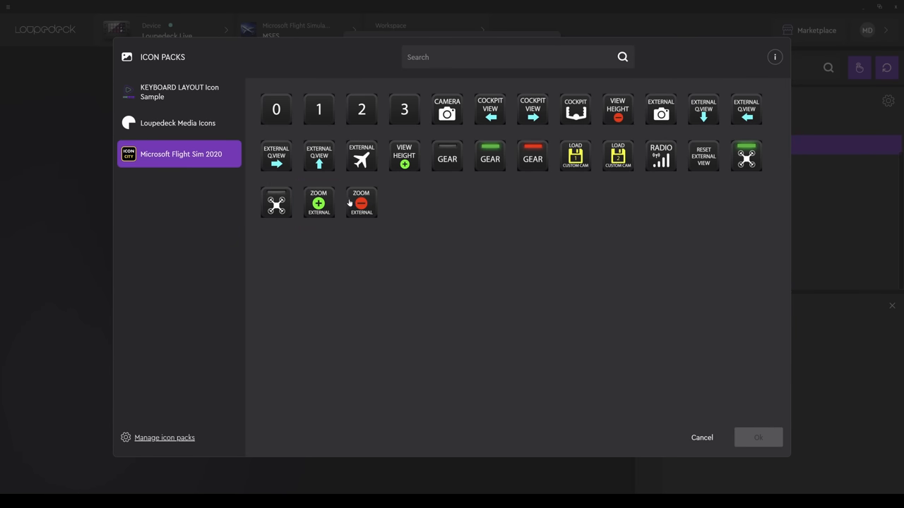
{"action": "mouse_move", "coordinate": [418, 209]}
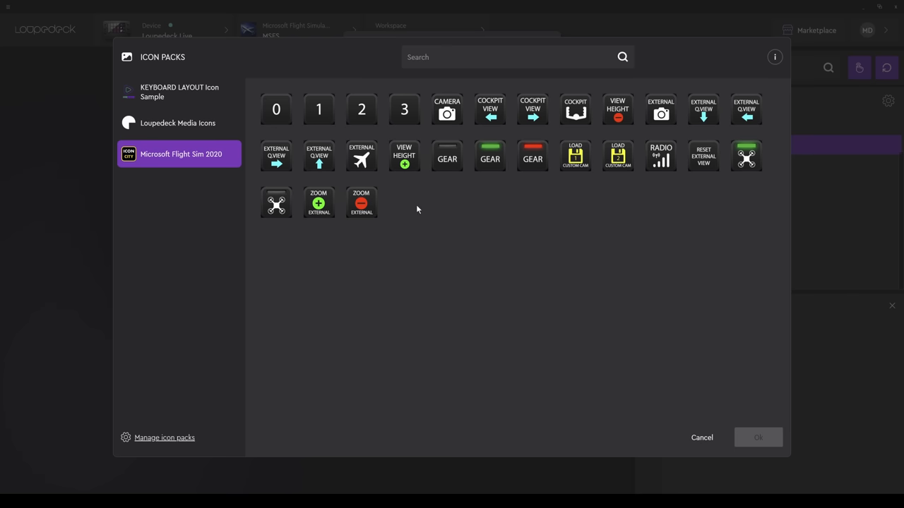
{"action": "mouse_move", "coordinate": [452, 219]}
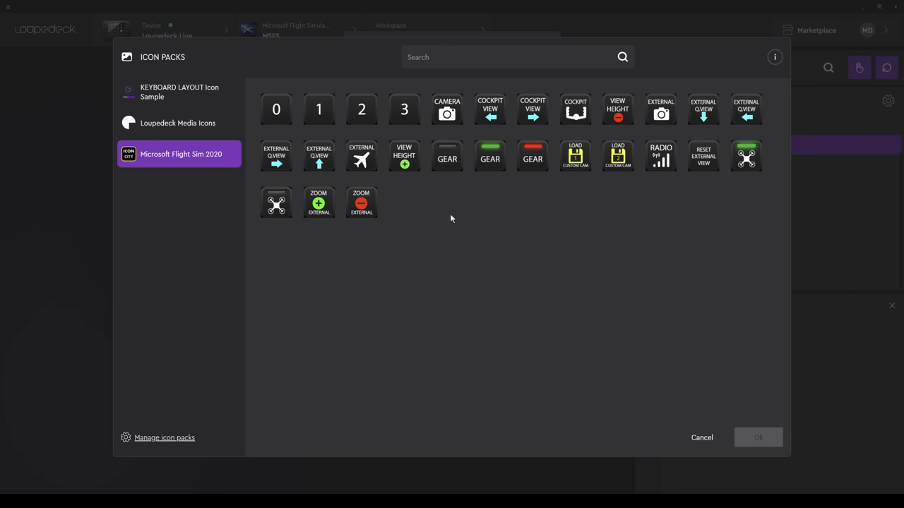
{"action": "left_click", "coordinate": [745, 156]}
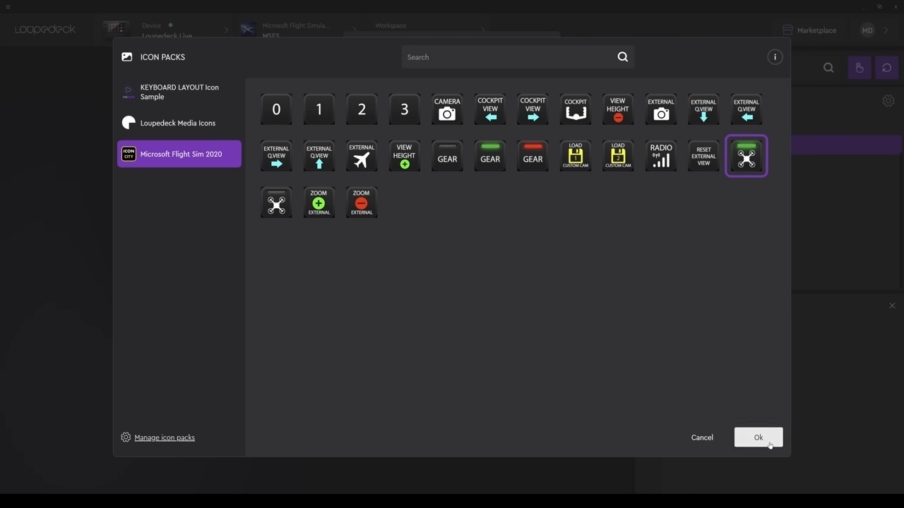
{"action": "left_click", "coordinate": [757, 437]}
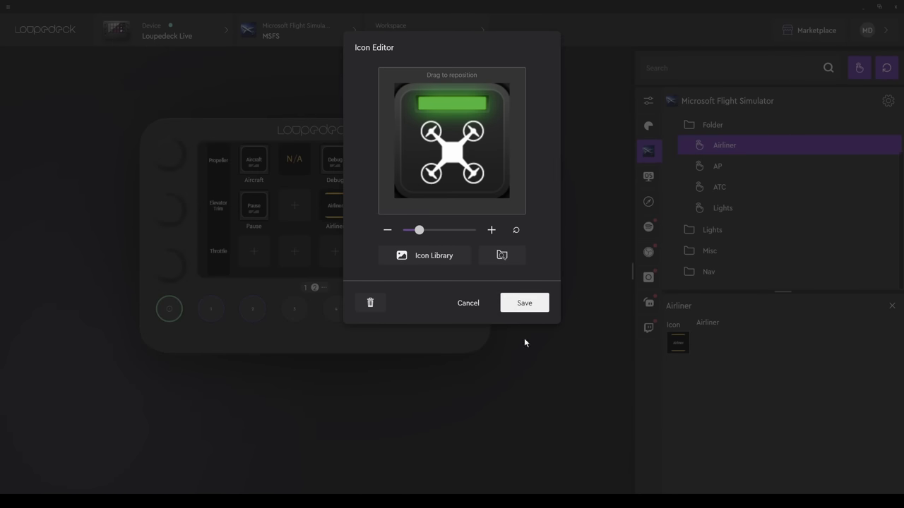
{"action": "left_click", "coordinate": [524, 302]}
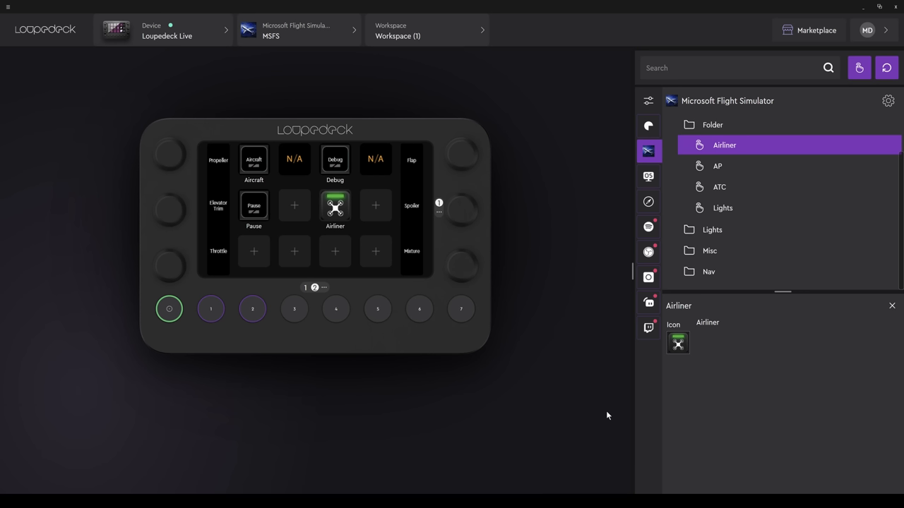
Step: Create a new empty GA_MSFS profile for Microsoft Flight Simulator and make it active
{"action": "left_click", "coordinate": [648, 126]}
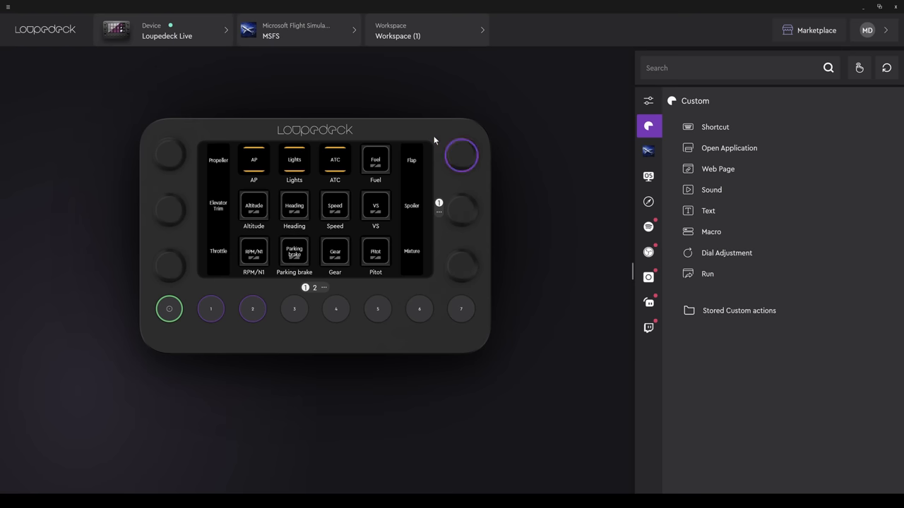
{"action": "left_click", "coordinate": [297, 29]}
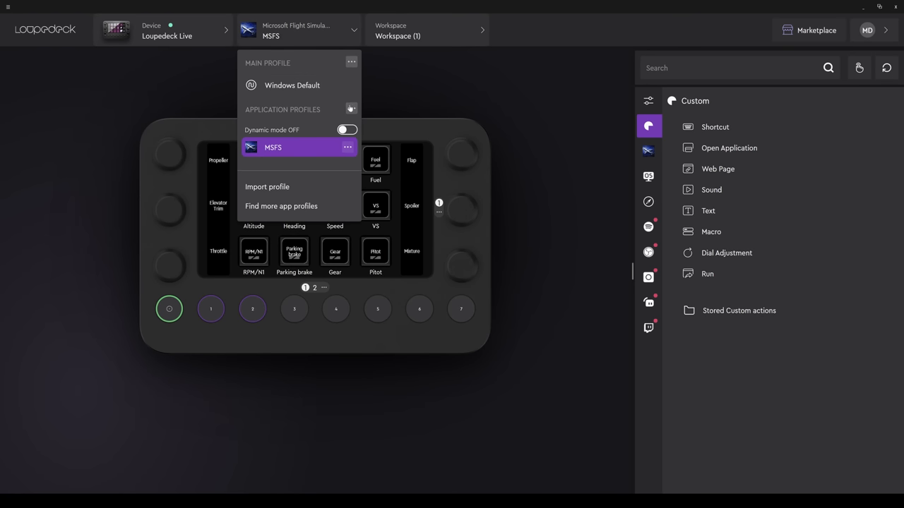
{"action": "left_click", "coordinate": [347, 147]}
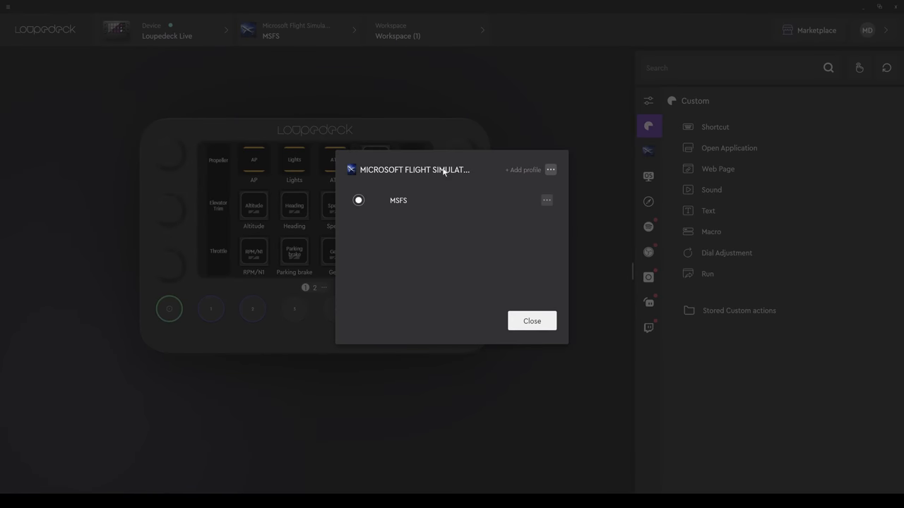
{"action": "left_click", "coordinate": [551, 169]}
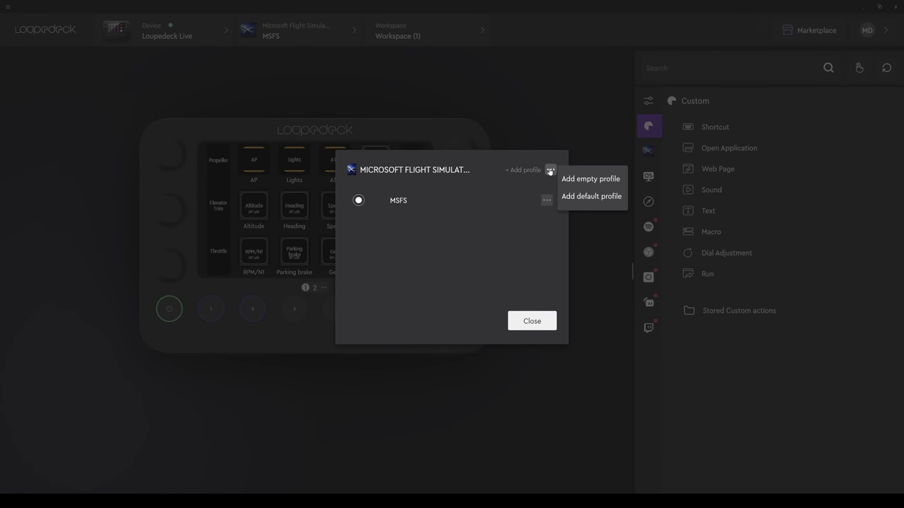
{"action": "left_click", "coordinate": [590, 178]}
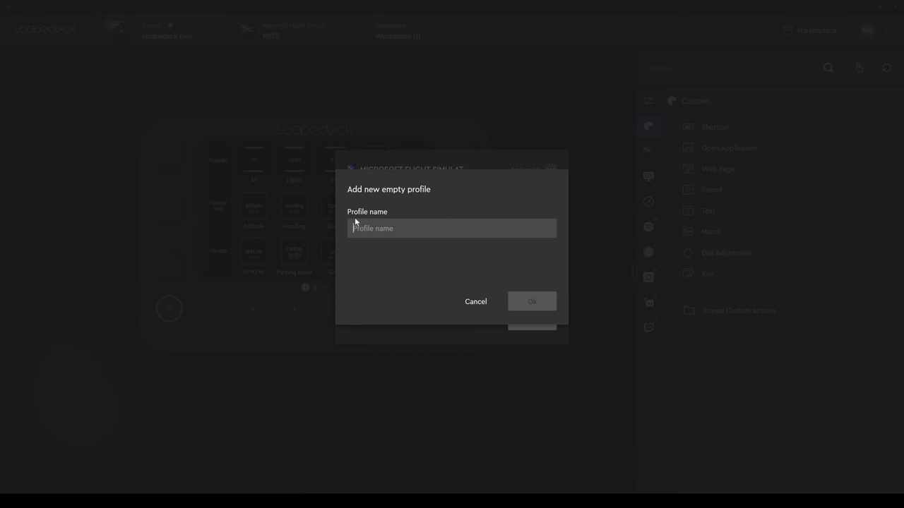
{"action": "type", "text": "GA_MSFS"}
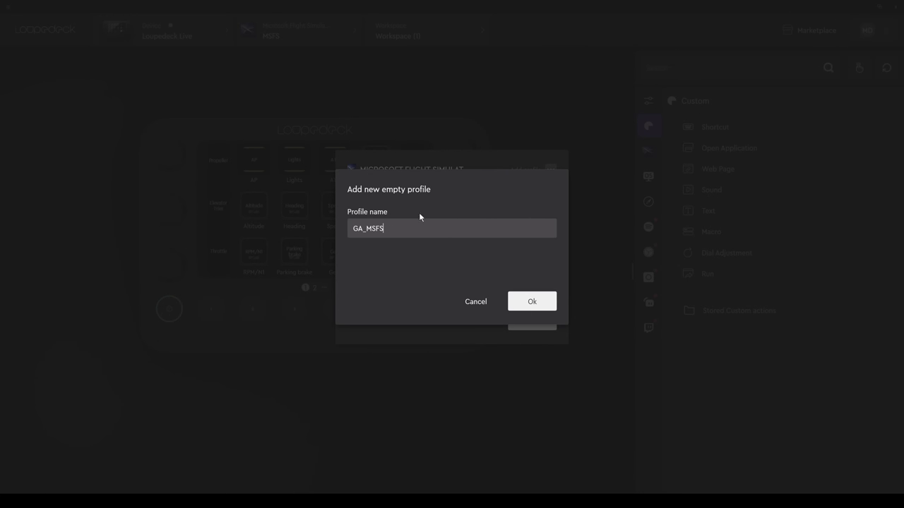
{"action": "left_click", "coordinate": [531, 303]}
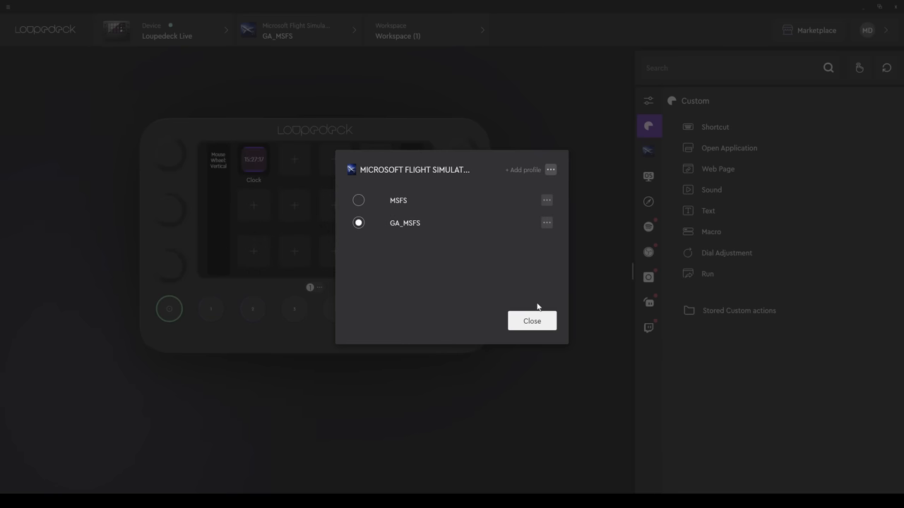
{"action": "mouse_move", "coordinate": [521, 316]}
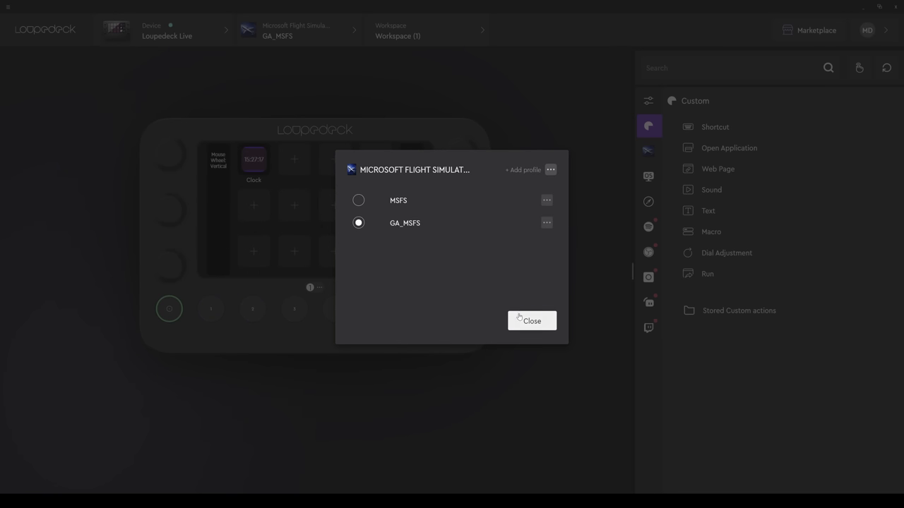
{"action": "left_click", "coordinate": [531, 321]}
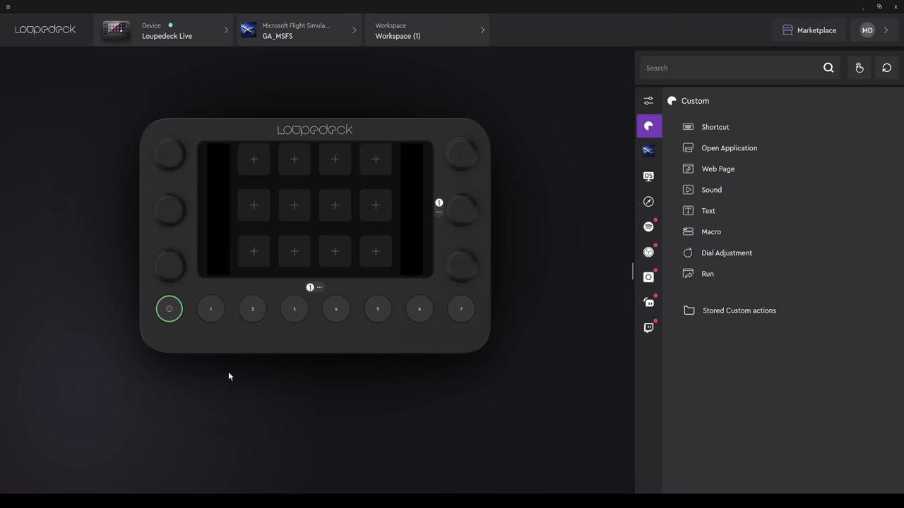
{"action": "left_click", "coordinate": [649, 151]}
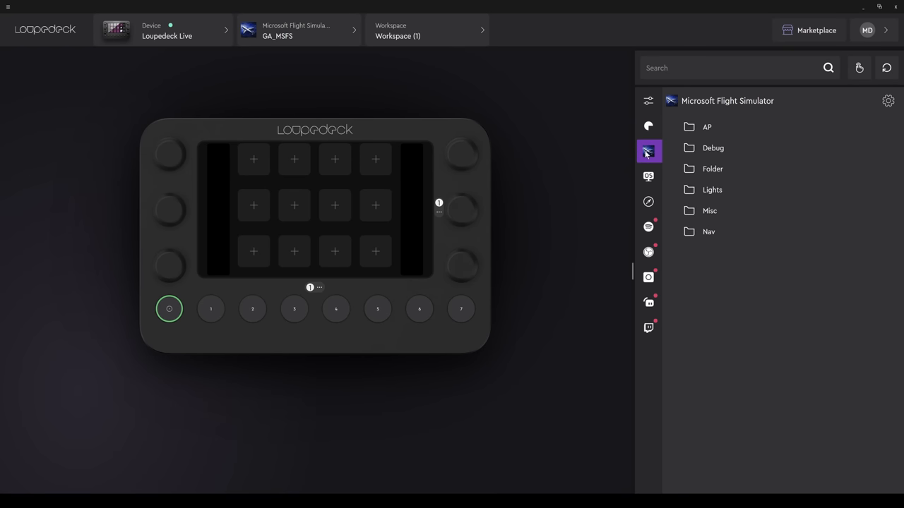
{"action": "mouse_move", "coordinate": [662, 146]}
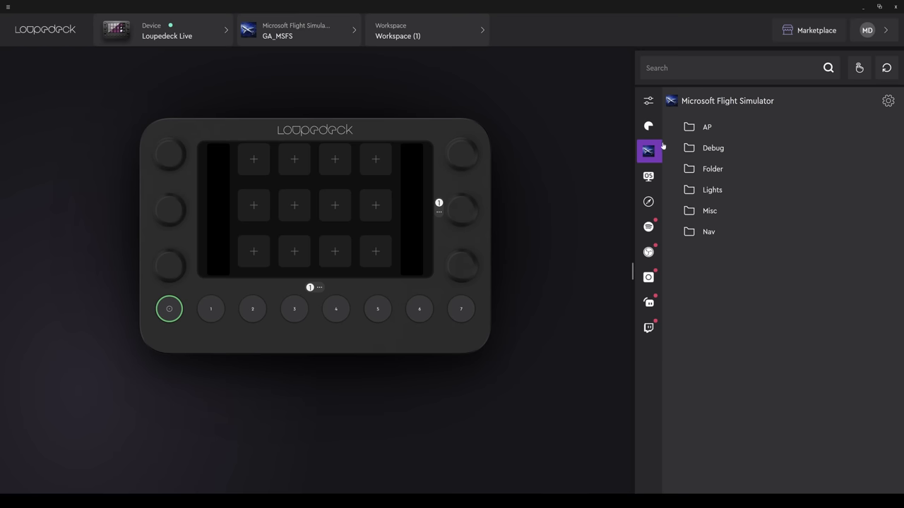
Step: Assign RPM/N1 from the Flight Simulator Misc actions to the top-left touch button
{"action": "left_click", "coordinate": [706, 127]}
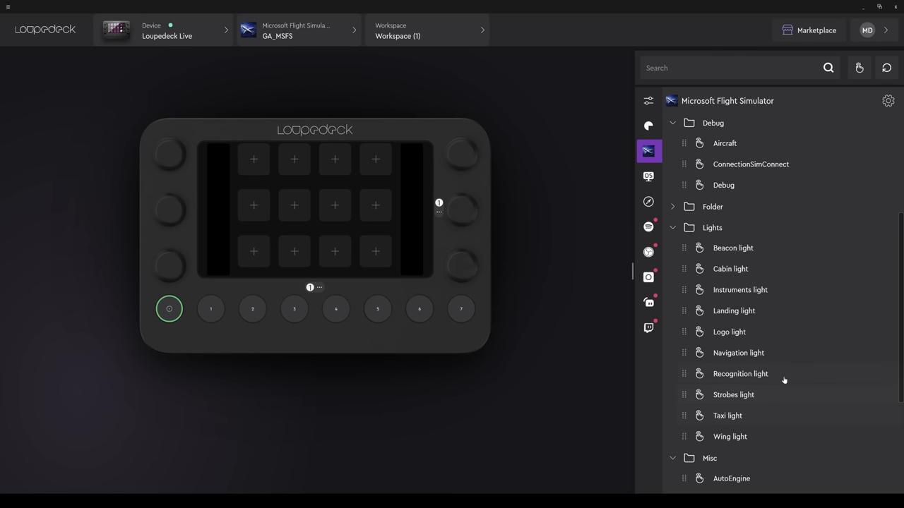
{"action": "scroll", "scroll_direction": "down", "scroll_amount": 3}
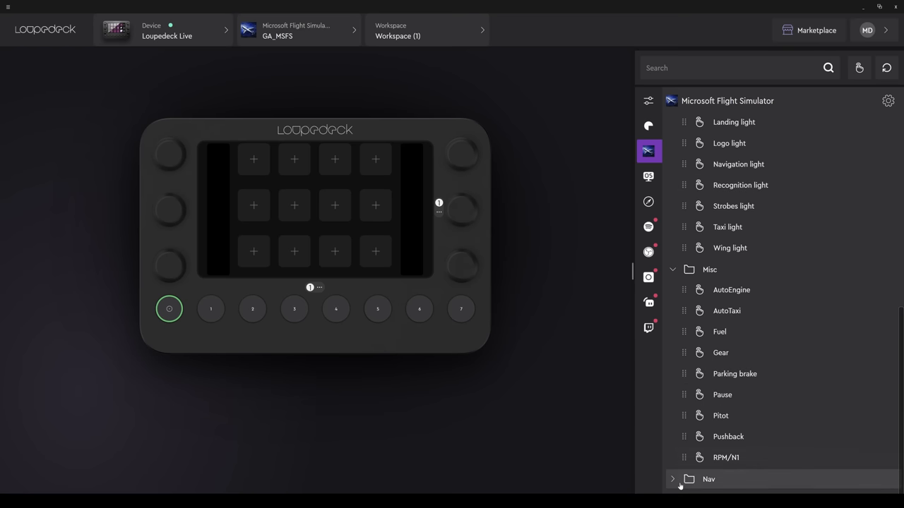
{"action": "left_click", "coordinate": [673, 479]}
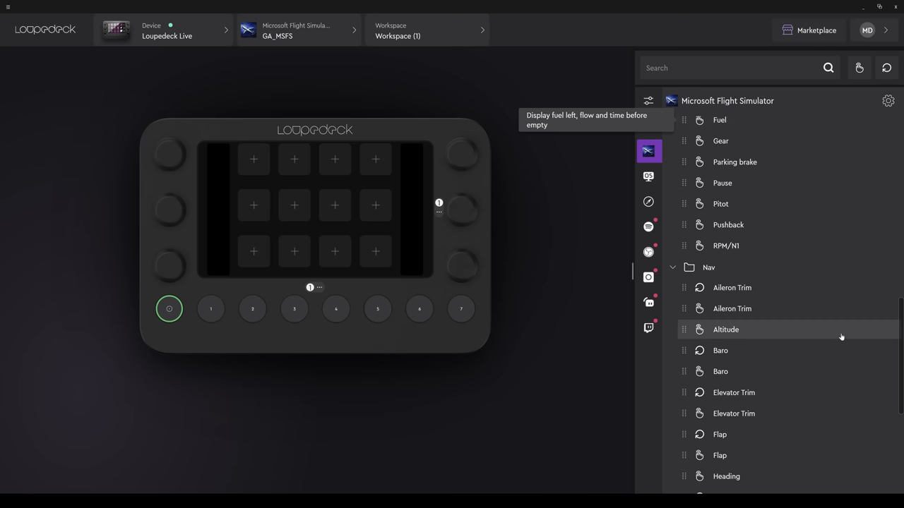
{"action": "scroll", "scroll_direction": "down", "scroll_amount": 3}
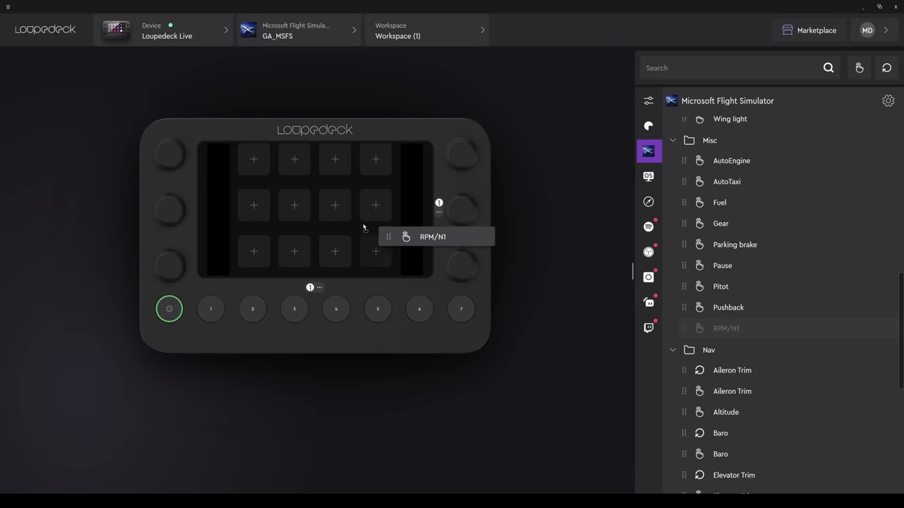
{"action": "left_click_drag", "start_coordinate": [432, 238], "coordinate": [254, 158]}
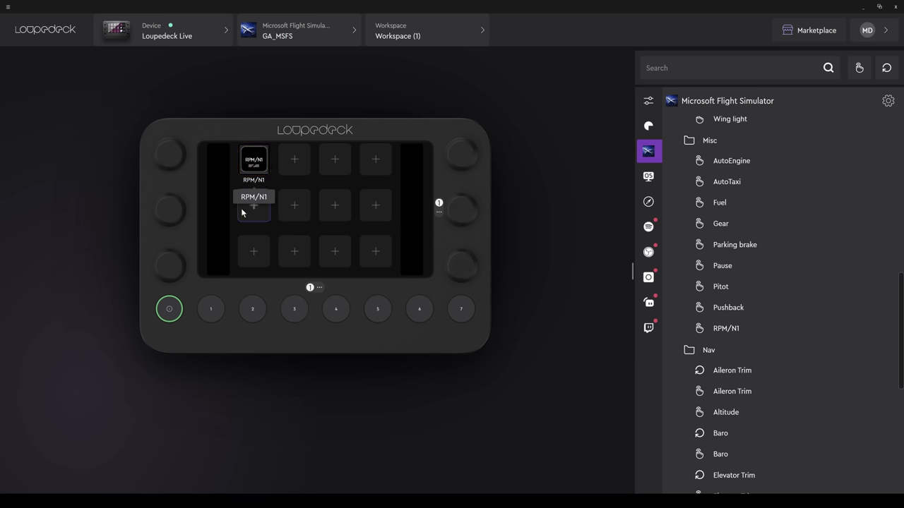
{"action": "mouse_move", "coordinate": [116, 251]}
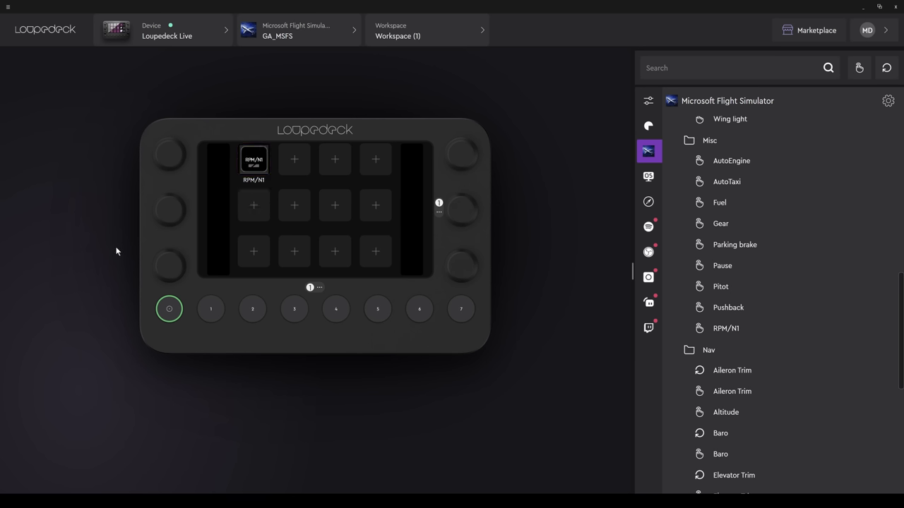
{"action": "mouse_move", "coordinate": [195, 209]}
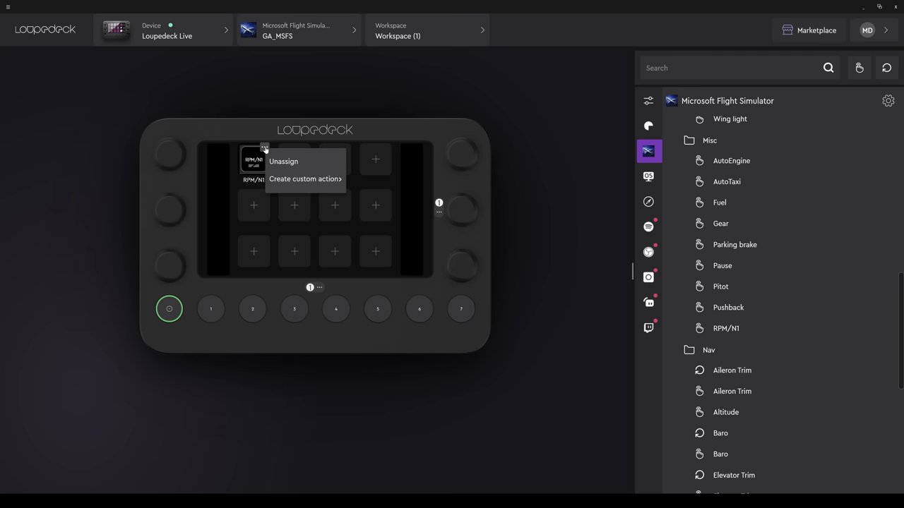
Step: Unassign RPM/N1, put Parking brake on the first touch button and Navigation light on the second
{"action": "left_click", "coordinate": [282, 161]}
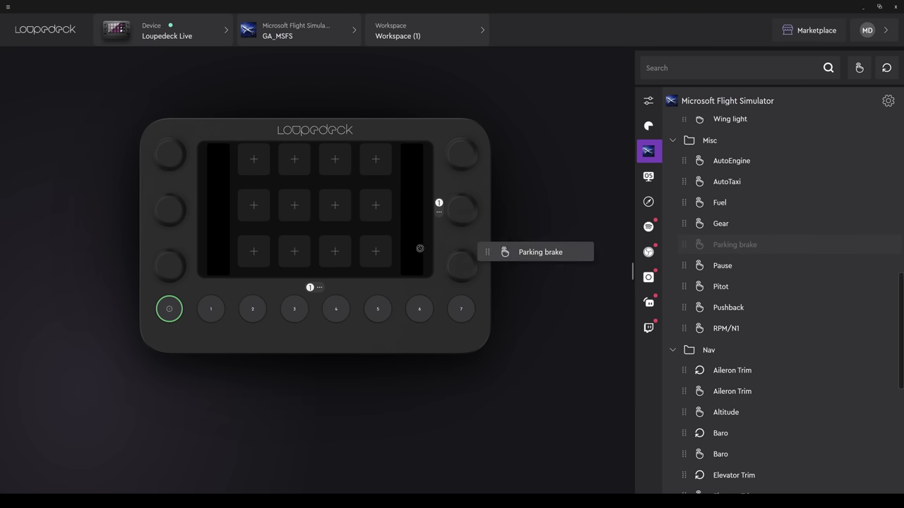
{"action": "left_click_drag", "start_coordinate": [539, 251], "coordinate": [254, 158]}
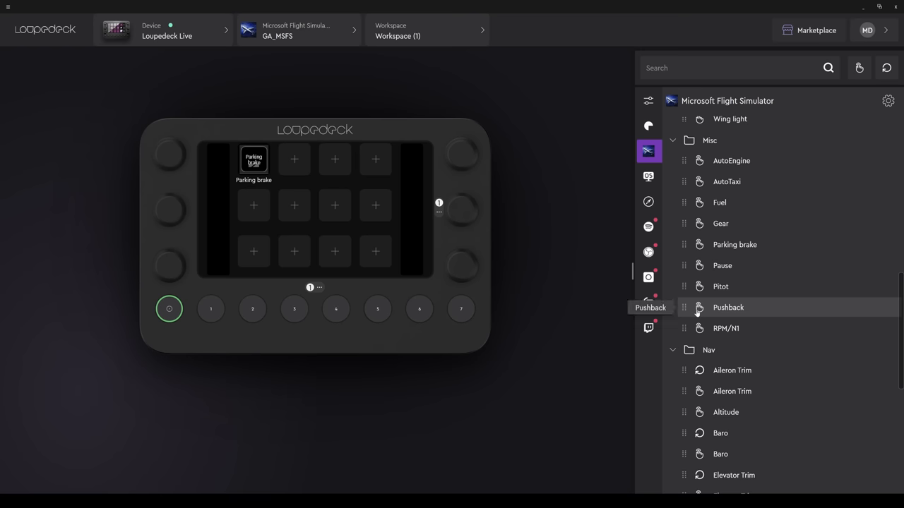
{"action": "scroll", "scroll_direction": "down", "scroll_amount": 3}
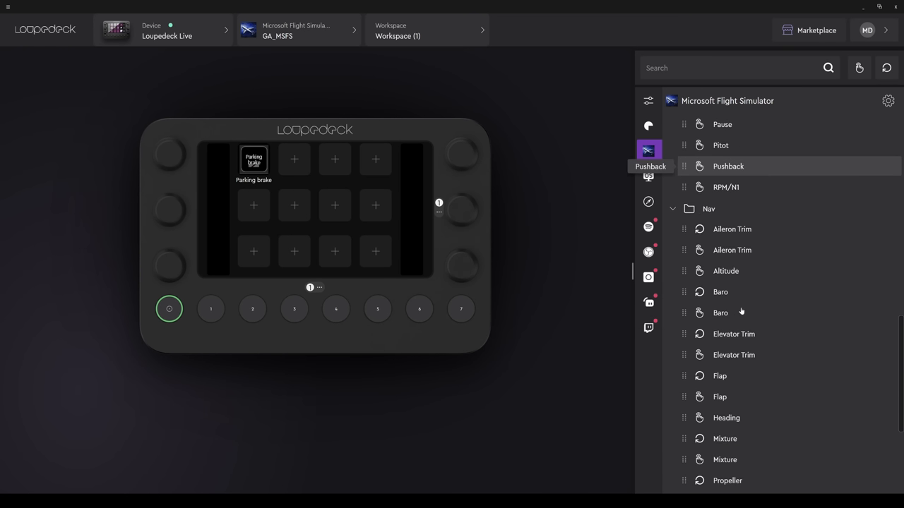
{"action": "scroll", "scroll_direction": "down", "scroll_amount": 3}
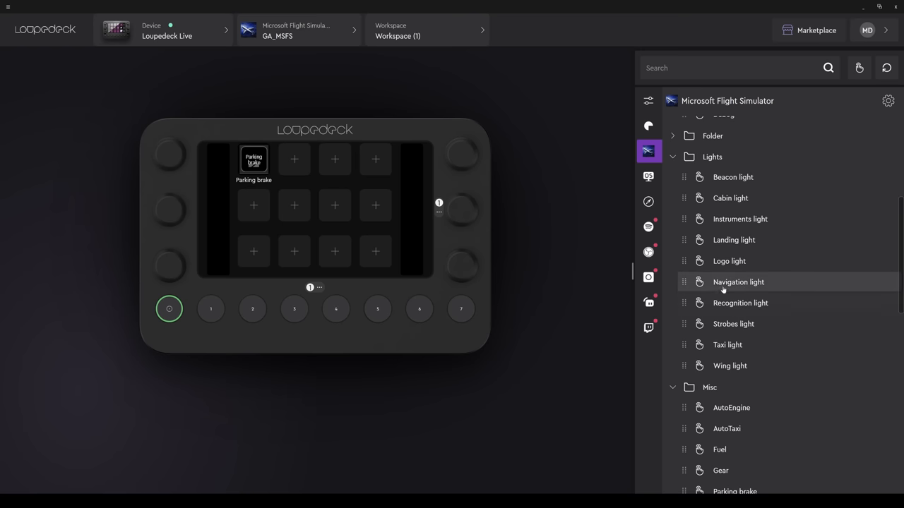
{"action": "left_click_drag", "start_coordinate": [737, 283], "coordinate": [294, 158]}
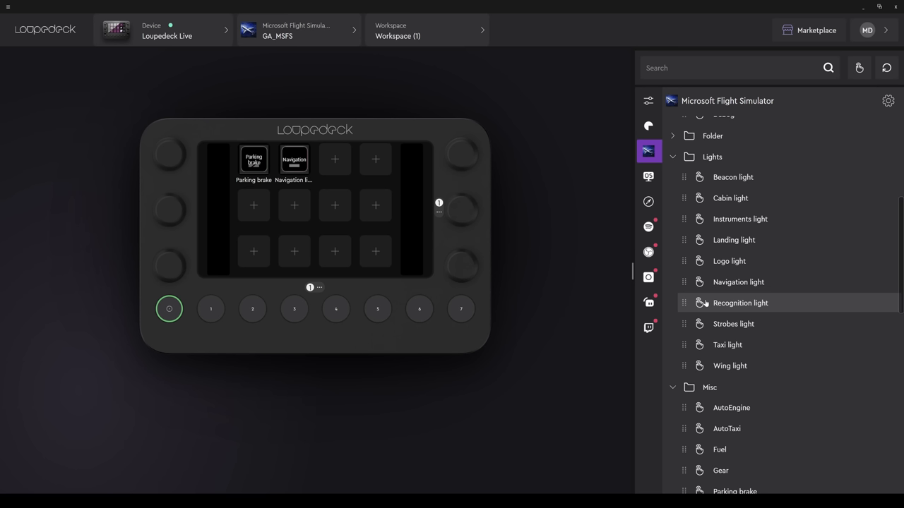
{"action": "mouse_move", "coordinate": [731, 197]}
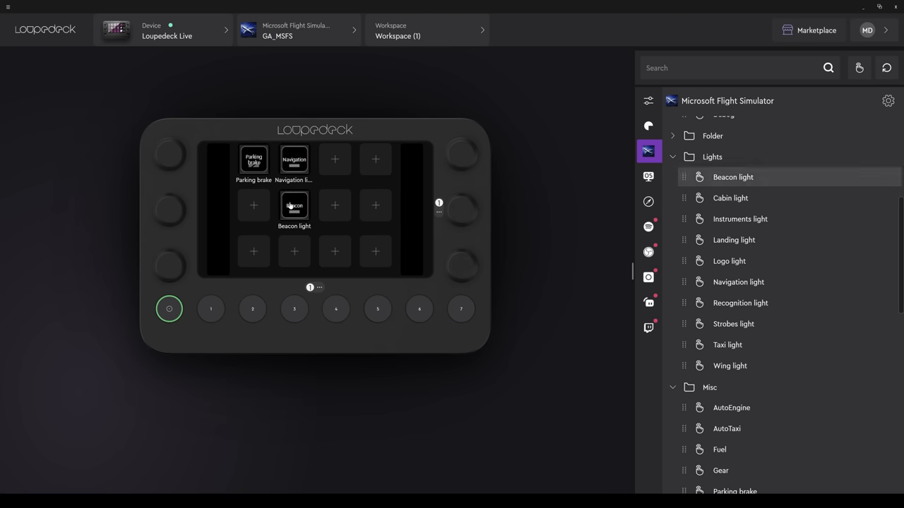
{"action": "mouse_move", "coordinate": [733, 240]}
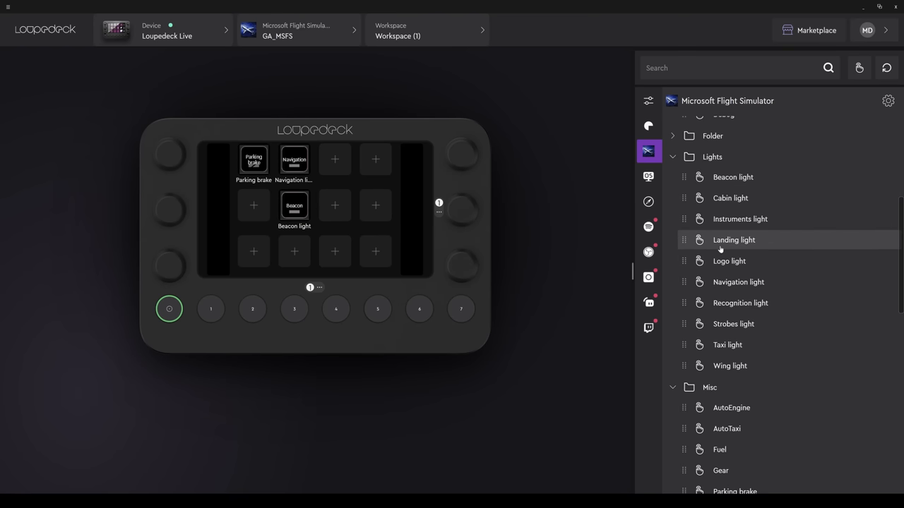
{"action": "mouse_move", "coordinate": [720, 249]}
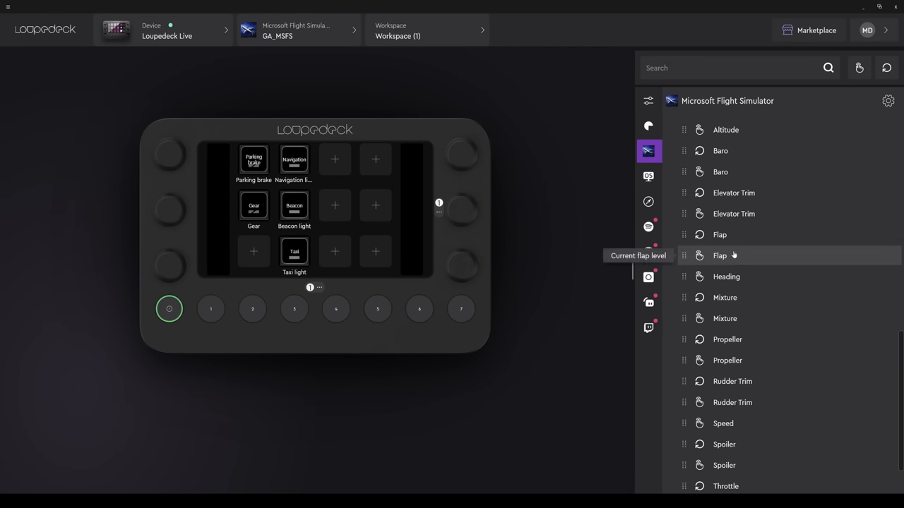
{"action": "mouse_move", "coordinate": [720, 234]}
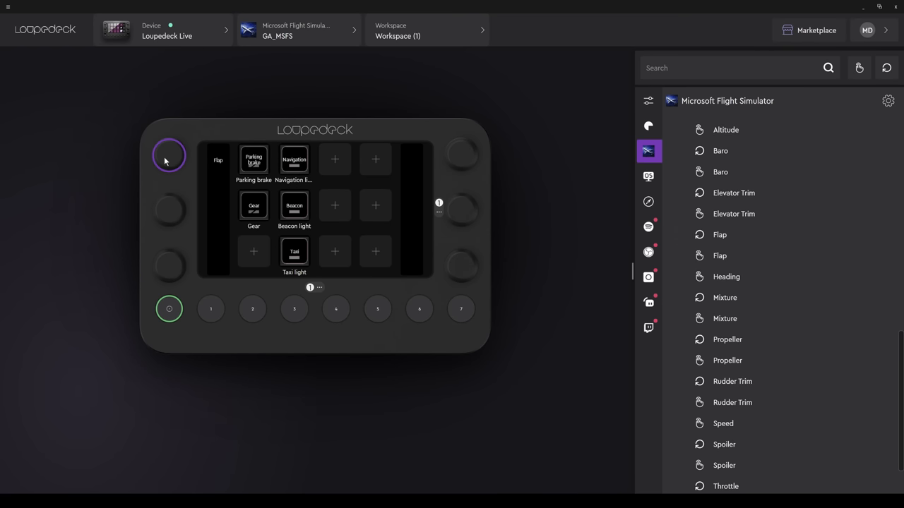
Step: Review the Flap rotate and press actions on the top-left dial
{"action": "left_click", "coordinate": [169, 156]}
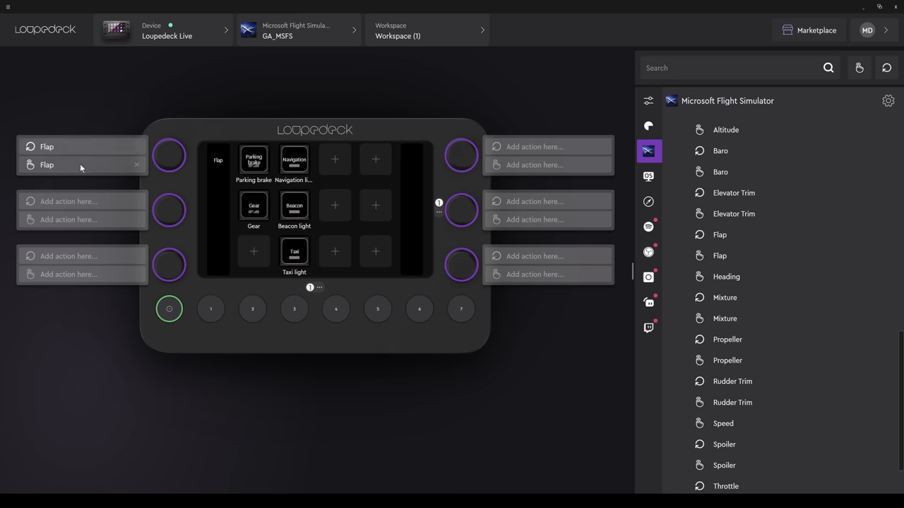
{"action": "mouse_move", "coordinate": [136, 167]}
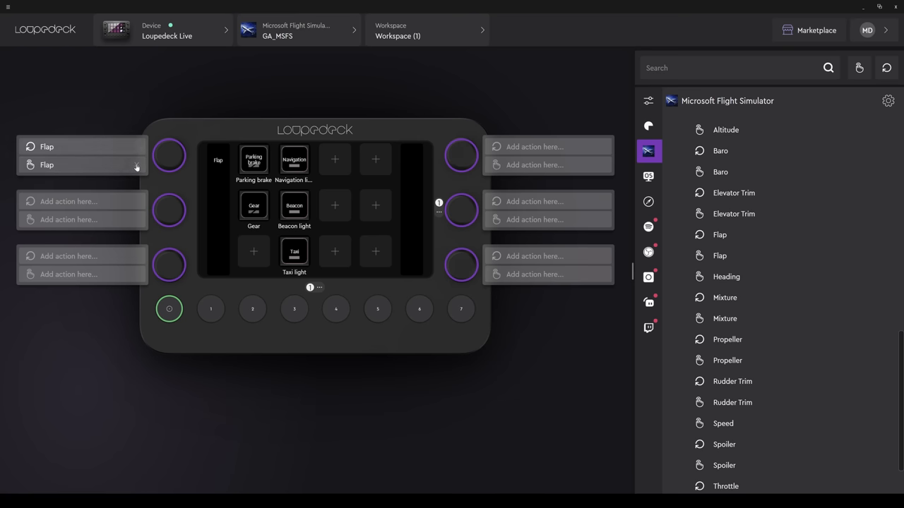
{"action": "mouse_move", "coordinate": [98, 316]}
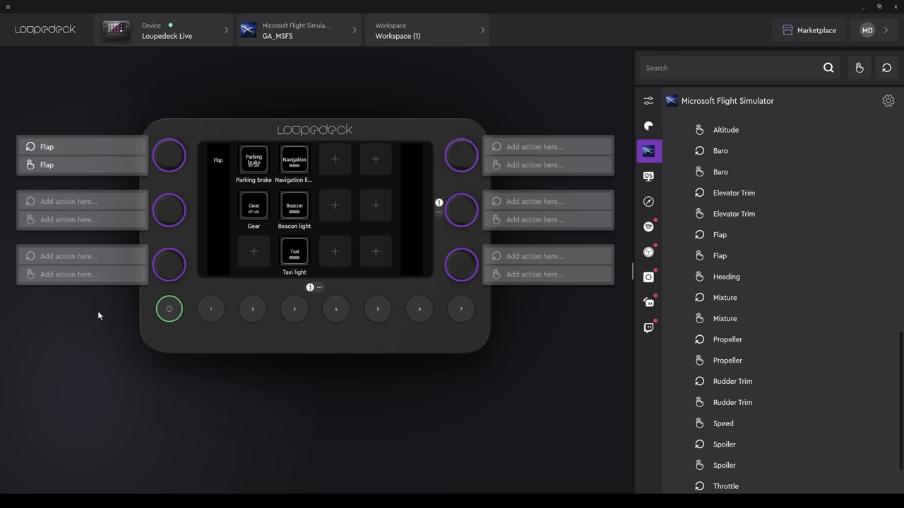
Step: Add Touch Page (2) and list Loupedeck device navigation actions for the first round button
{"action": "left_click", "coordinate": [319, 288]}
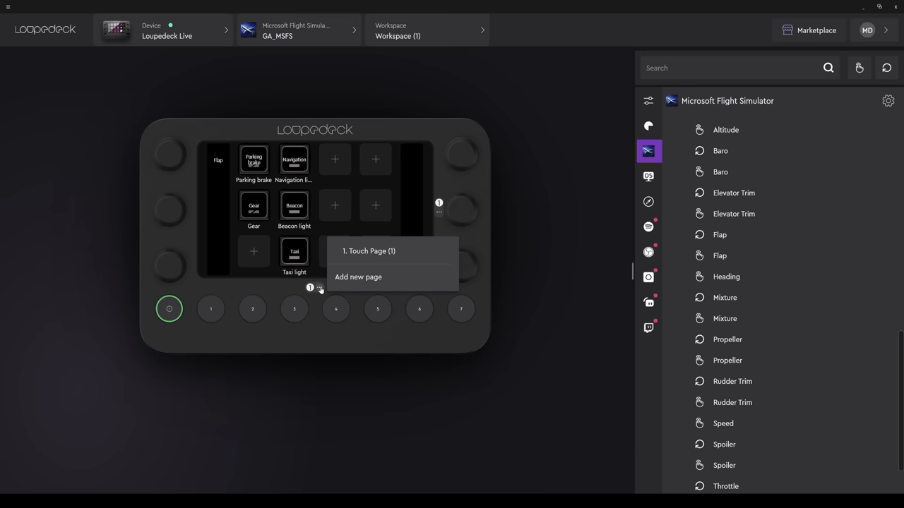
{"action": "mouse_move", "coordinate": [358, 277]}
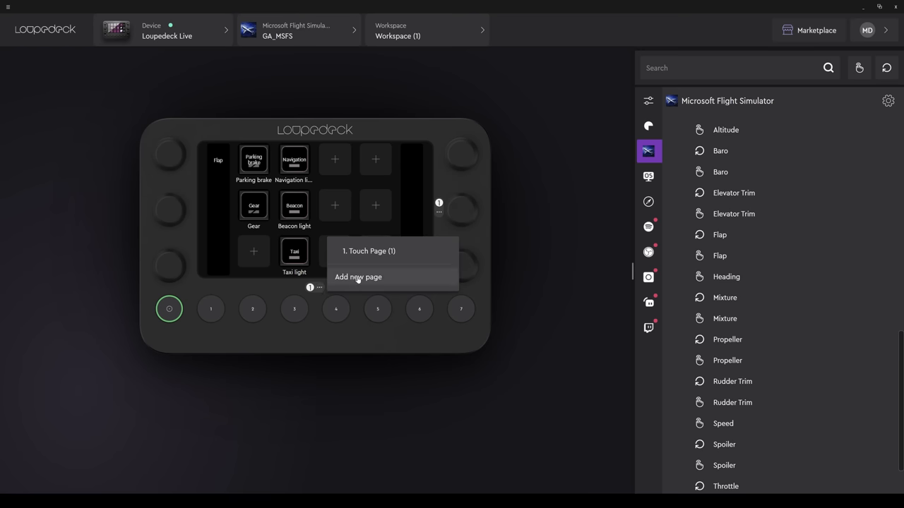
{"action": "left_click", "coordinate": [359, 277]}
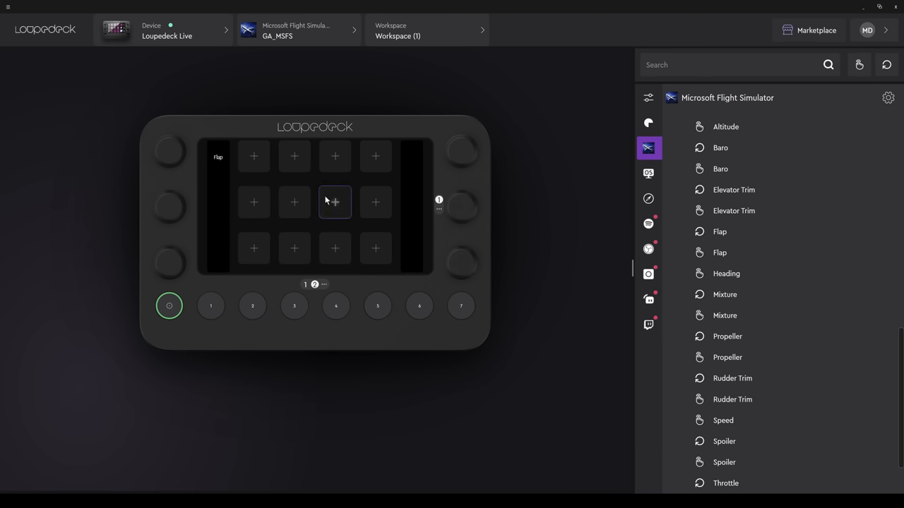
{"action": "left_click", "coordinate": [210, 305]}
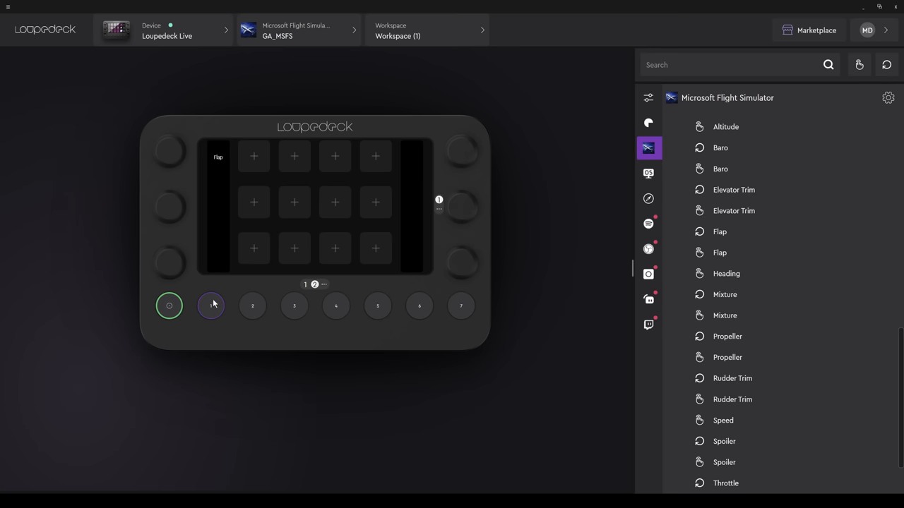
{"action": "mouse_move", "coordinate": [648, 123]}
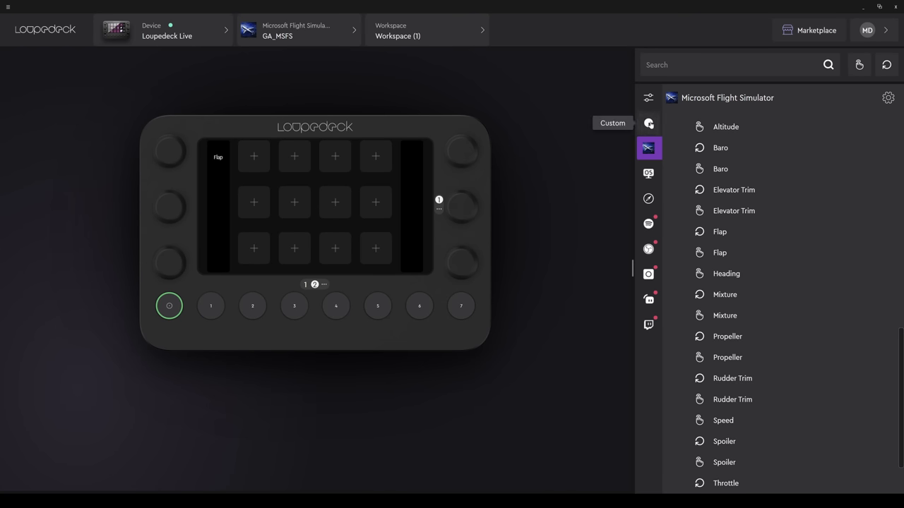
{"action": "left_click", "coordinate": [648, 201]}
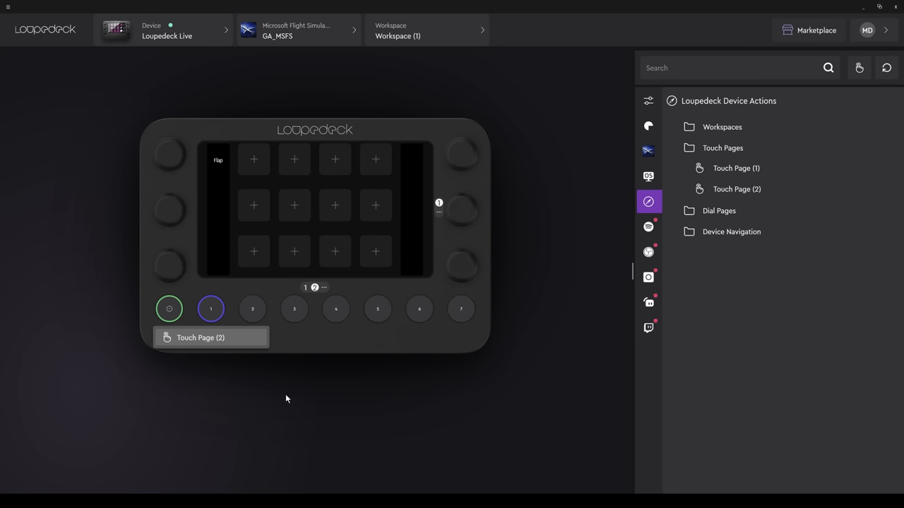
{"action": "mouse_move", "coordinate": [316, 415]}
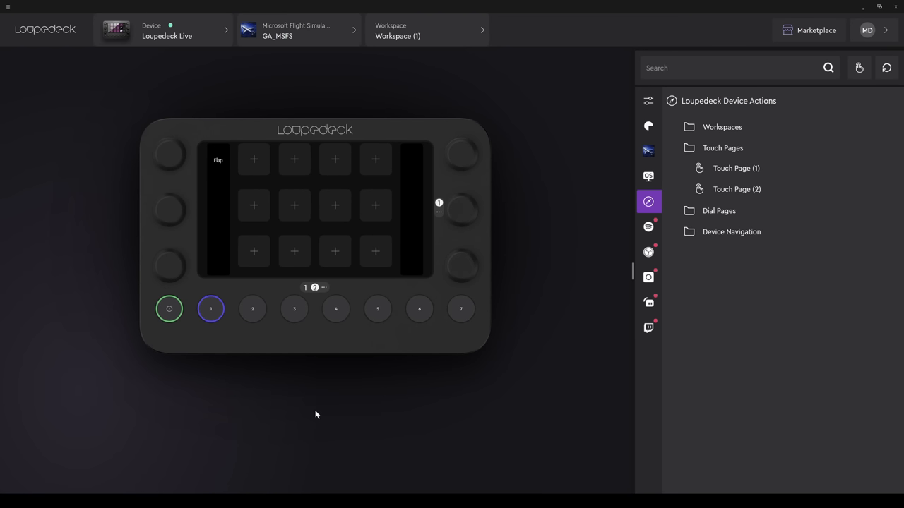
{"action": "mouse_move", "coordinate": [648, 151]}
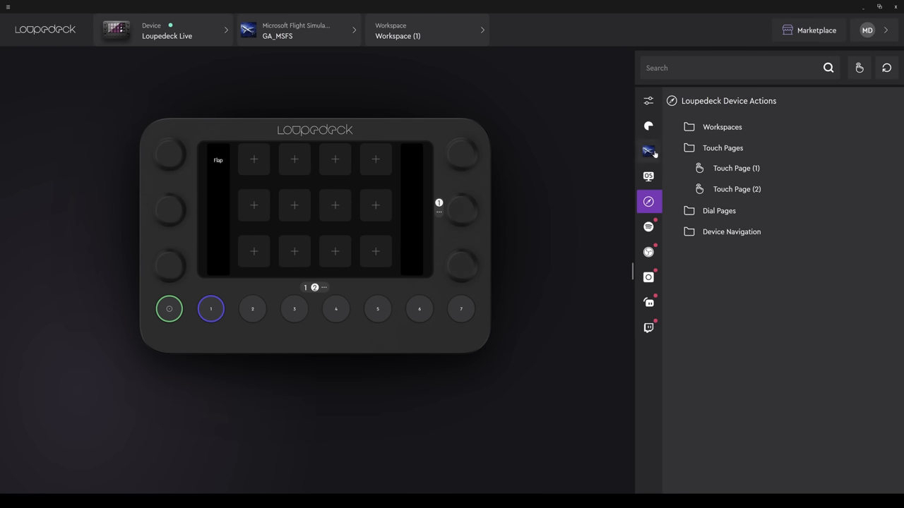
Step: Scroll the Flight Simulator actions down to Nav for Baro and show the dial assignments
{"action": "left_click", "coordinate": [648, 151]}
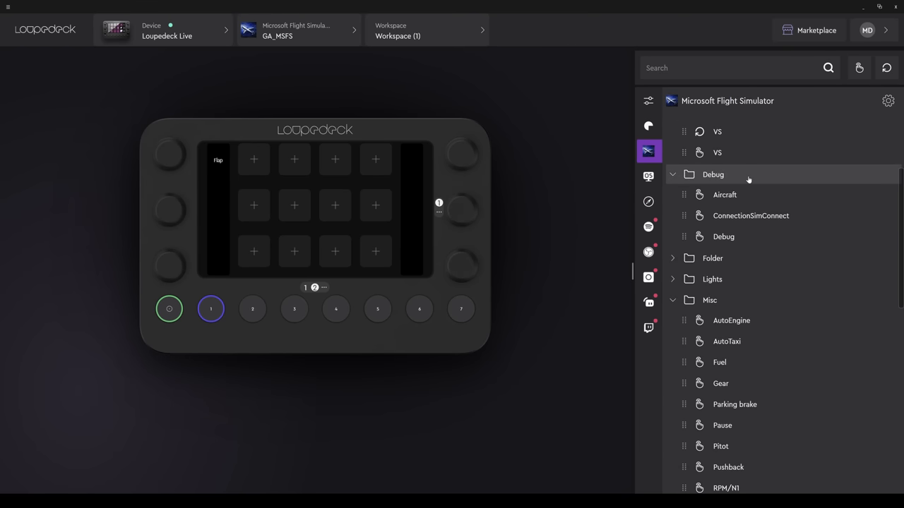
{"action": "scroll", "scroll_direction": "down", "scroll_amount": 3}
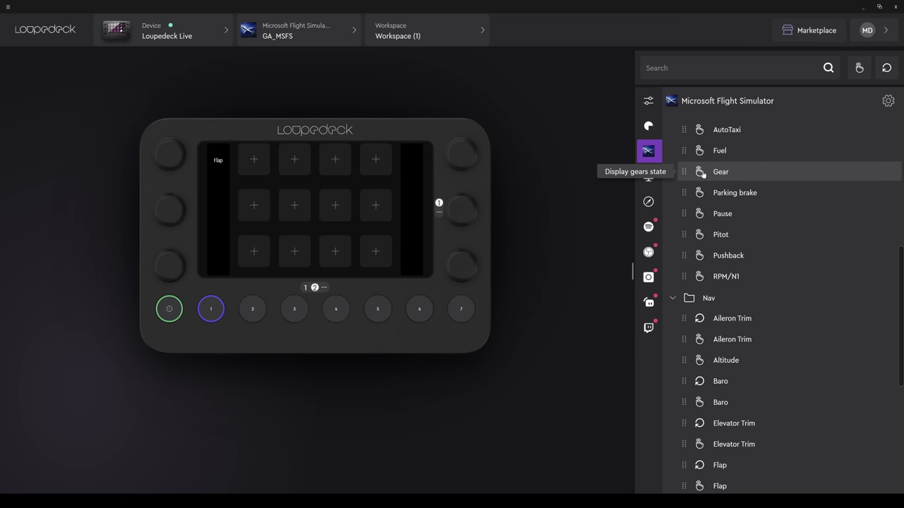
{"action": "scroll", "scroll_direction": "down", "scroll_amount": 3}
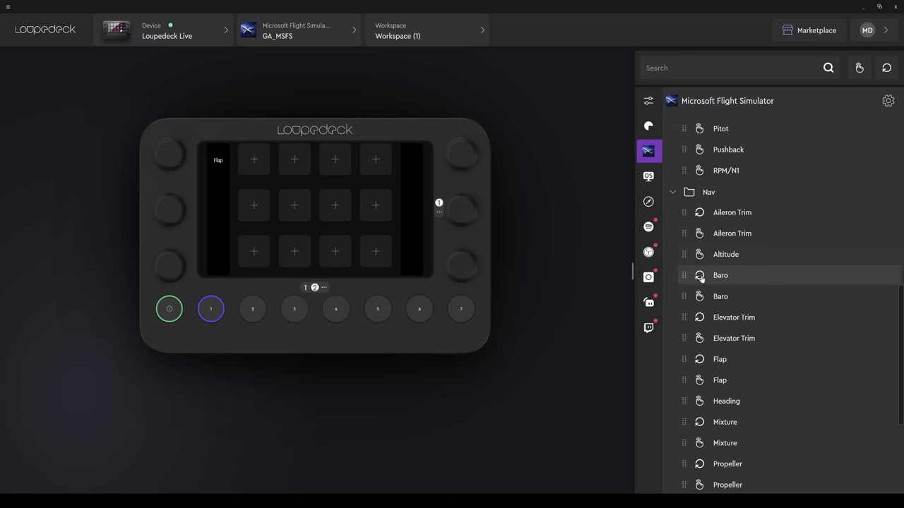
{"action": "mouse_move", "coordinate": [699, 275]}
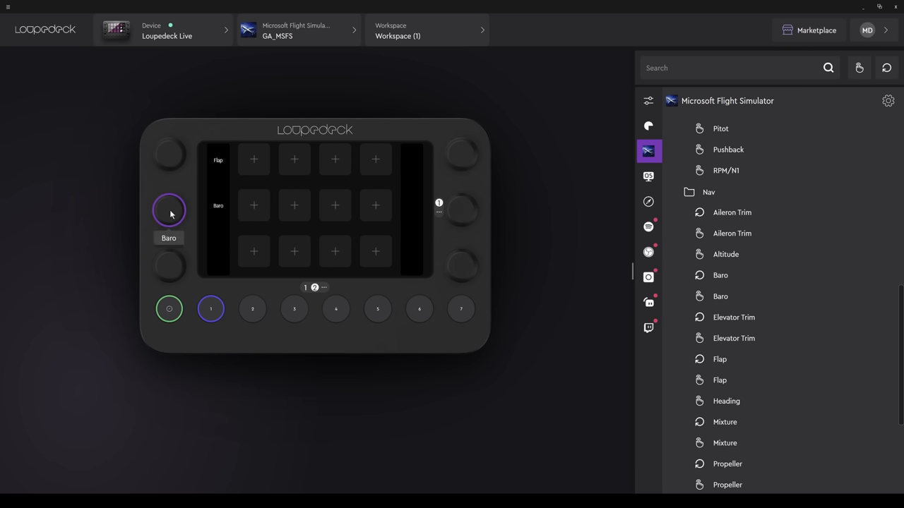
{"action": "left_click", "coordinate": [168, 210]}
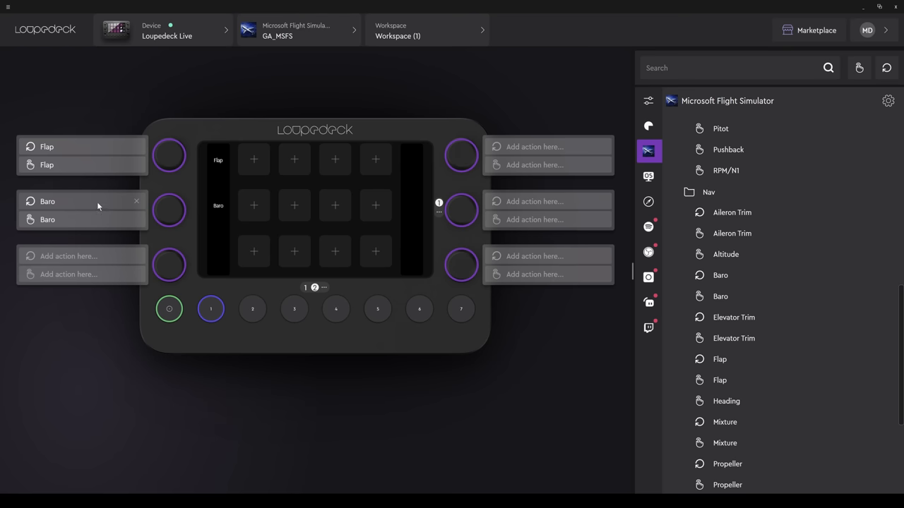
{"action": "mouse_move", "coordinate": [158, 265]}
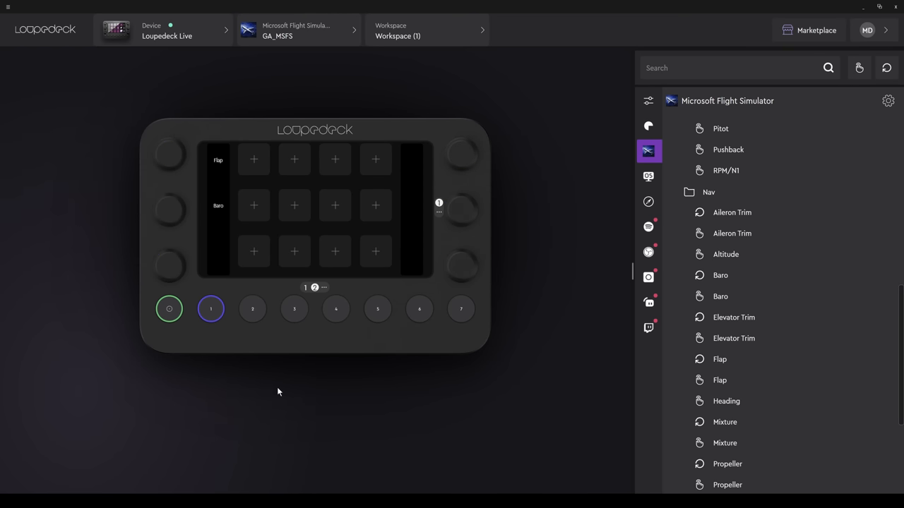
Step: Import the profile file as MSFS GA from the application profile list
{"action": "left_click", "coordinate": [297, 31]}
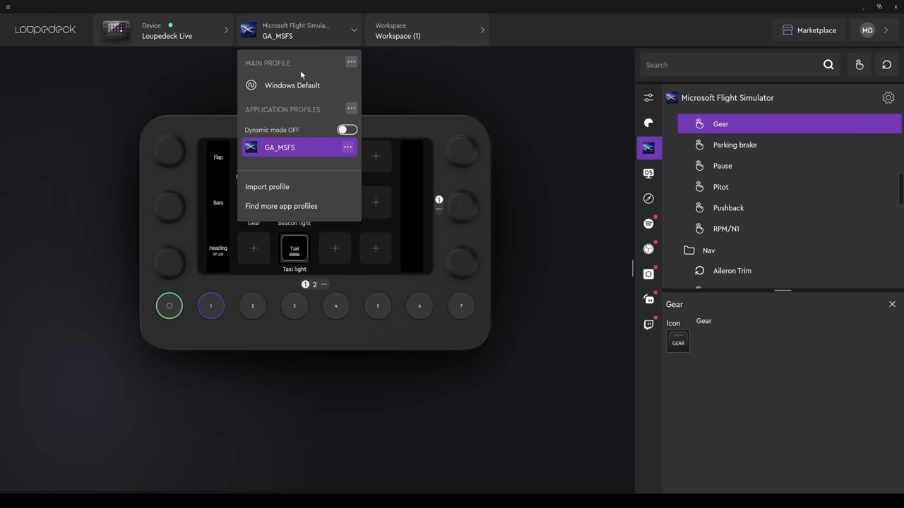
{"action": "mouse_move", "coordinate": [267, 186]}
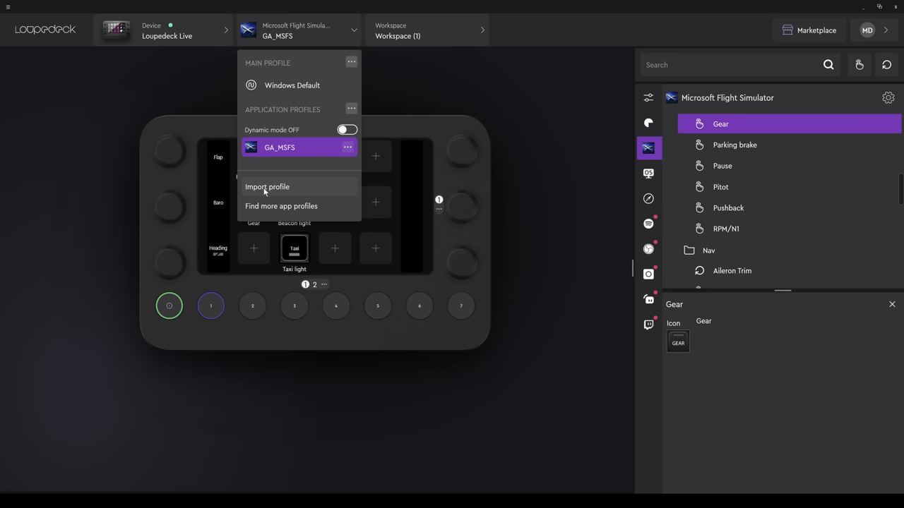
{"action": "left_click", "coordinate": [267, 186]}
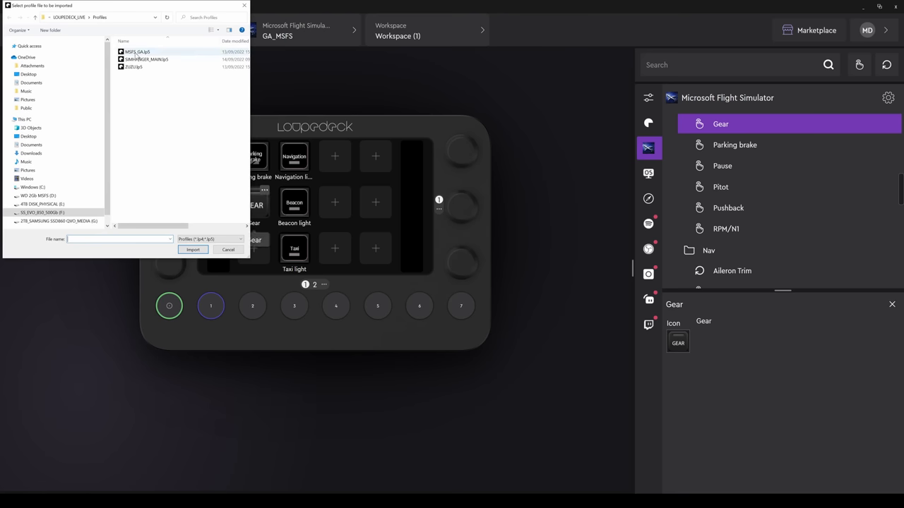
{"action": "left_click", "coordinate": [138, 51]}
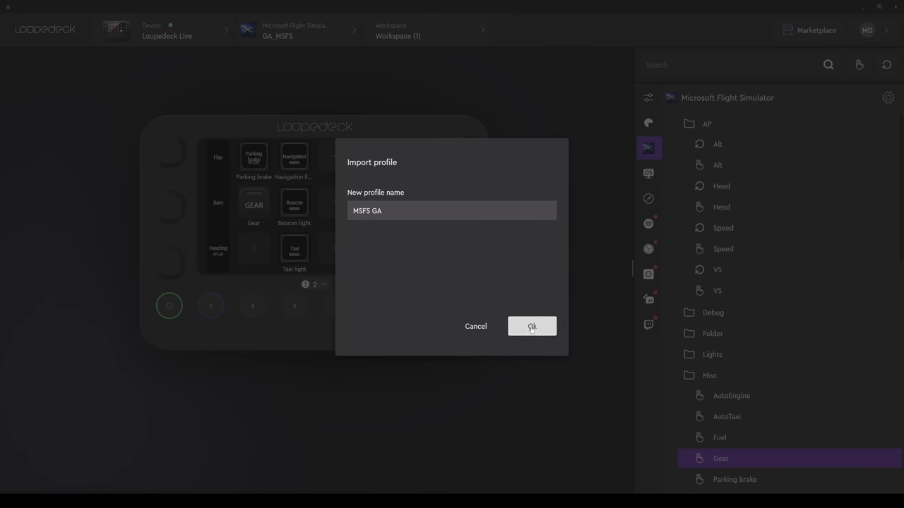
{"action": "left_click", "coordinate": [531, 326]}
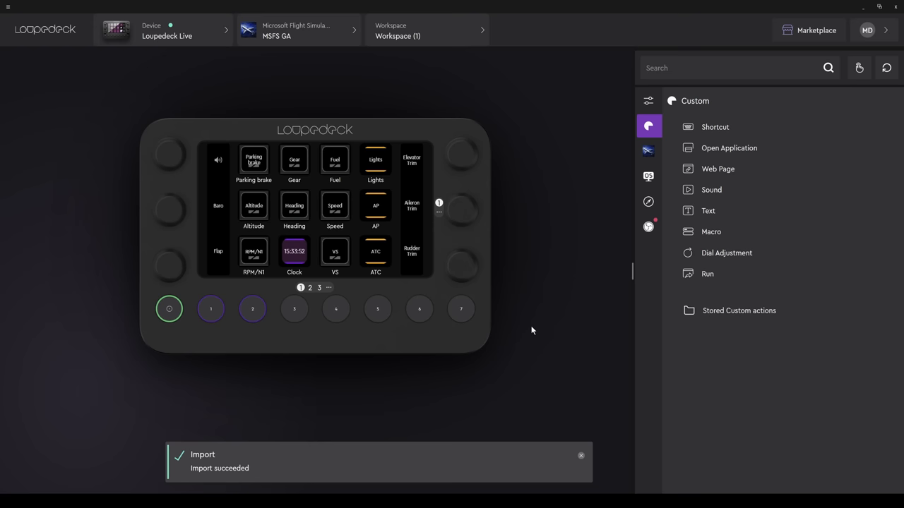
Step: Dismiss the Import succeeded notice and check the MSFS GA dial assignments
{"action": "left_click", "coordinate": [581, 455]}
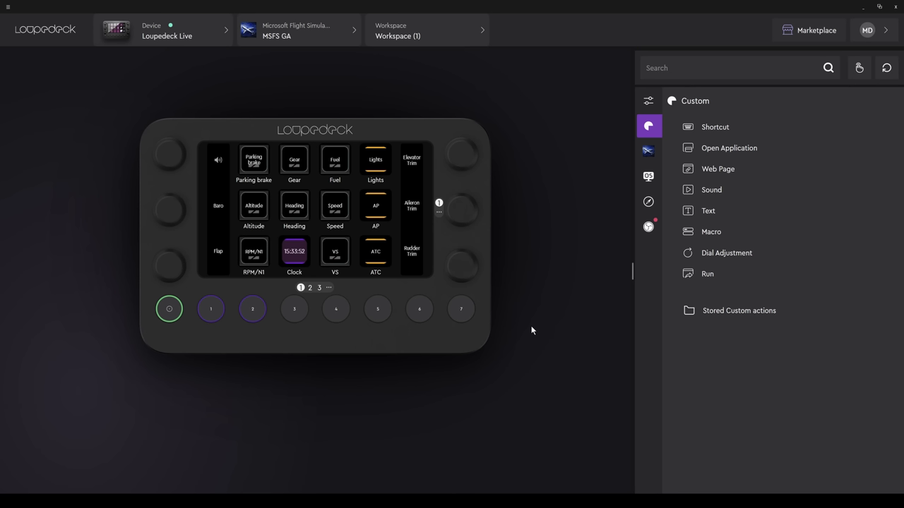
{"action": "mouse_move", "coordinate": [254, 251]}
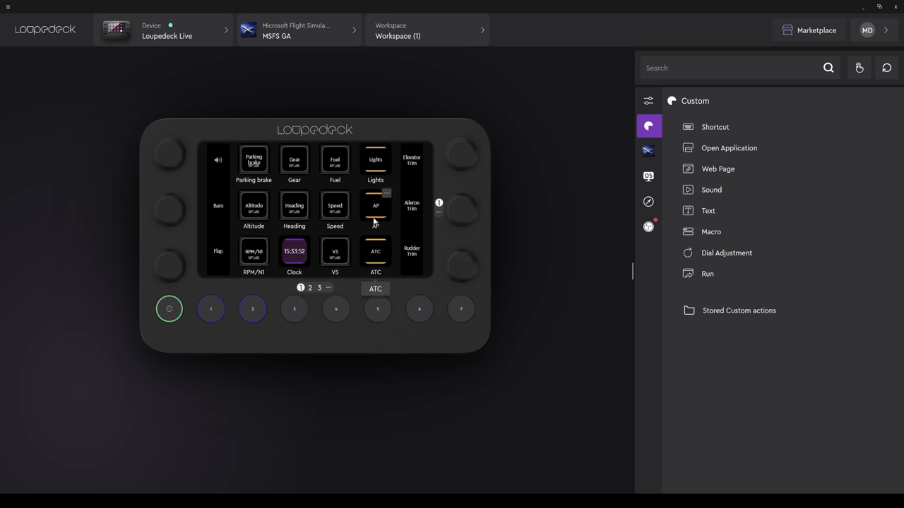
{"action": "mouse_move", "coordinate": [508, 219]}
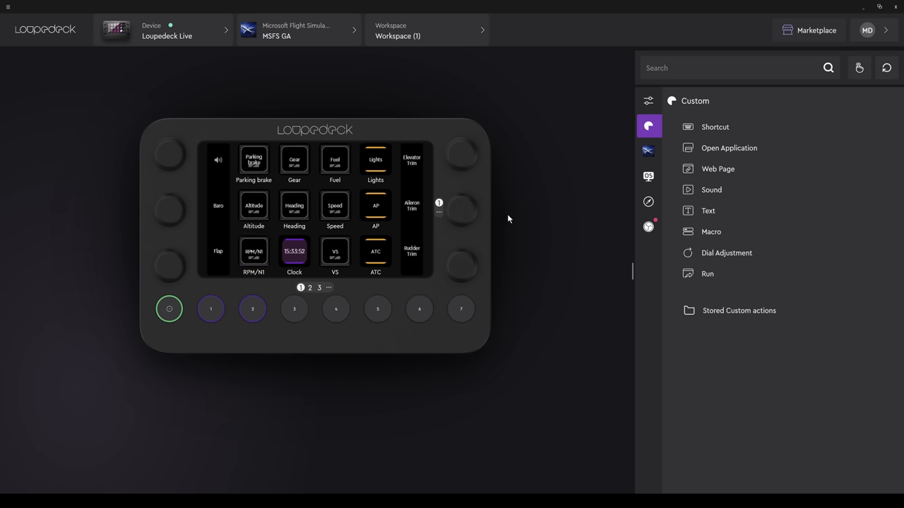
{"action": "mouse_move", "coordinate": [461, 266]}
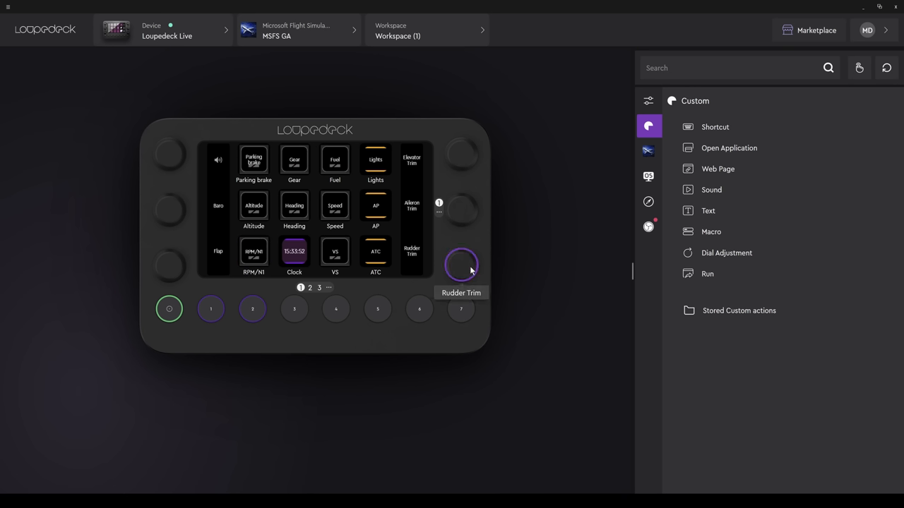
{"action": "mouse_move", "coordinate": [169, 154]}
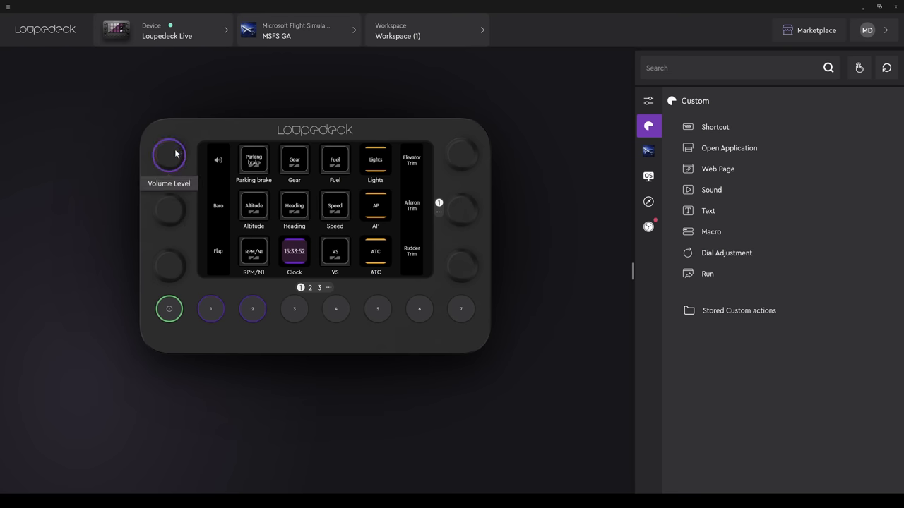
{"action": "mouse_move", "coordinate": [161, 361]}
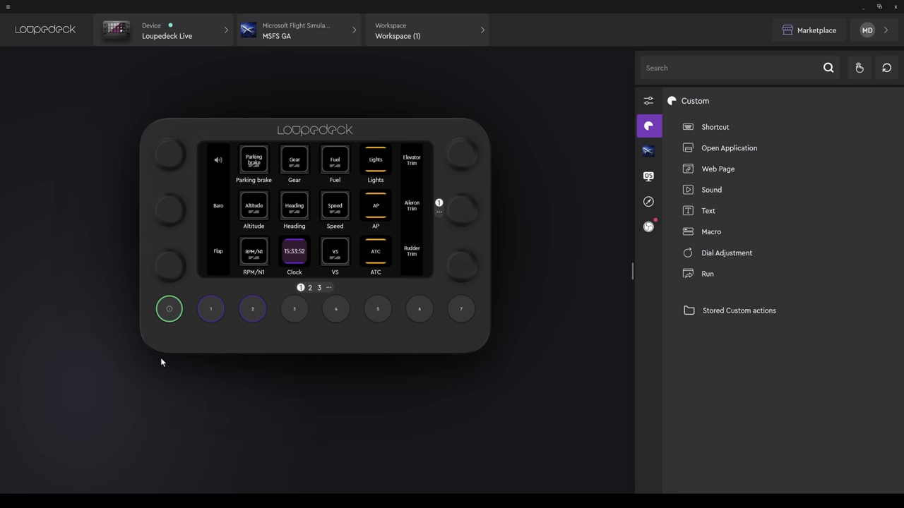
{"action": "left_click", "coordinate": [309, 288]}
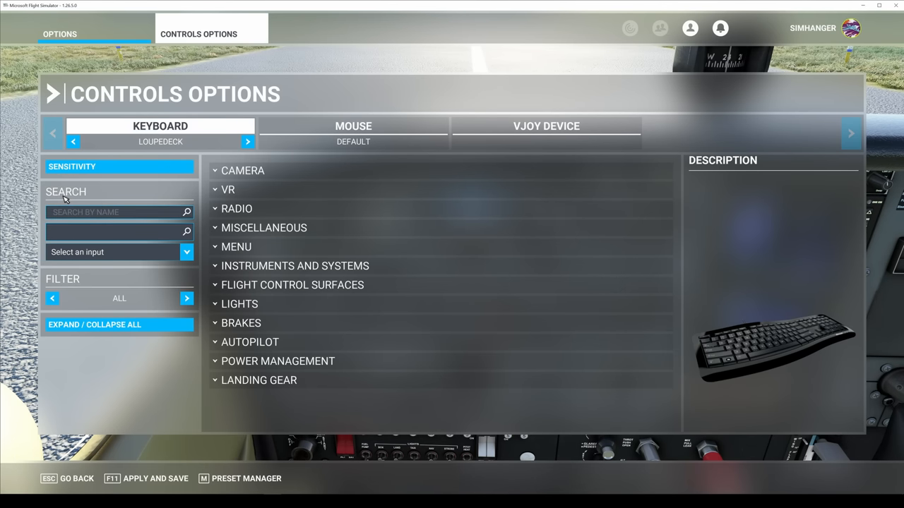
{"action": "mouse_move", "coordinate": [438, 140]}
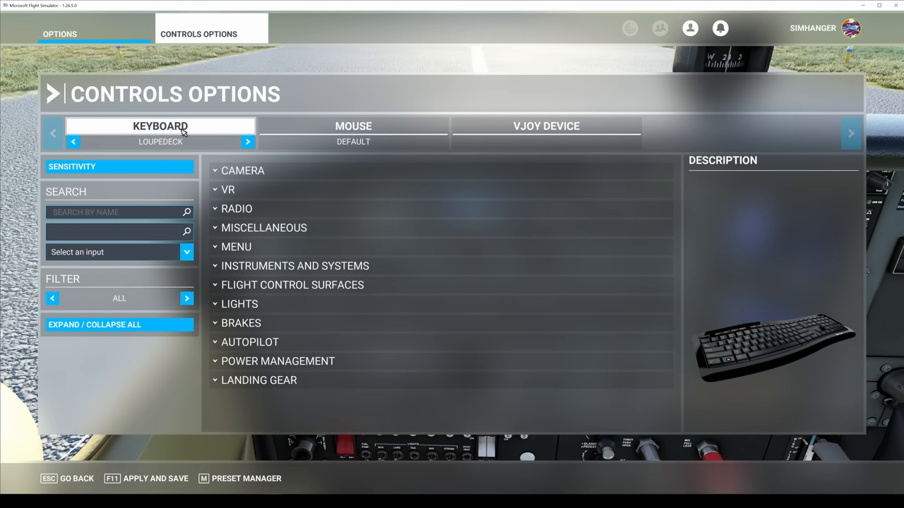
Step: Filter the LOUPEDECK keyboard profile's controls with the search 'autopilot'
{"action": "left_click", "coordinate": [118, 231]}
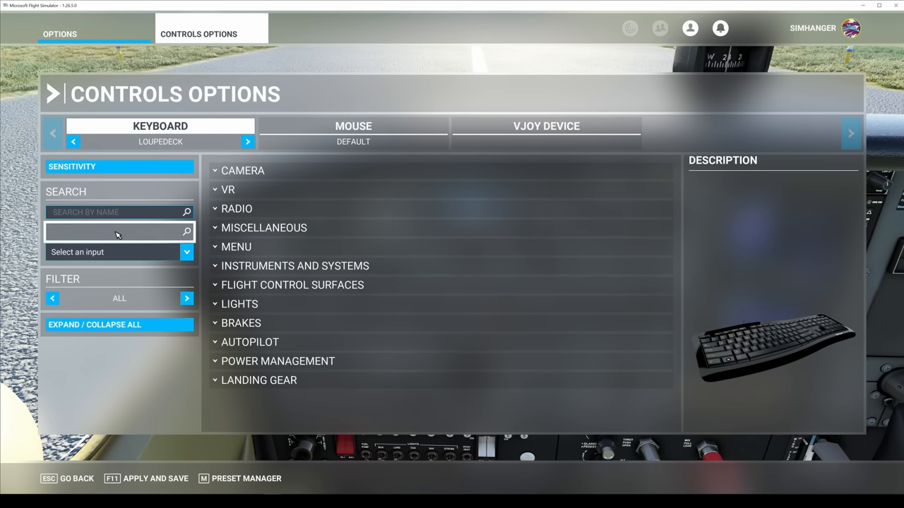
{"action": "left_click", "coordinate": [113, 212]}
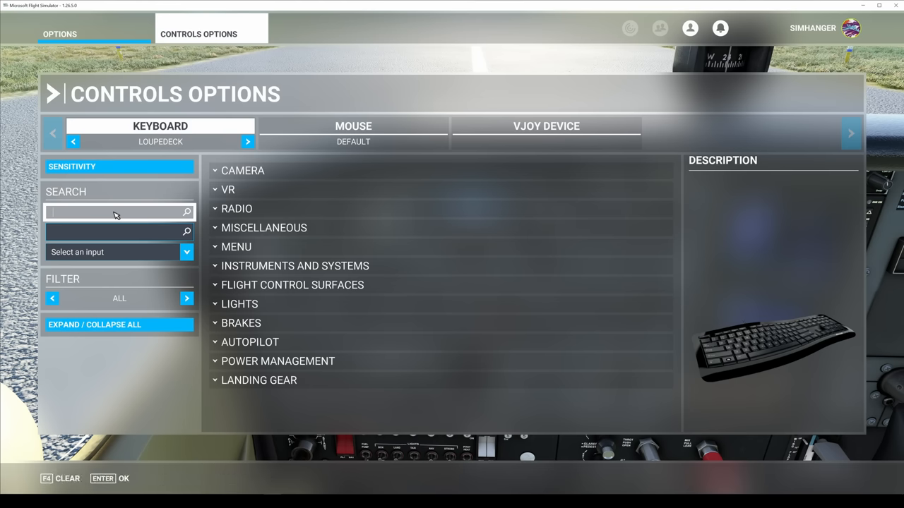
{"action": "type", "text": "a"}
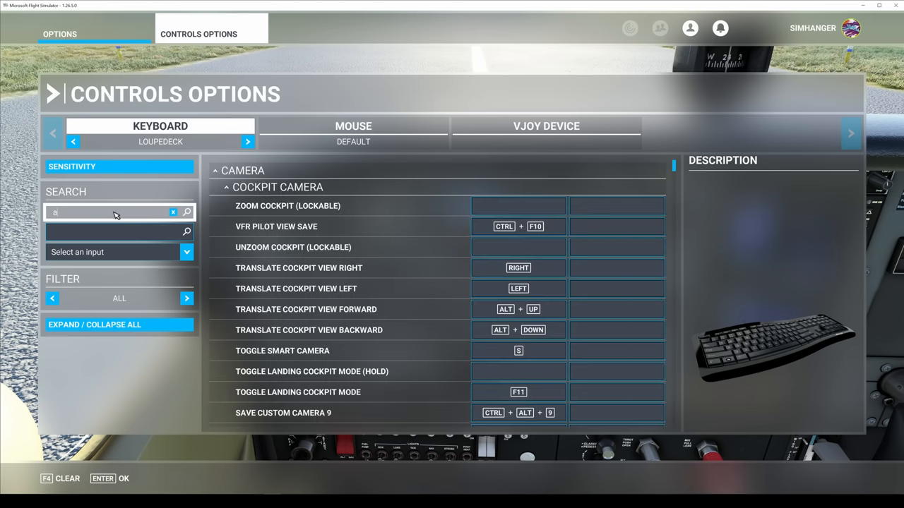
{"action": "type", "text": "autopilot"}
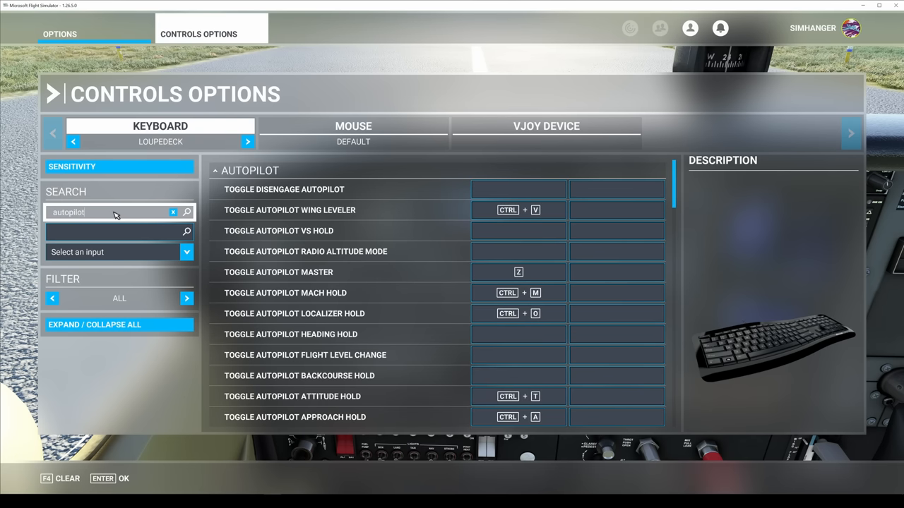
{"action": "mouse_move", "coordinate": [472, 226]}
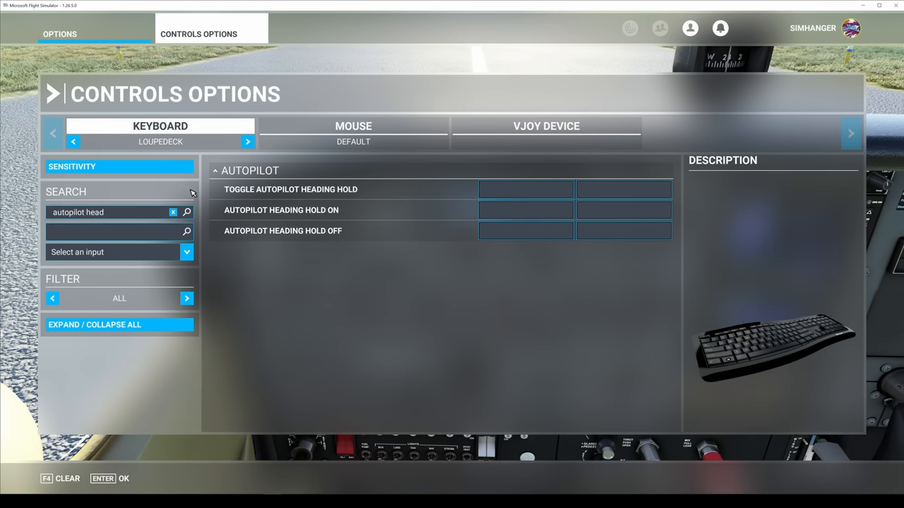
{"action": "mouse_move", "coordinate": [281, 209]}
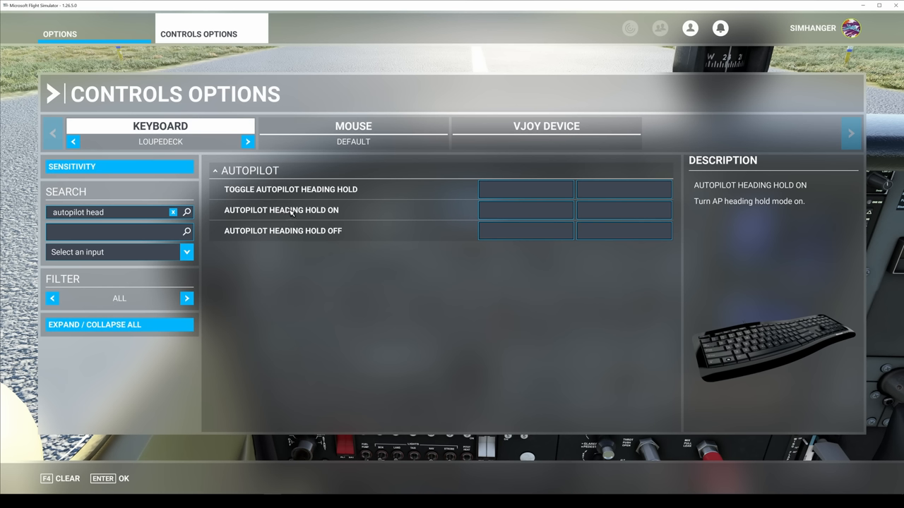
Step: Bind Autopilot Heading Hold On to Shift+Num 7 and Heading Hold Off to Shift+Num 1
{"action": "left_click", "coordinate": [526, 189]}
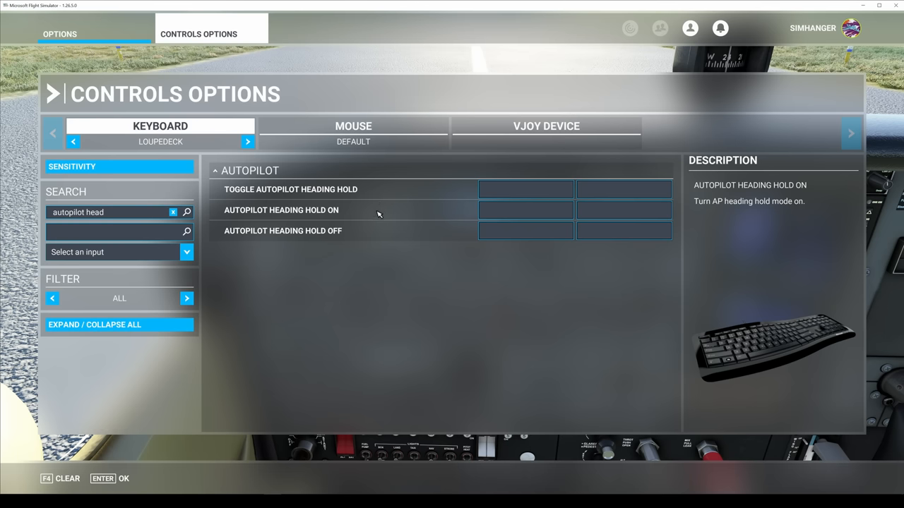
{"action": "left_click", "coordinate": [525, 209]}
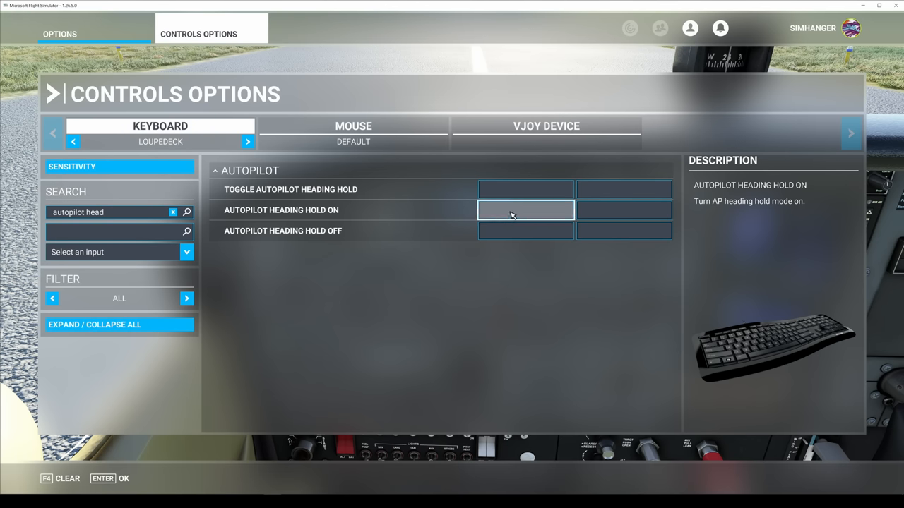
{"action": "left_click", "coordinate": [525, 209]}
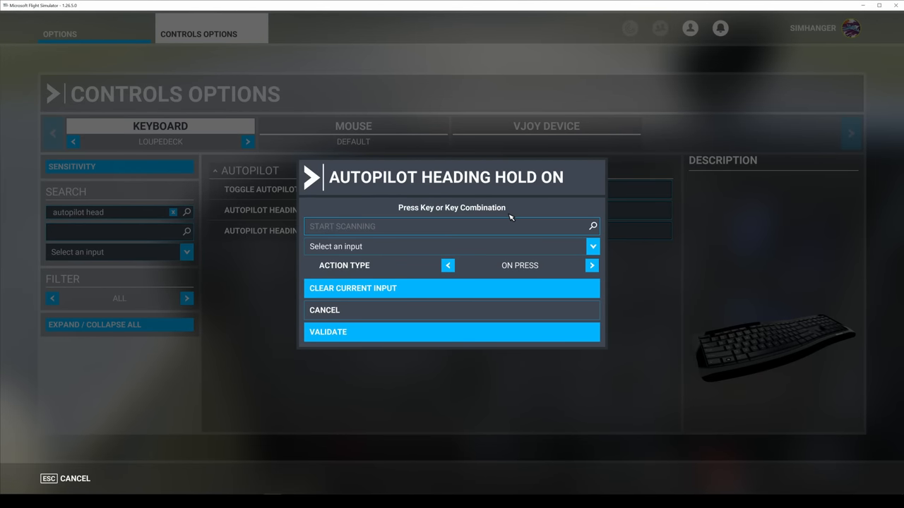
{"action": "left_click", "coordinate": [452, 226]}
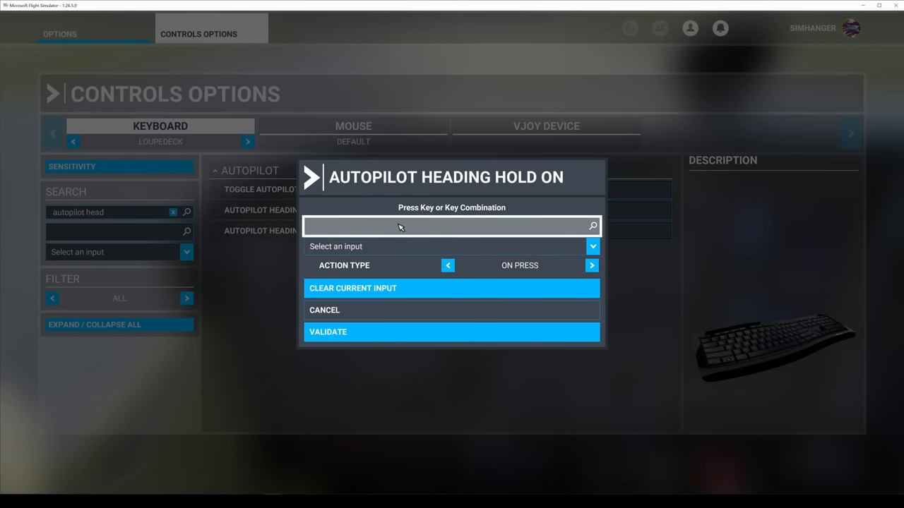
{"action": "key", "text": "shift"}
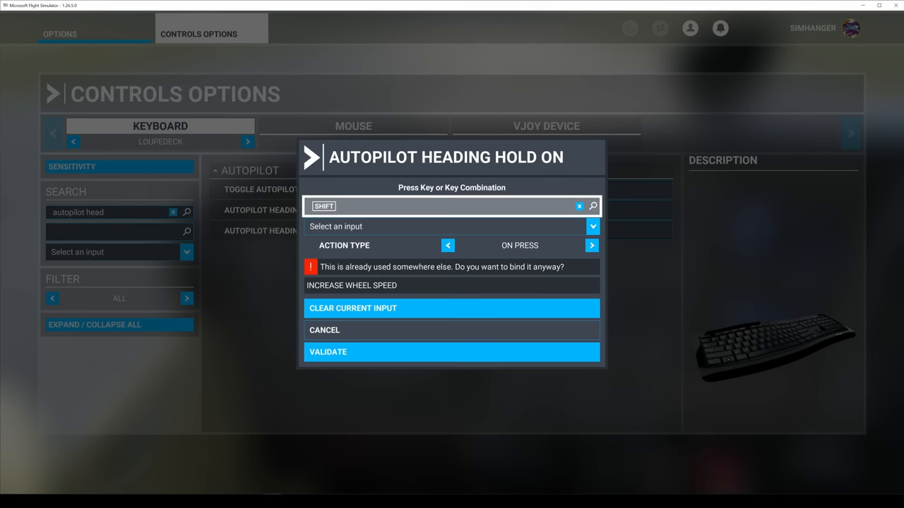
{"action": "key", "text": "num7"}
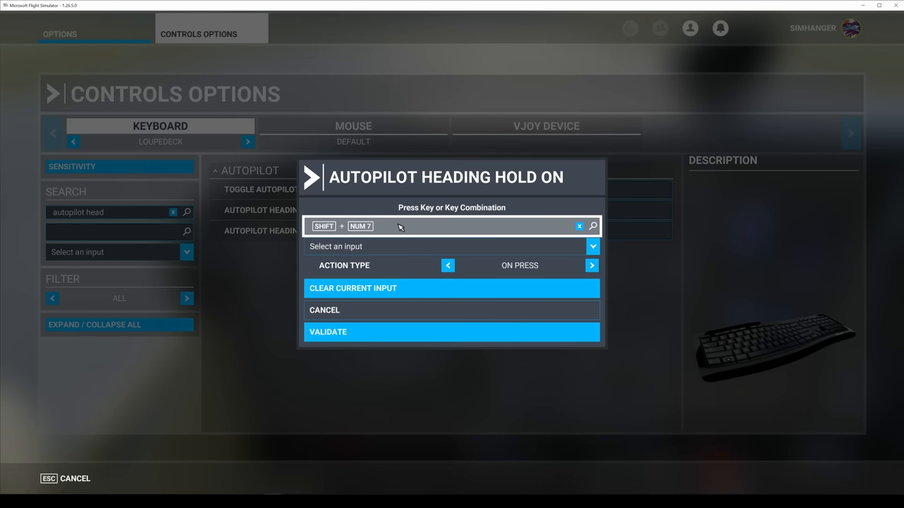
{"action": "mouse_move", "coordinate": [370, 336]}
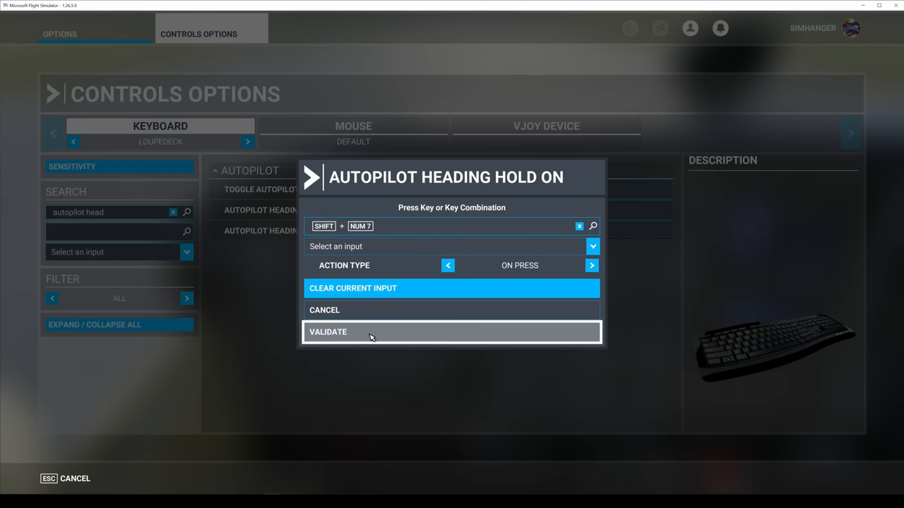
{"action": "left_click", "coordinate": [327, 332]}
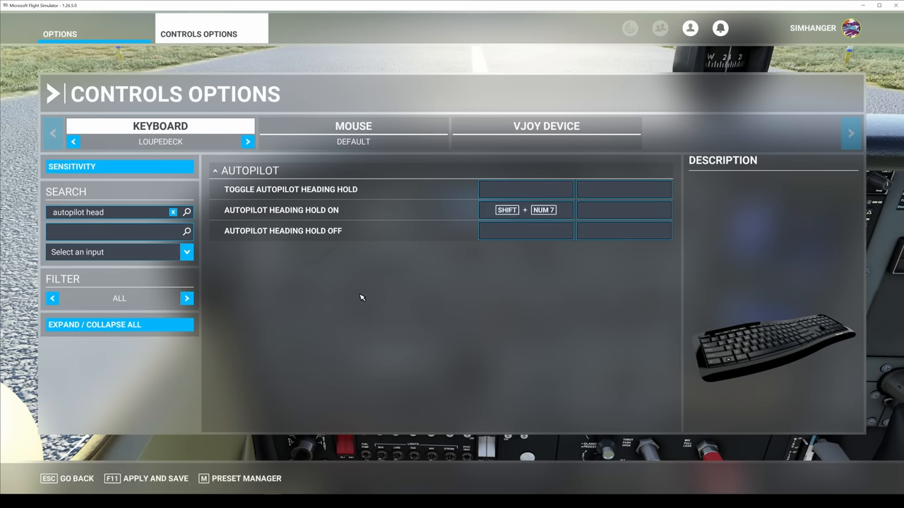
{"action": "left_click", "coordinate": [525, 231]}
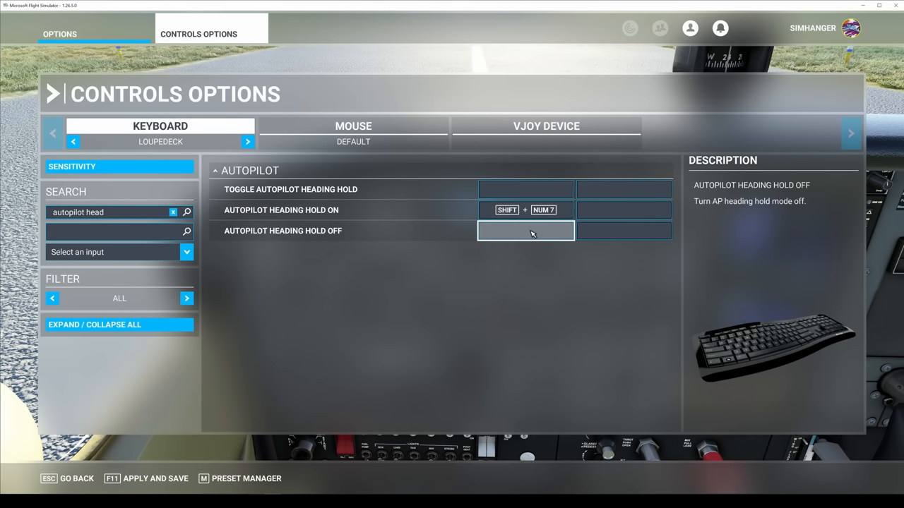
{"action": "left_click", "coordinate": [525, 231]}
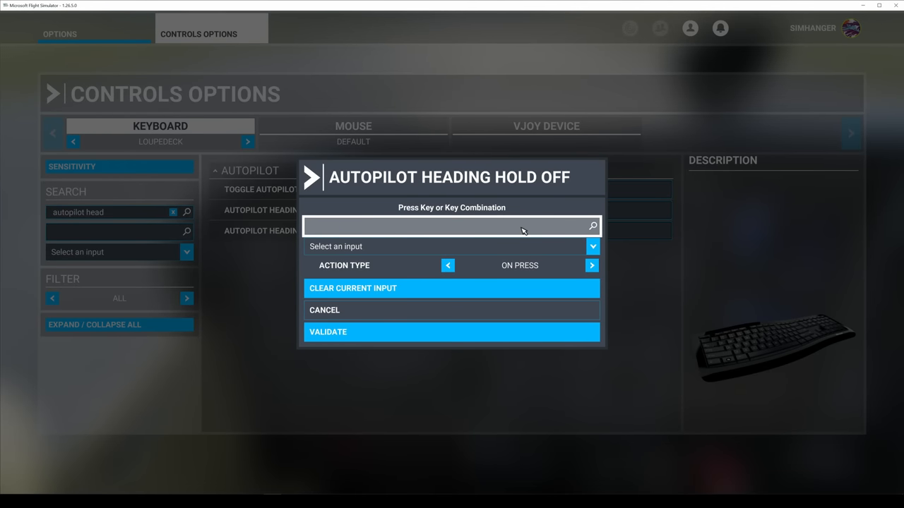
{"action": "key", "text": "shift"}
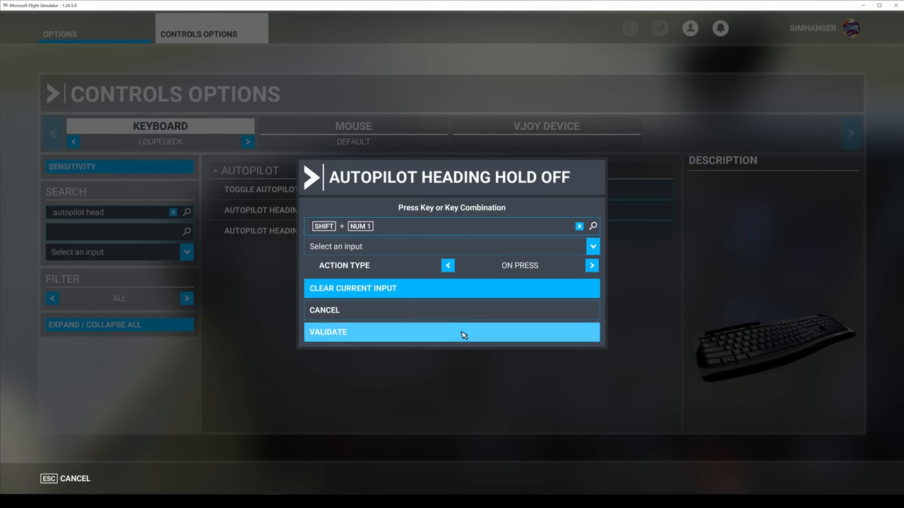
{"action": "left_click", "coordinate": [328, 332]}
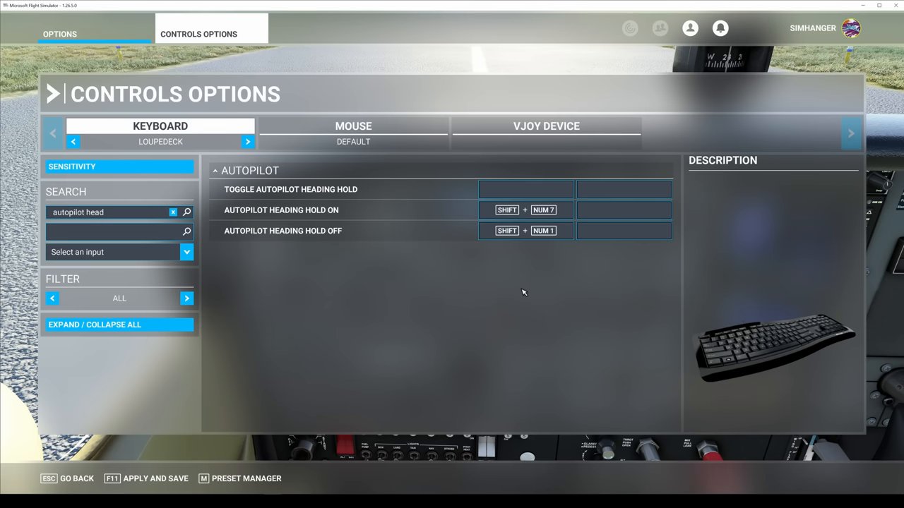
{"action": "mouse_move", "coordinate": [486, 382]}
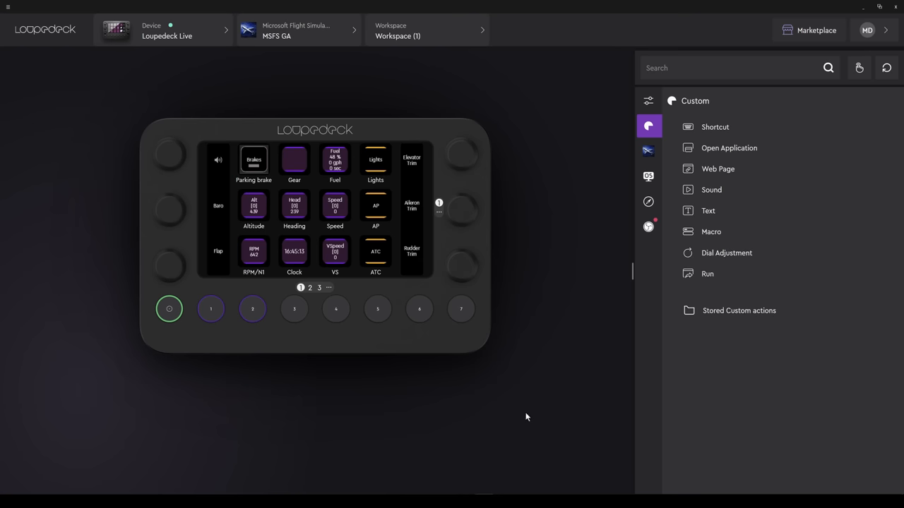
Step: Switch the Loupedeck Live preview through page 2 to the third touch page
{"action": "left_click", "coordinate": [210, 308]}
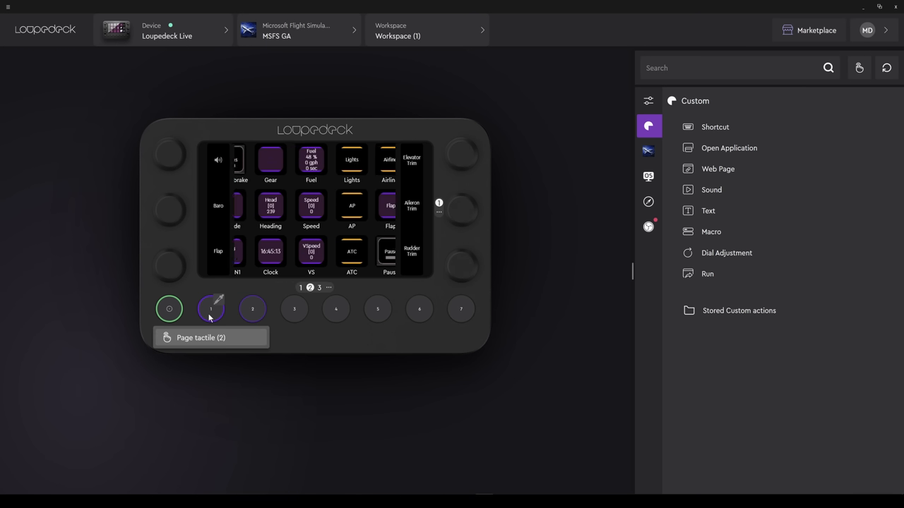
{"action": "left_click", "coordinate": [251, 308]}
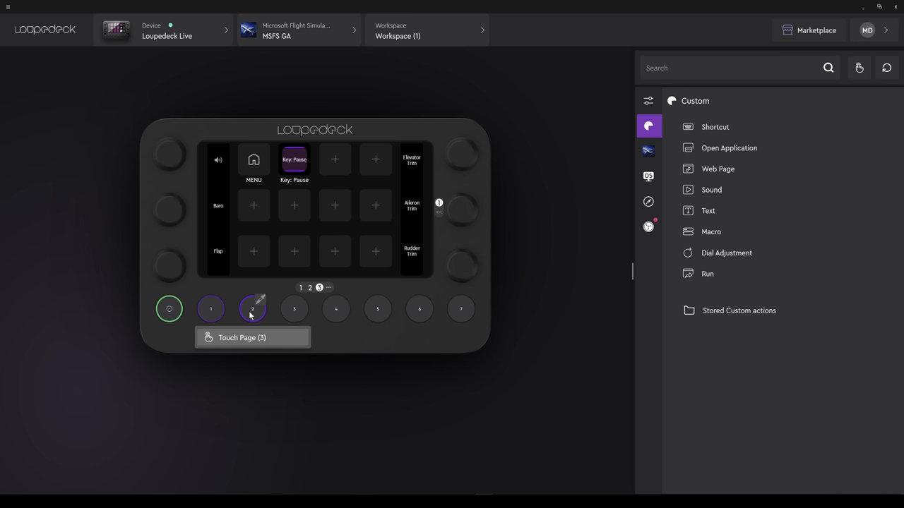
{"action": "mouse_move", "coordinate": [246, 314]}
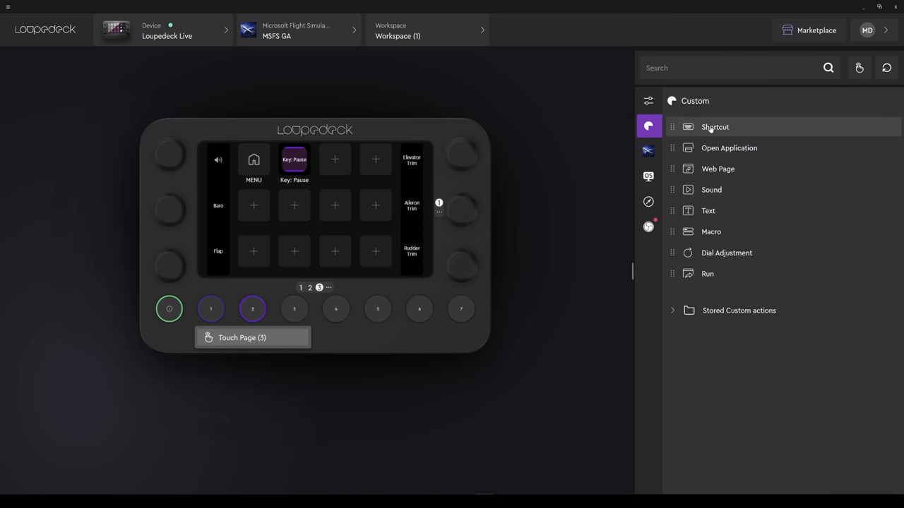
Step: Create a custom shortcut action named HEAD ON that sends Shift+NumPad7 for heading hold on
{"action": "left_click", "coordinate": [715, 127]}
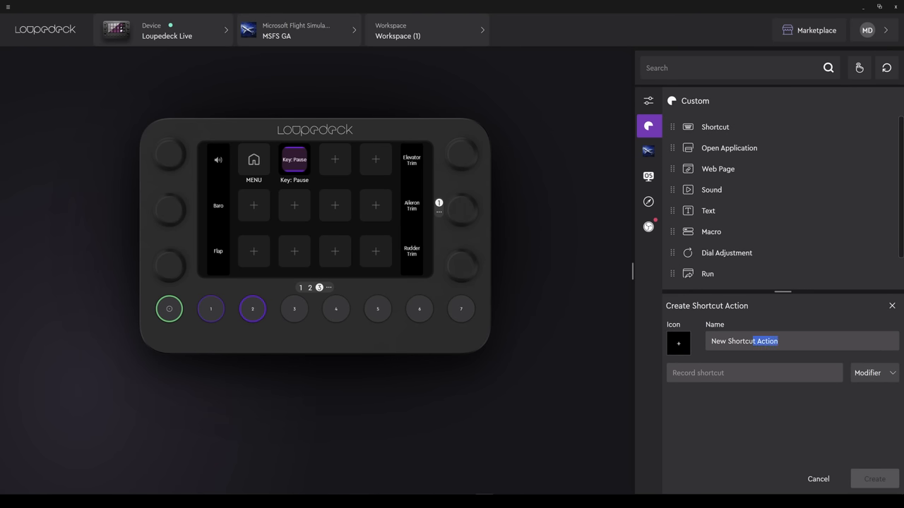
{"action": "triple_click", "coordinate": [742, 341]}
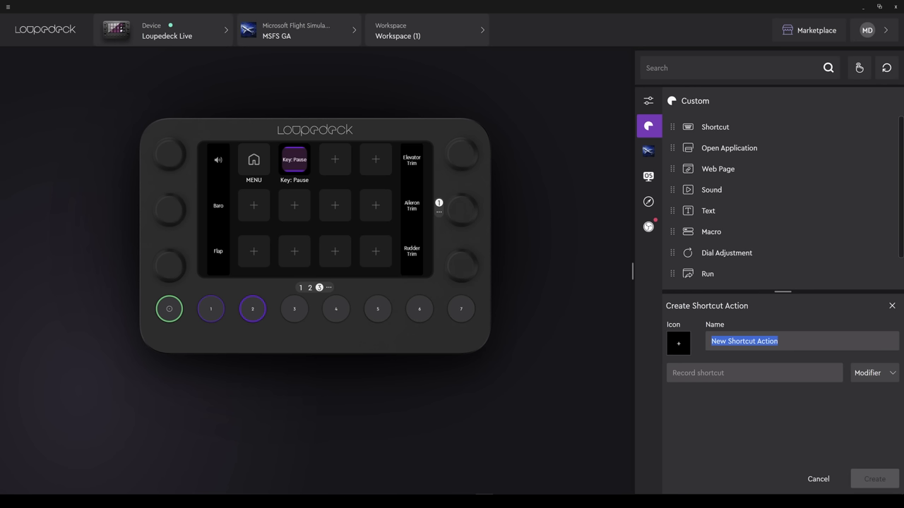
{"action": "type", "text": "HEAD ON"}
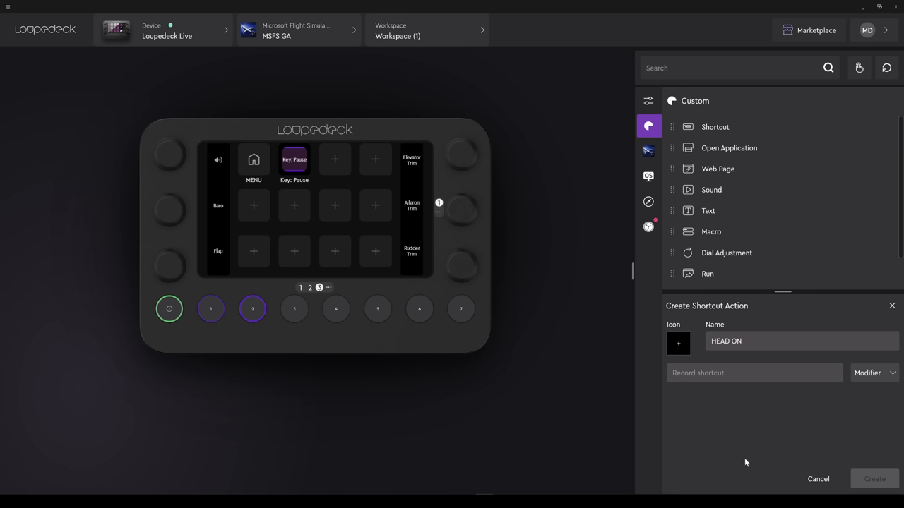
{"action": "key", "text": "shift"}
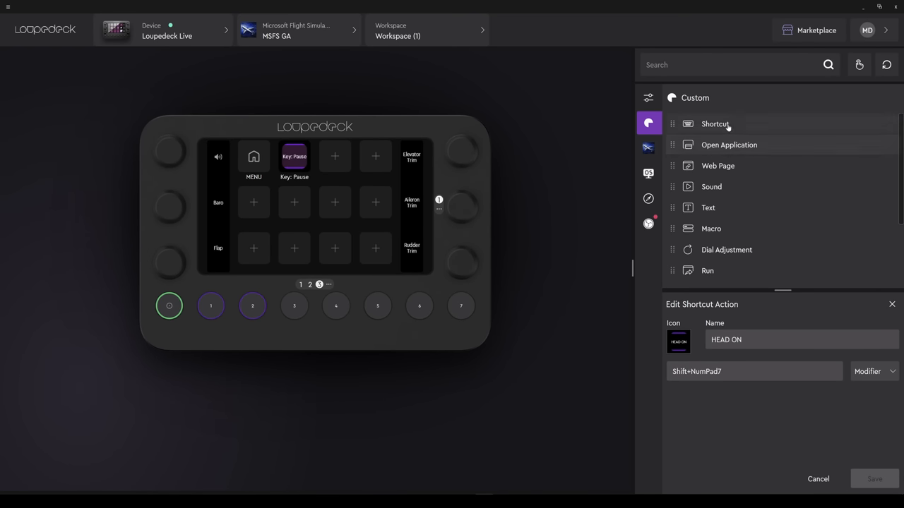
Step: Create a second custom shortcut action named HEAD OFF sending Shift+NumPad1
{"action": "left_click", "coordinate": [715, 124]}
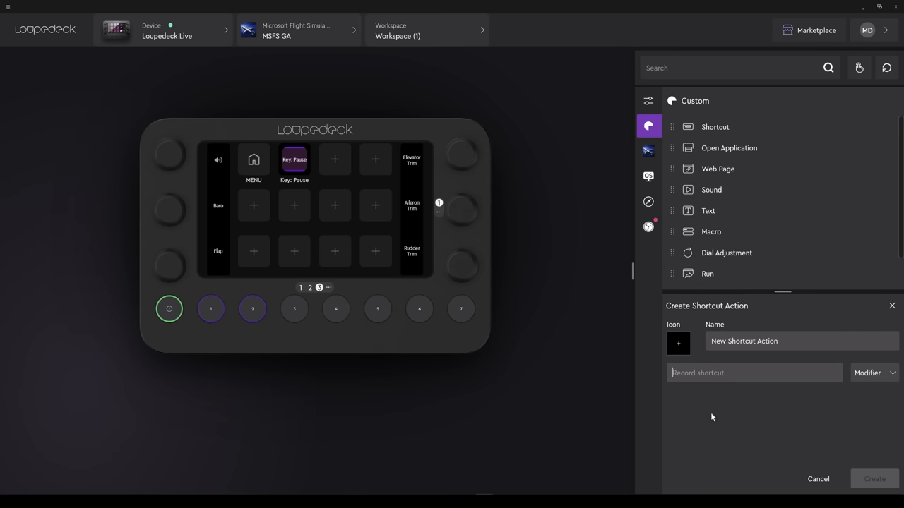
{"action": "type", "text": "Shift+NumPad1"}
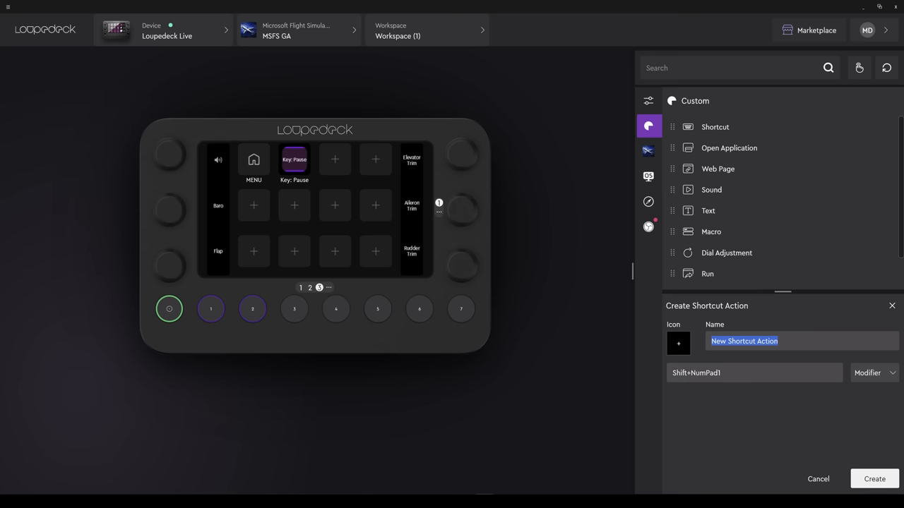
{"action": "type", "text": "HEAD OFF"}
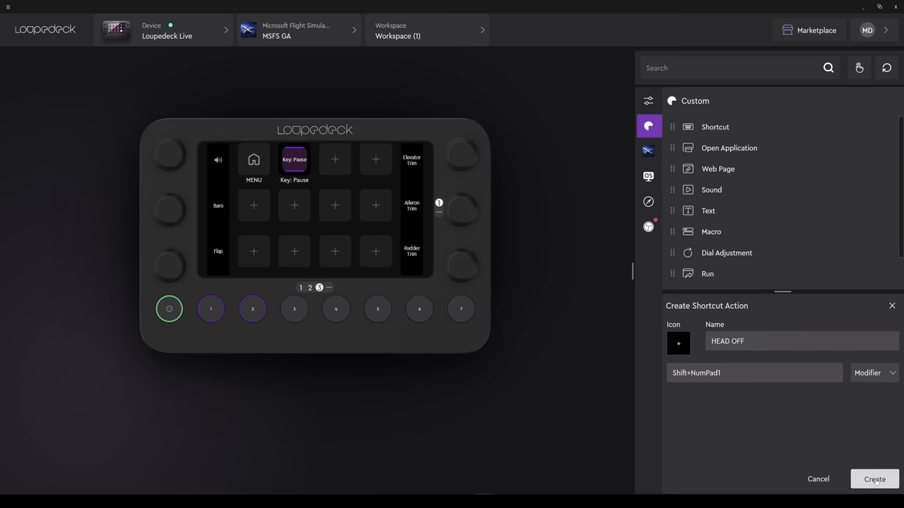
{"action": "left_click", "coordinate": [874, 478]}
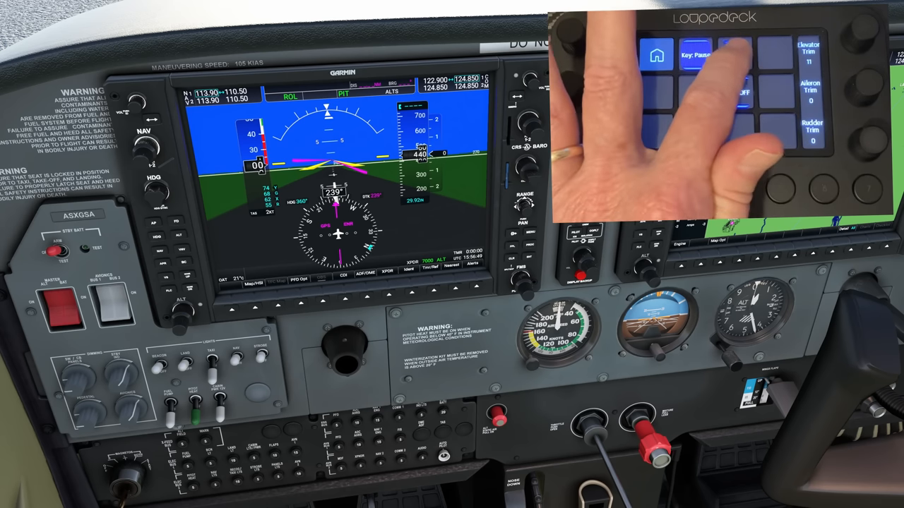
{"action": "left_click", "coordinate": [735, 55]}
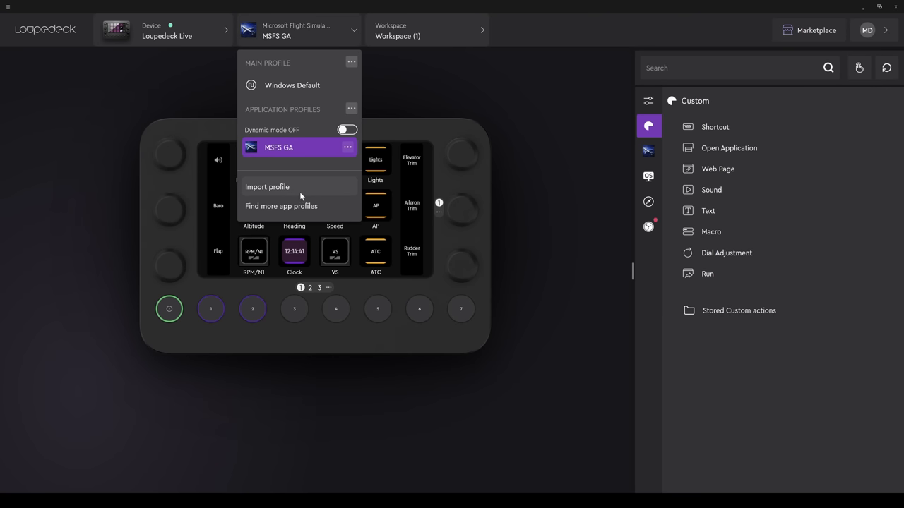
Step: Import the KAP140 profile file and confirm it as the active profile
{"action": "left_click", "coordinate": [267, 186]}
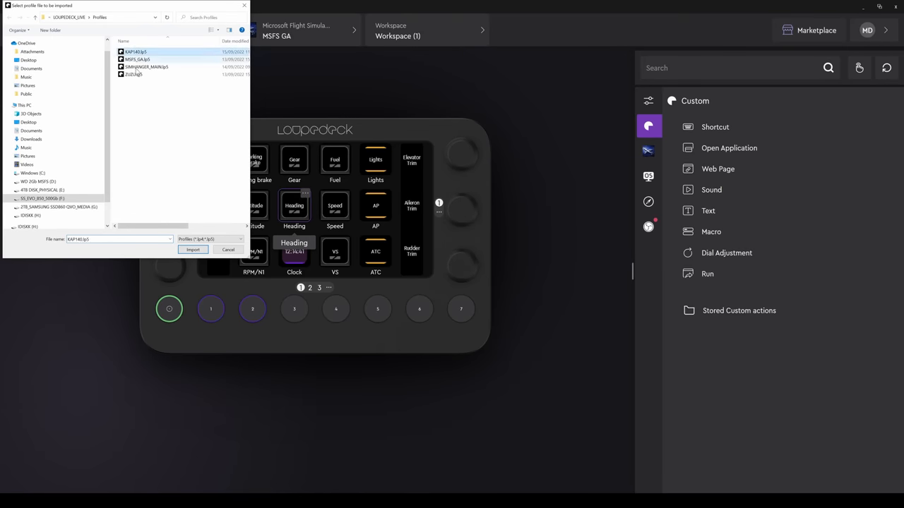
{"action": "left_click", "coordinate": [192, 249]}
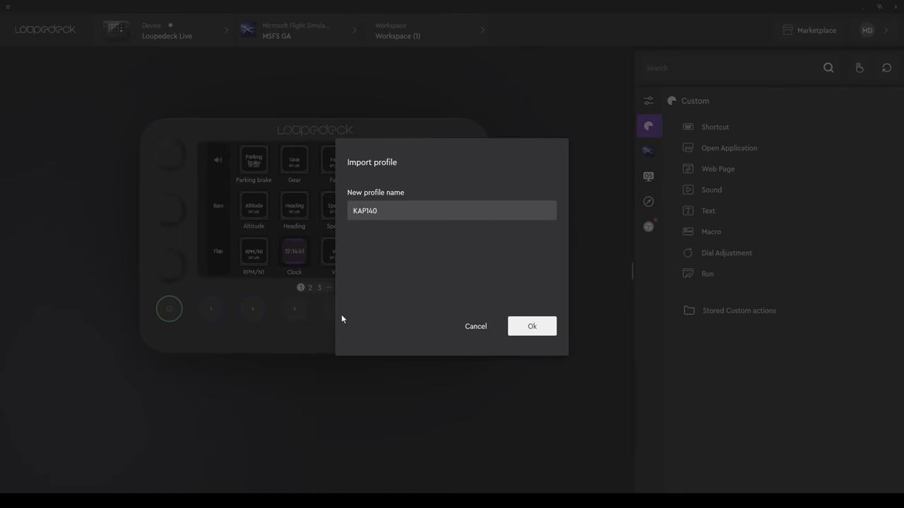
{"action": "left_click", "coordinate": [531, 325]}
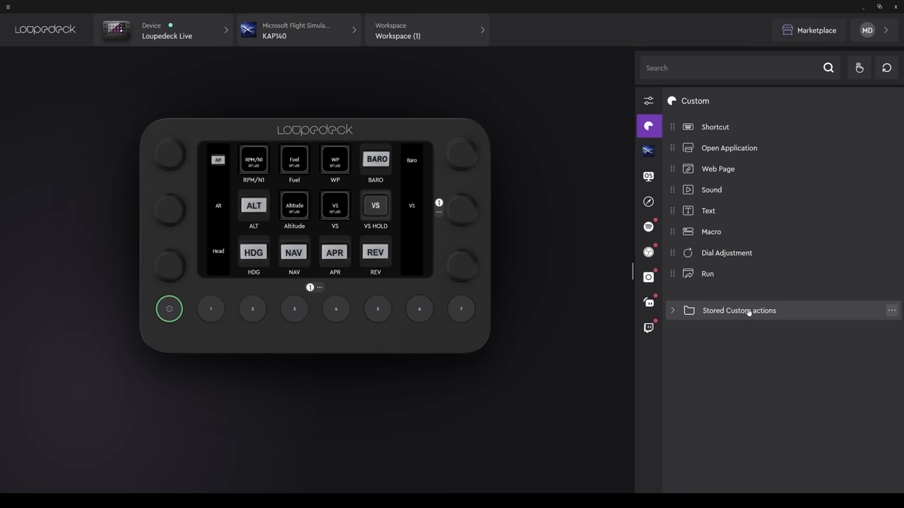
Step: Expand Stored Custom actions and check that ALT sends Shift+NumPad4, then close its editor
{"action": "left_click", "coordinate": [672, 311]}
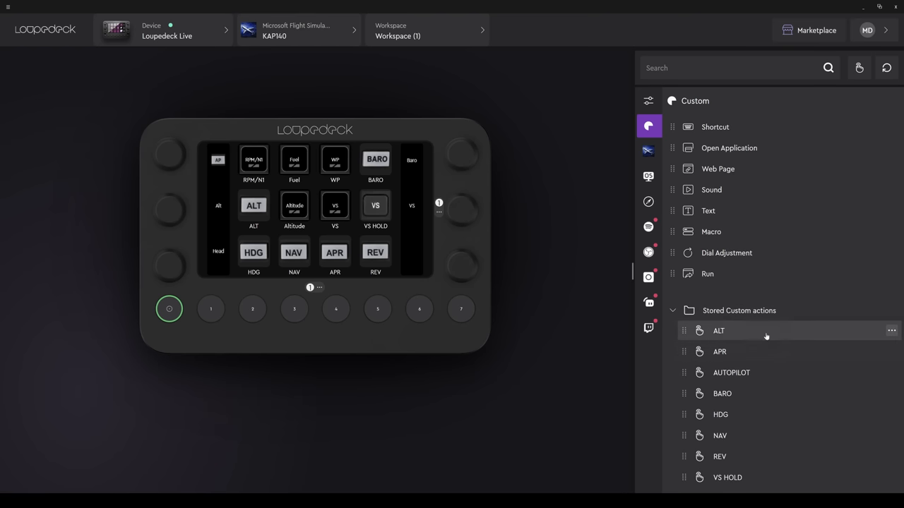
{"action": "left_click", "coordinate": [718, 330]}
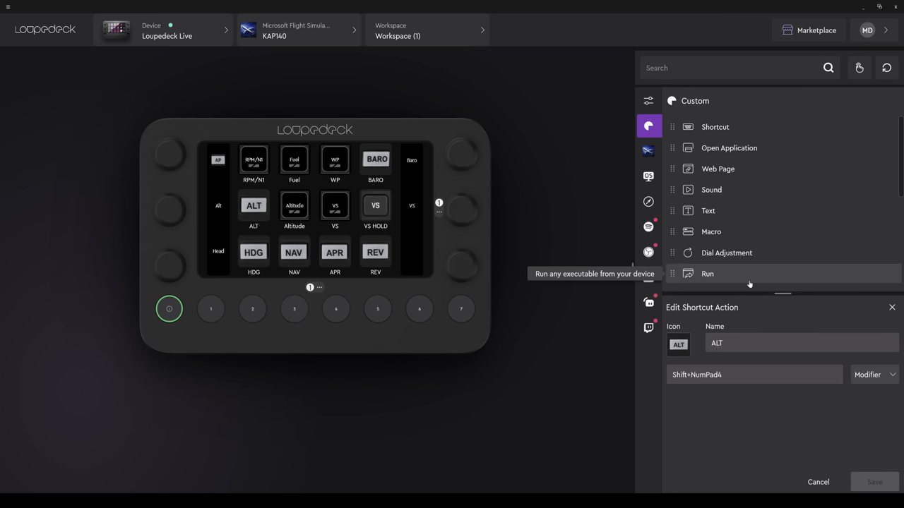
{"action": "mouse_move", "coordinate": [892, 309]}
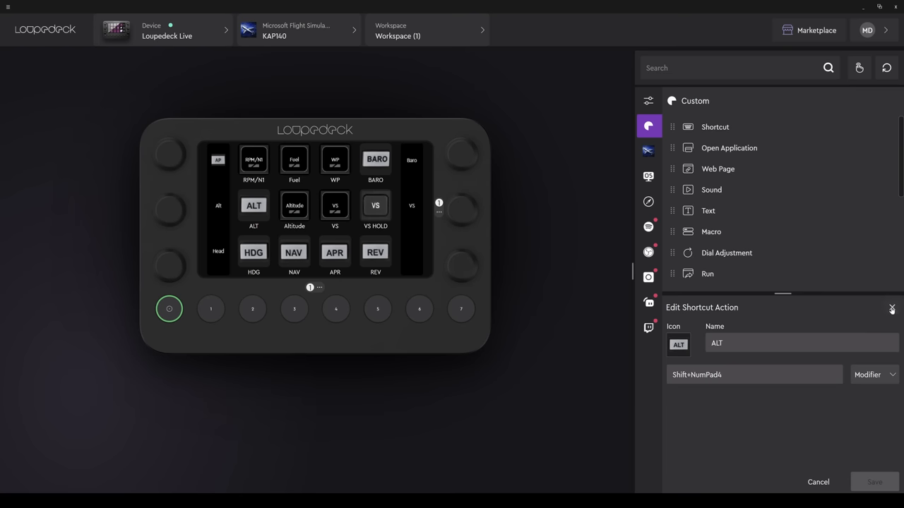
{"action": "left_click", "coordinate": [893, 309]}
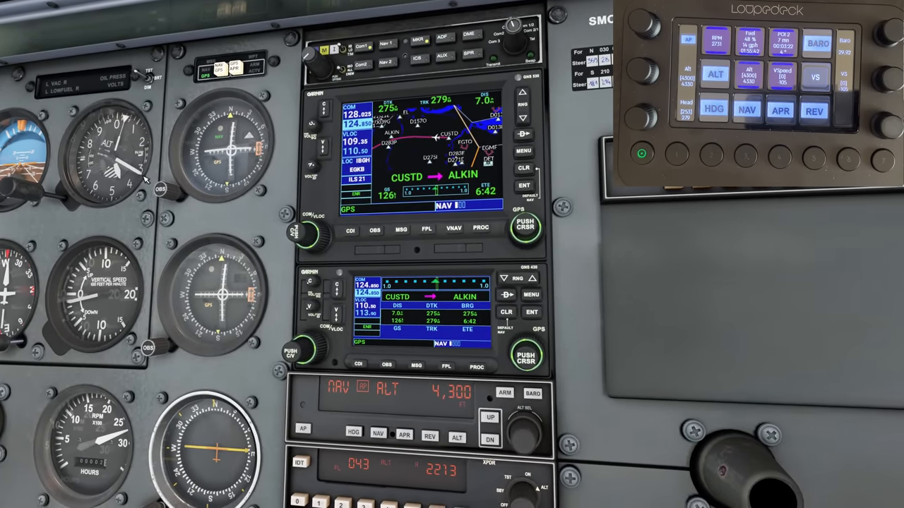
{"action": "left_click", "coordinate": [746, 110]}
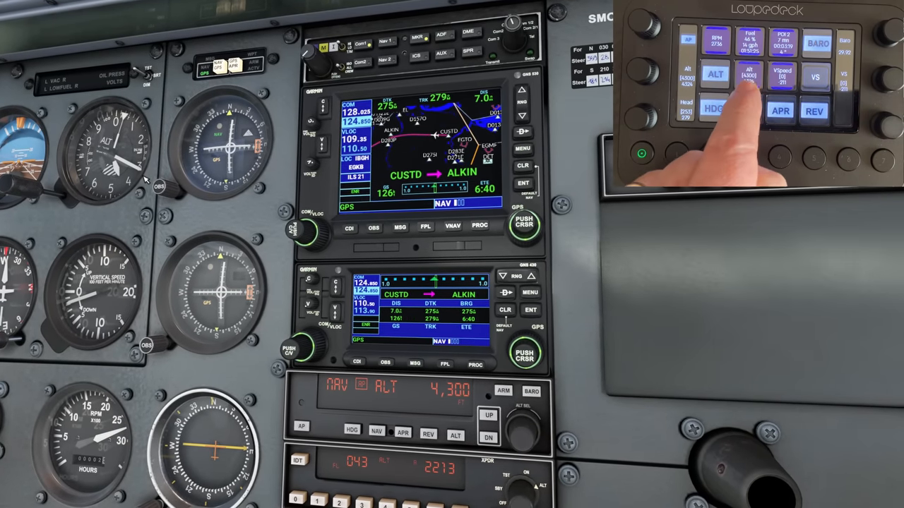
{"action": "left_click", "coordinate": [745, 110]}
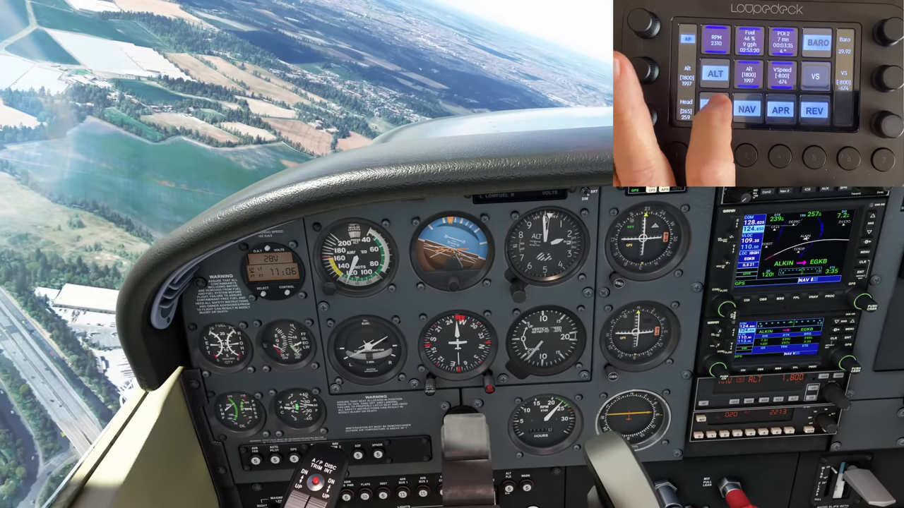
{"action": "left_click", "coordinate": [713, 110]}
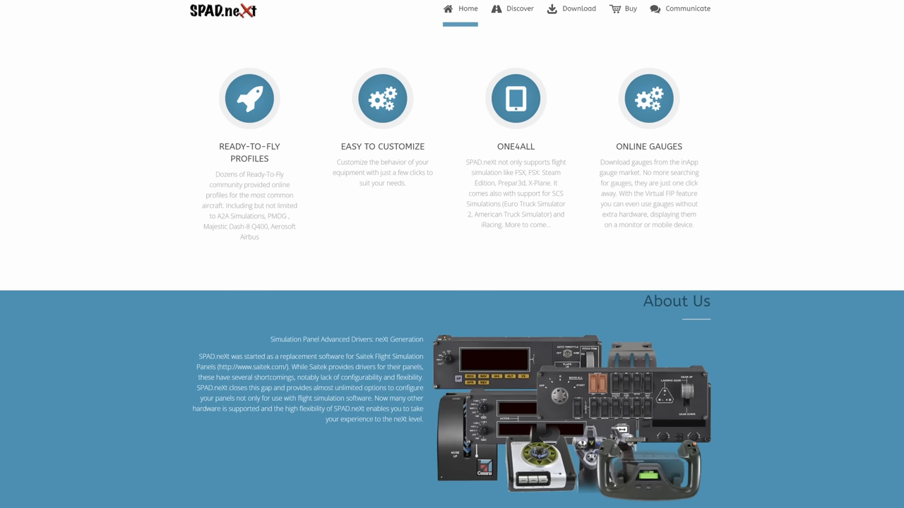
{"action": "left_click", "coordinate": [627, 9]}
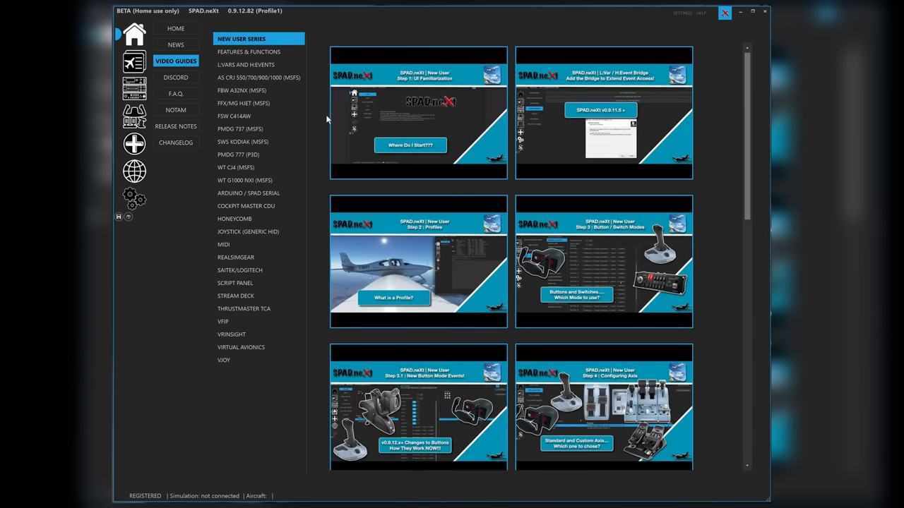
Step: Review the Loupedeck Live device page in SPAD.neXt, then switch to the Loupedeck software
{"action": "scroll", "scroll_direction": "down", "scroll_amount": 3}
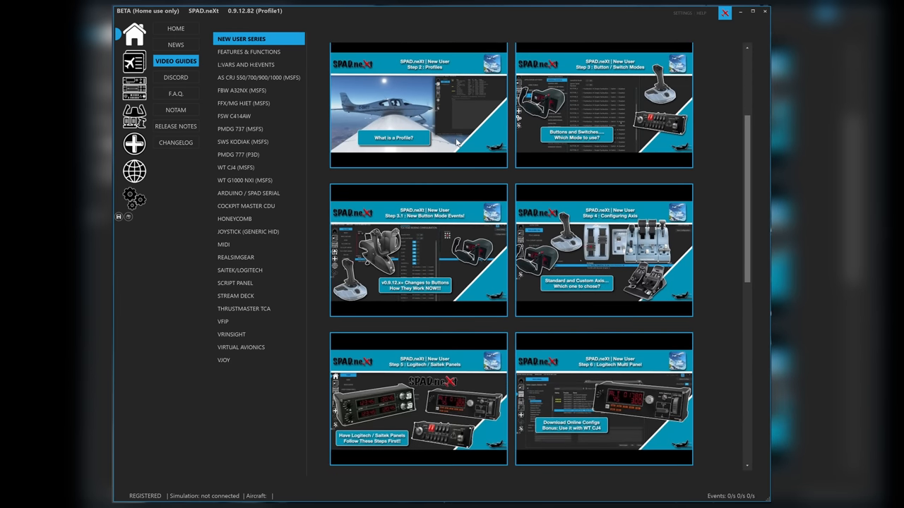
{"action": "scroll", "scroll_direction": "down", "scroll_amount": 3}
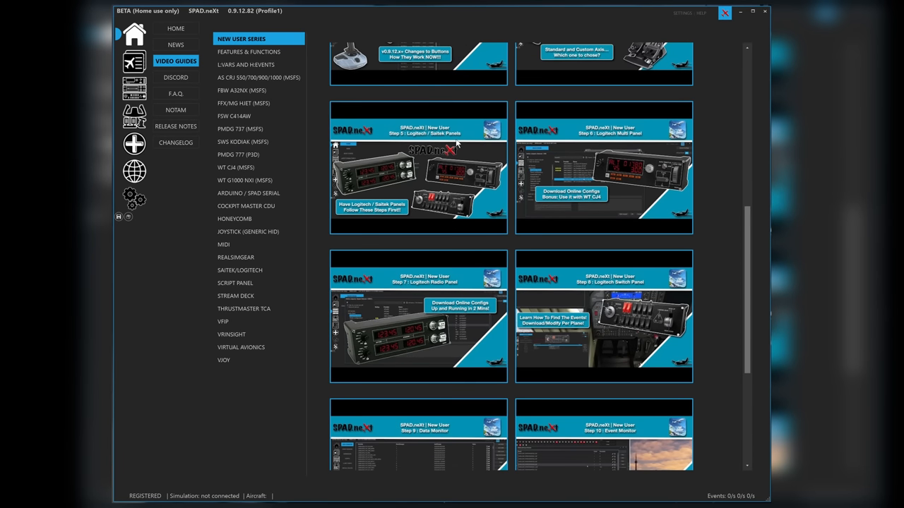
{"action": "scroll", "scroll_direction": "down", "scroll_amount": 3}
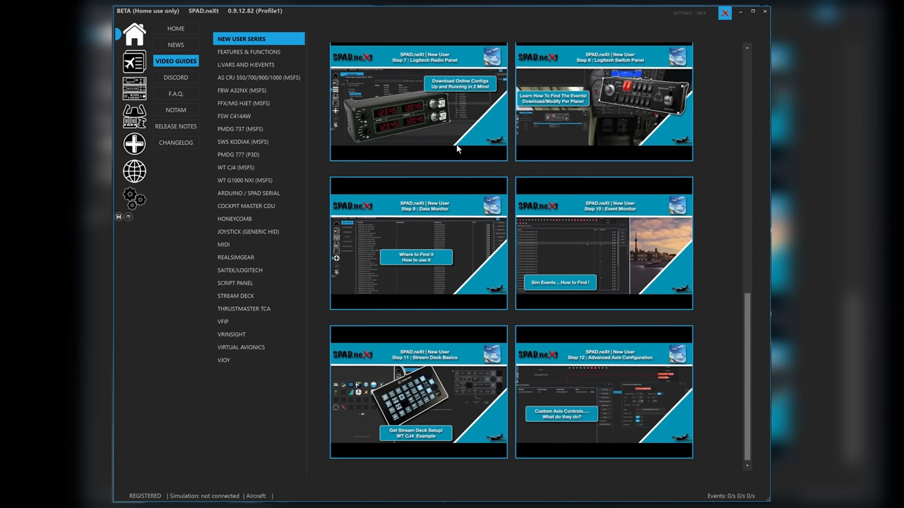
{"action": "mouse_move", "coordinate": [461, 186]}
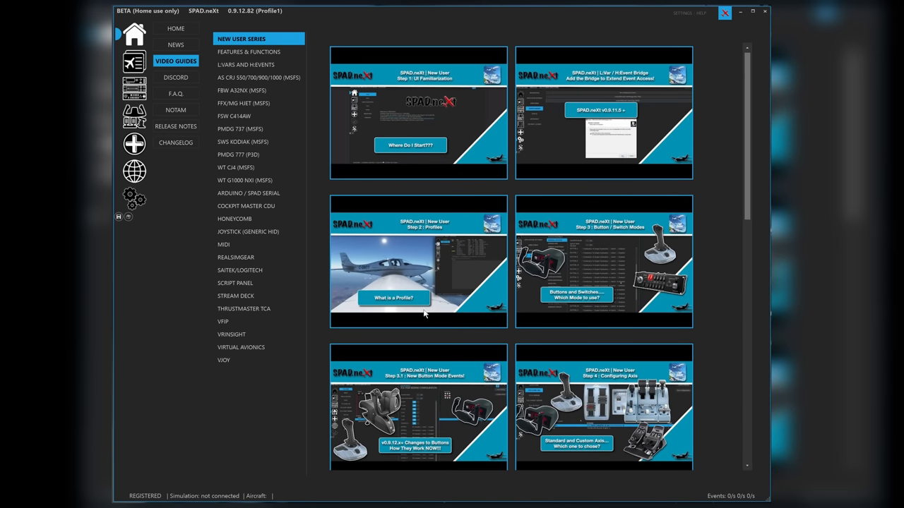
{"action": "left_click", "coordinate": [132, 90]}
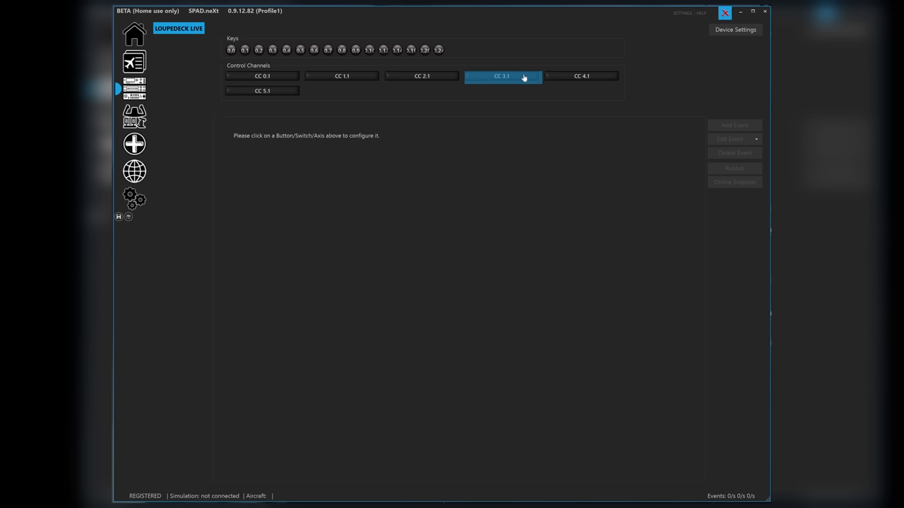
{"action": "mouse_move", "coordinate": [268, 90]}
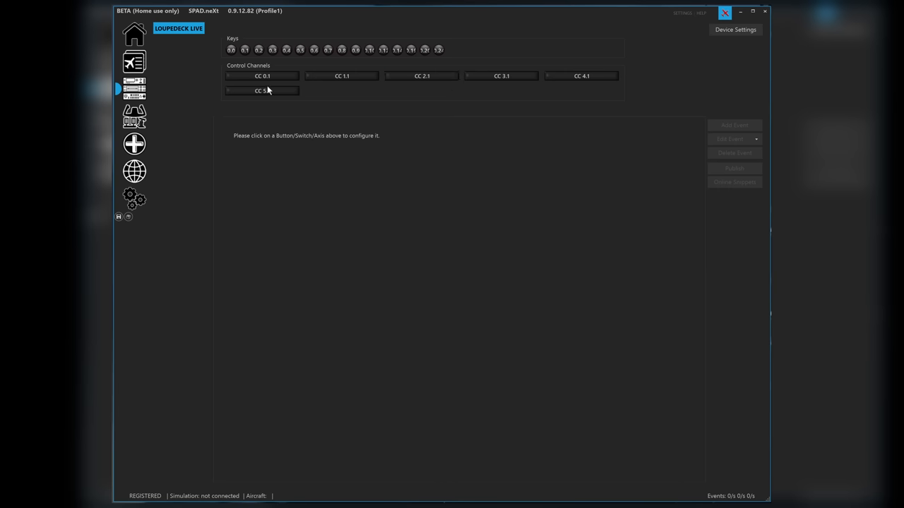
{"action": "left_click", "coordinate": [262, 91]}
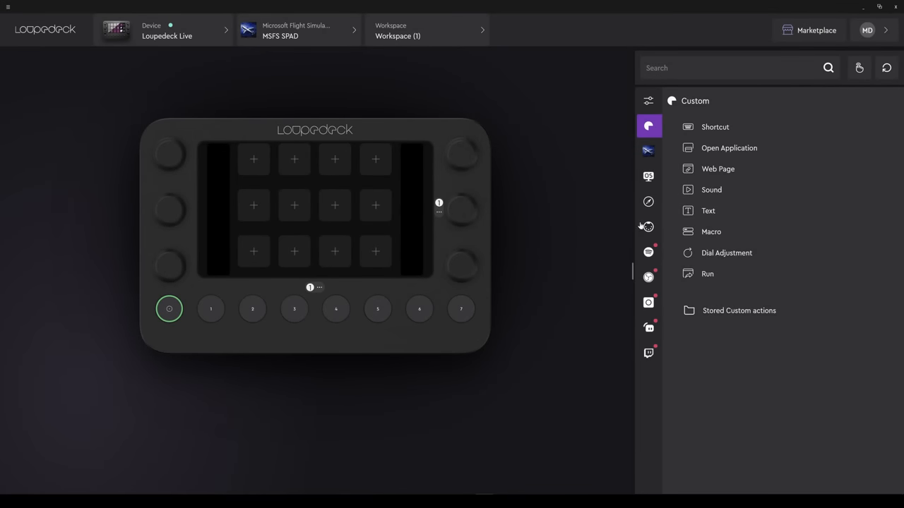
Step: Start a new MIDI action from the MIDI category and name it BUTTON 1
{"action": "left_click", "coordinate": [648, 226]}
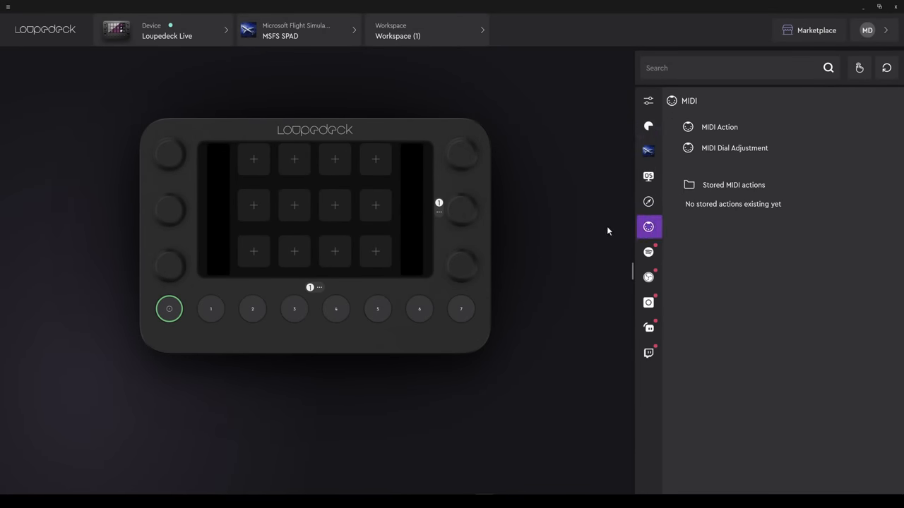
{"action": "left_click", "coordinate": [718, 127]}
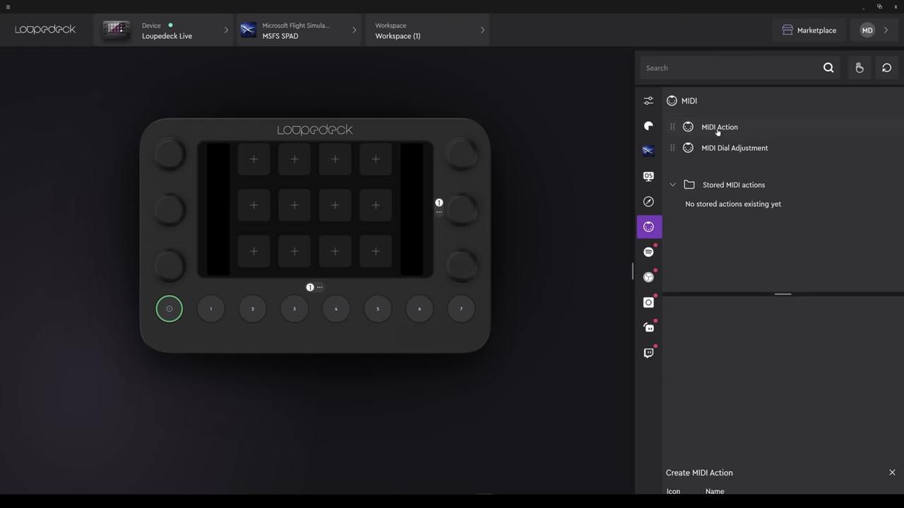
{"action": "left_click", "coordinate": [719, 127]}
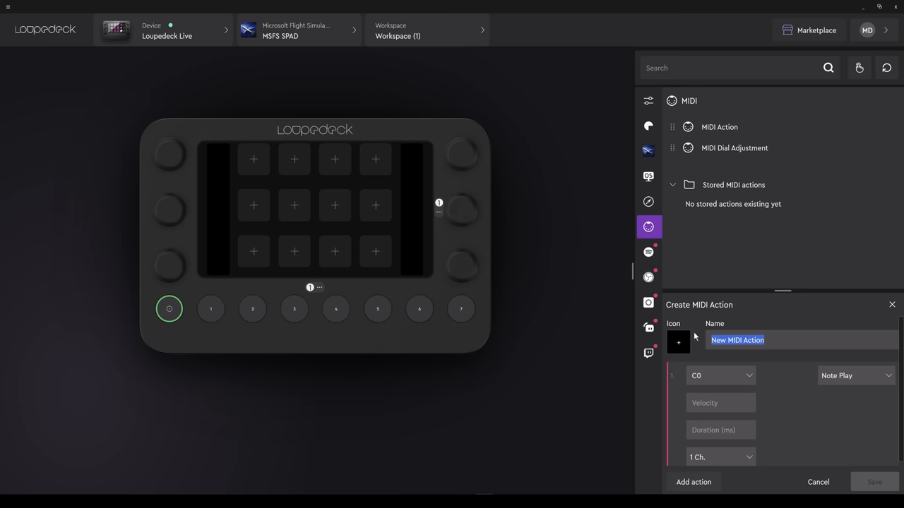
{"action": "type", "text": "BUTTON 1"}
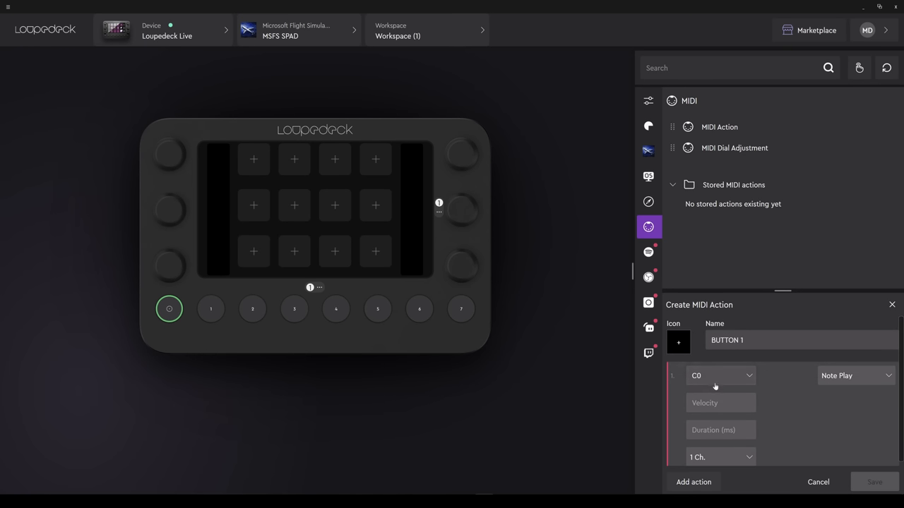
Step: Keep Note Play C0, set velocity 100 and duration 100, and save the BUTTON 1 action
{"action": "left_click", "coordinate": [855, 376]}
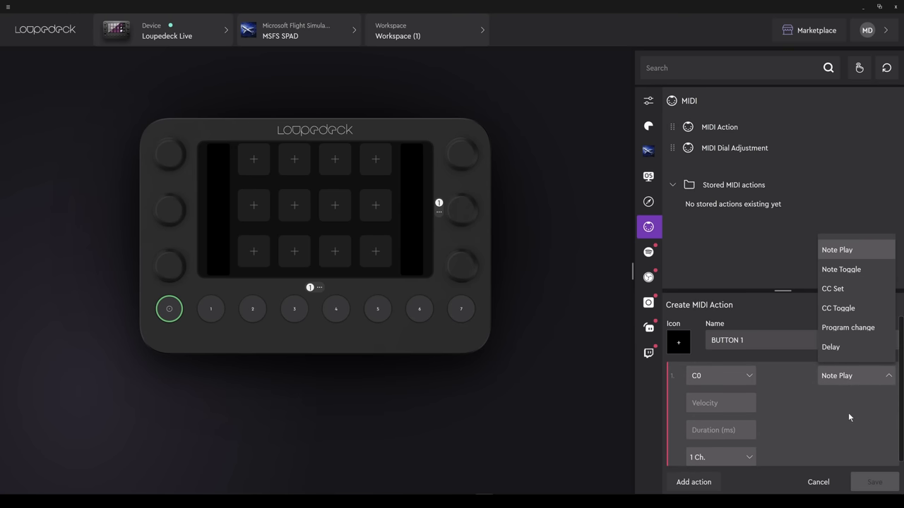
{"action": "left_click", "coordinate": [836, 249]}
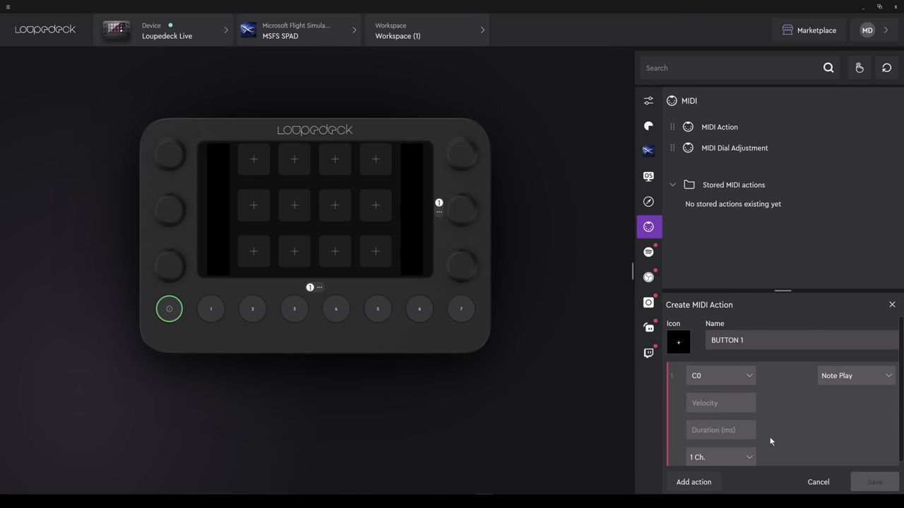
{"action": "left_click", "coordinate": [720, 403]}
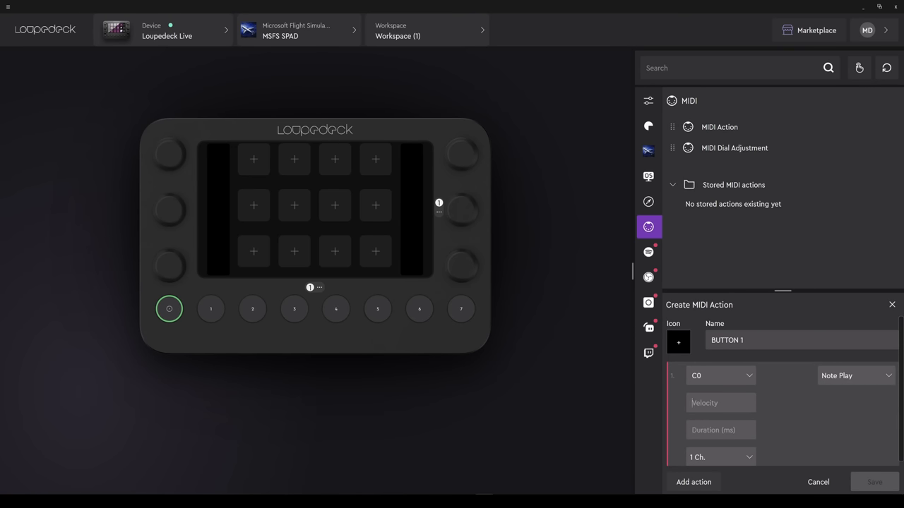
{"action": "type", "text": "100"}
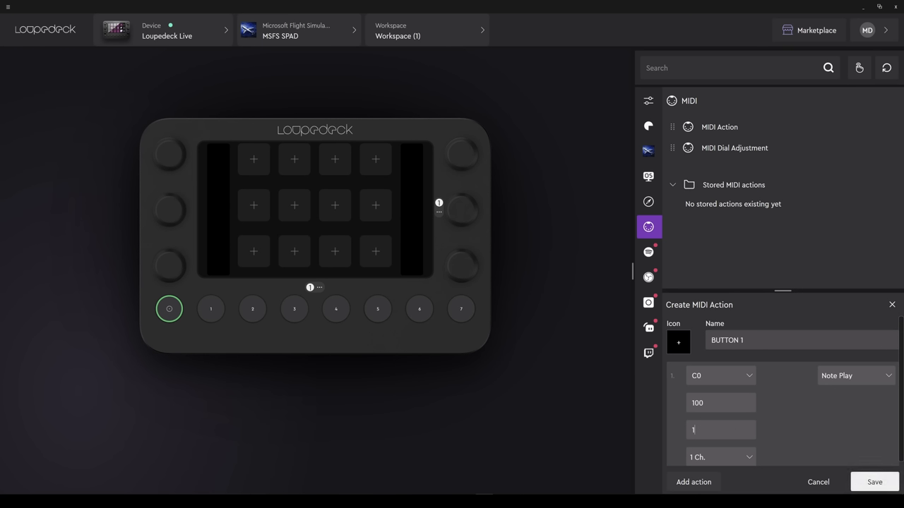
{"action": "type", "text": "100"}
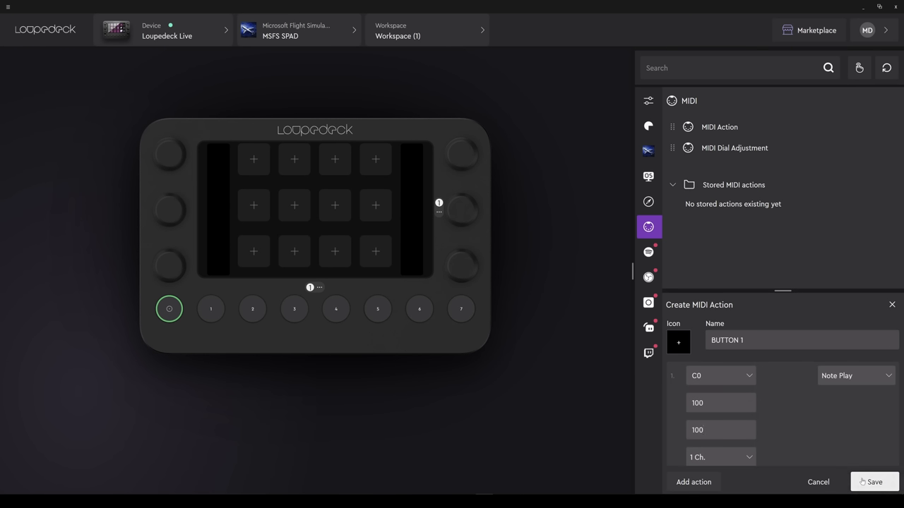
{"action": "left_click", "coordinate": [873, 481]}
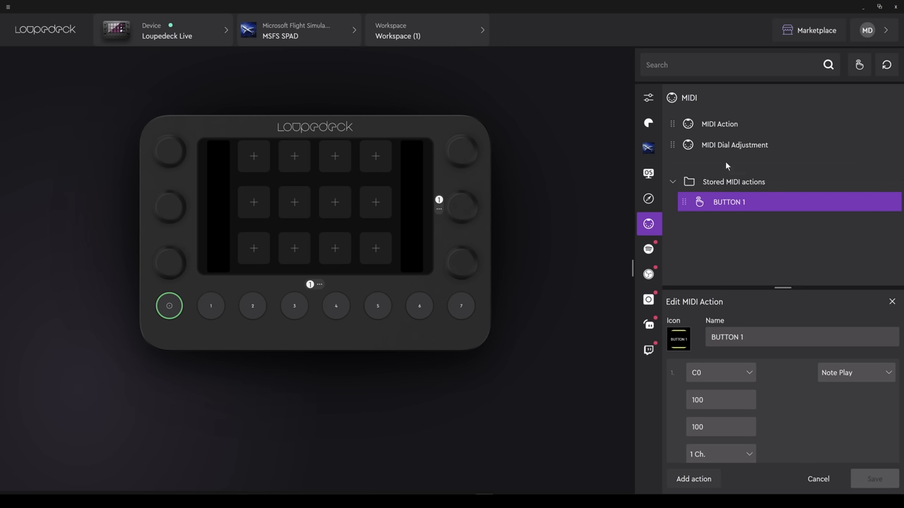
Step: Create a MIDI dial adjustment named DIAL 1 sending CC Set on 1 - Modulation Wheel with value 1, and save it
{"action": "left_click", "coordinate": [735, 144]}
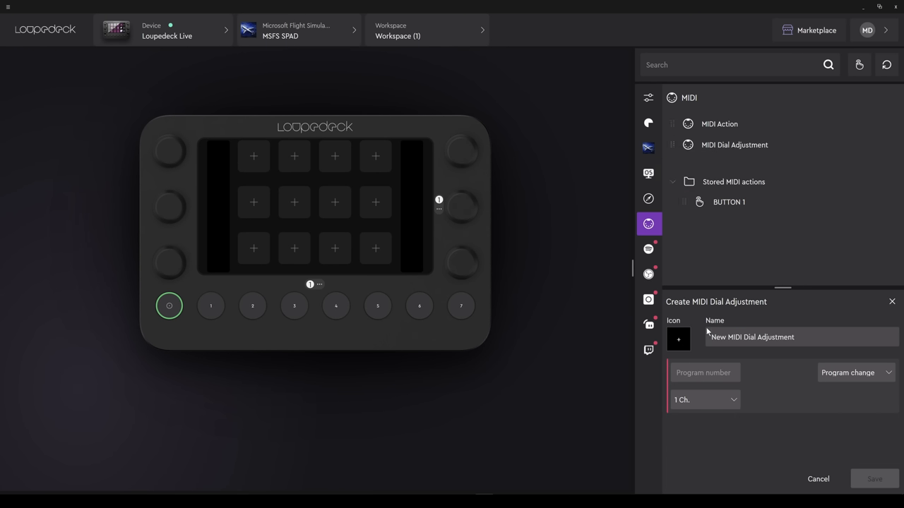
{"action": "triple_click", "coordinate": [751, 336]}
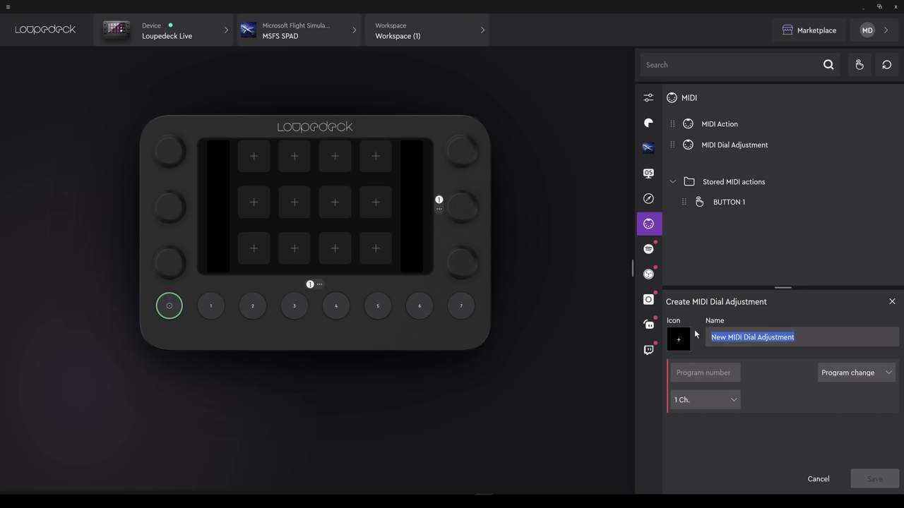
{"action": "type", "text": "DIAL 1"}
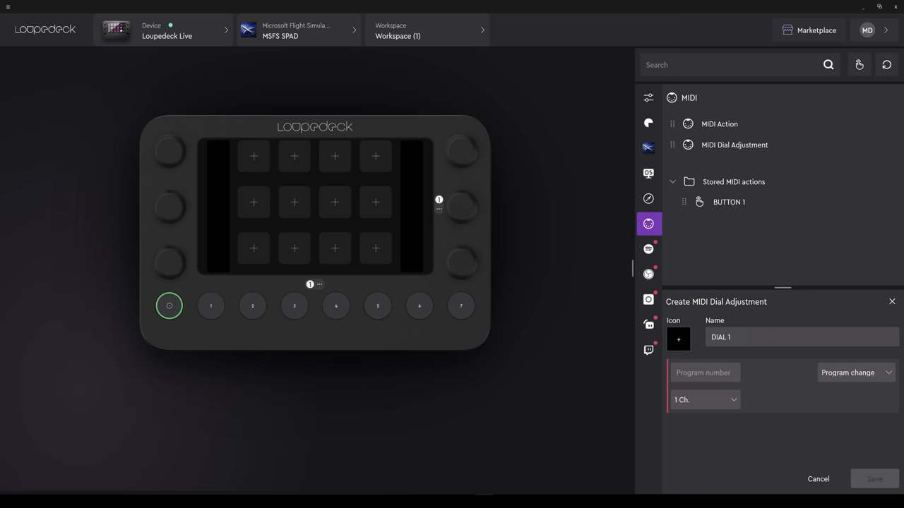
{"action": "left_click", "coordinate": [855, 372]}
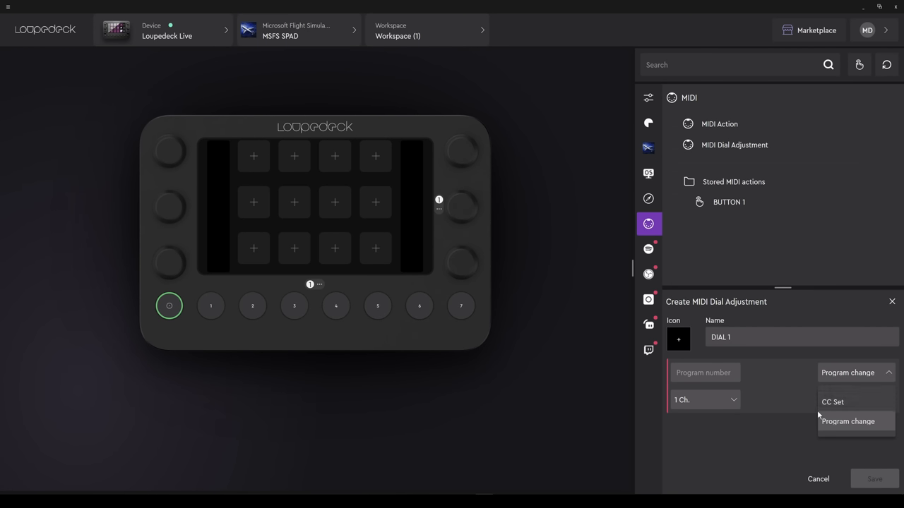
{"action": "left_click", "coordinate": [833, 401]}
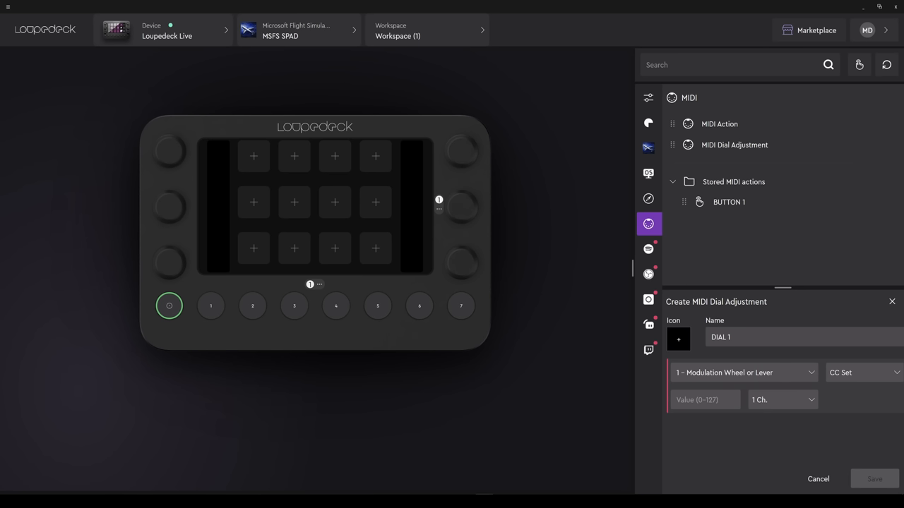
{"action": "mouse_move", "coordinate": [693, 416]}
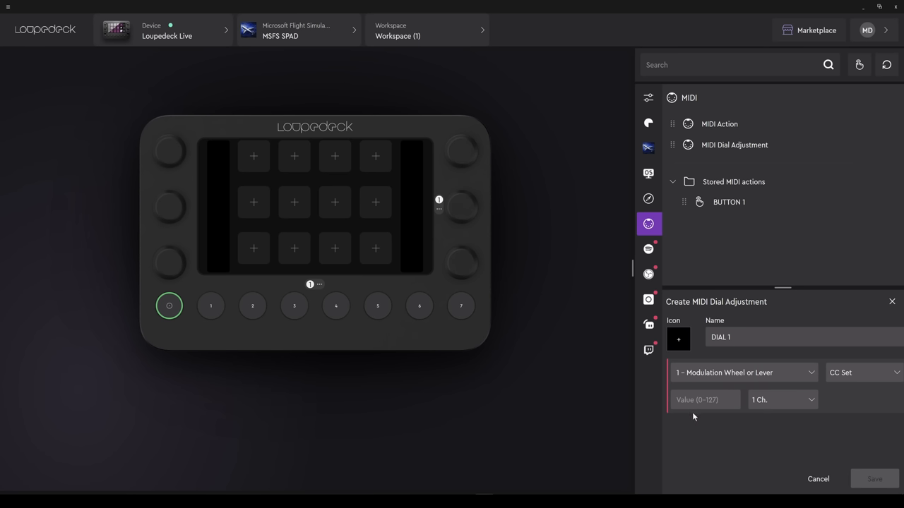
{"action": "mouse_move", "coordinate": [690, 414]}
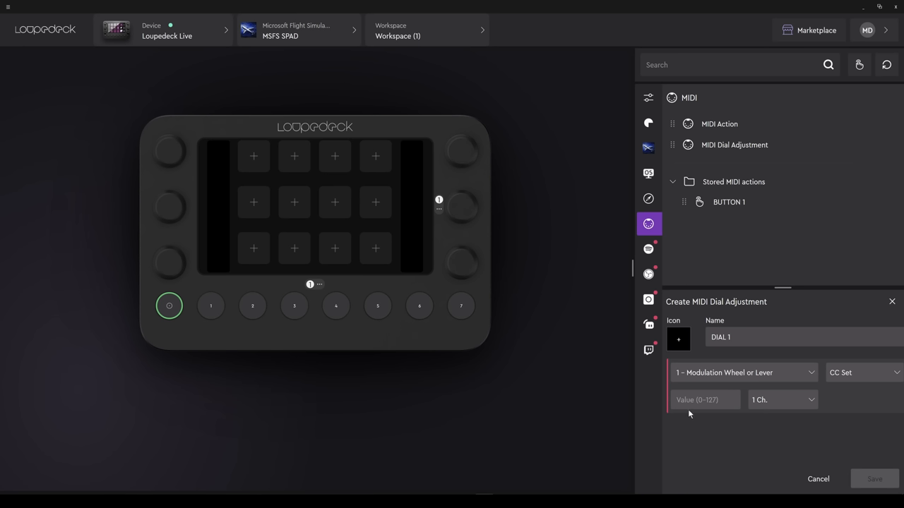
{"action": "type", "text": "1"}
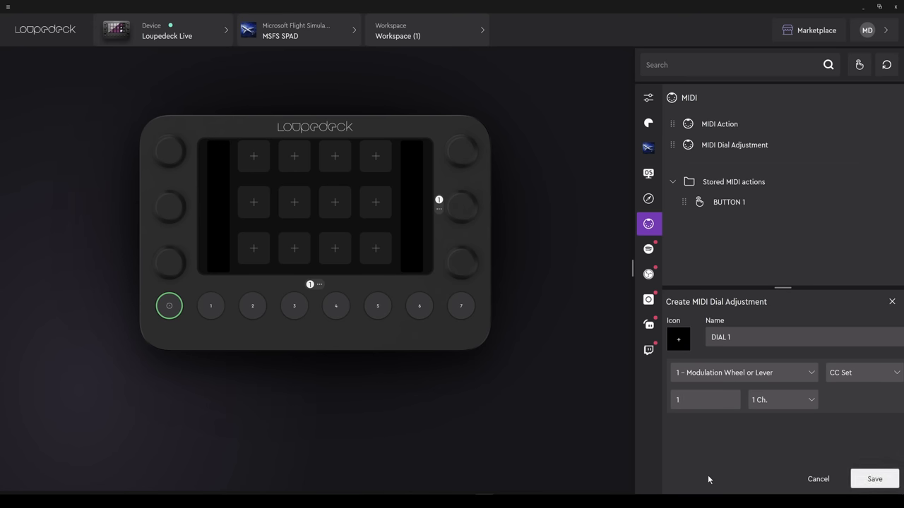
{"action": "left_click", "coordinate": [874, 478]}
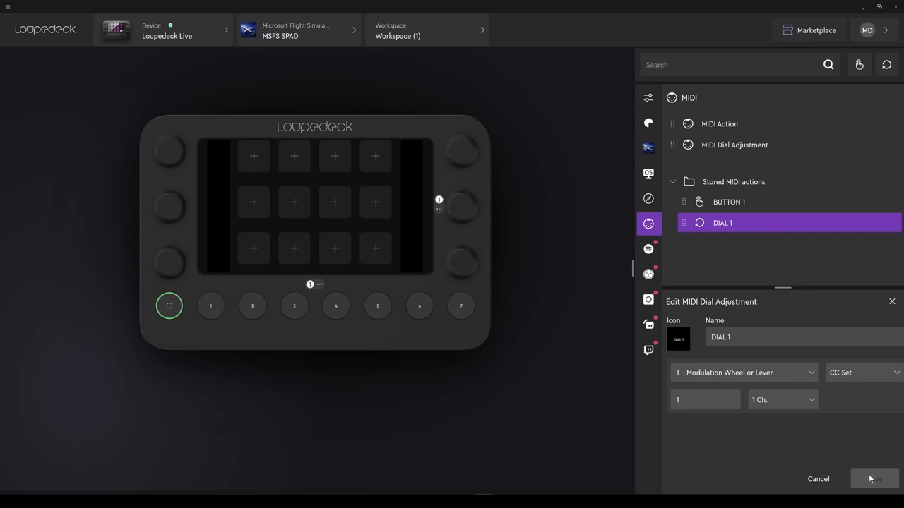
{"action": "mouse_move", "coordinate": [728, 201]}
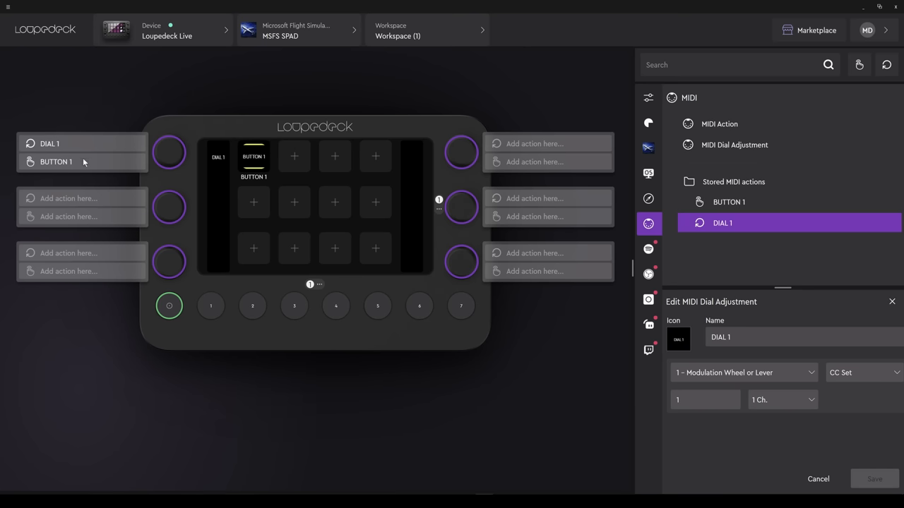
{"action": "mouse_move", "coordinate": [455, 449]}
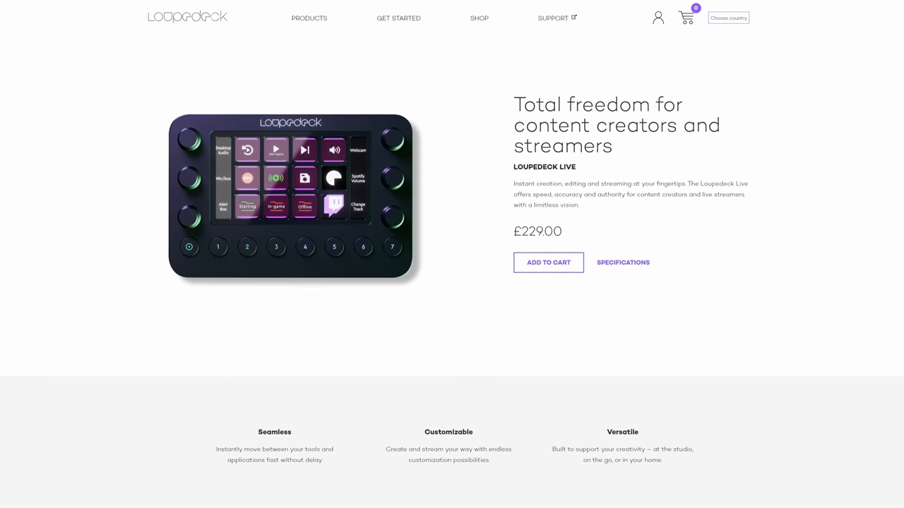
Step: Scroll down the Loupedeck Live product page past price and overview to the Workspaces, Deep Integrations, Built to last and Dynamic Interface sections
{"action": "scroll", "scroll_direction": "down", "scroll_amount": 3}
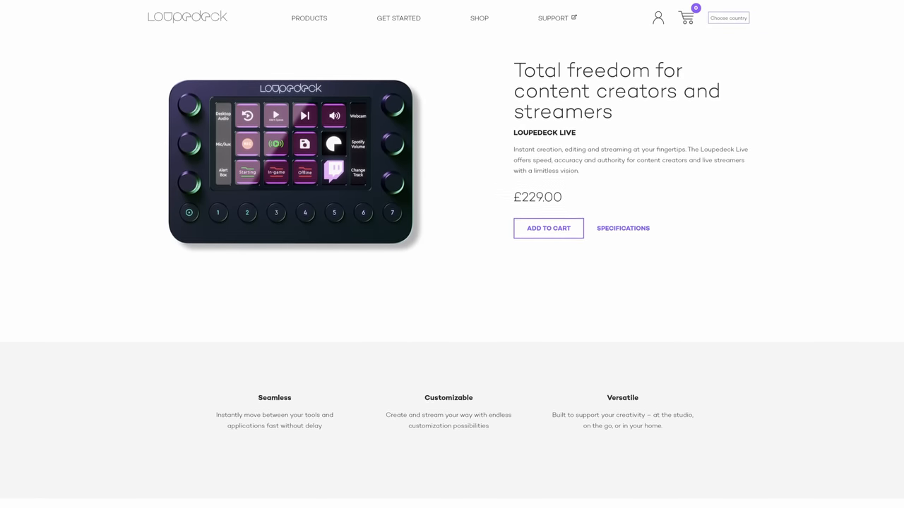
{"action": "scroll", "scroll_direction": "down", "scroll_amount": 3}
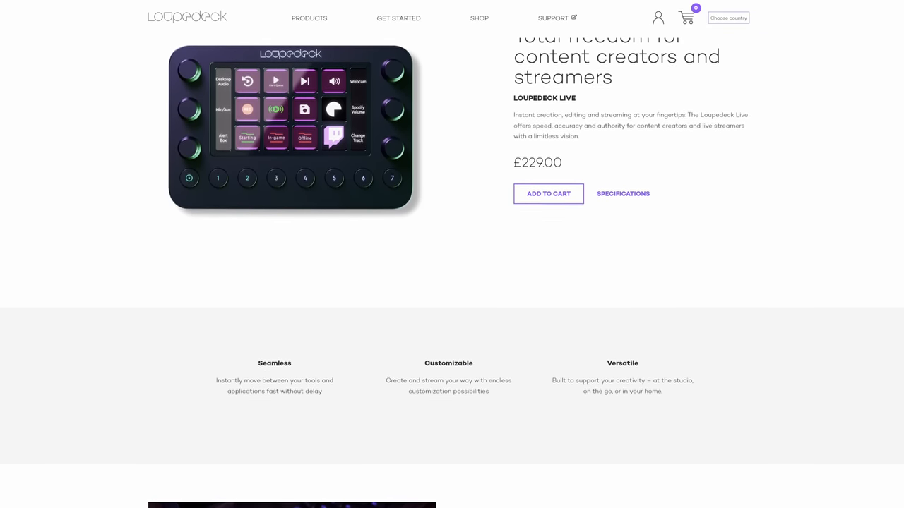
{"action": "scroll", "scroll_direction": "down", "scroll_amount": 3}
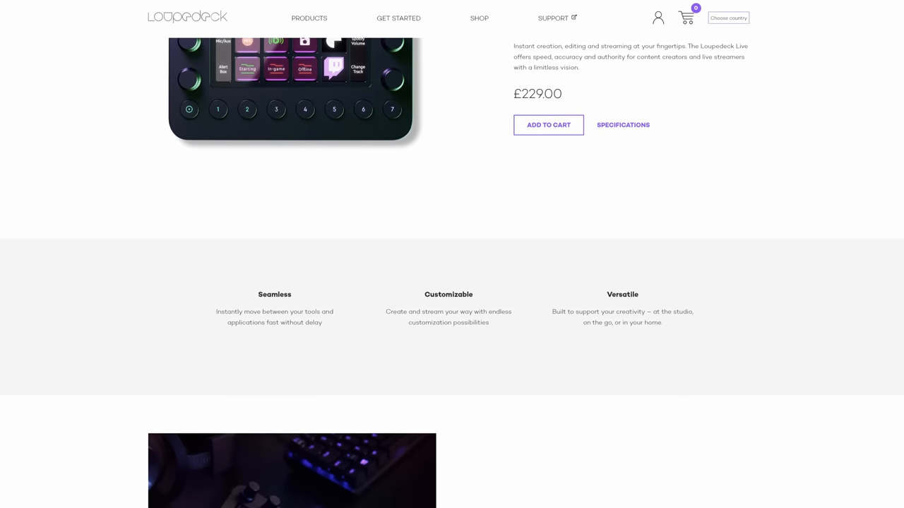
{"action": "scroll", "scroll_direction": "down", "scroll_amount": 3}
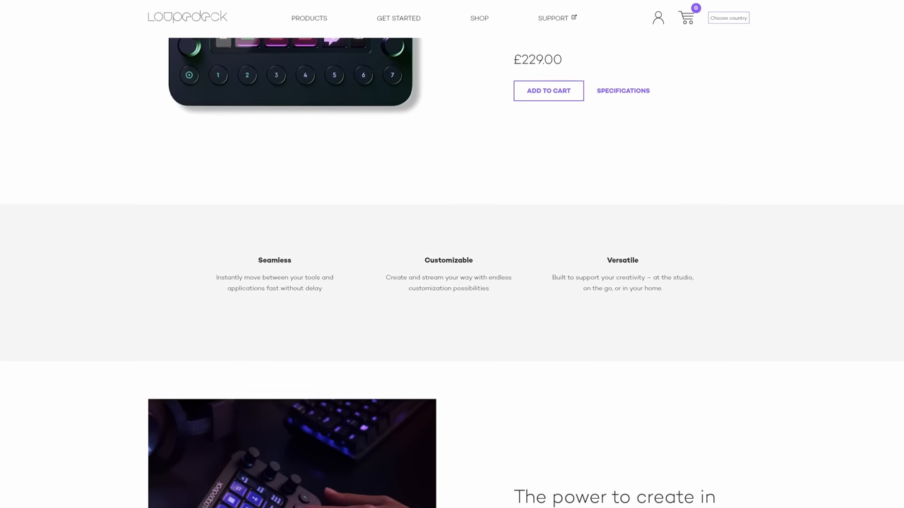
{"action": "scroll", "scroll_direction": "down", "scroll_amount": 3}
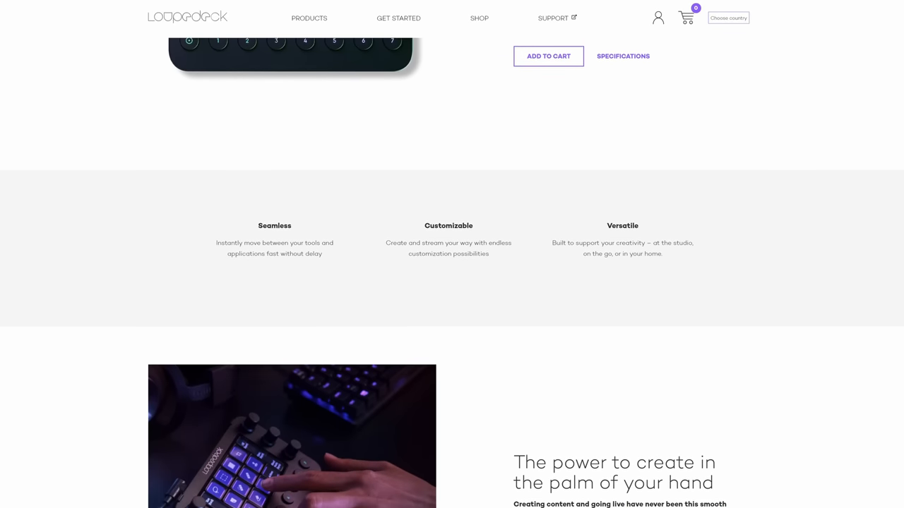
{"action": "scroll", "scroll_direction": "down", "scroll_amount": 3}
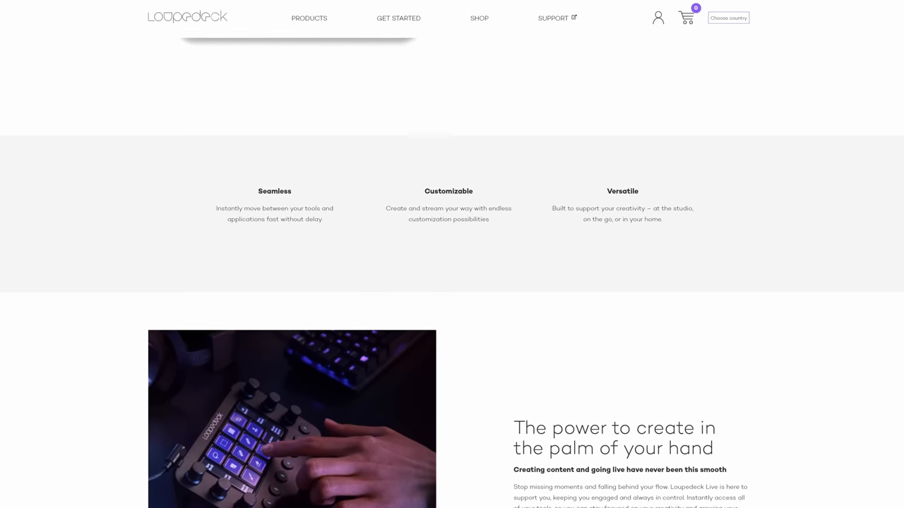
{"action": "scroll", "scroll_direction": "down", "scroll_amount": 3}
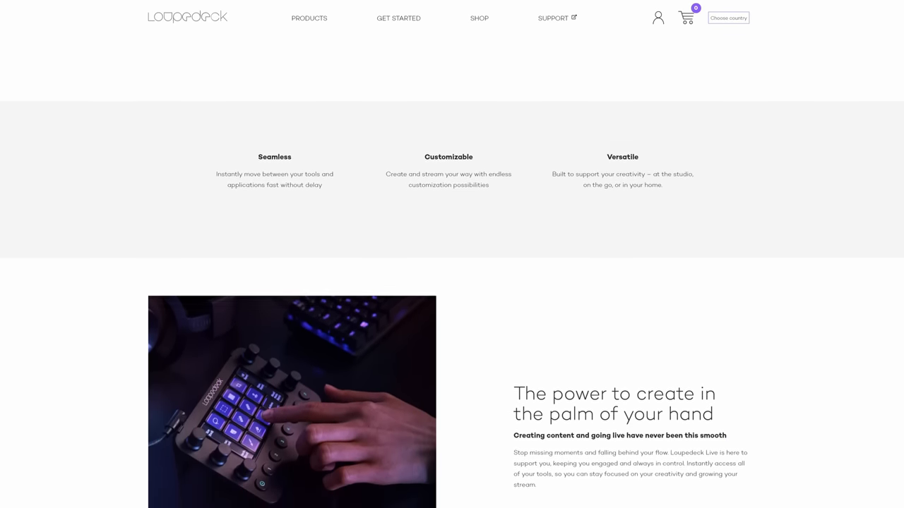
{"action": "scroll", "scroll_direction": "down", "scroll_amount": 3}
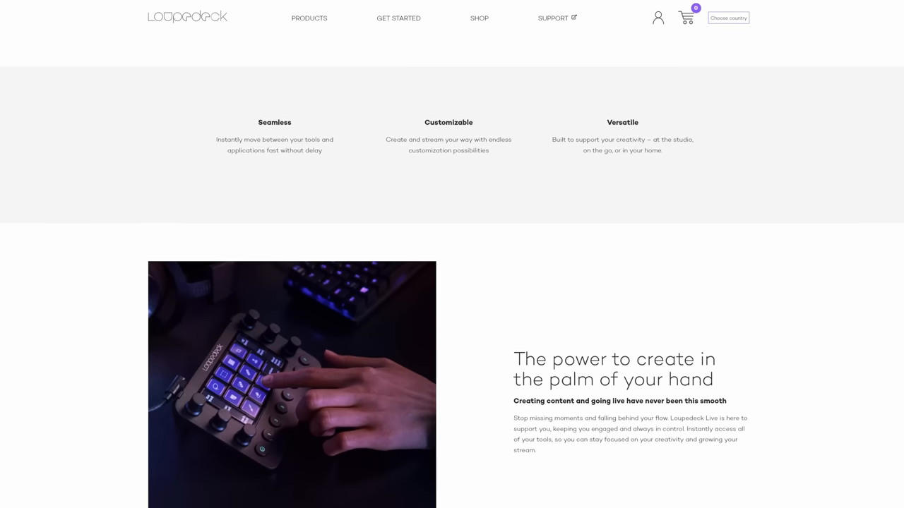
{"action": "scroll", "scroll_direction": "down", "scroll_amount": 3}
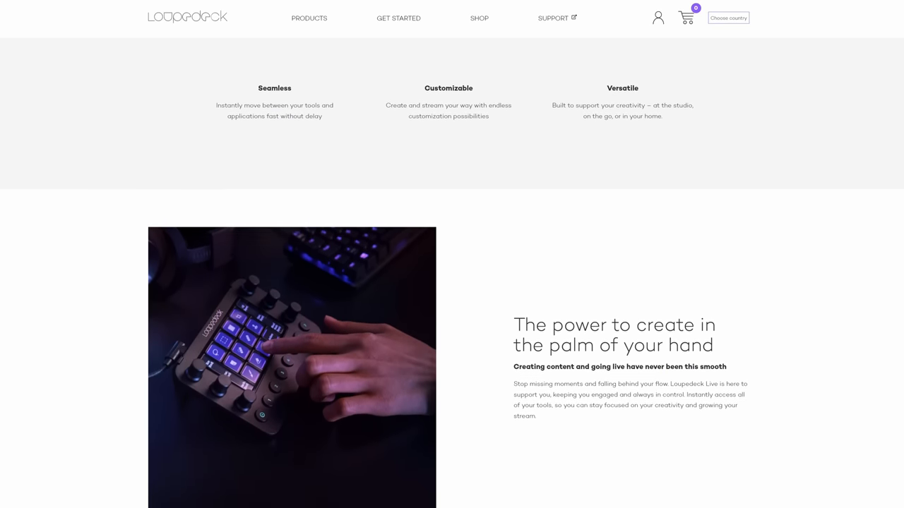
{"action": "scroll", "scroll_direction": "down", "scroll_amount": 3}
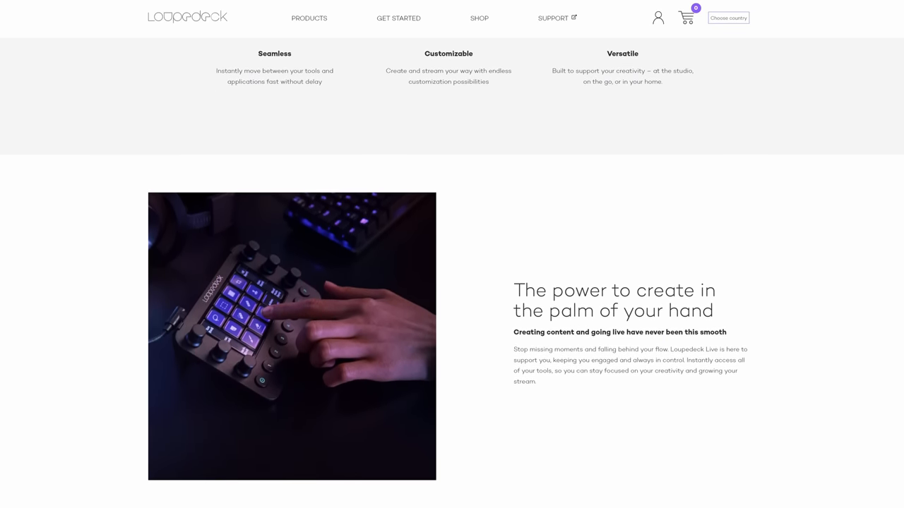
{"action": "scroll", "scroll_direction": "down", "scroll_amount": 3}
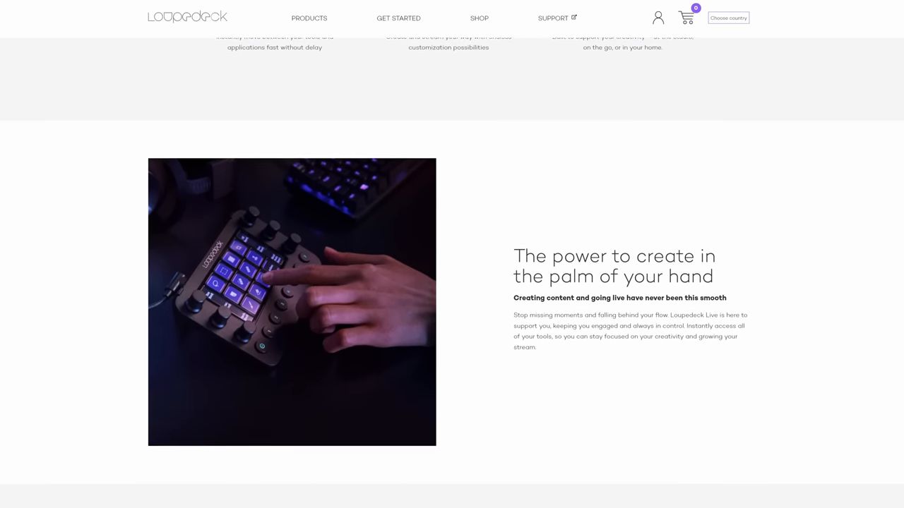
{"action": "scroll", "scroll_direction": "down", "scroll_amount": 3}
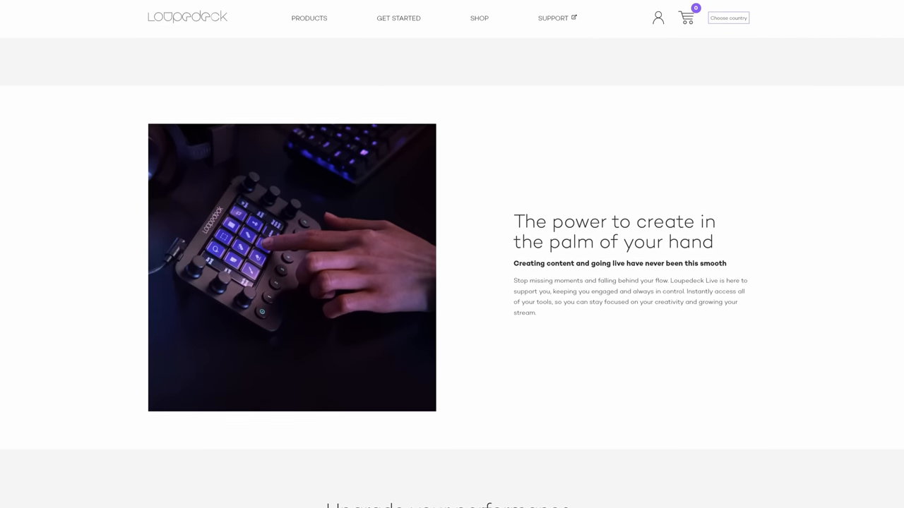
{"action": "scroll", "scroll_direction": "down", "scroll_amount": 3}
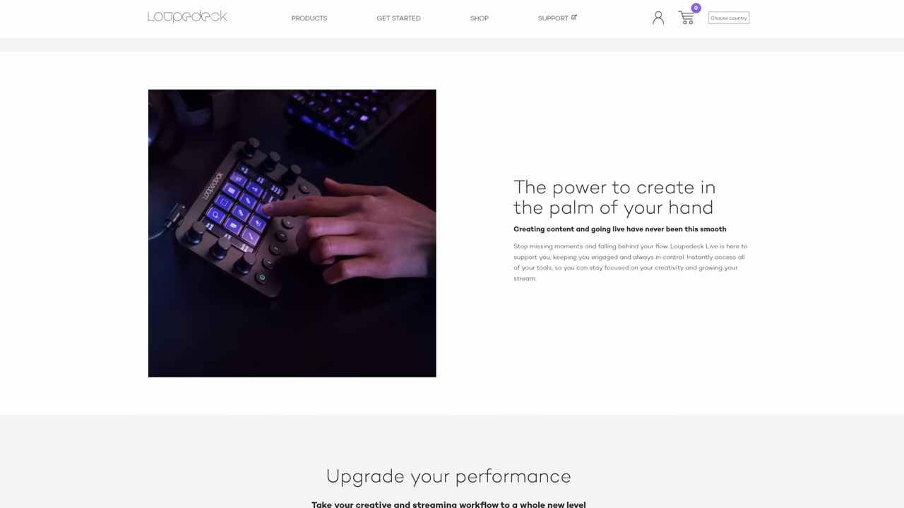
{"action": "scroll", "scroll_direction": "down", "scroll_amount": 3}
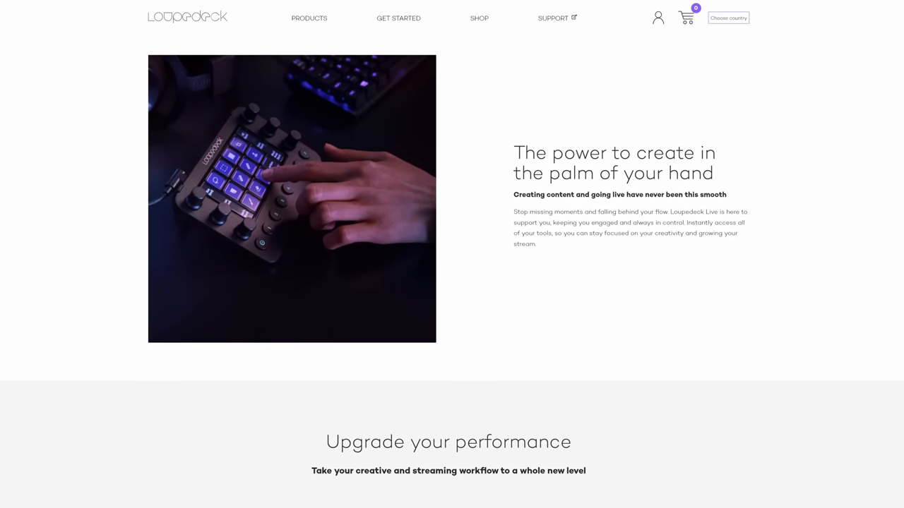
{"action": "scroll", "scroll_direction": "down", "scroll_amount": 3}
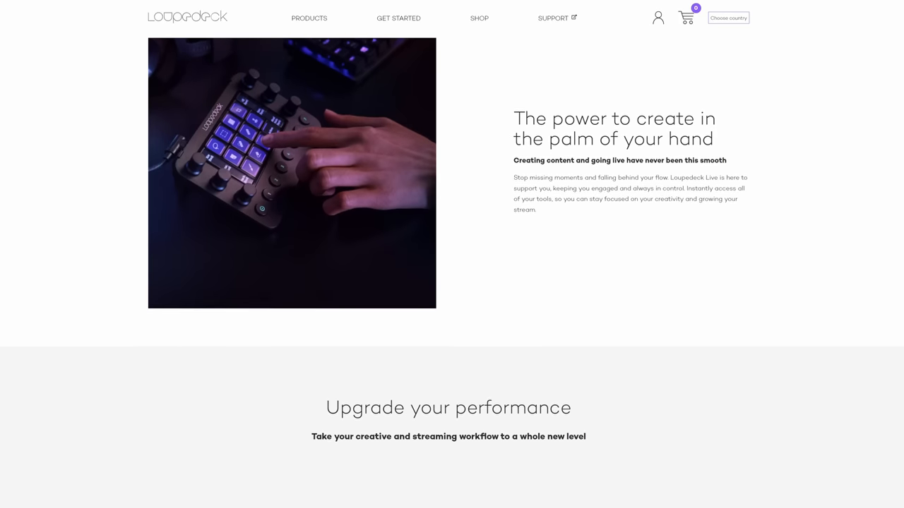
{"action": "scroll", "scroll_direction": "down", "scroll_amount": 3}
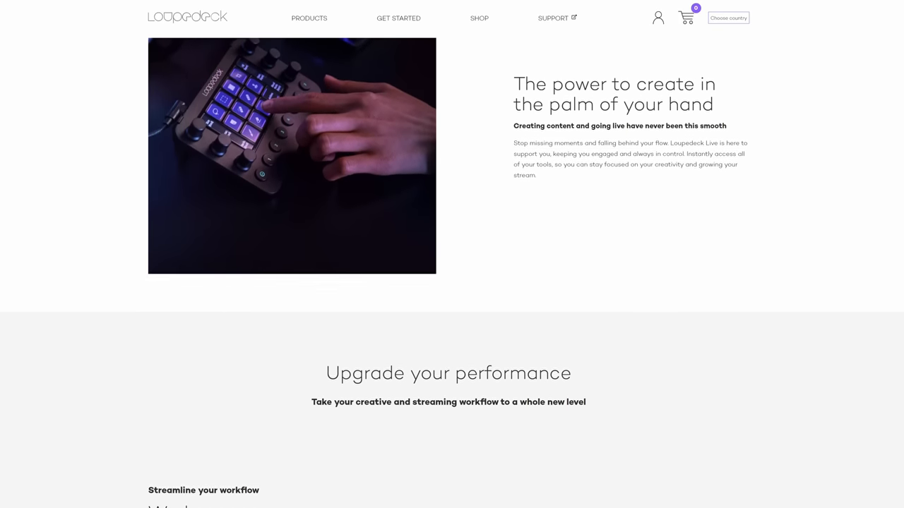
{"action": "scroll", "scroll_direction": "down", "scroll_amount": 3}
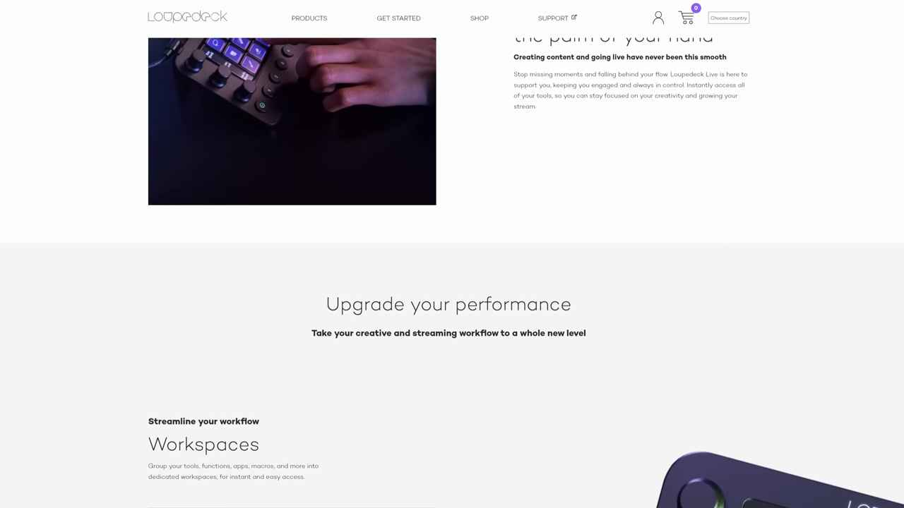
{"action": "scroll", "scroll_direction": "down", "scroll_amount": 3}
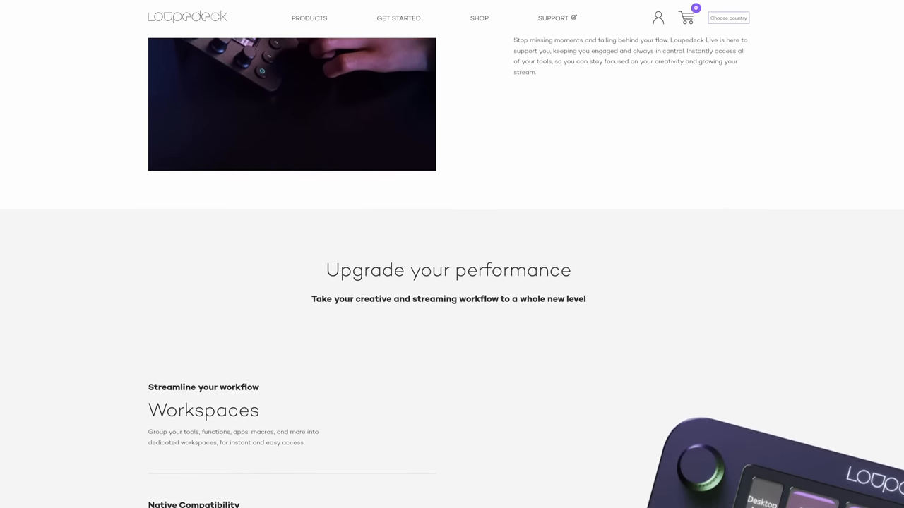
{"action": "scroll", "scroll_direction": "down", "scroll_amount": 3}
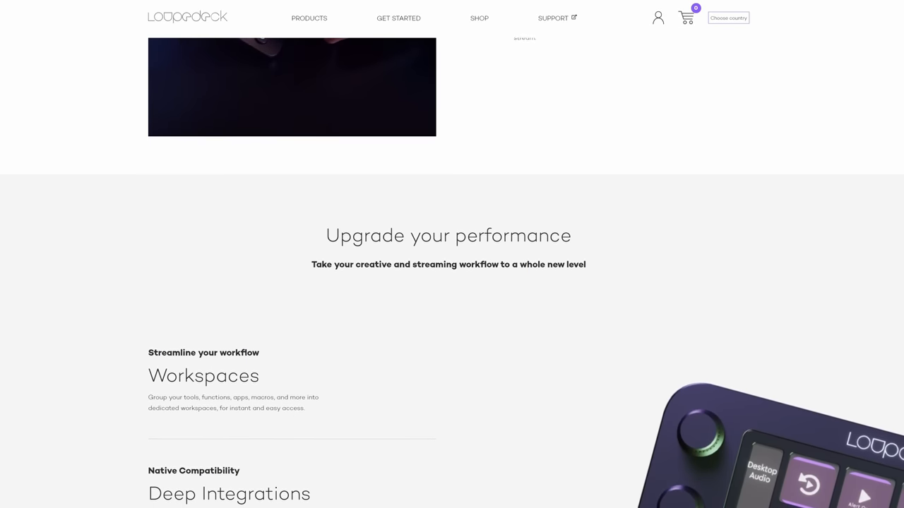
{"action": "scroll", "scroll_direction": "down", "scroll_amount": 3}
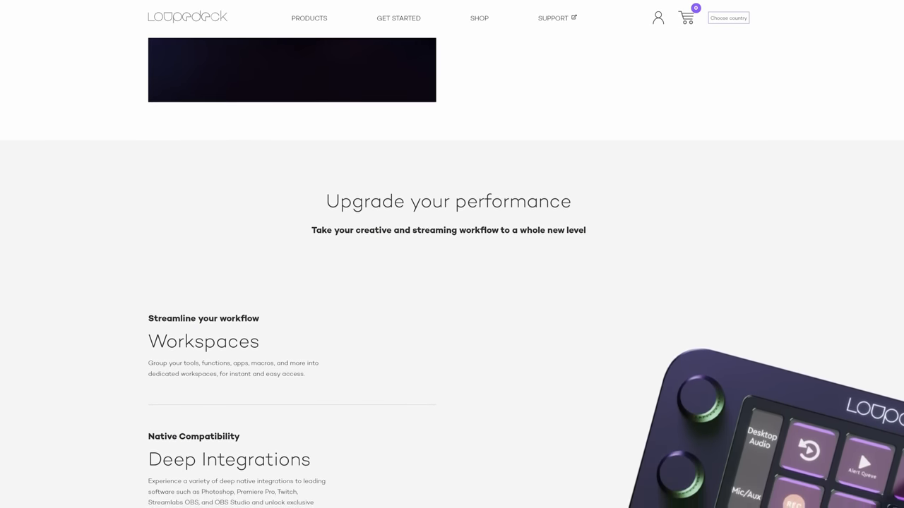
{"action": "scroll", "scroll_direction": "down", "scroll_amount": 3}
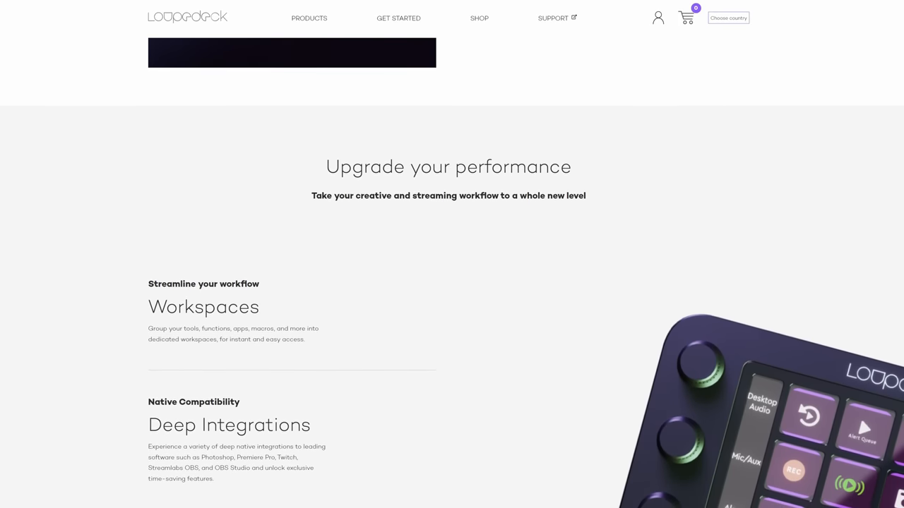
{"action": "scroll", "scroll_direction": "down", "scroll_amount": 3}
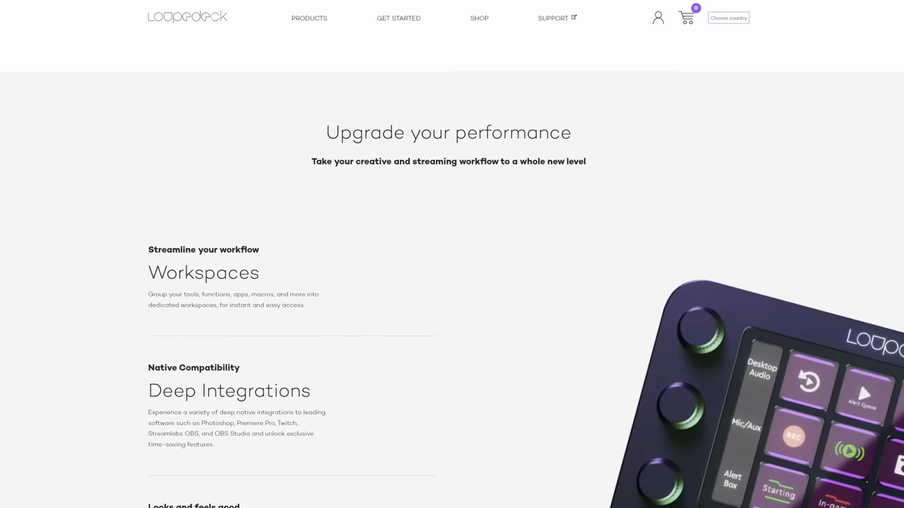
{"action": "scroll", "scroll_direction": "down", "scroll_amount": 3}
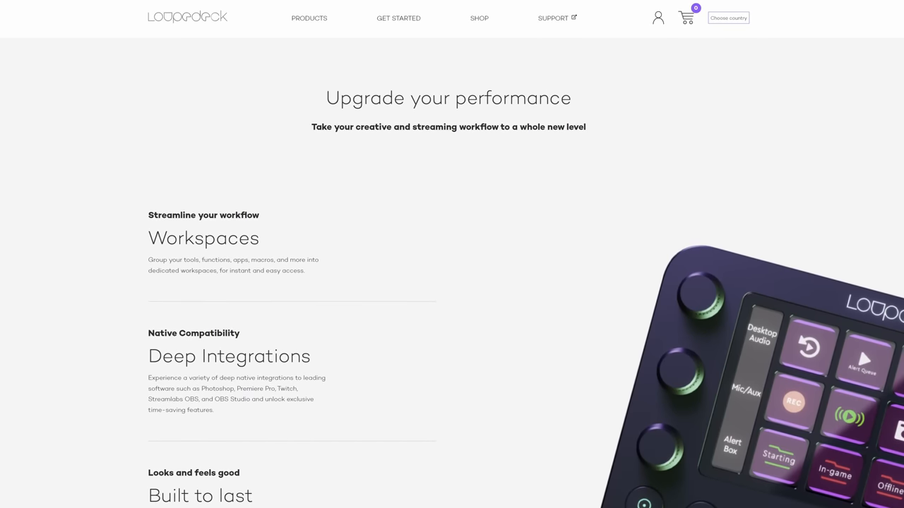
{"action": "scroll", "scroll_direction": "down", "scroll_amount": 3}
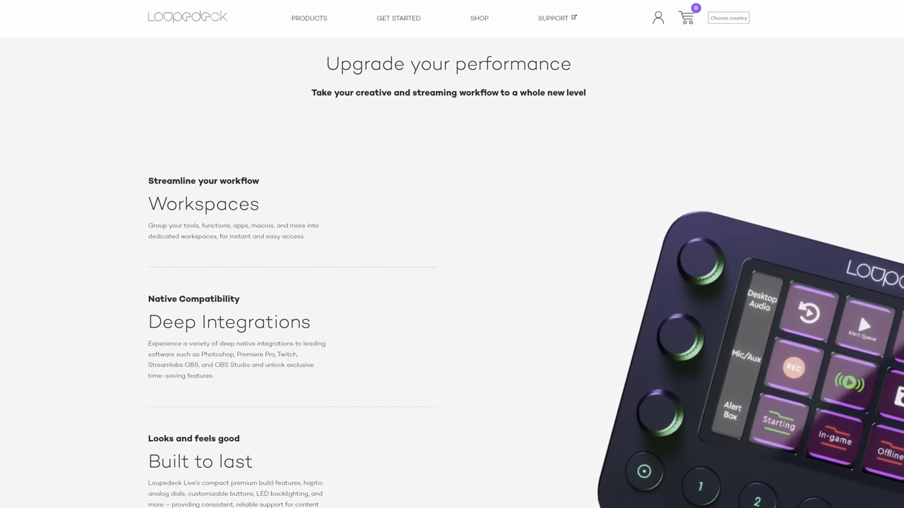
{"action": "scroll", "scroll_direction": "down", "scroll_amount": 3}
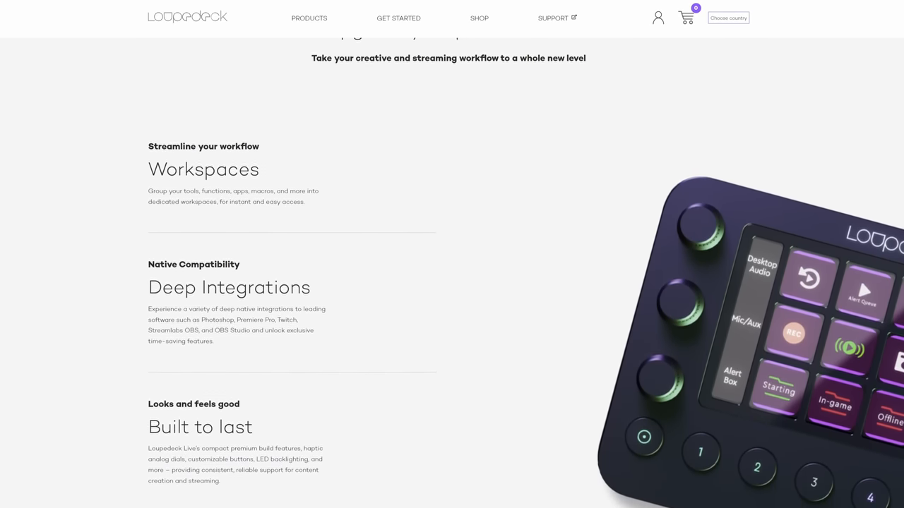
{"action": "scroll", "scroll_direction": "down", "scroll_amount": 3}
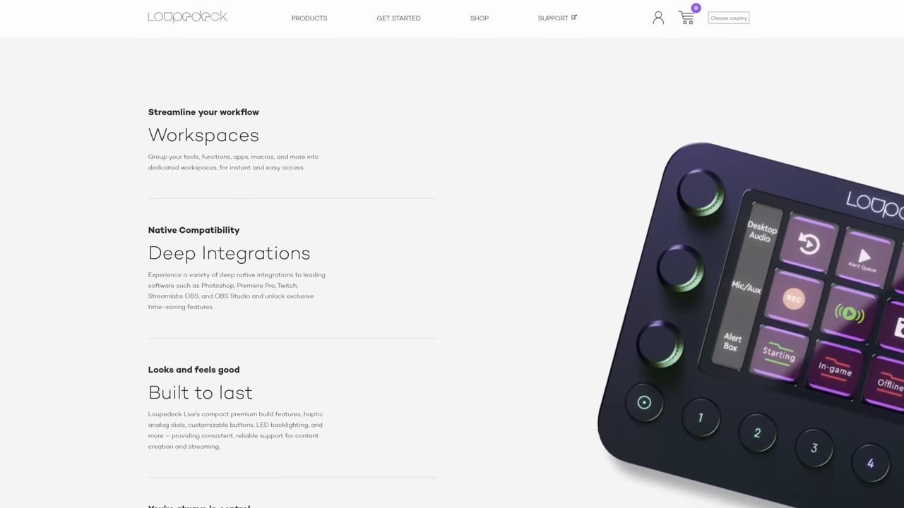
{"action": "scroll", "scroll_direction": "down", "scroll_amount": 3}
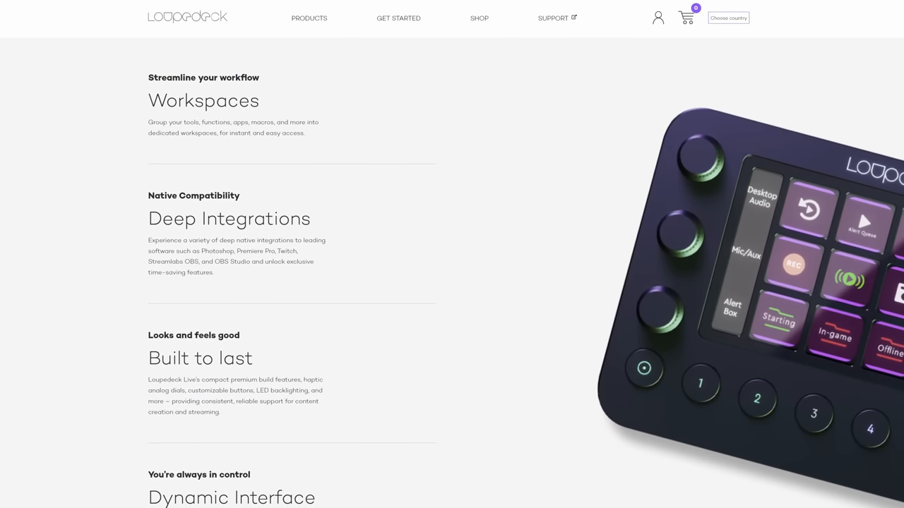
{"action": "scroll", "scroll_direction": "down", "scroll_amount": 3}
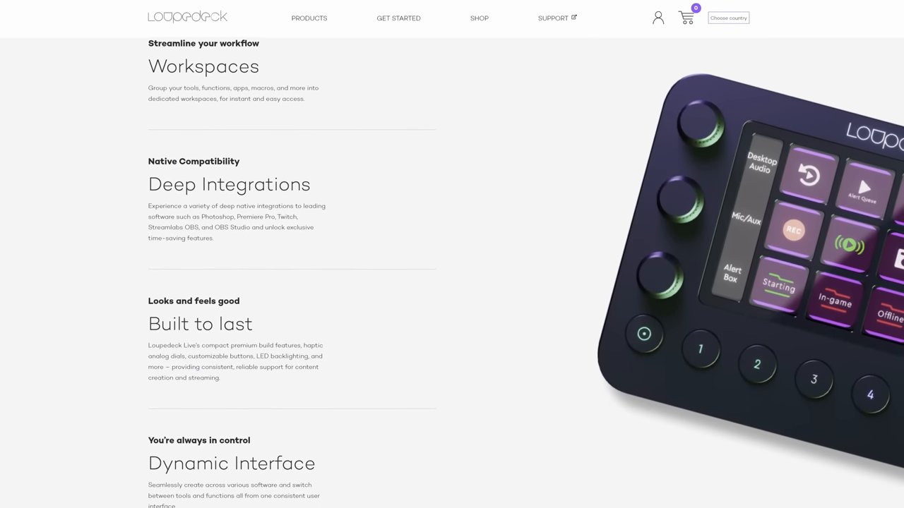
{"action": "scroll", "scroll_direction": "down", "scroll_amount": 3}
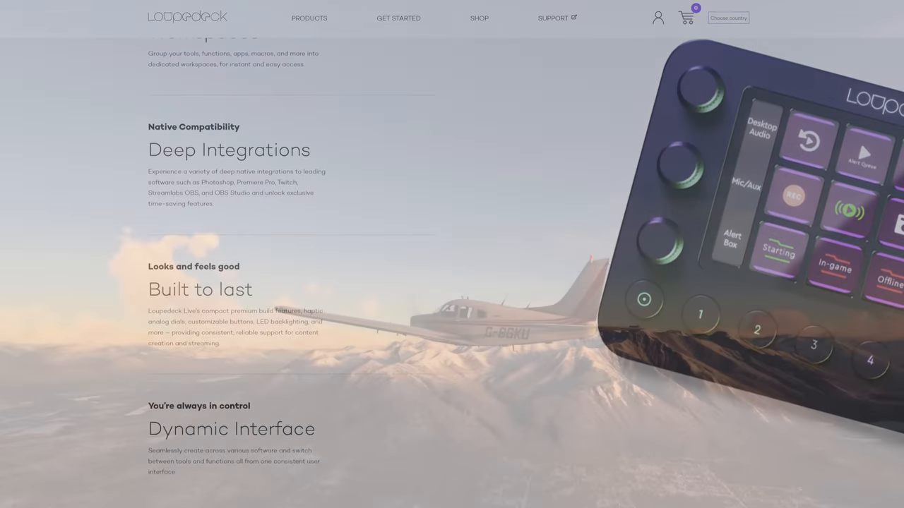